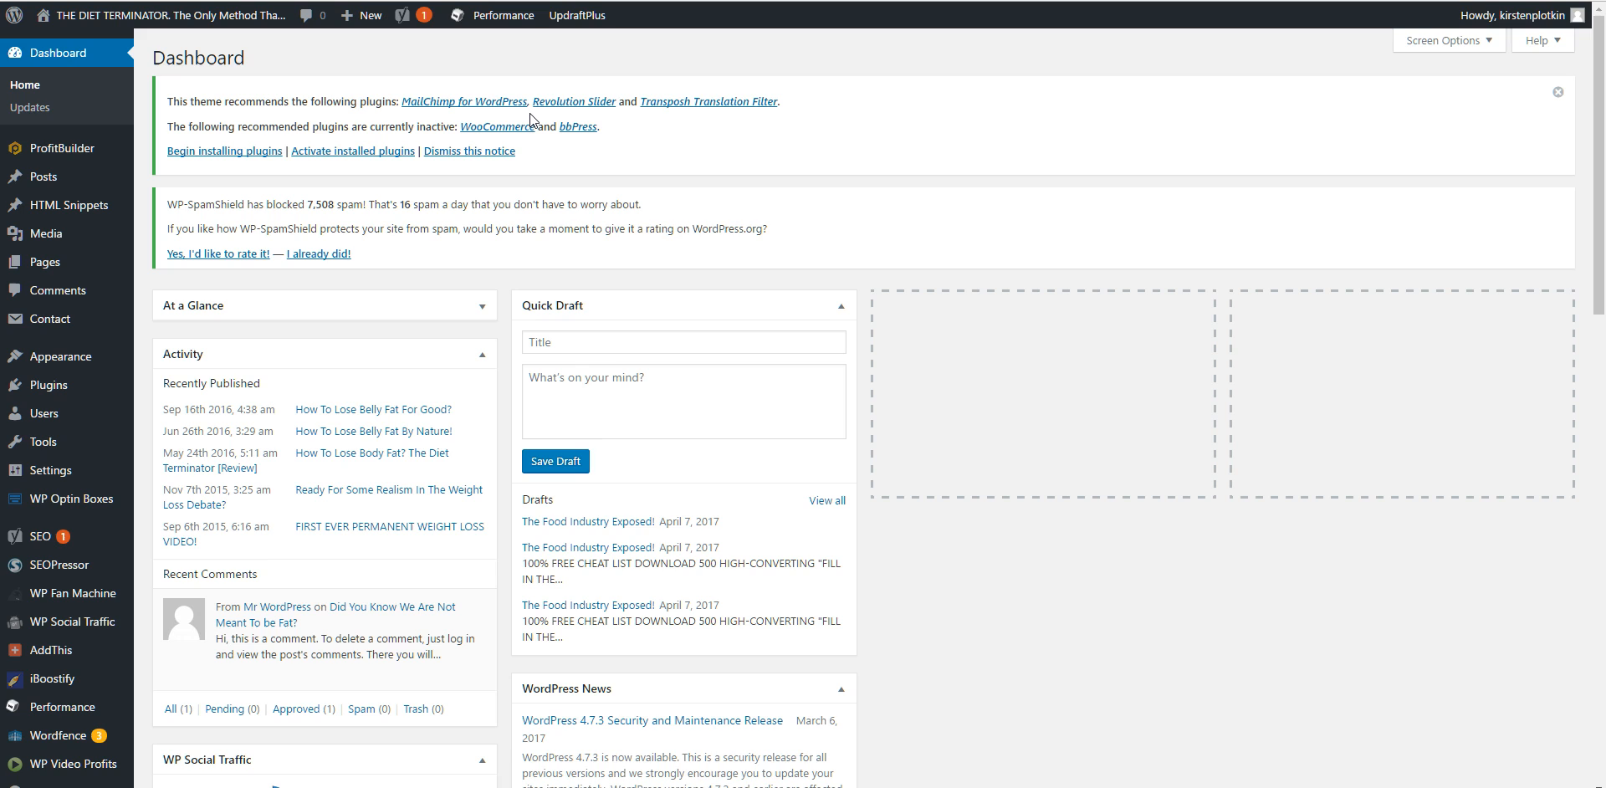
pyautogui.moveTo(416, 280)
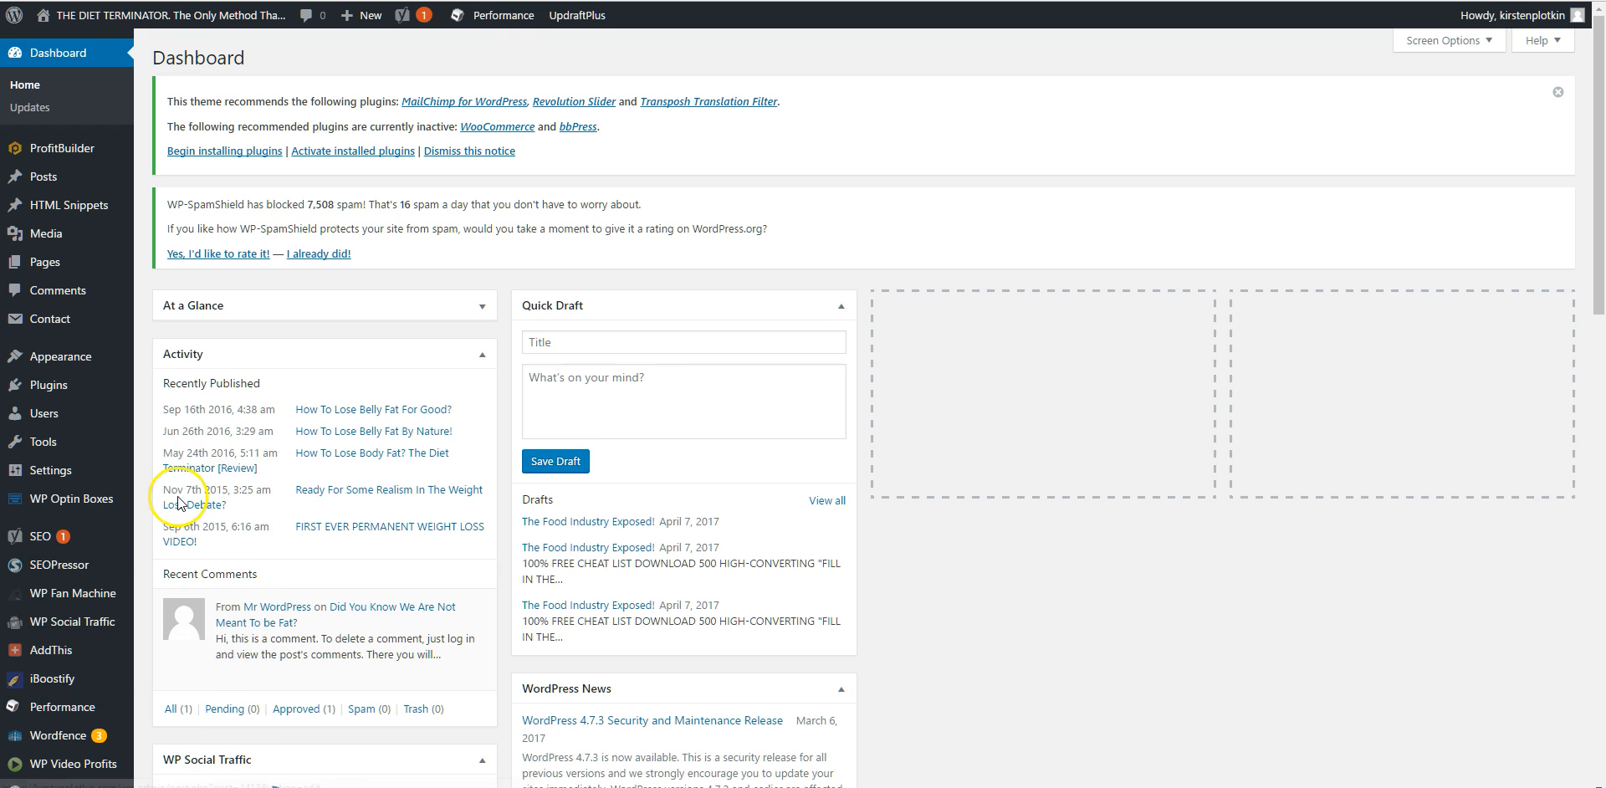
# Dismiss the WP-SpamShield rating notice on the dashboard via 'I already did!'
pyautogui.click(503, 15)
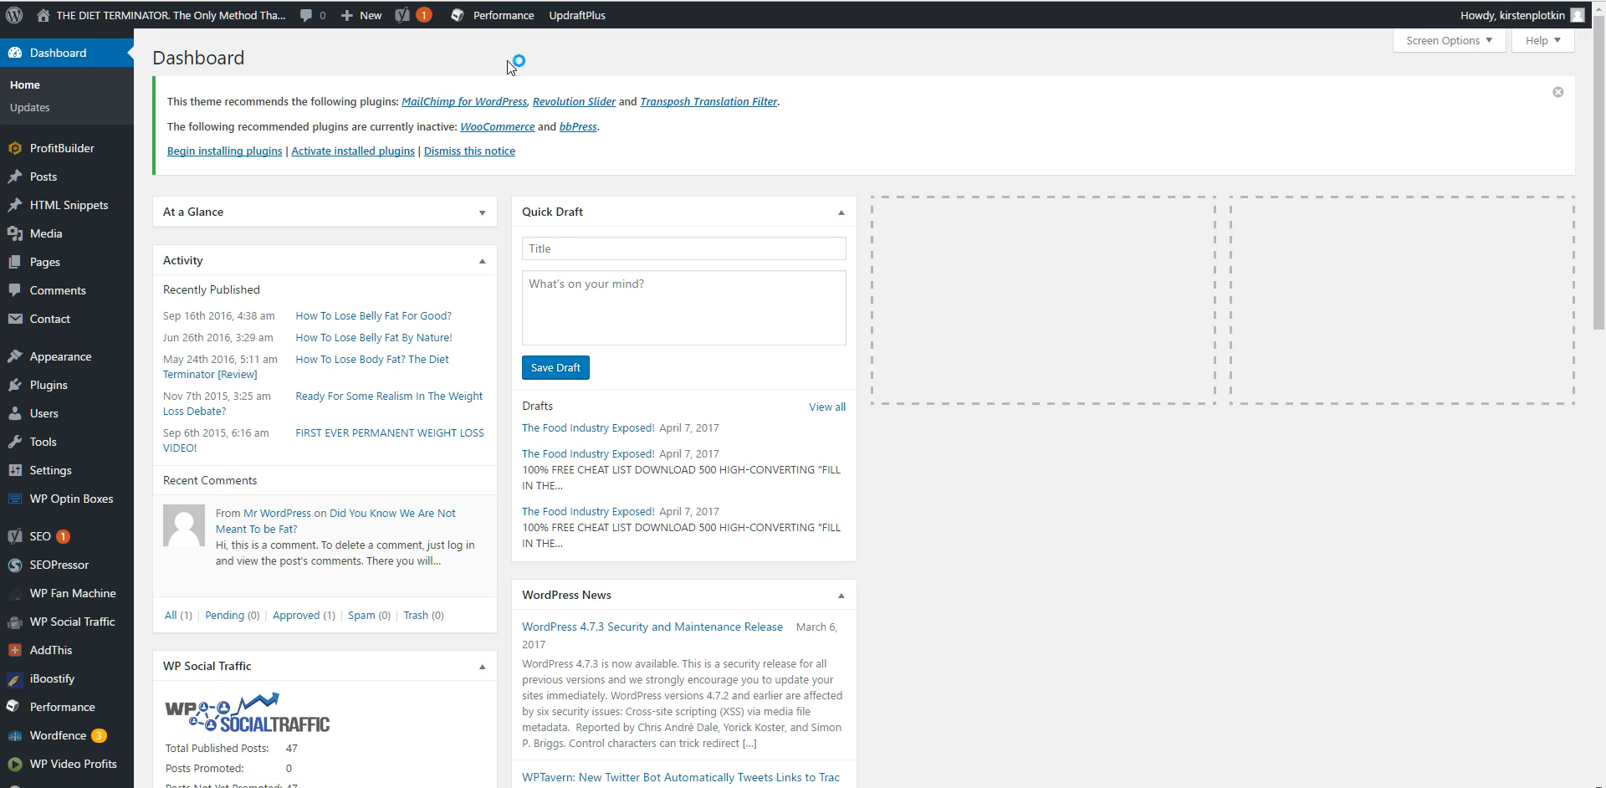
pyautogui.moveTo(122, 721)
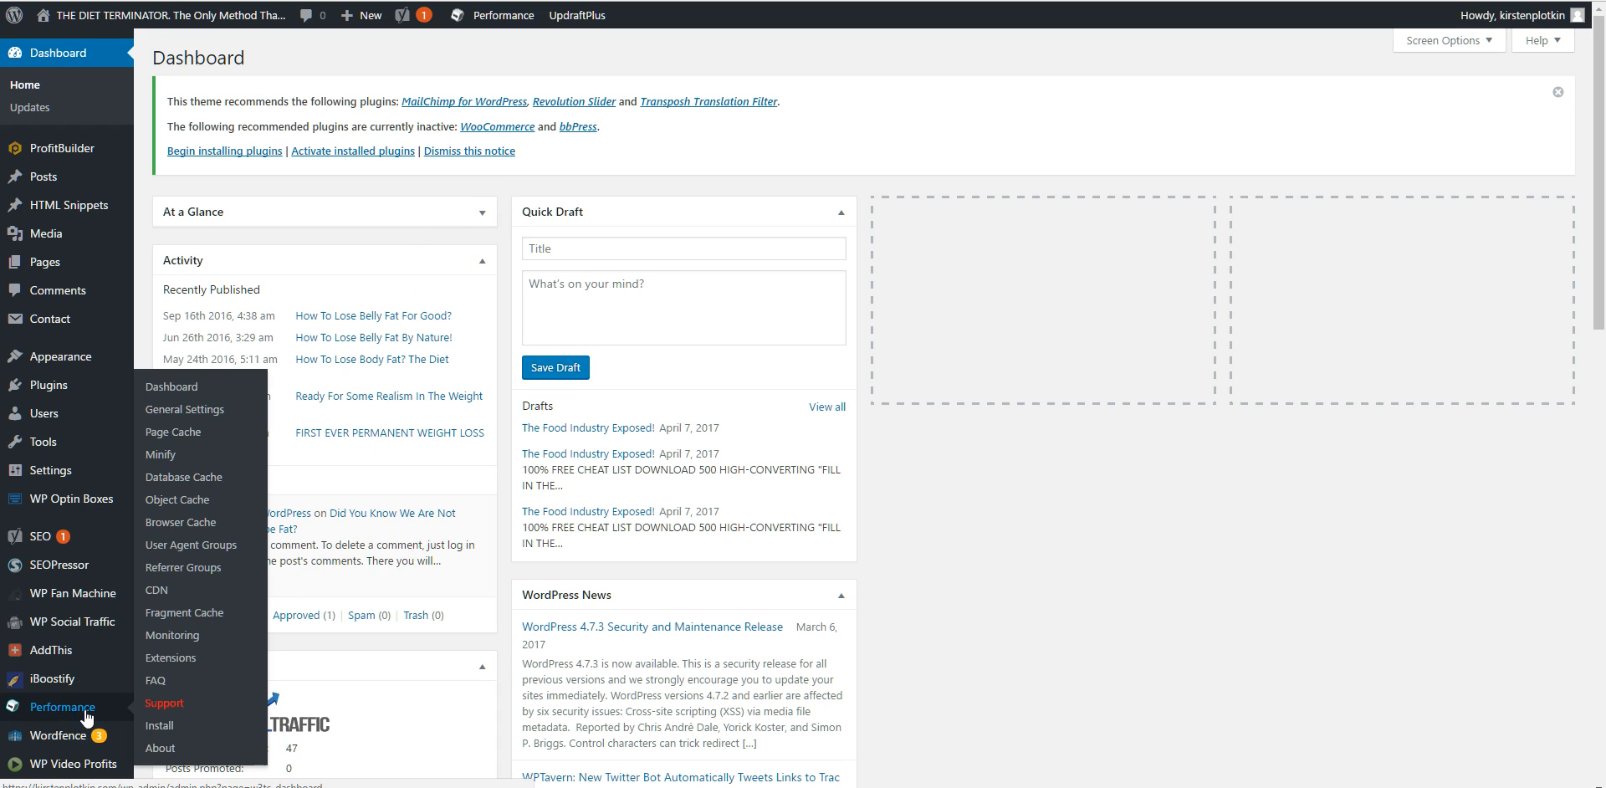
pyautogui.moveTo(161, 453)
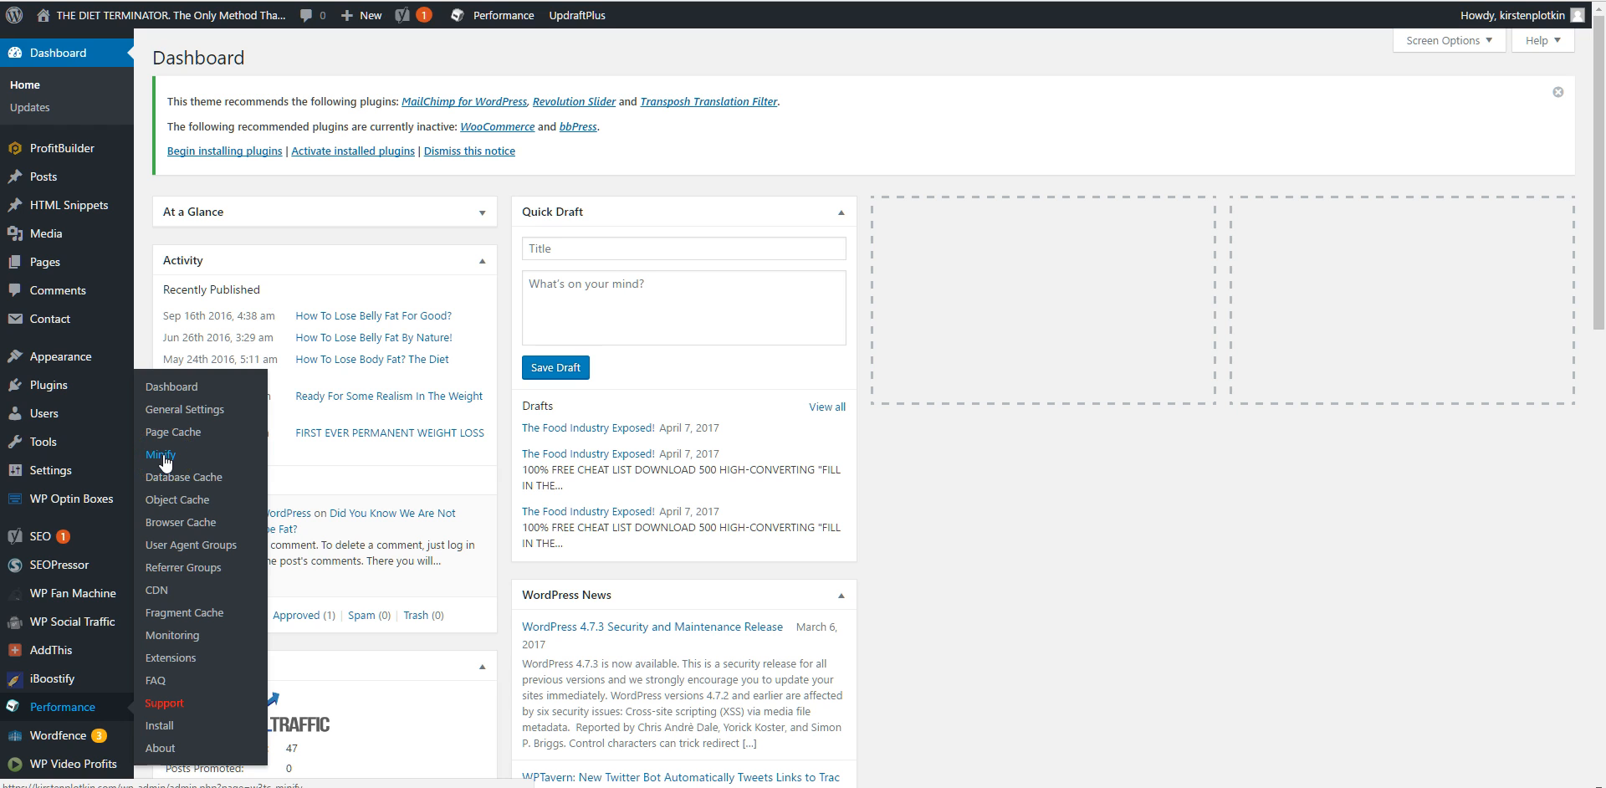
pyautogui.moveTo(183, 567)
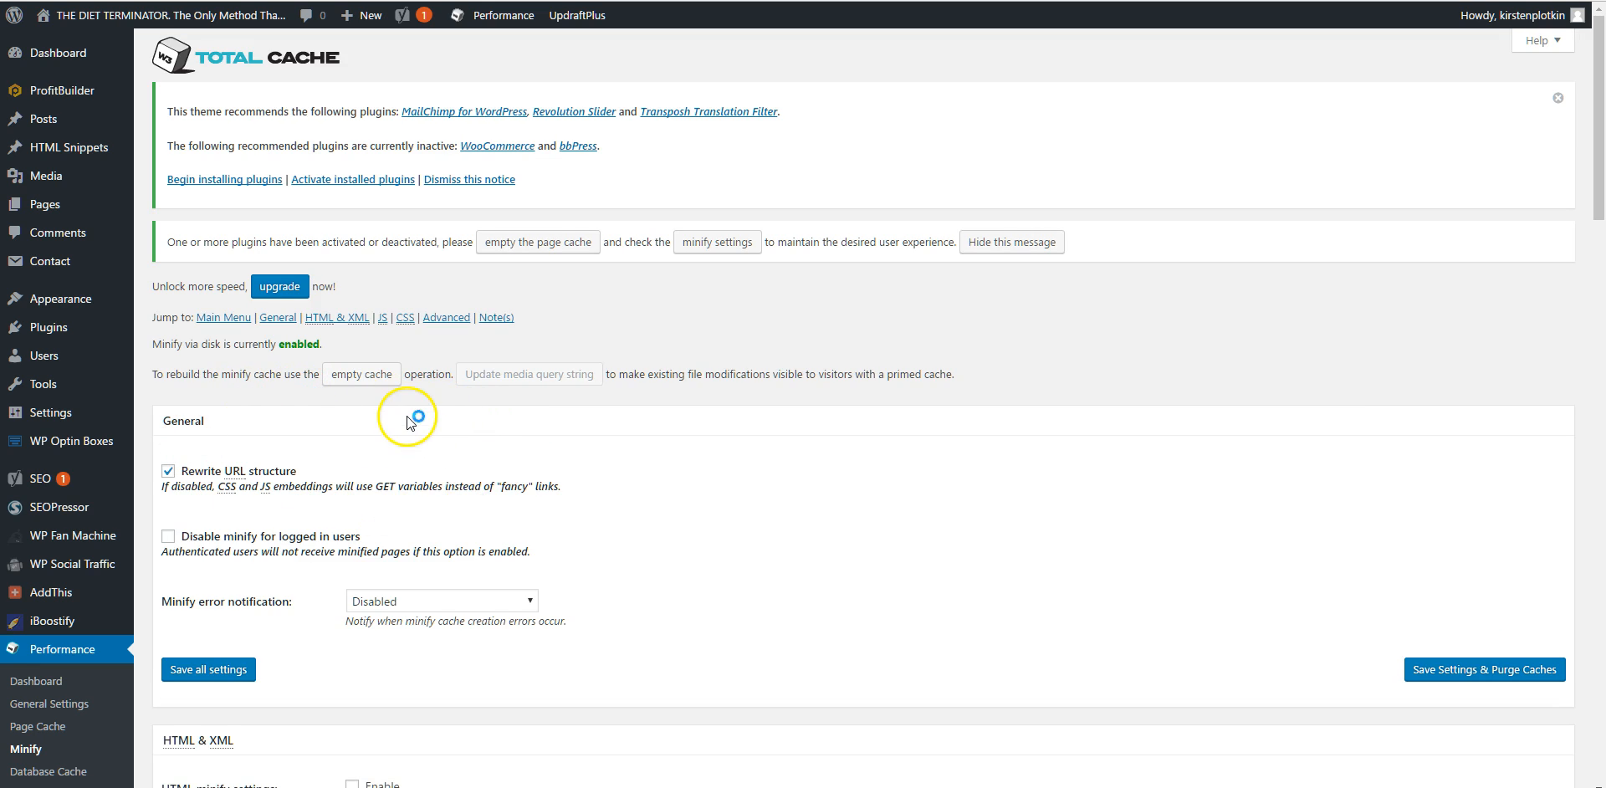
# Disable JS and CSS minify in W3 Total Cache and save all settings
pyautogui.scroll(-3)
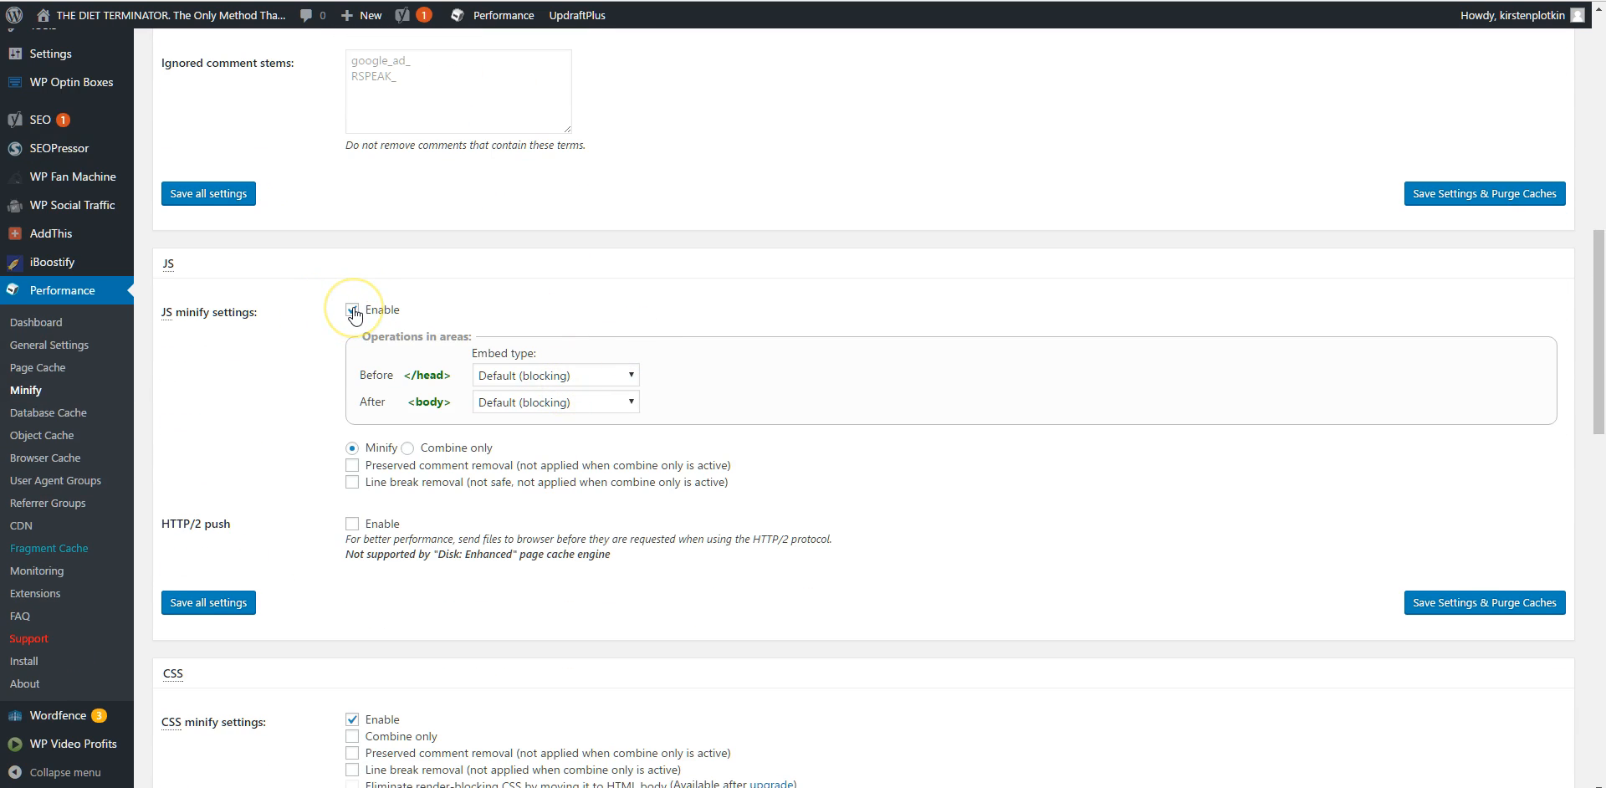
pyautogui.scroll(-3)
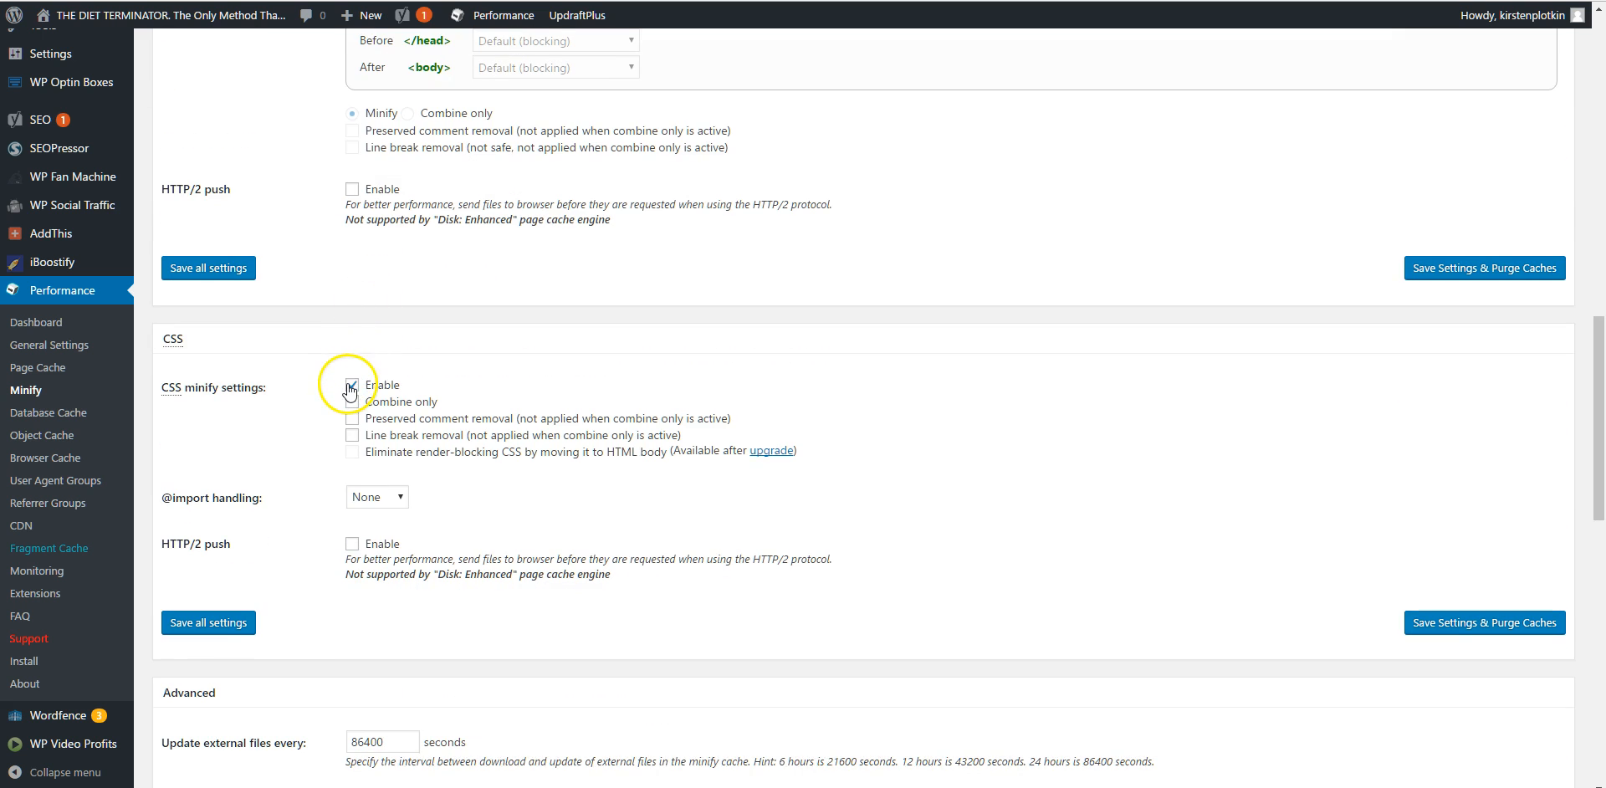
pyautogui.scroll(-3)
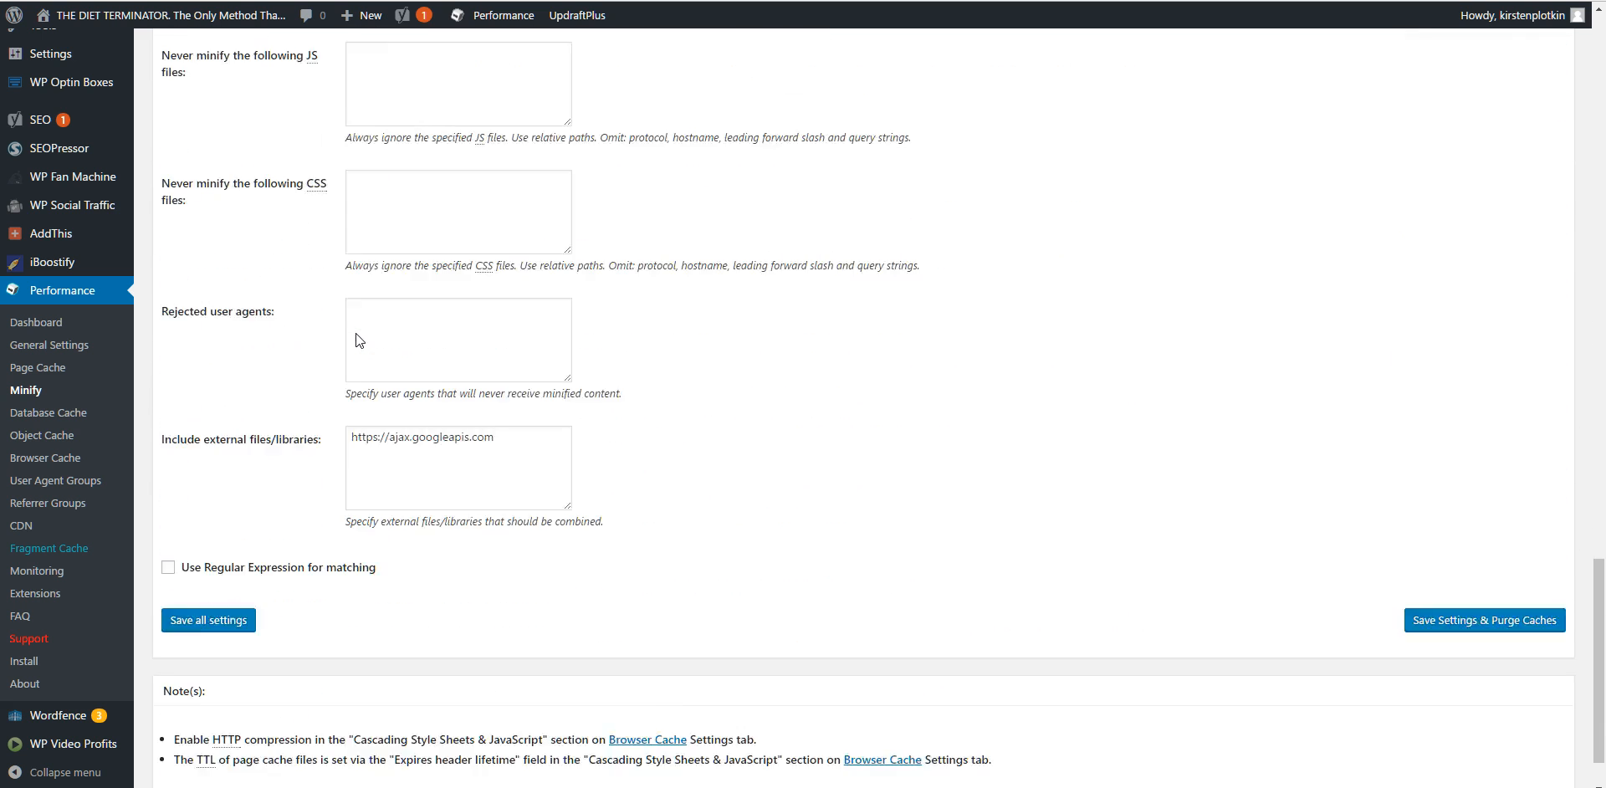
pyautogui.scroll(3)
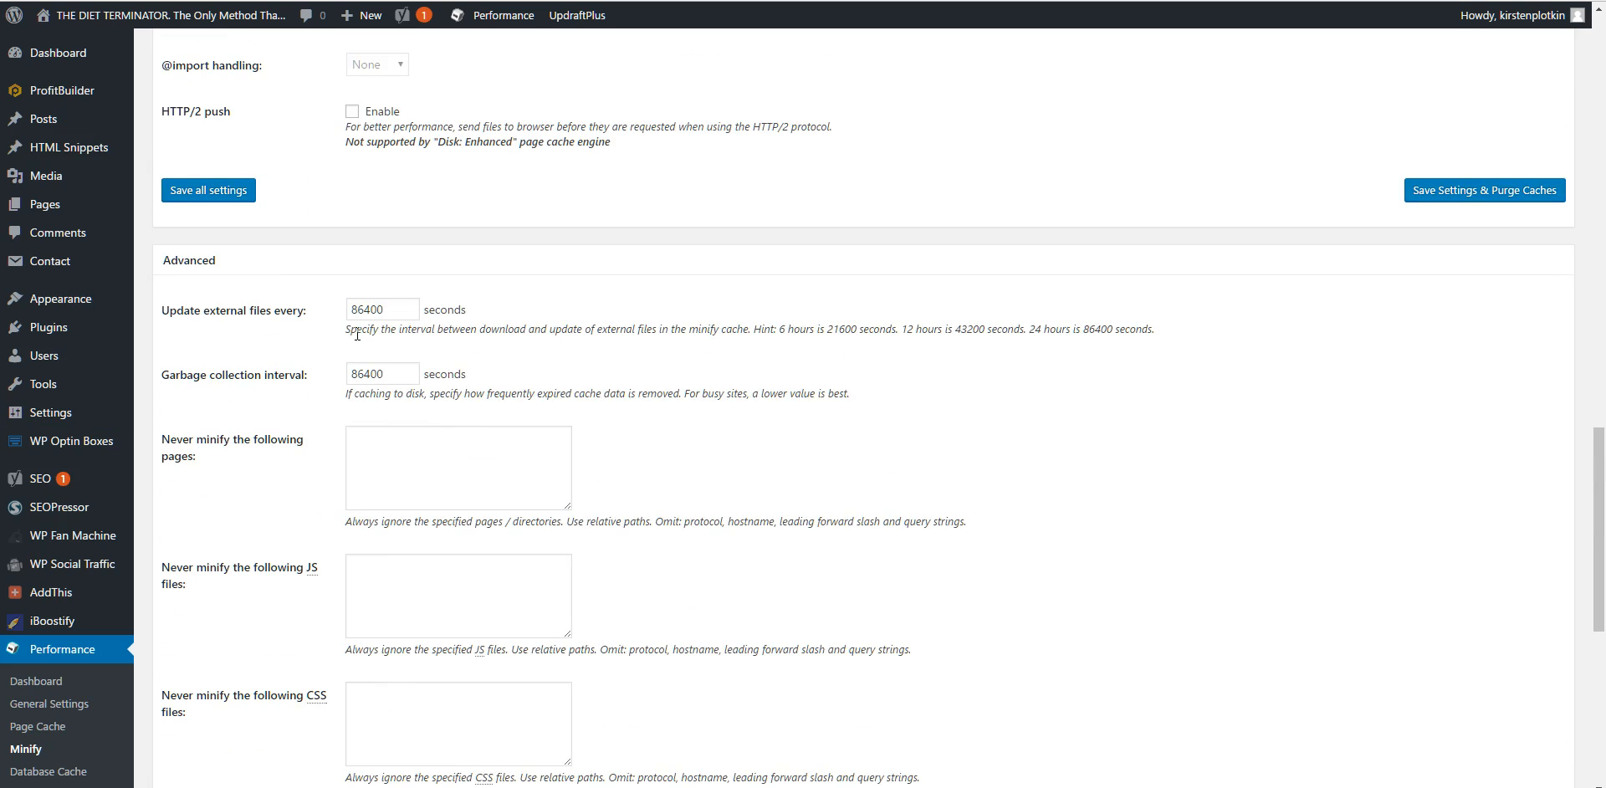
pyautogui.scroll(-3)
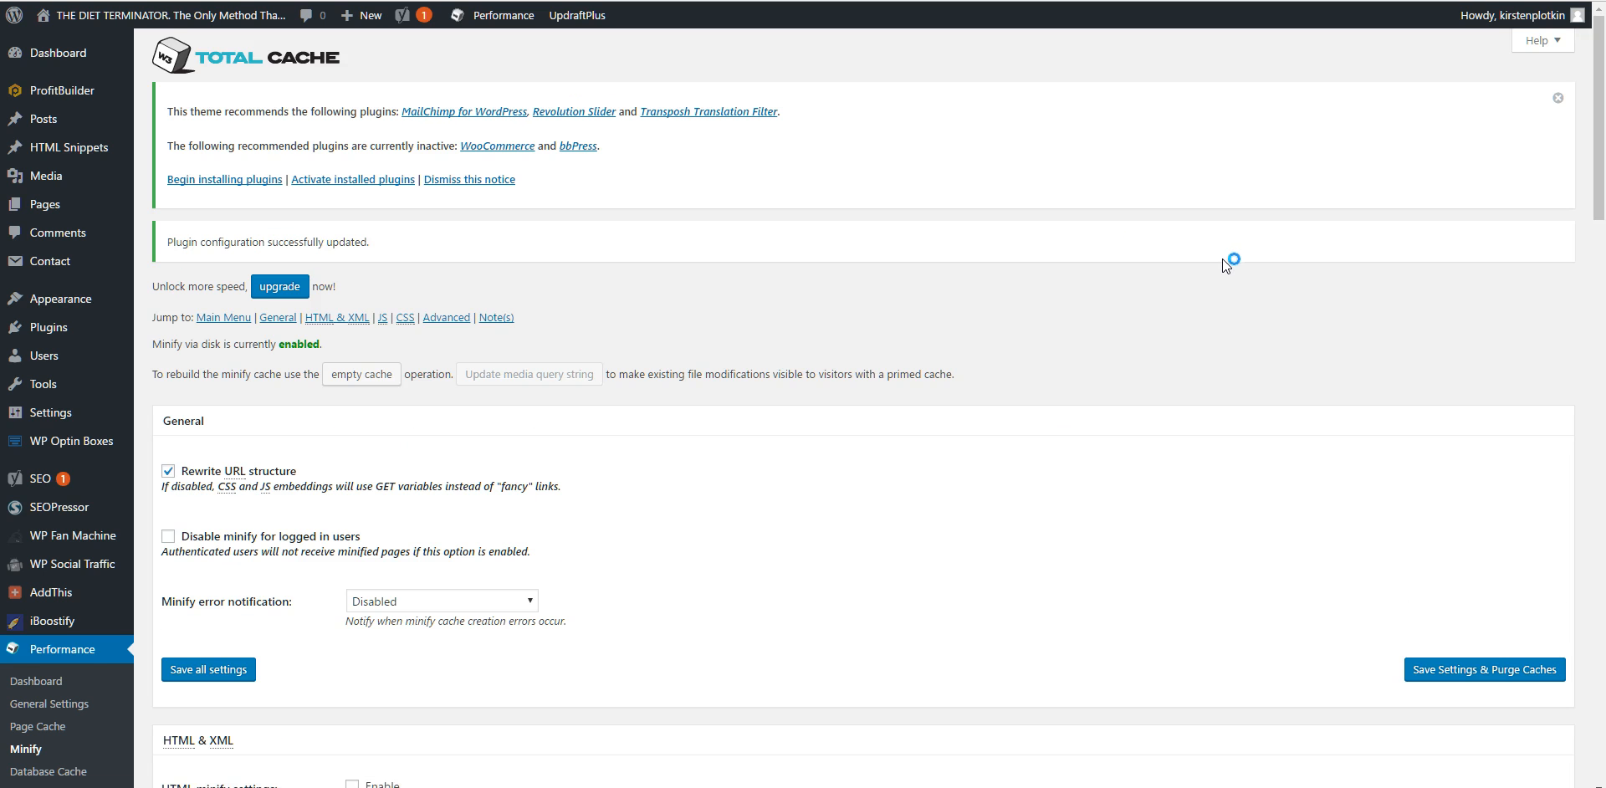
pyautogui.scroll(-3)
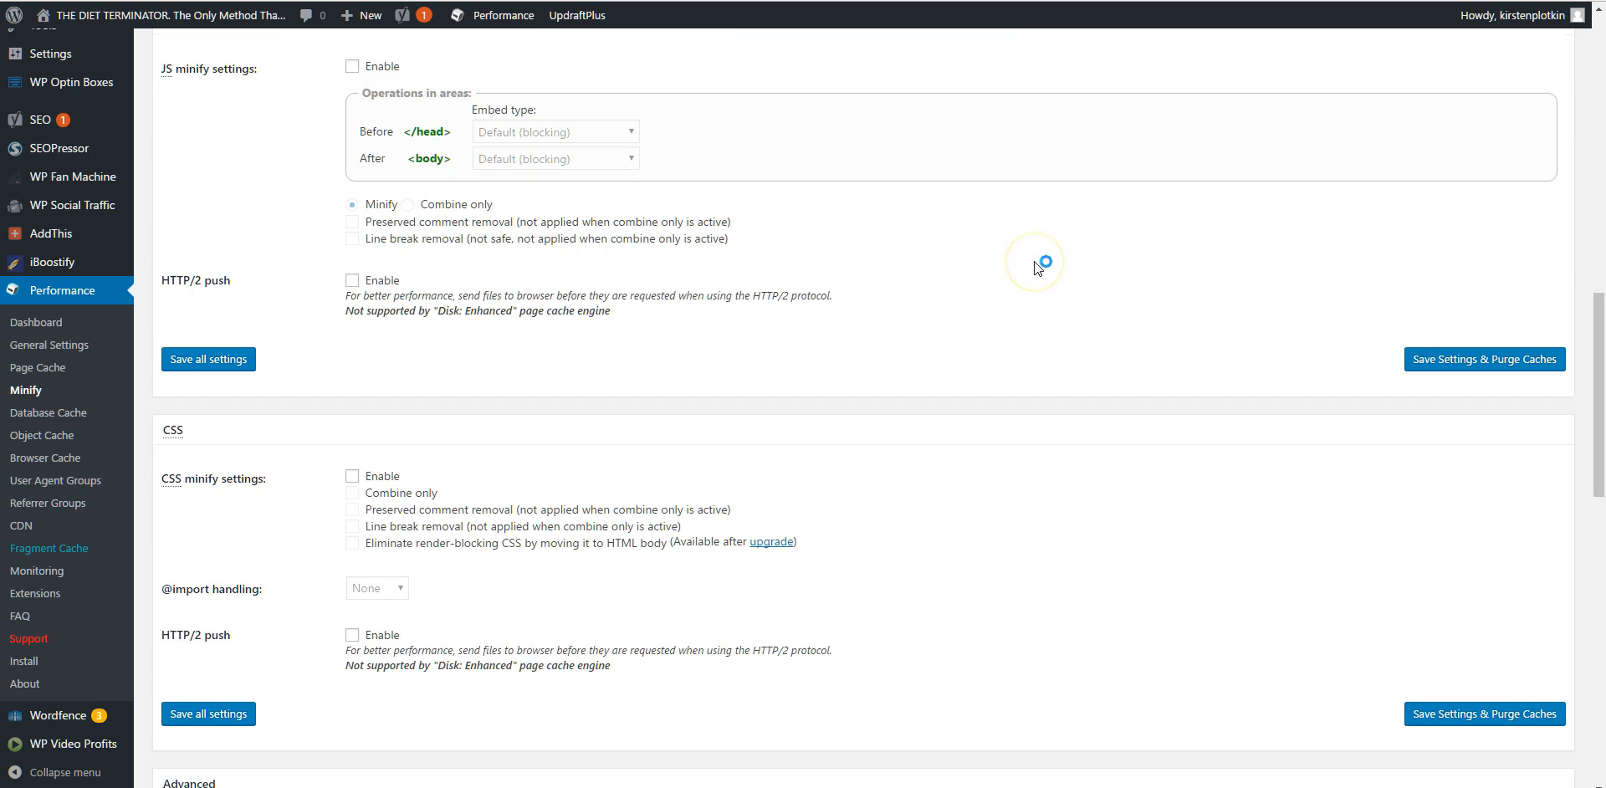
pyautogui.scroll(-3)
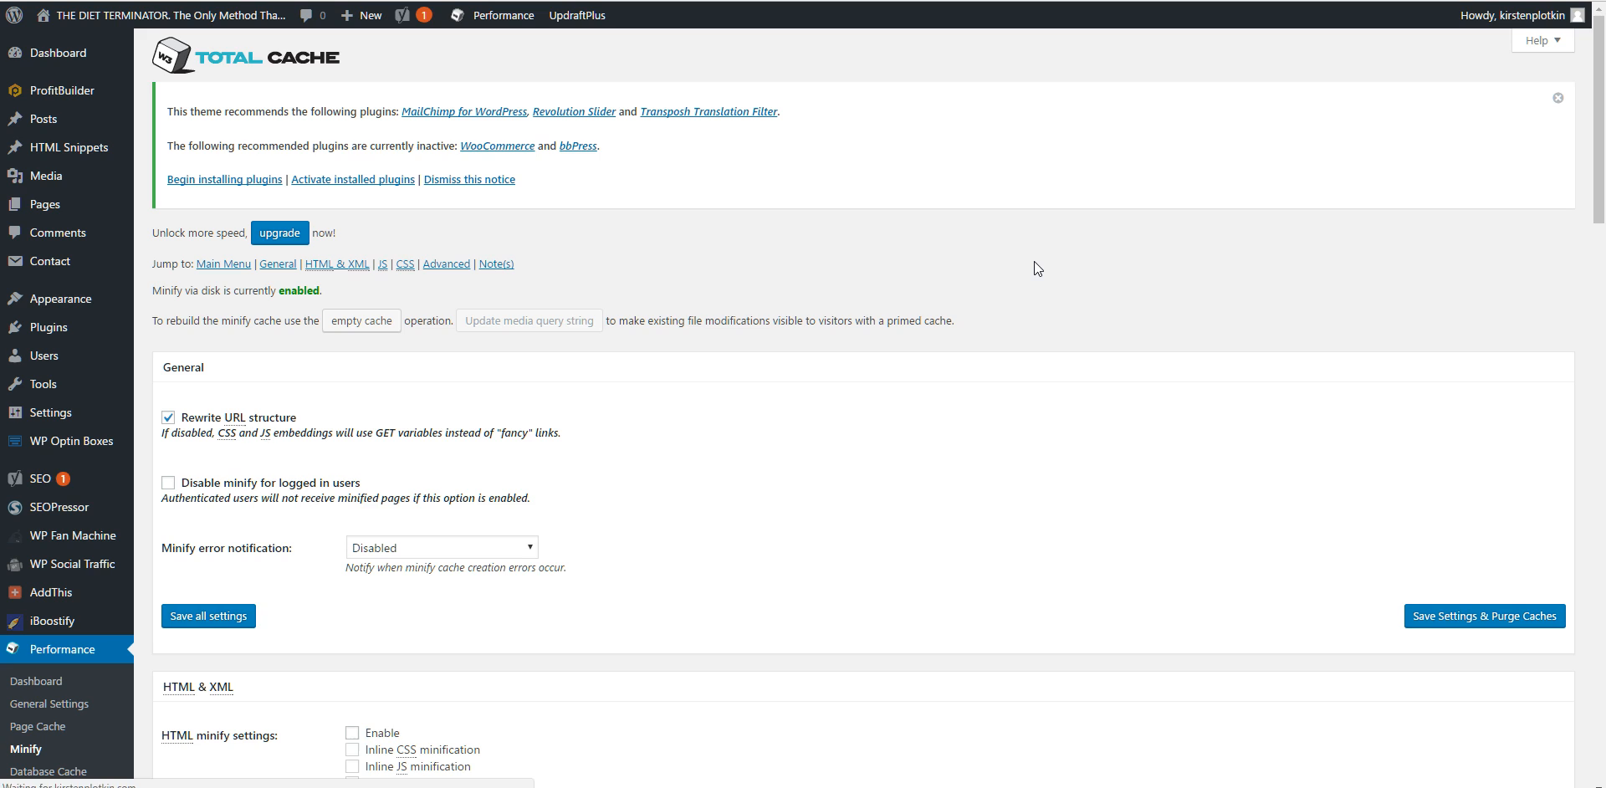
pyautogui.scroll(-3)
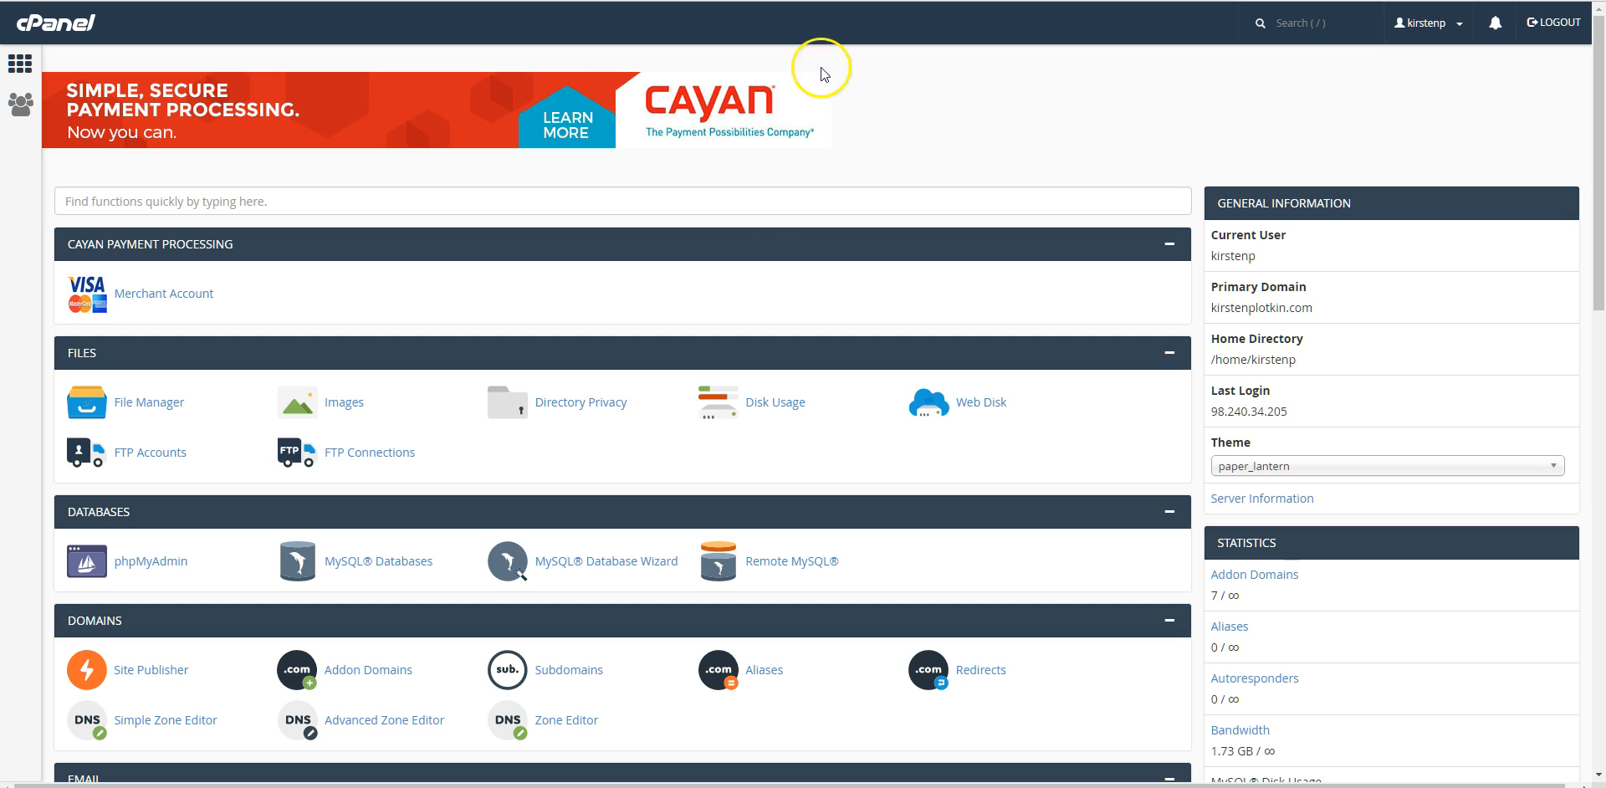
pyautogui.click(622, 201)
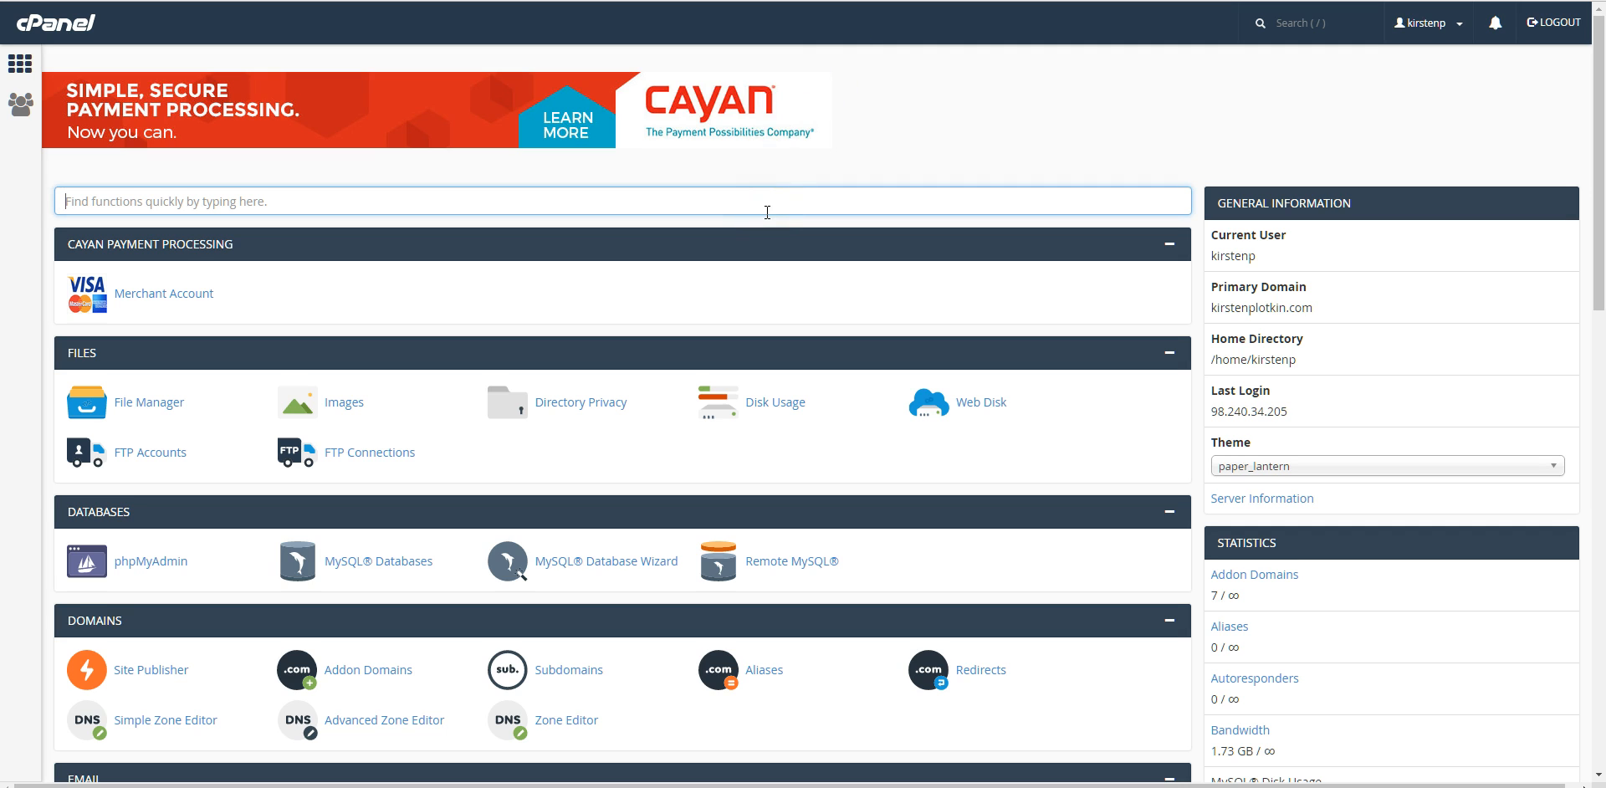
pyautogui.write('PHP')
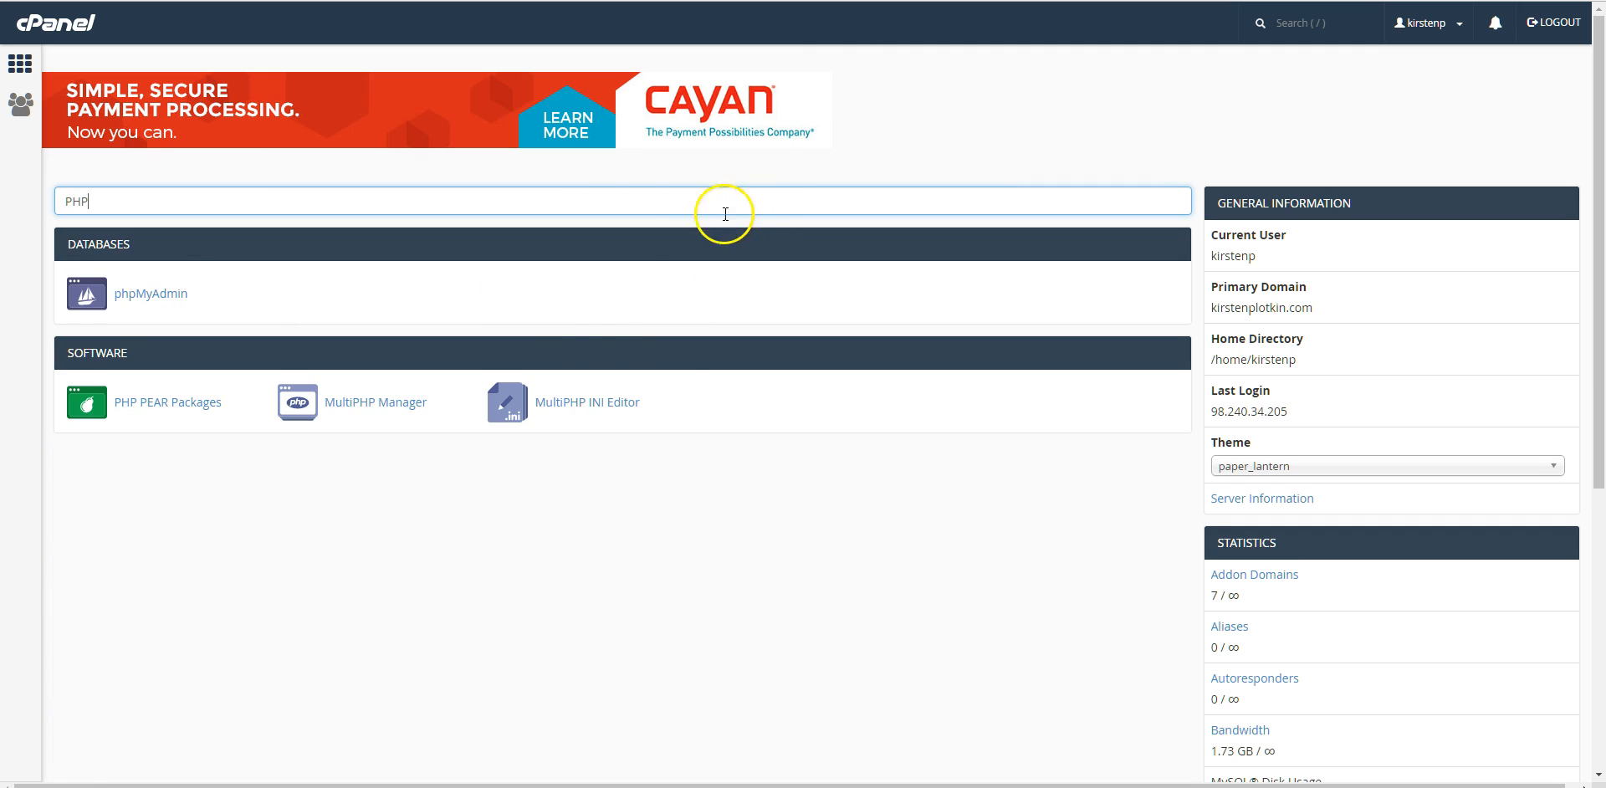
pyautogui.moveTo(515, 339)
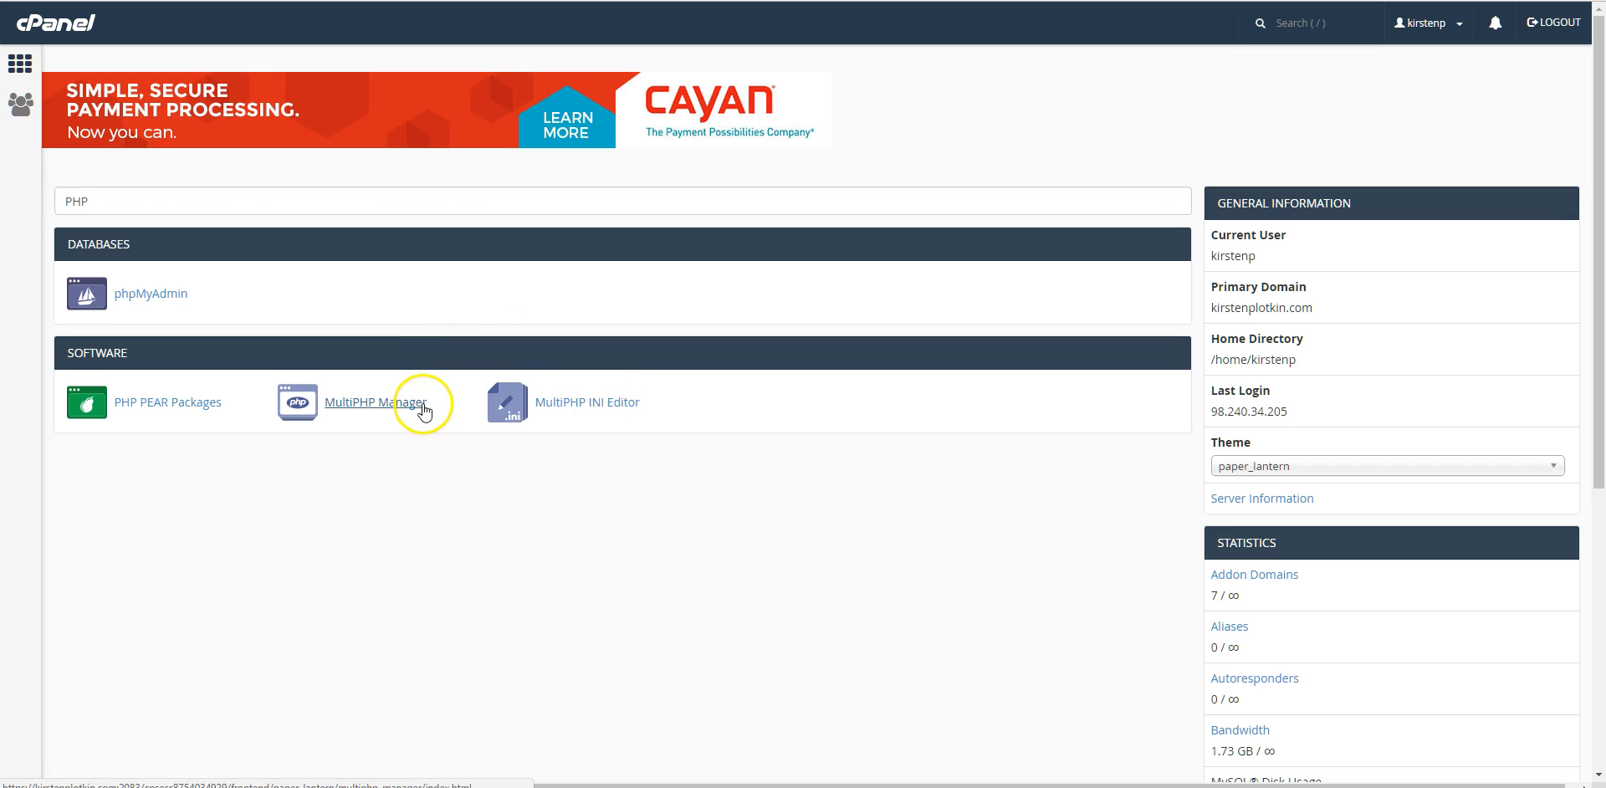
pyautogui.click(375, 402)
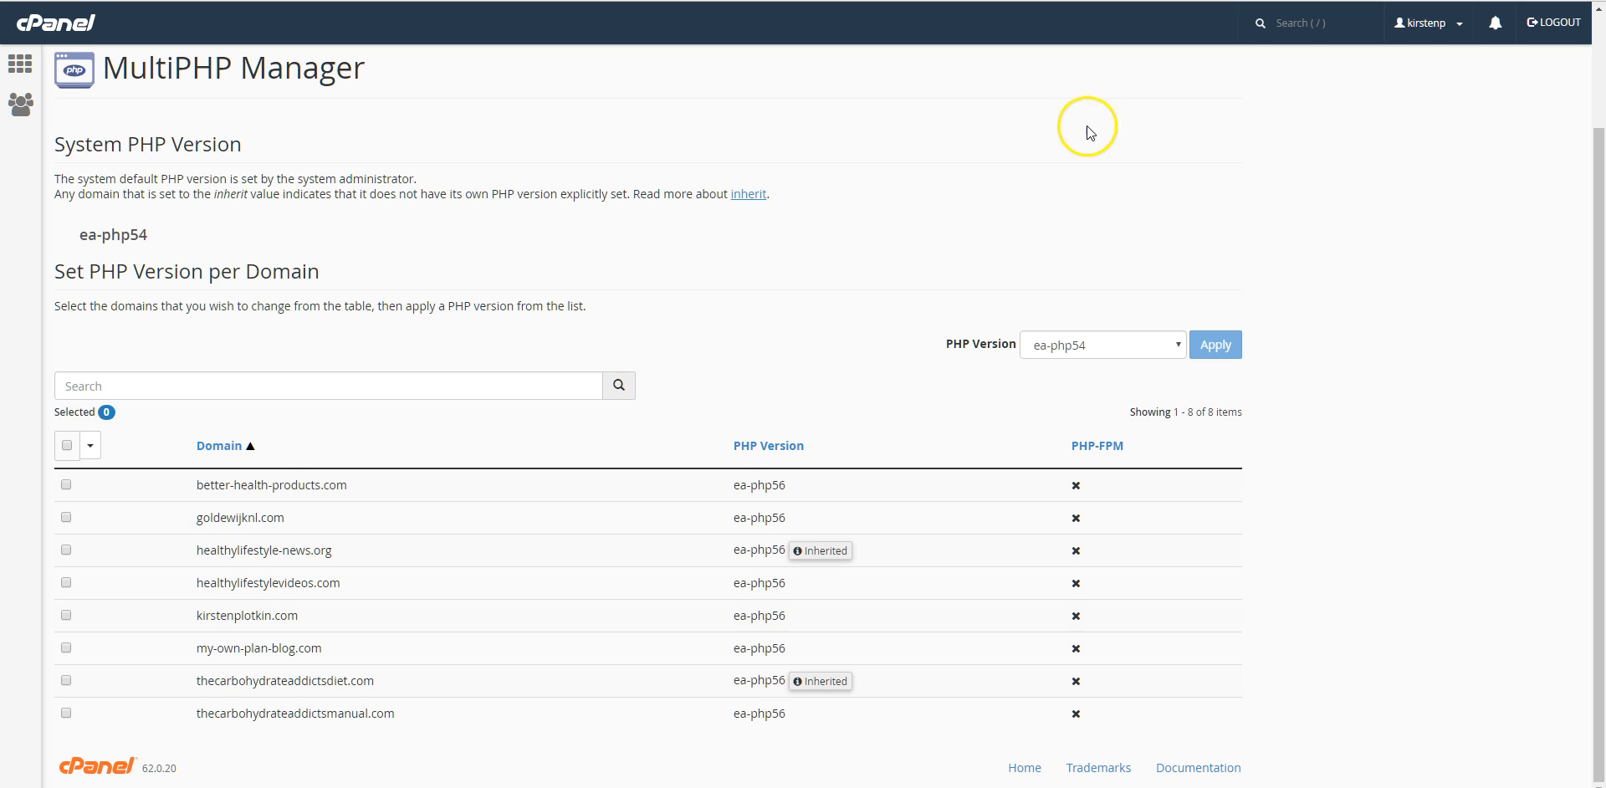
pyautogui.moveTo(416, 216)
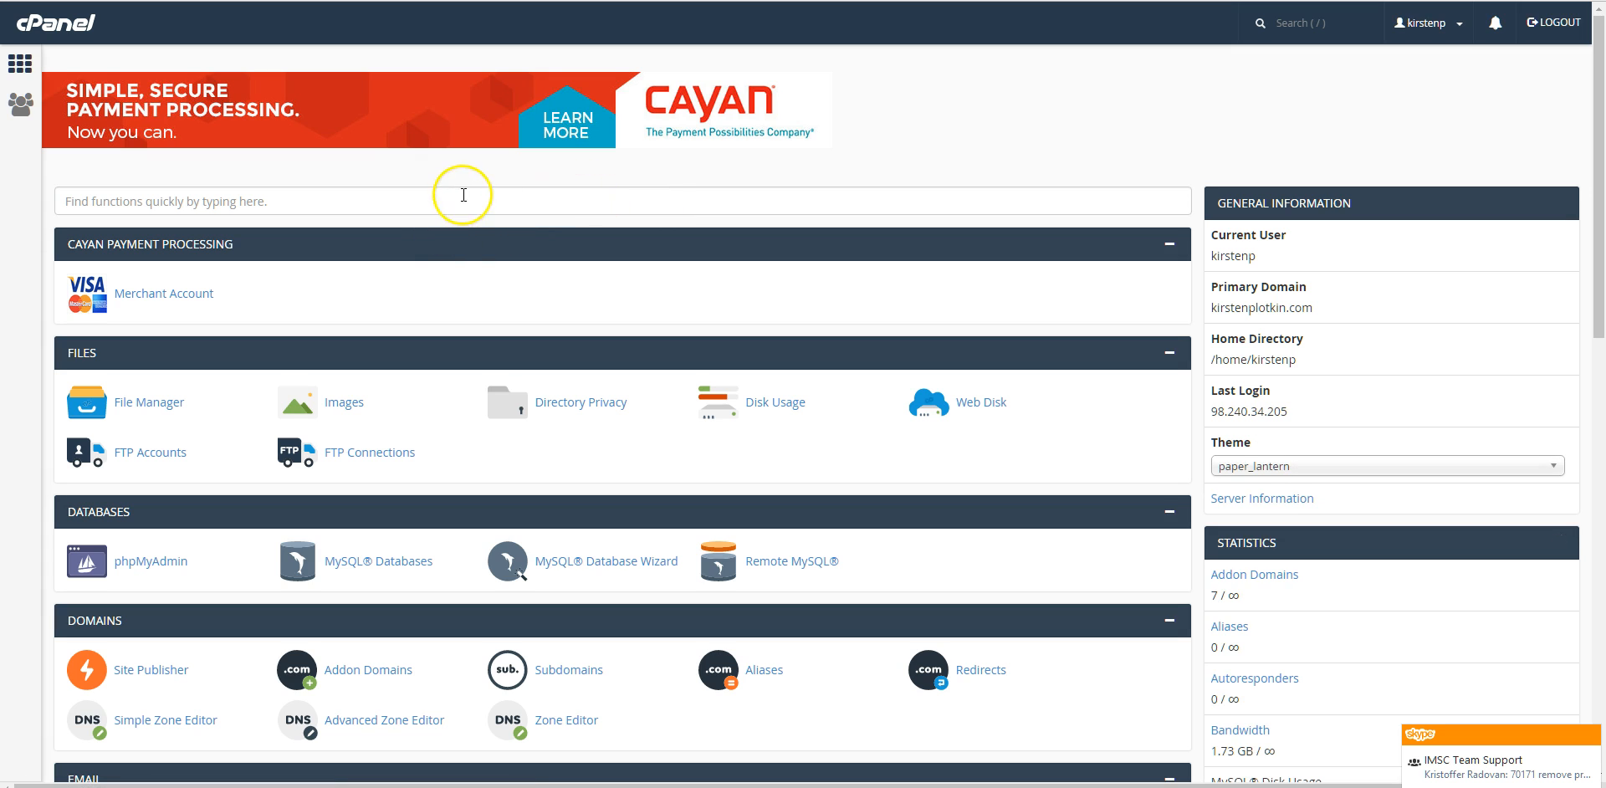
# Search cPanel for PHP and load the MultiPHP INI Editor settings for the main domain
pyautogui.write('PHP')
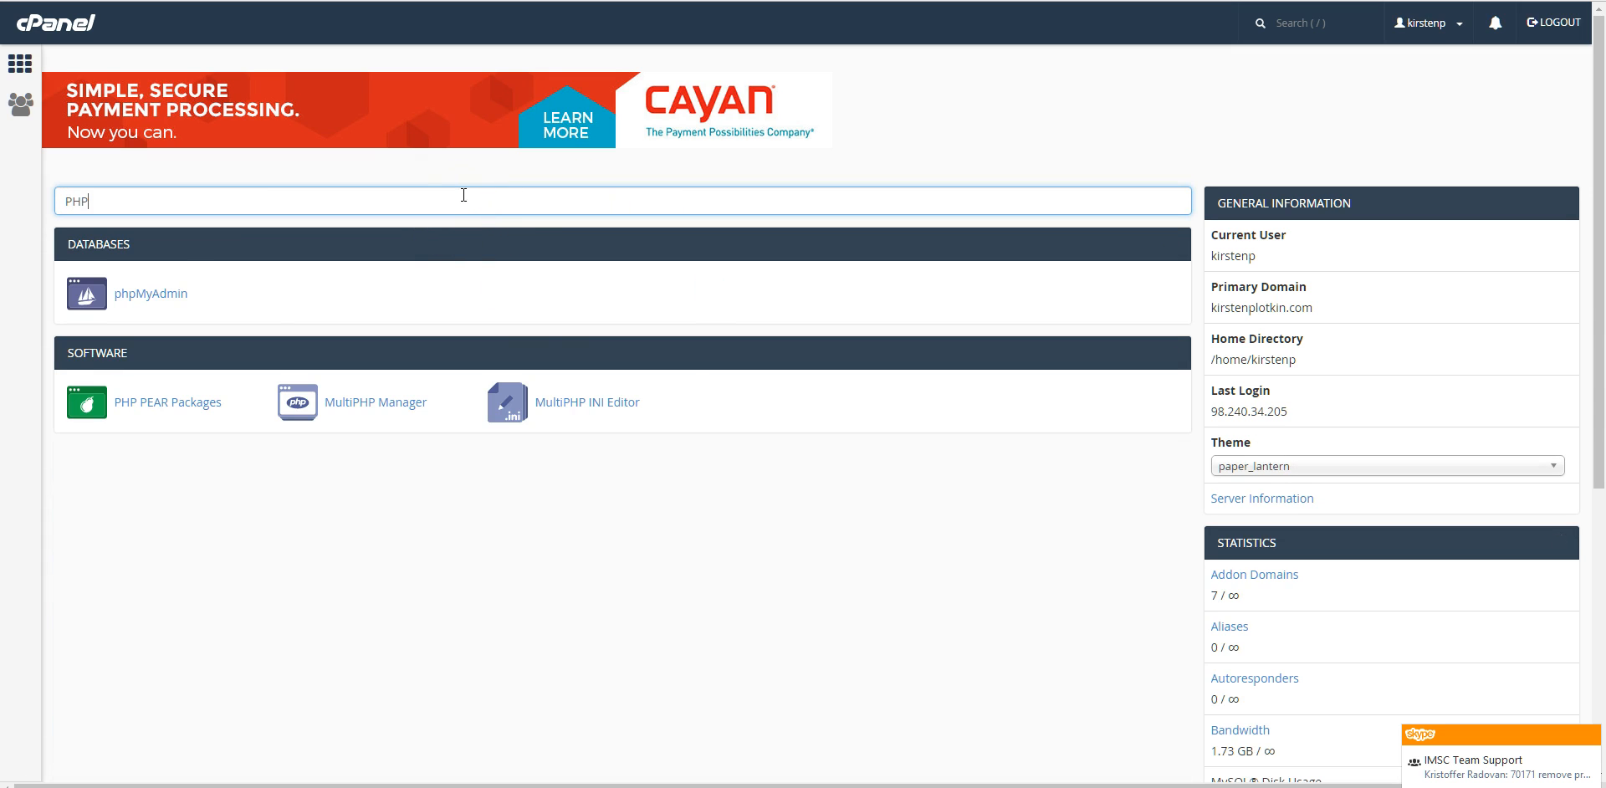
pyautogui.click(587, 401)
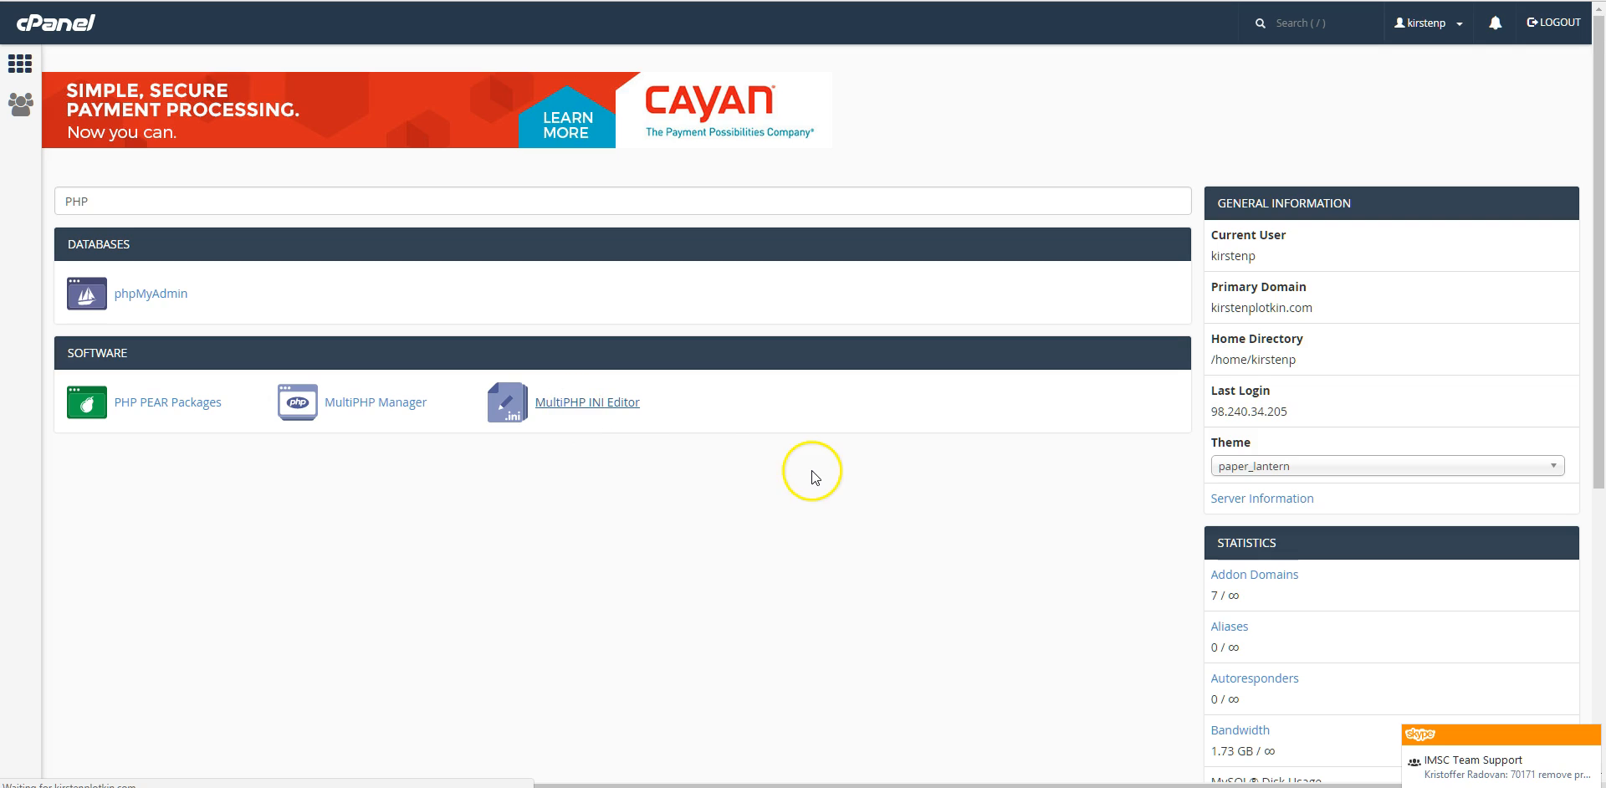
pyautogui.click(587, 401)
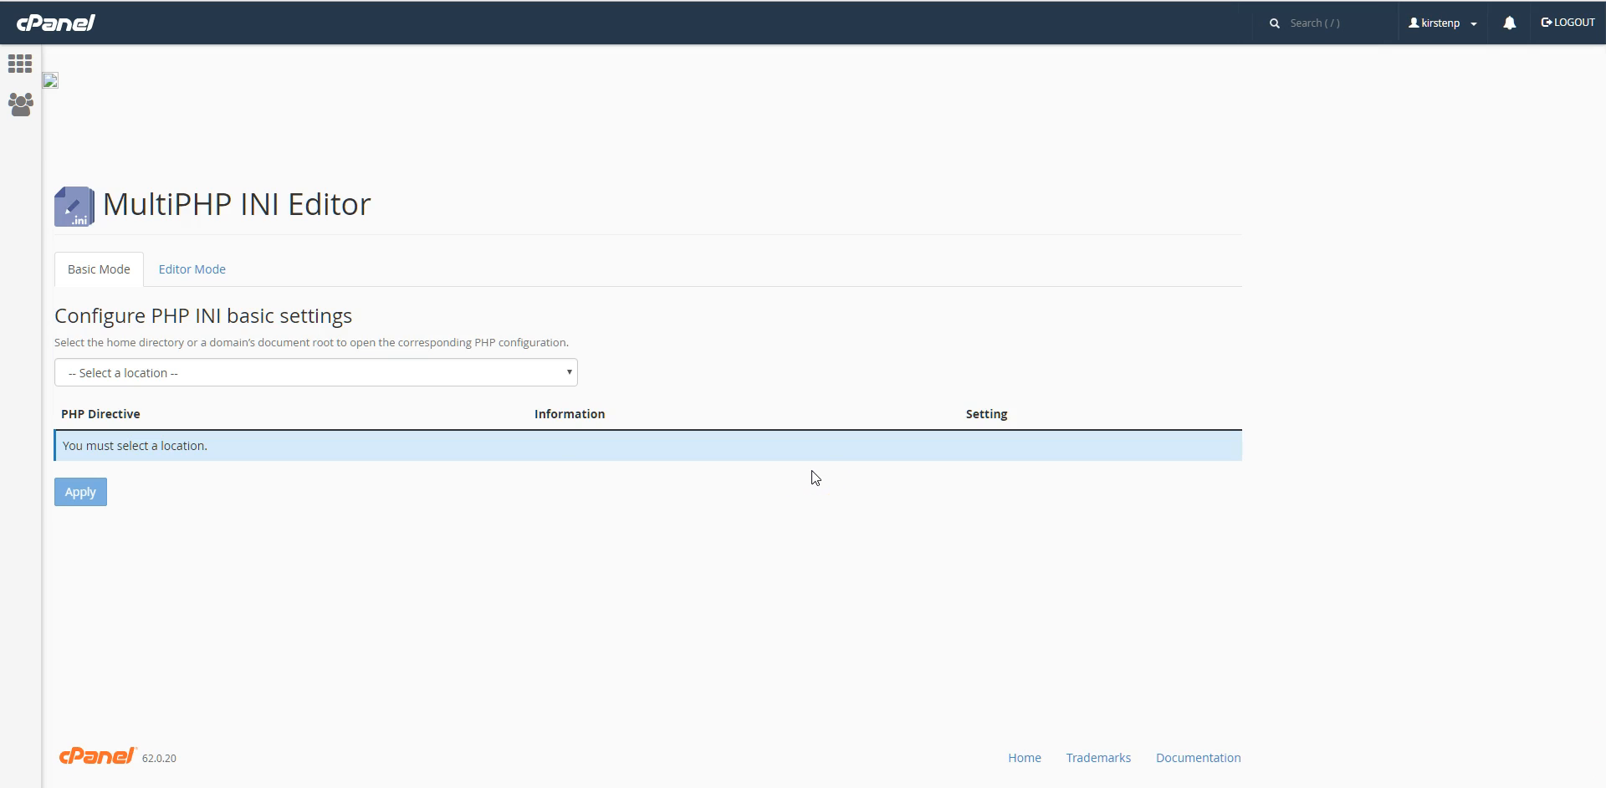
pyautogui.click(314, 371)
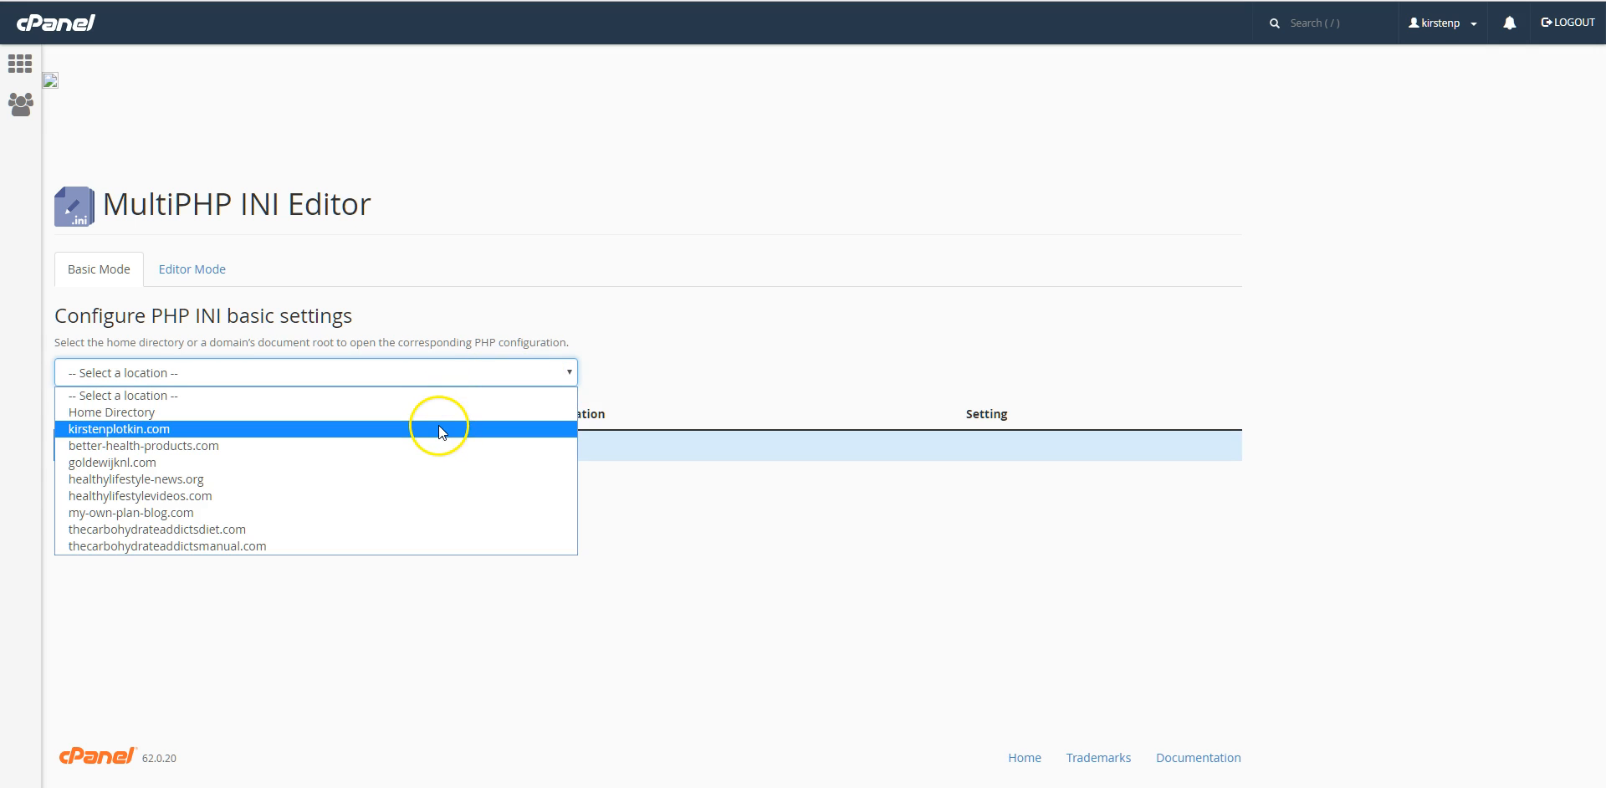
pyautogui.click(117, 428)
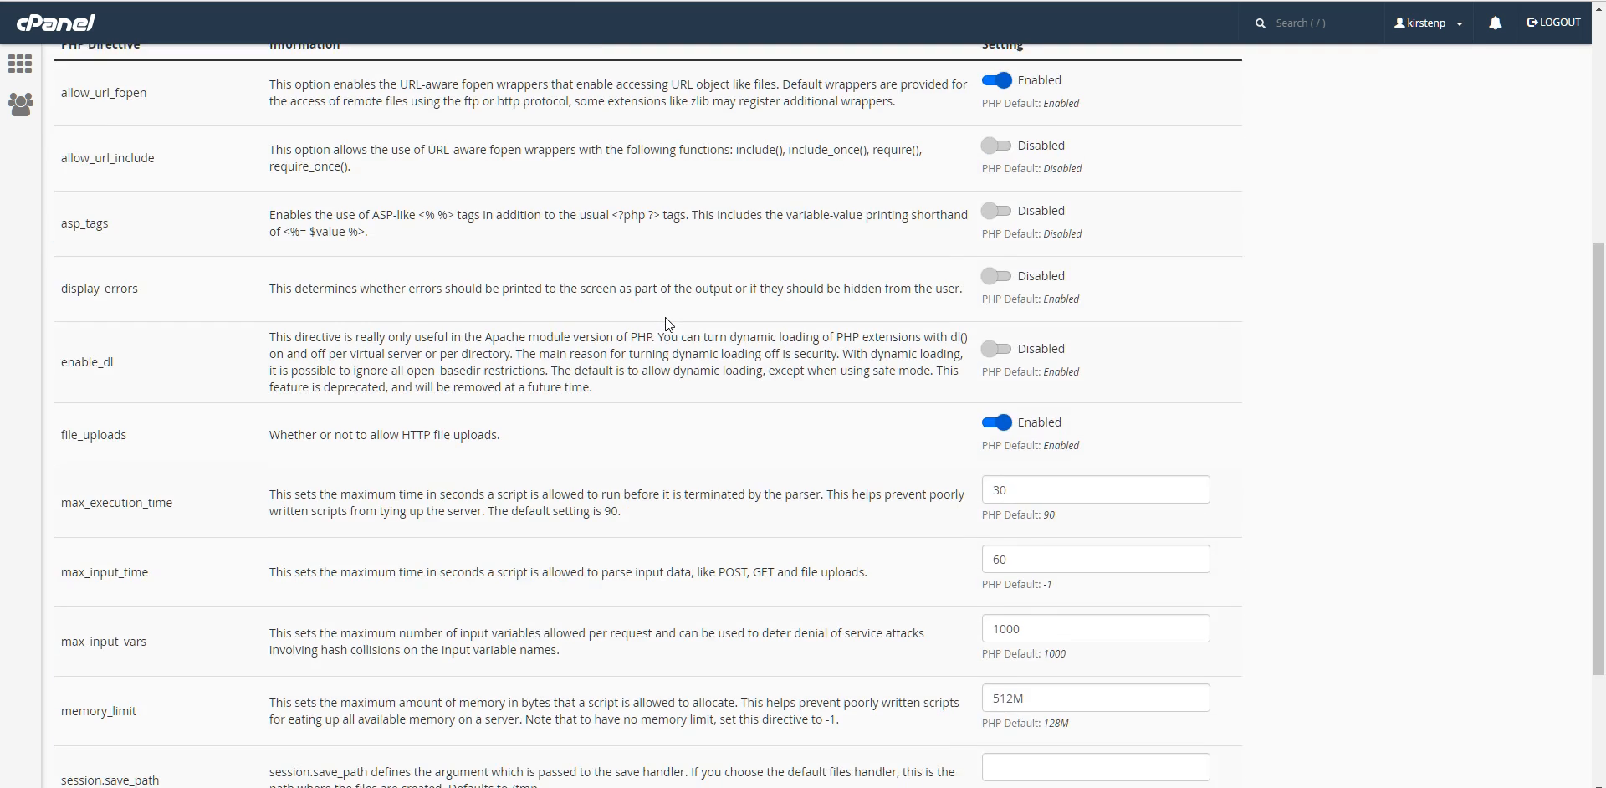
# Set max_execution_time to 0 for the main domain and apply the change
pyautogui.scroll(-3)
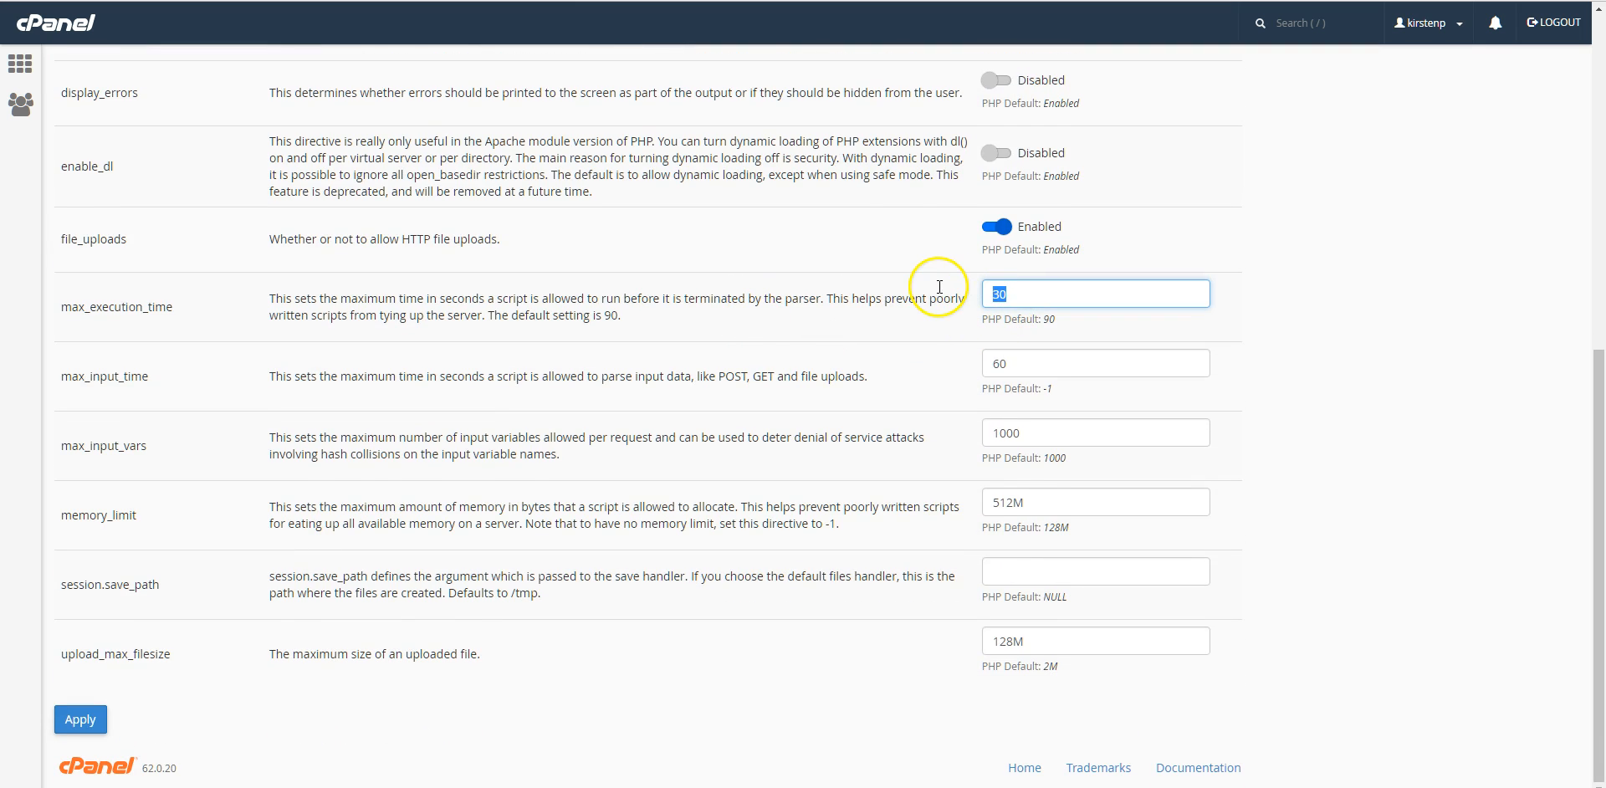
pyautogui.write('0')
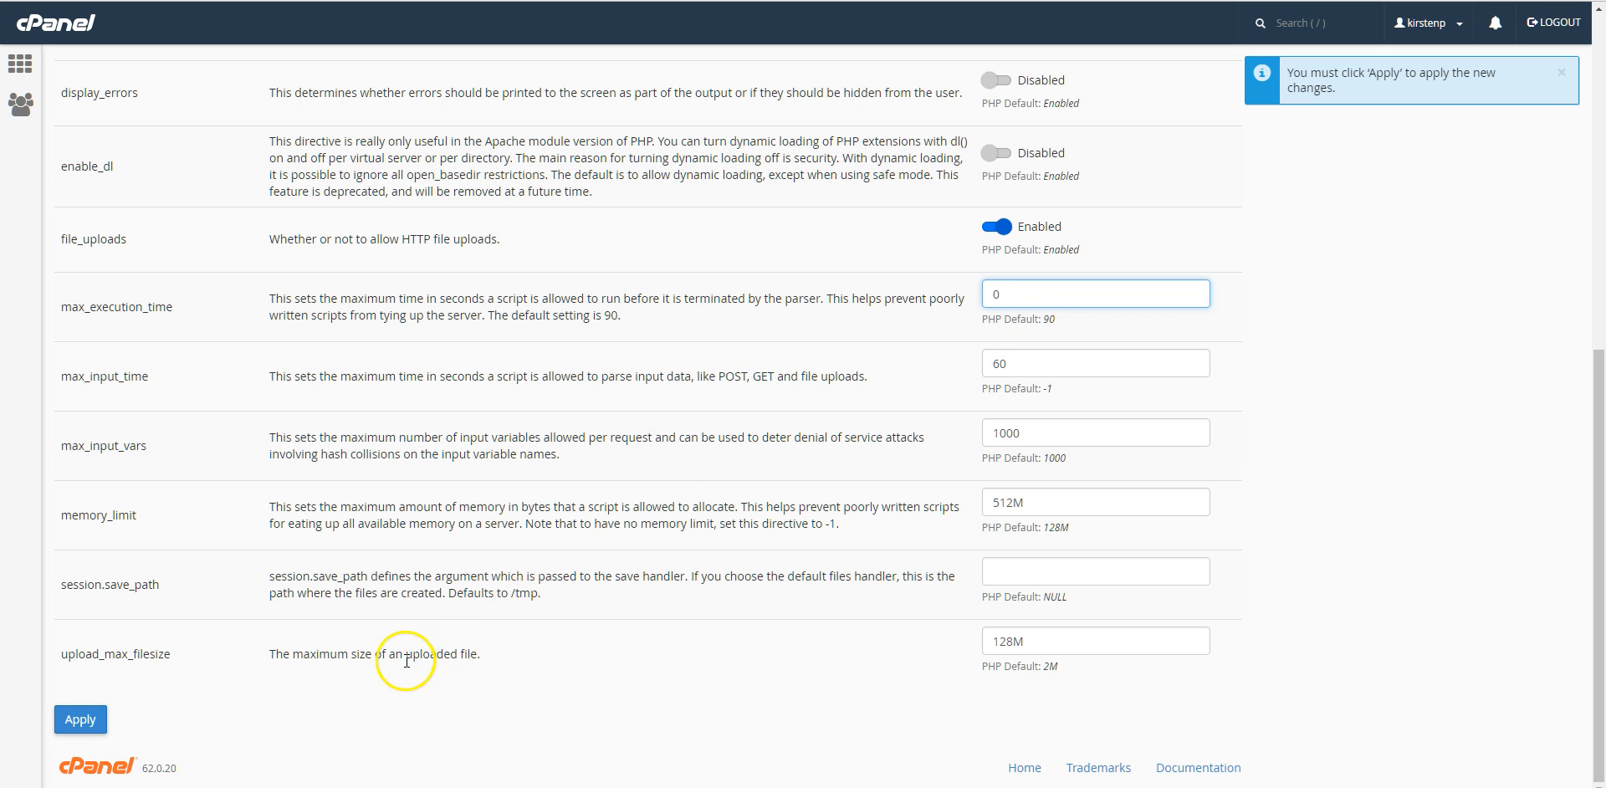
pyautogui.moveTo(551, 572)
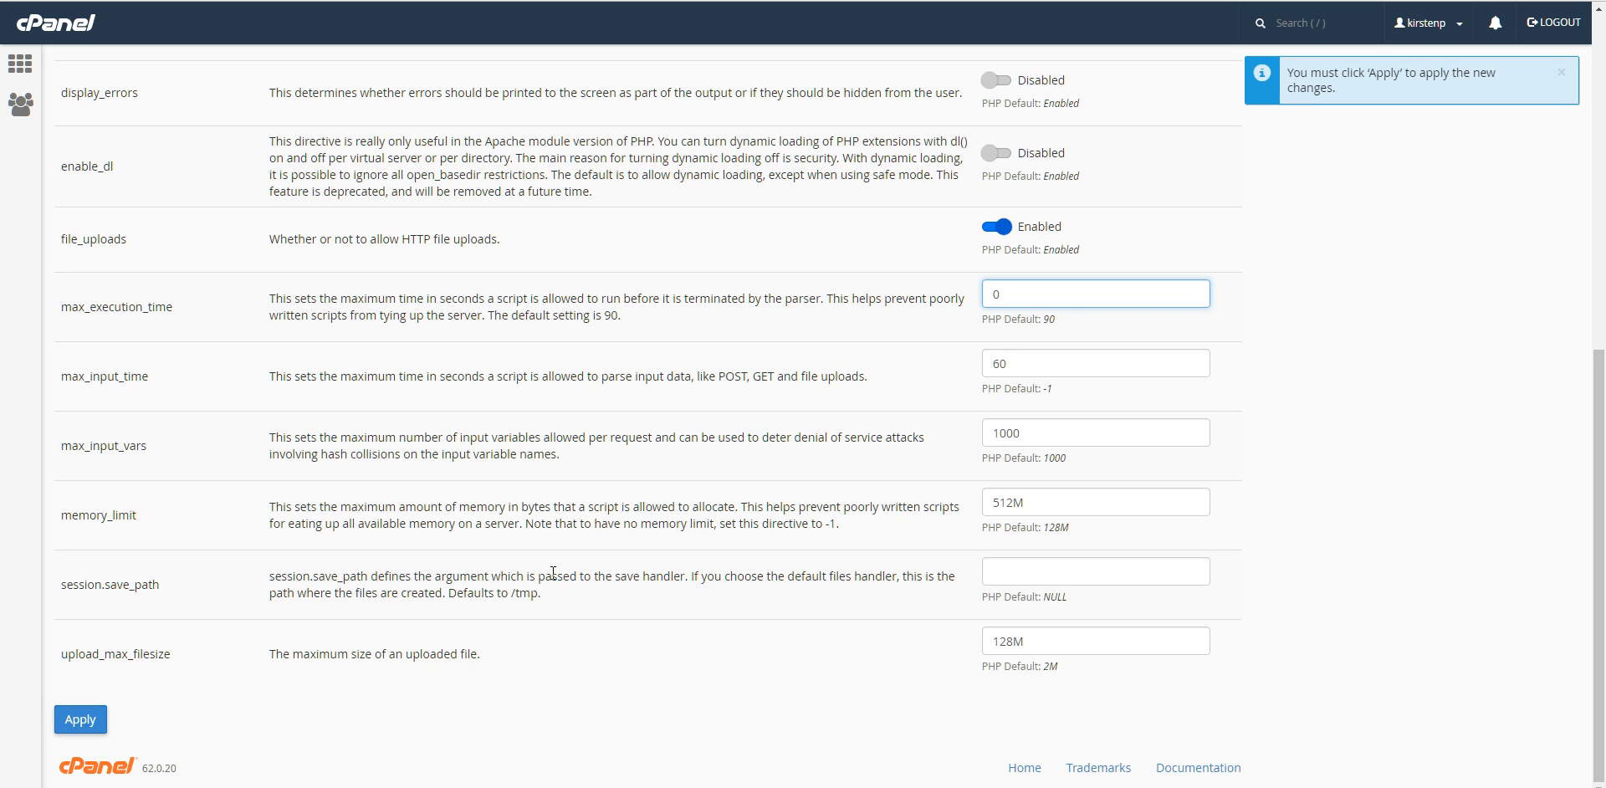
pyautogui.click(1094, 292)
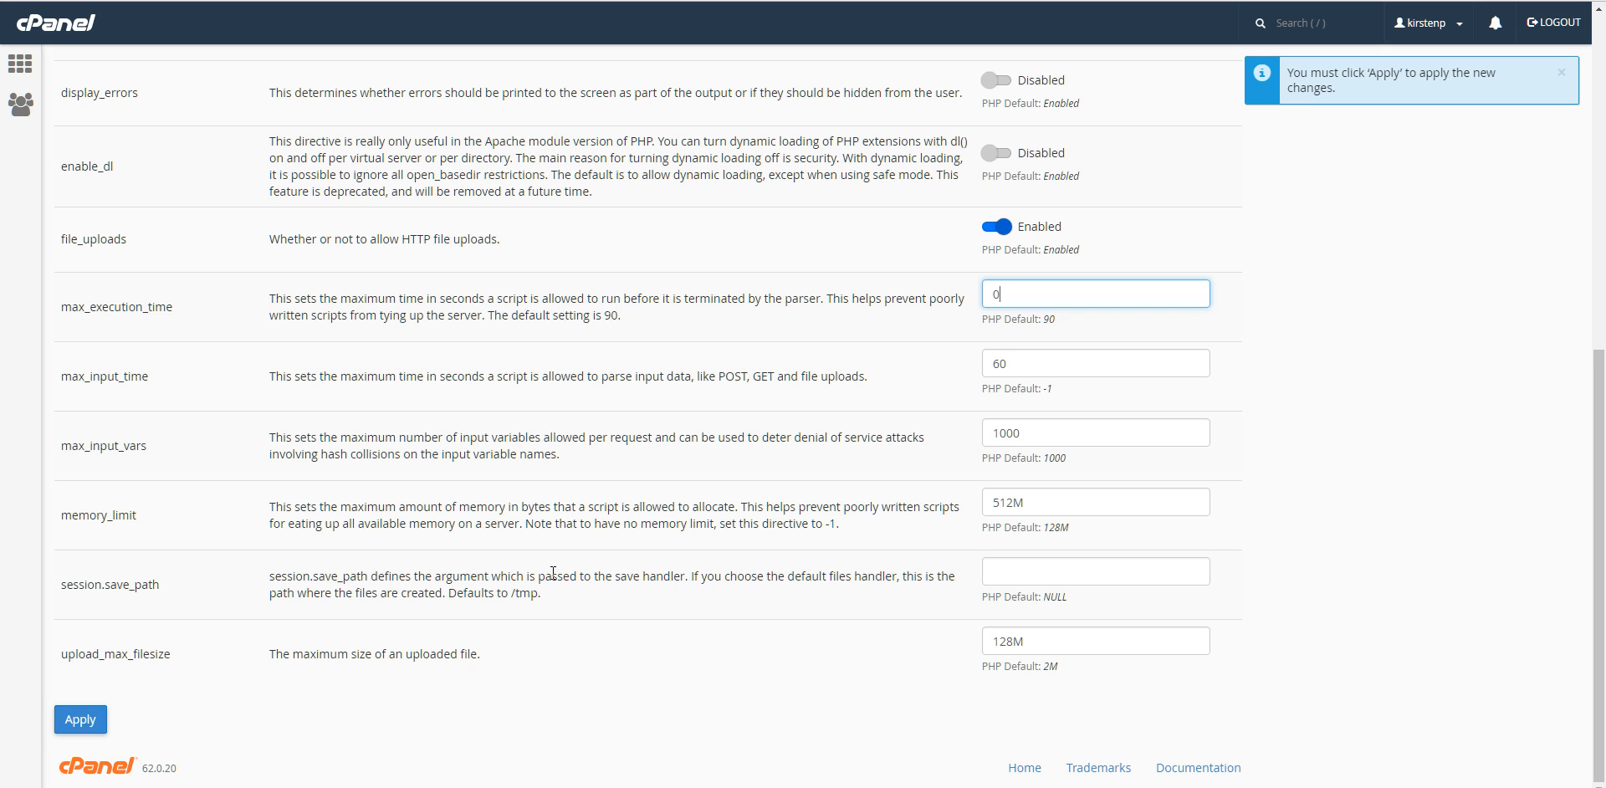
pyautogui.moveTo(973, 490)
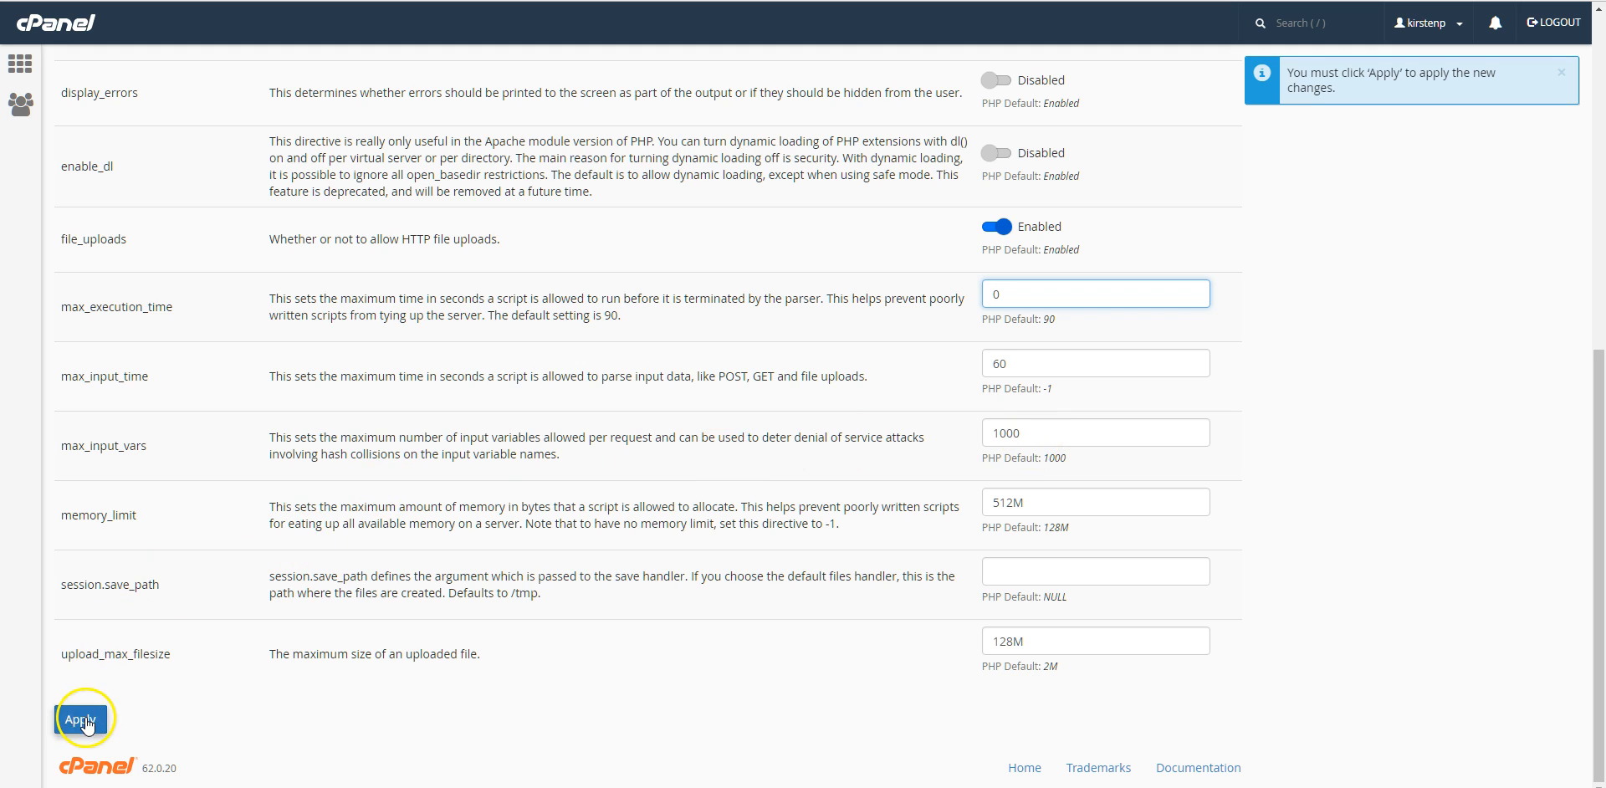
pyautogui.click(81, 718)
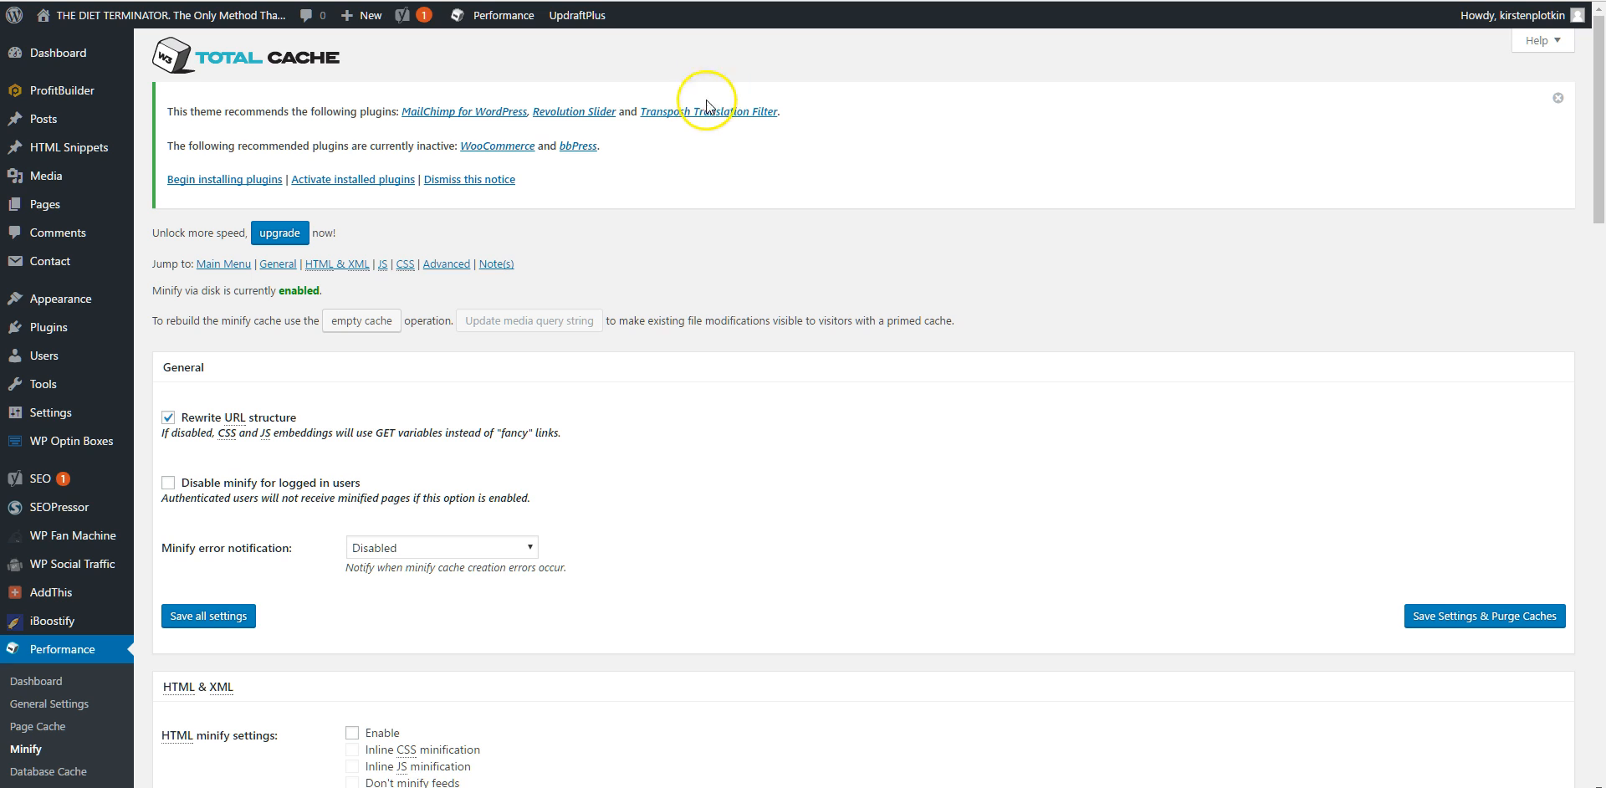
pyautogui.moveTo(149, 122)
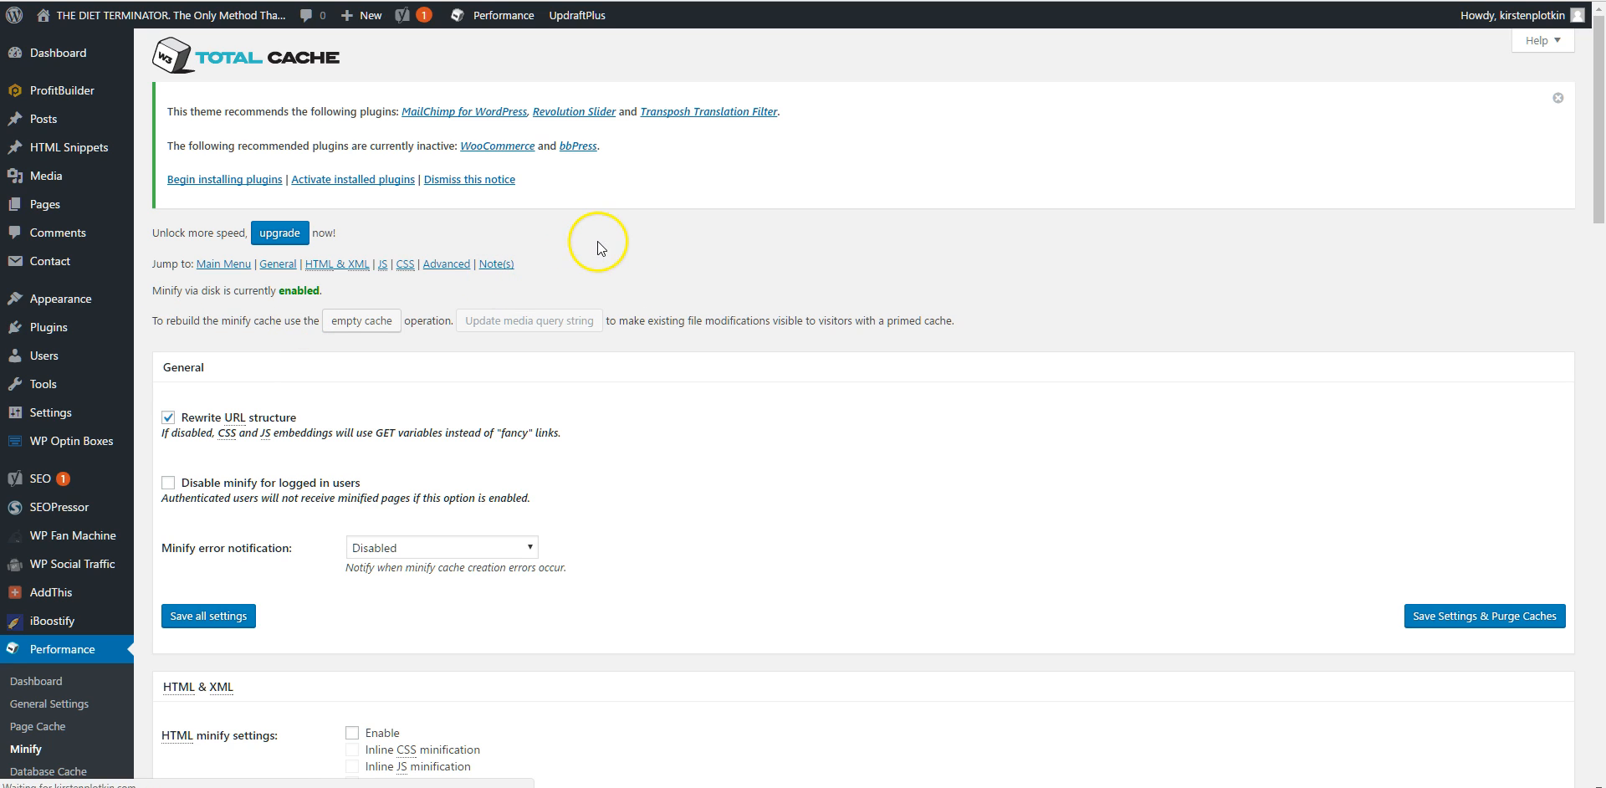
# Review the installed plugins list to see which plugins are currently active
pyautogui.click(44, 326)
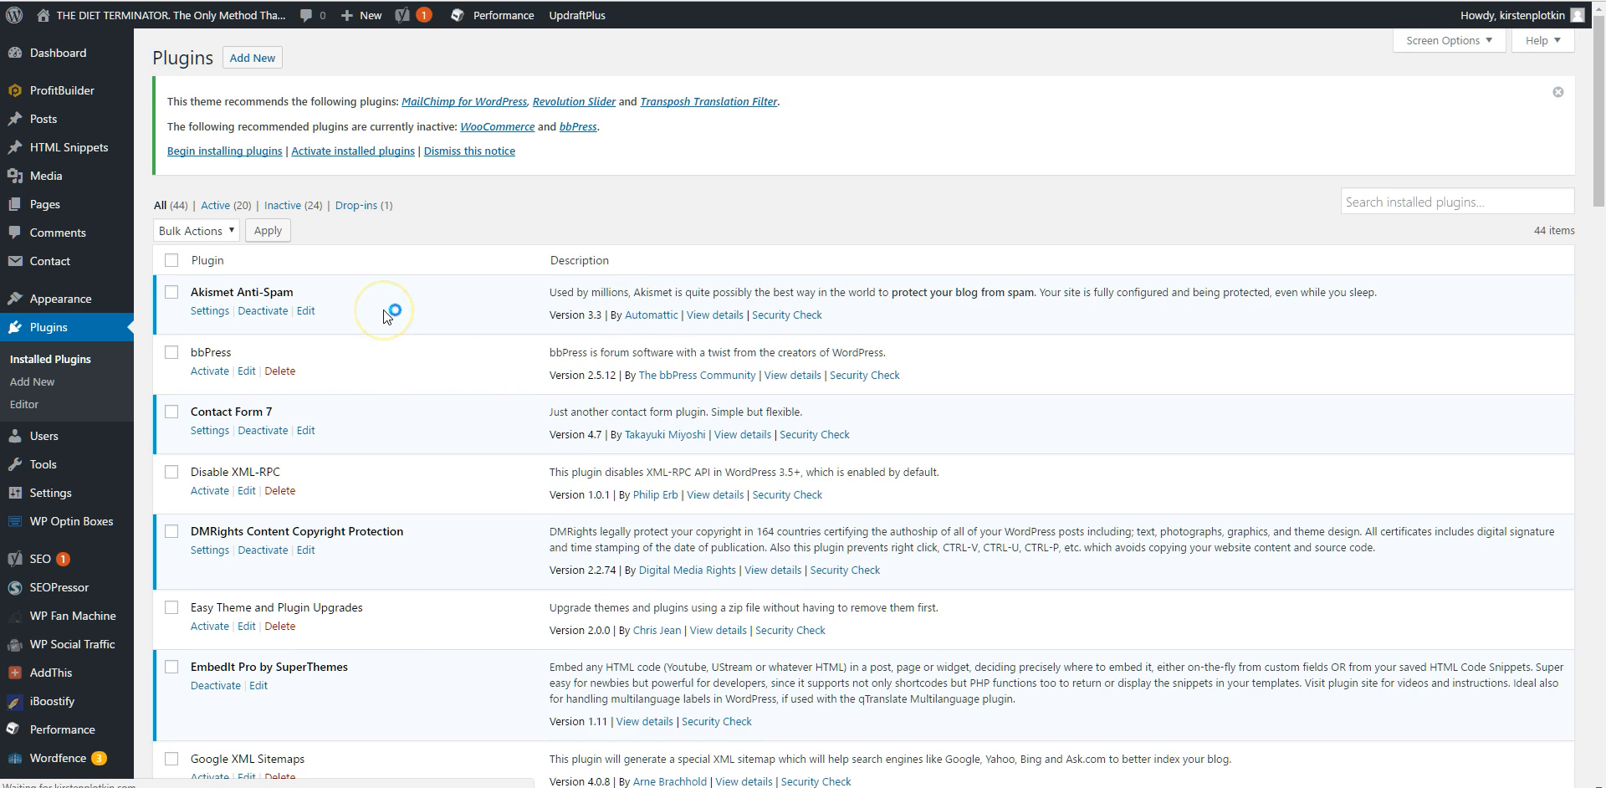
pyautogui.click(502, 15)
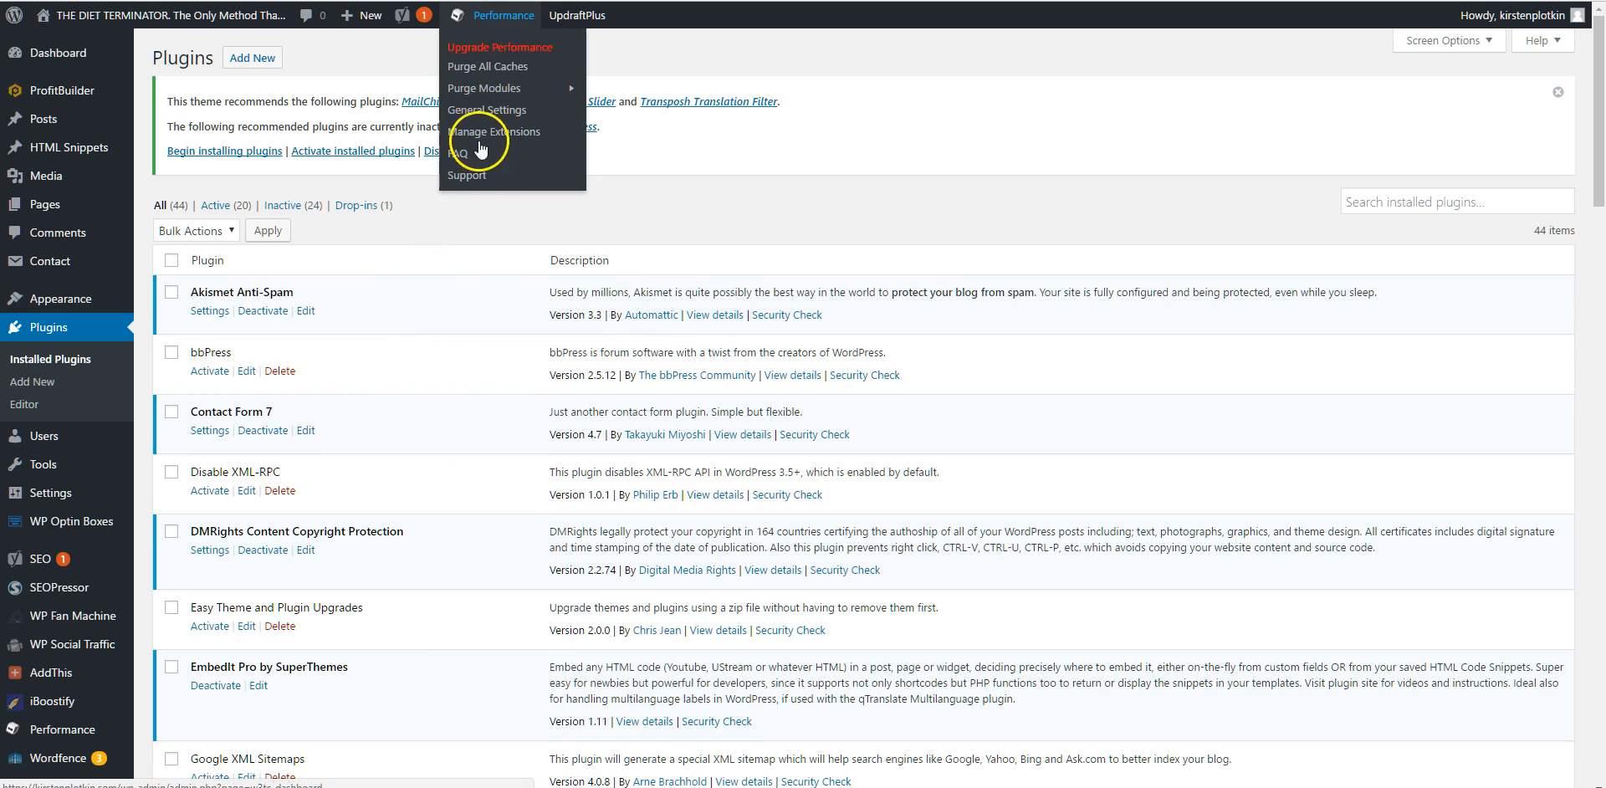
pyautogui.scroll(-3)
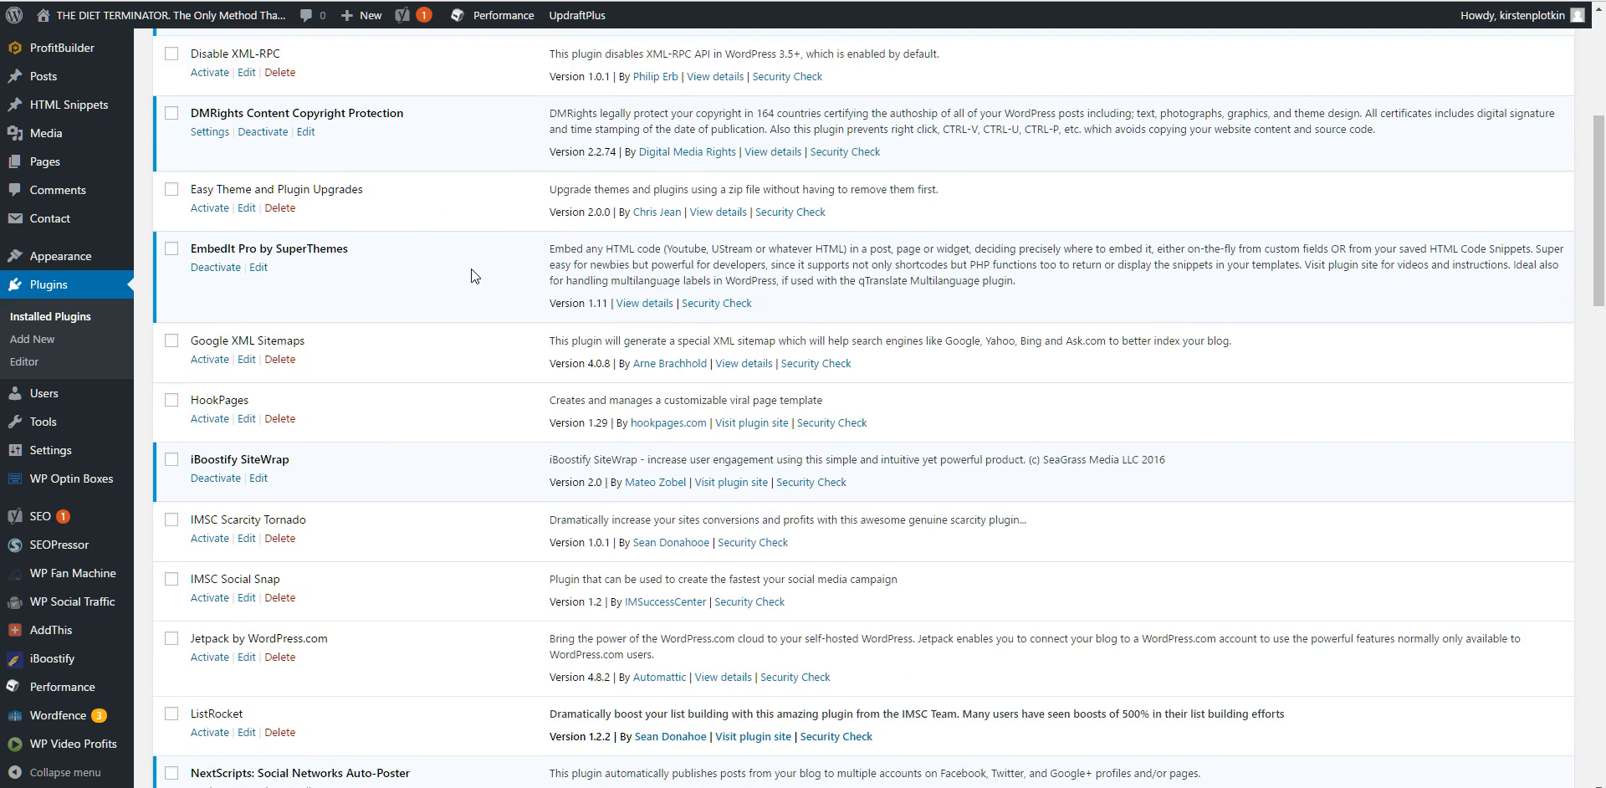
pyautogui.scroll(-3)
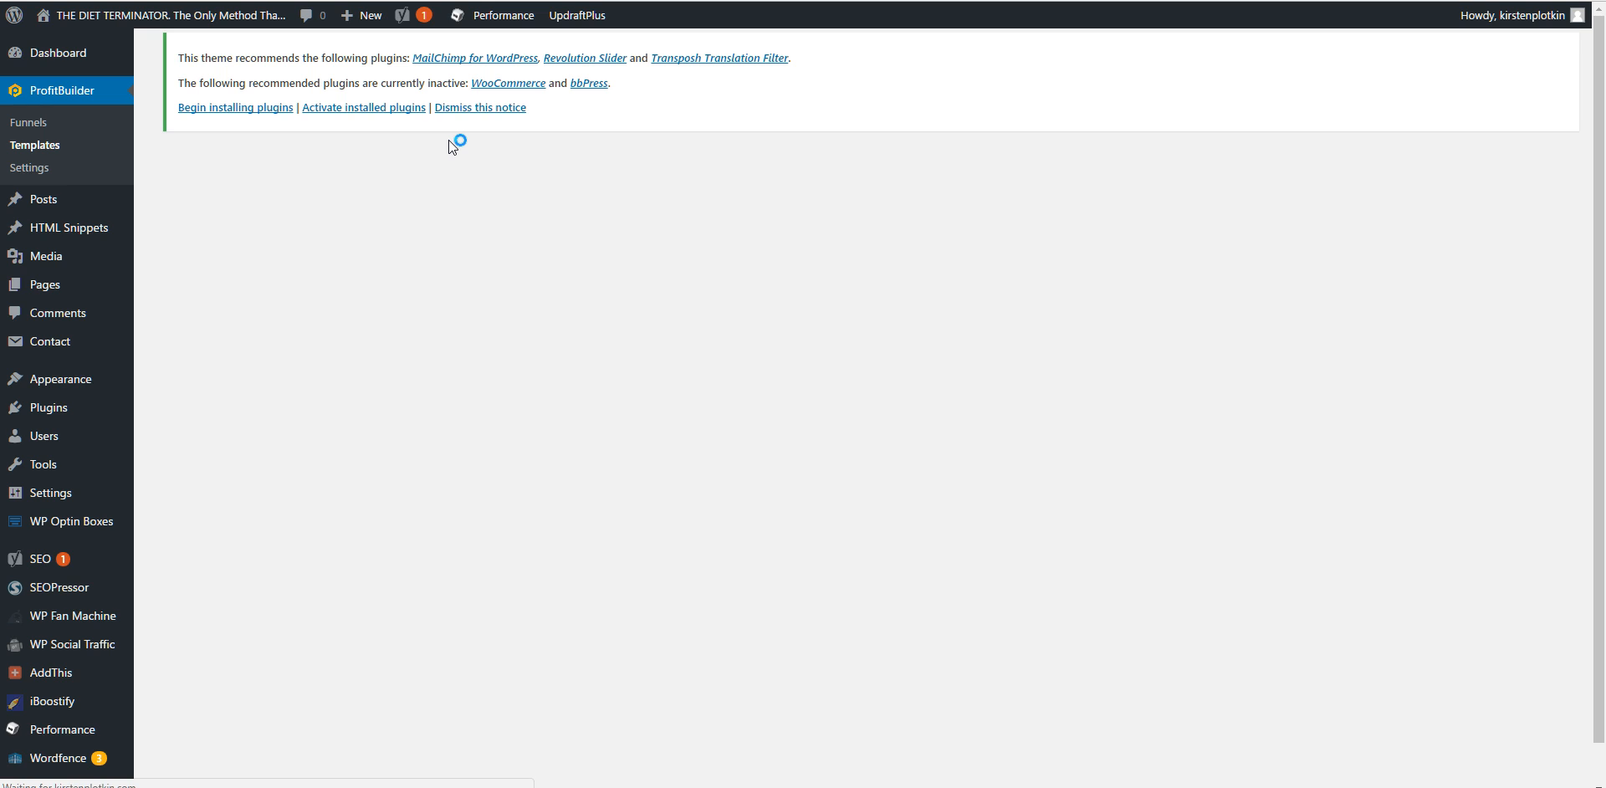
# Refresh the ProfitBuilder template list twice, with no templates appearing
pyautogui.click(35, 144)
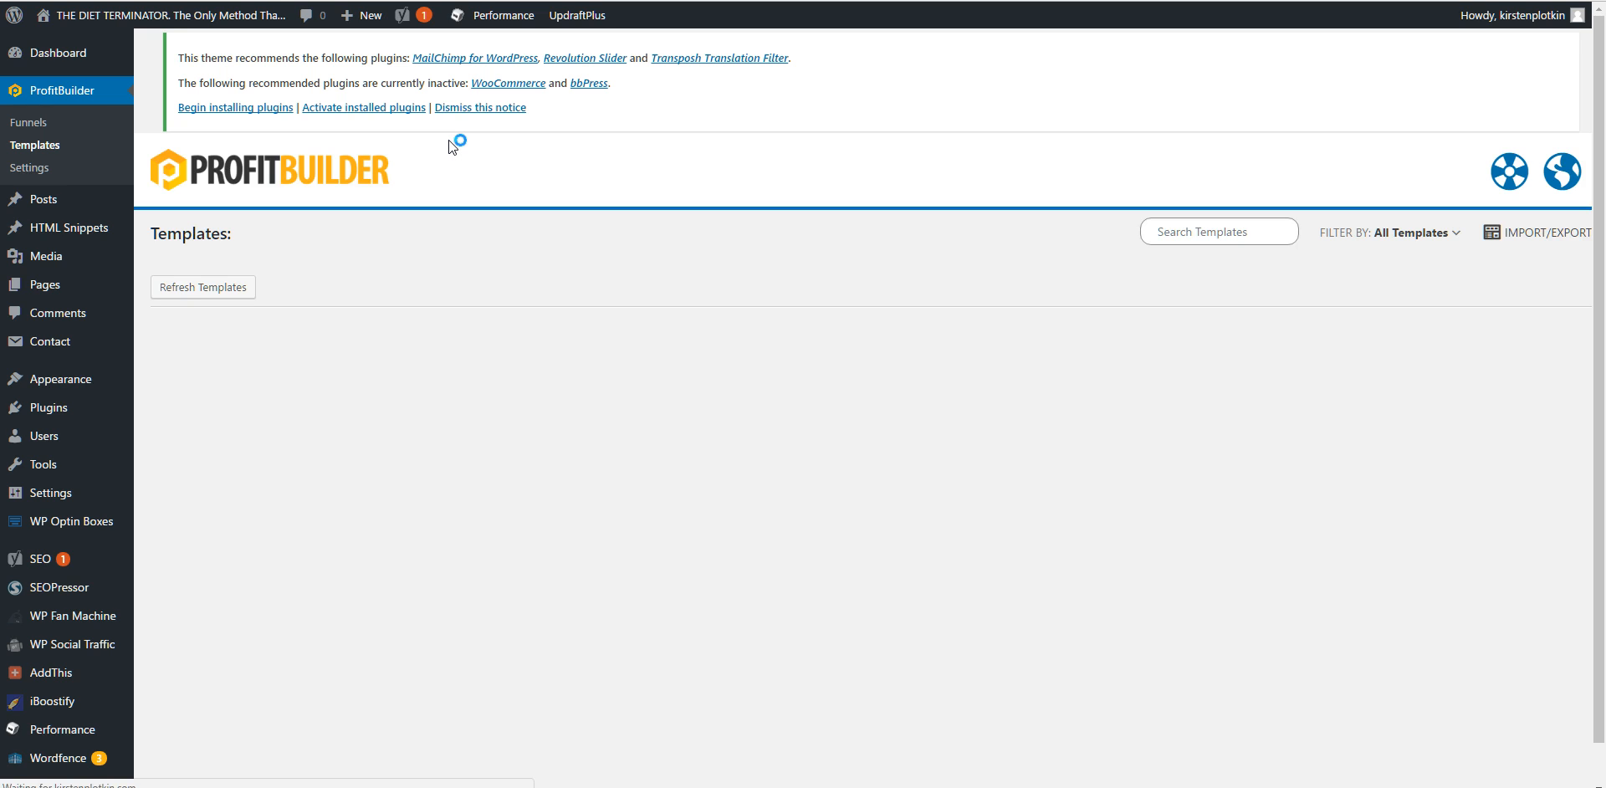
pyautogui.moveTo(450, 147)
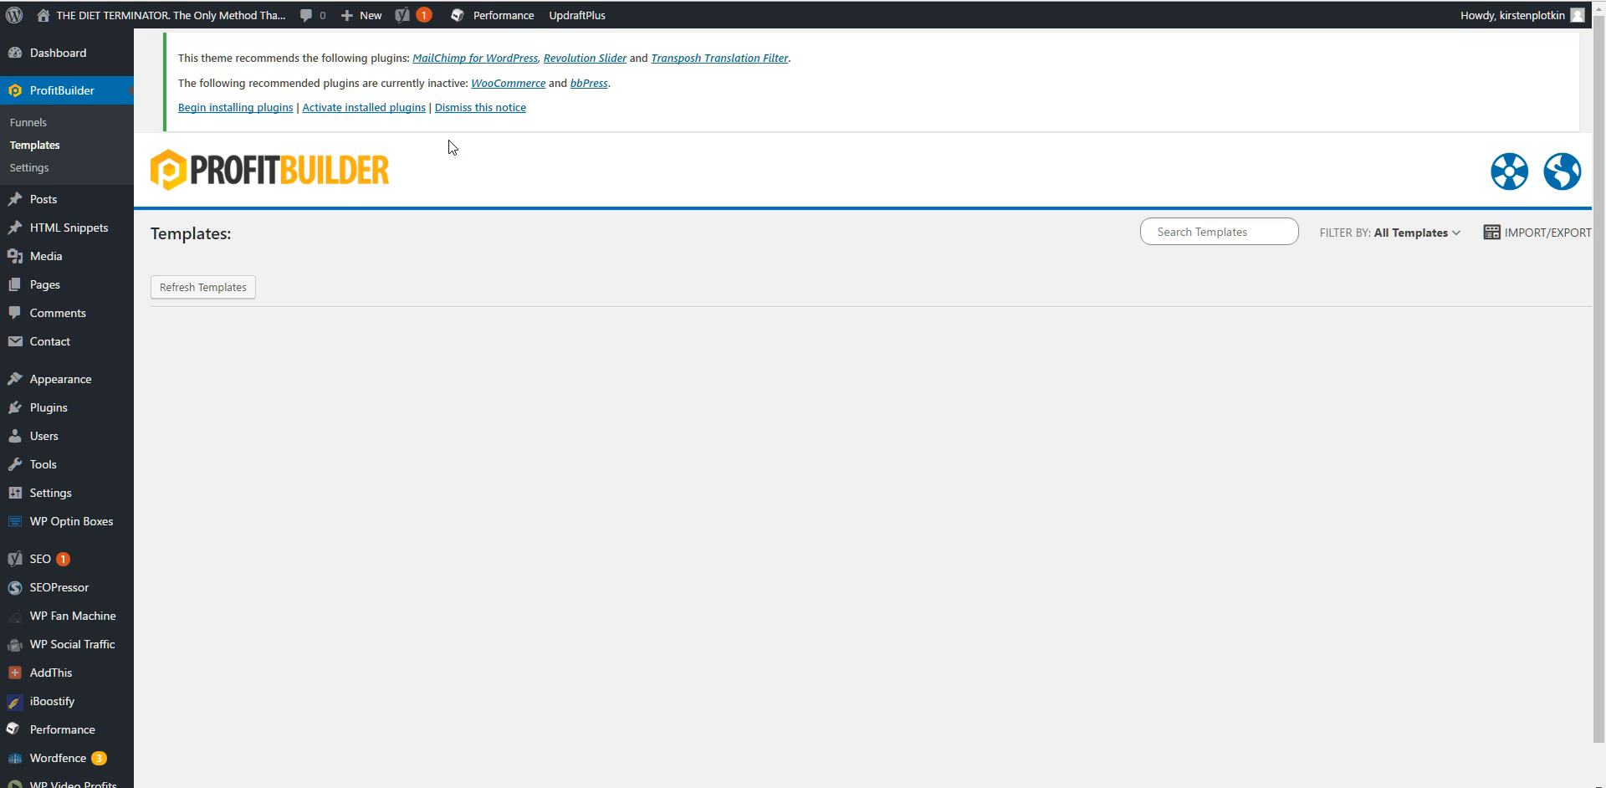
pyautogui.click(202, 286)
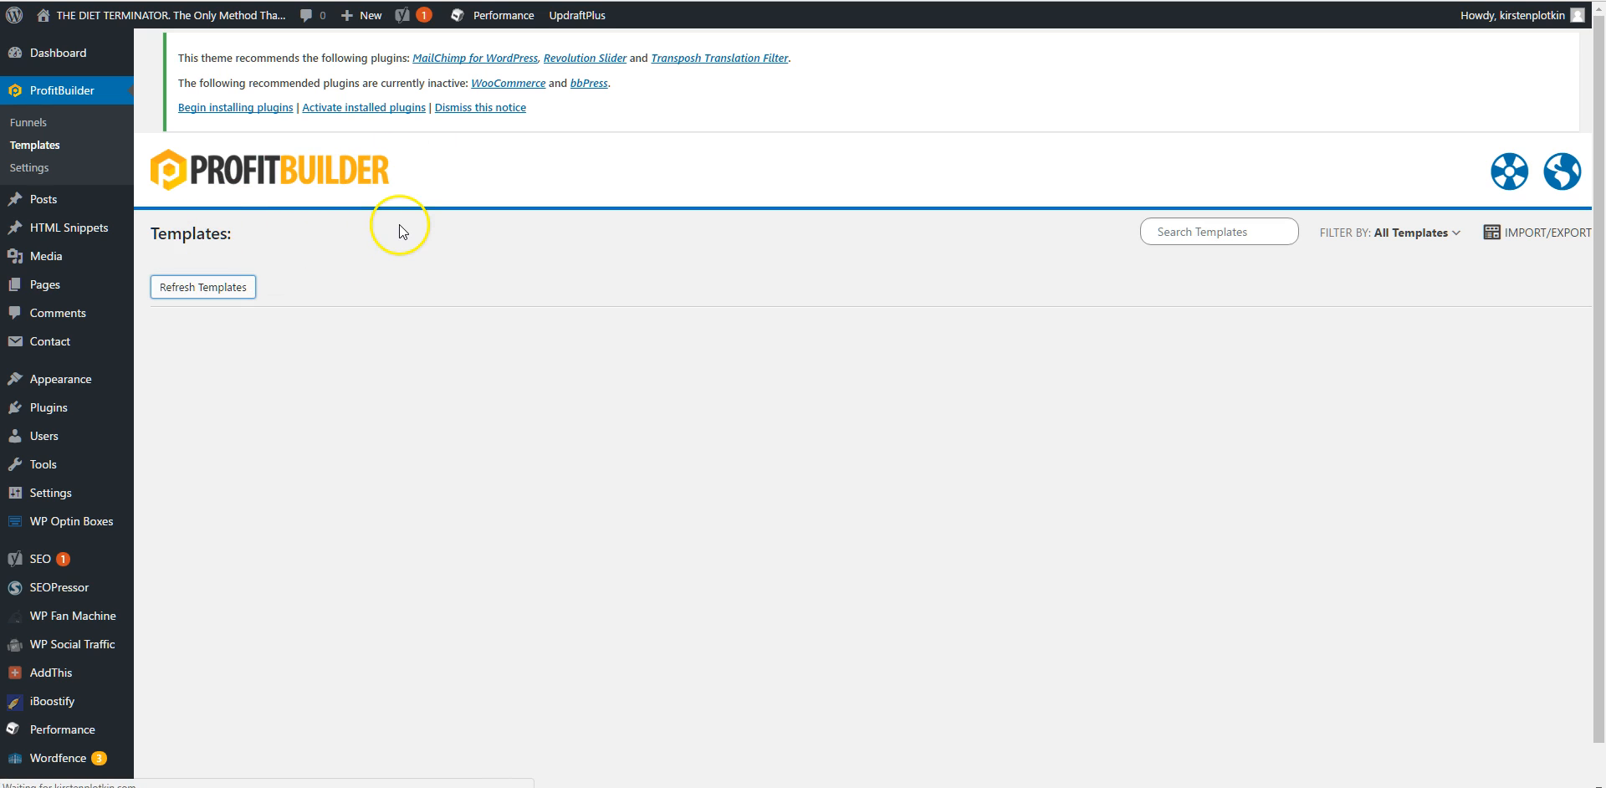
pyautogui.moveTo(363, 214)
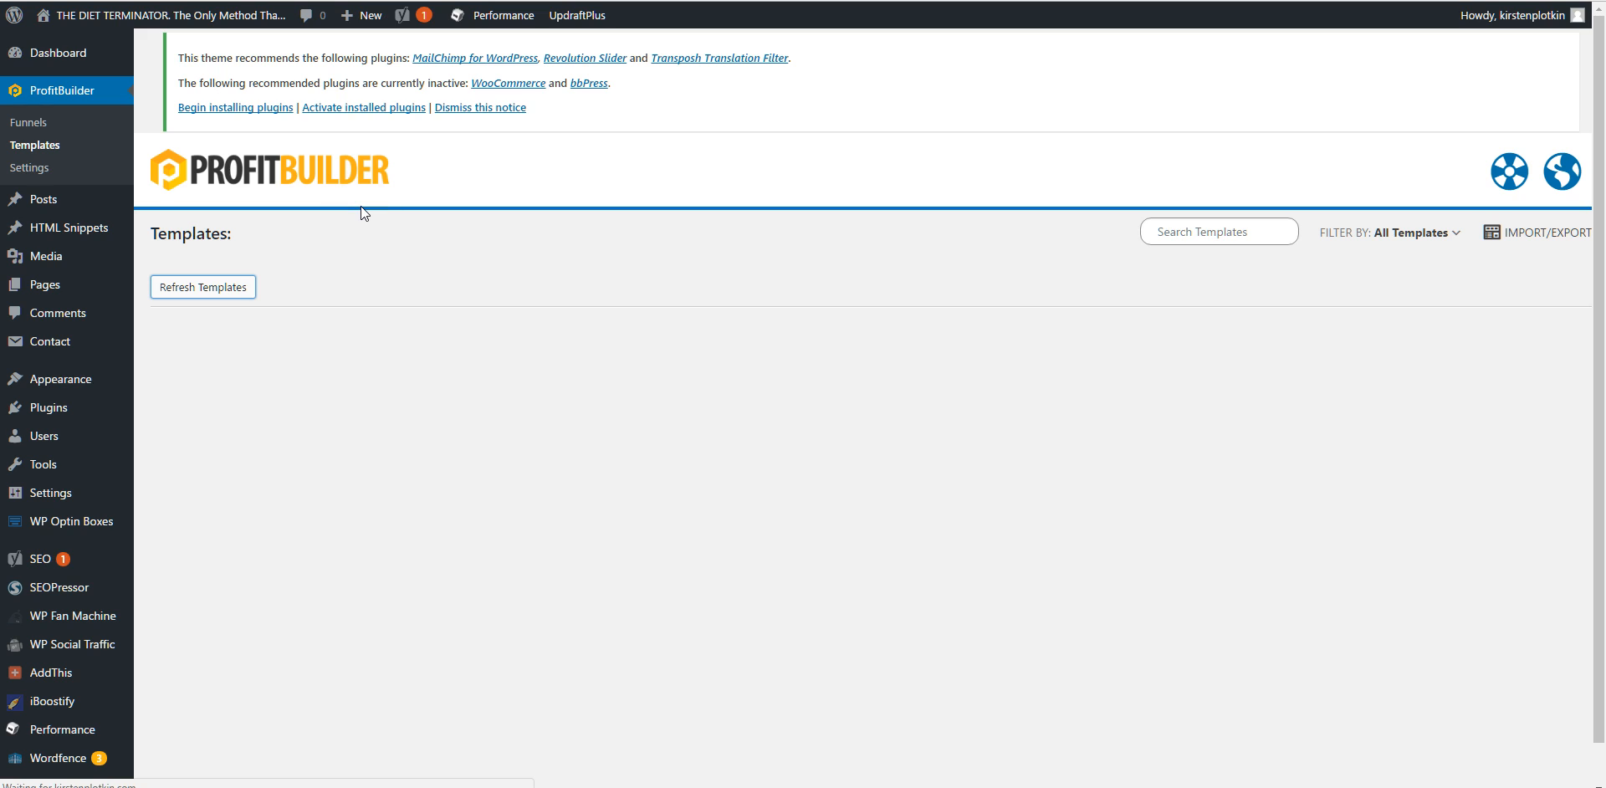
pyautogui.click(202, 286)
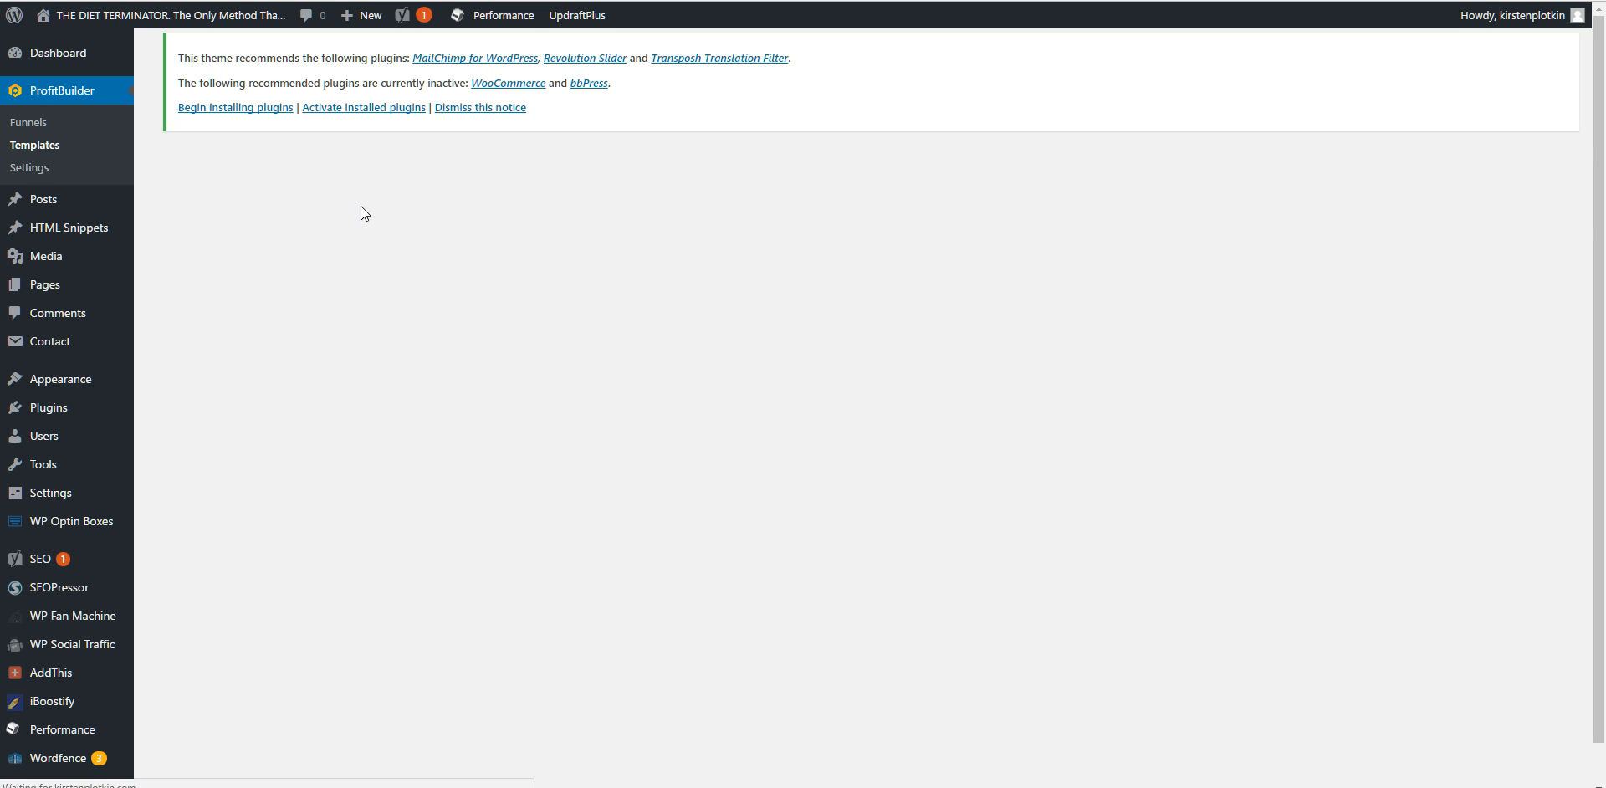
pyautogui.click(36, 144)
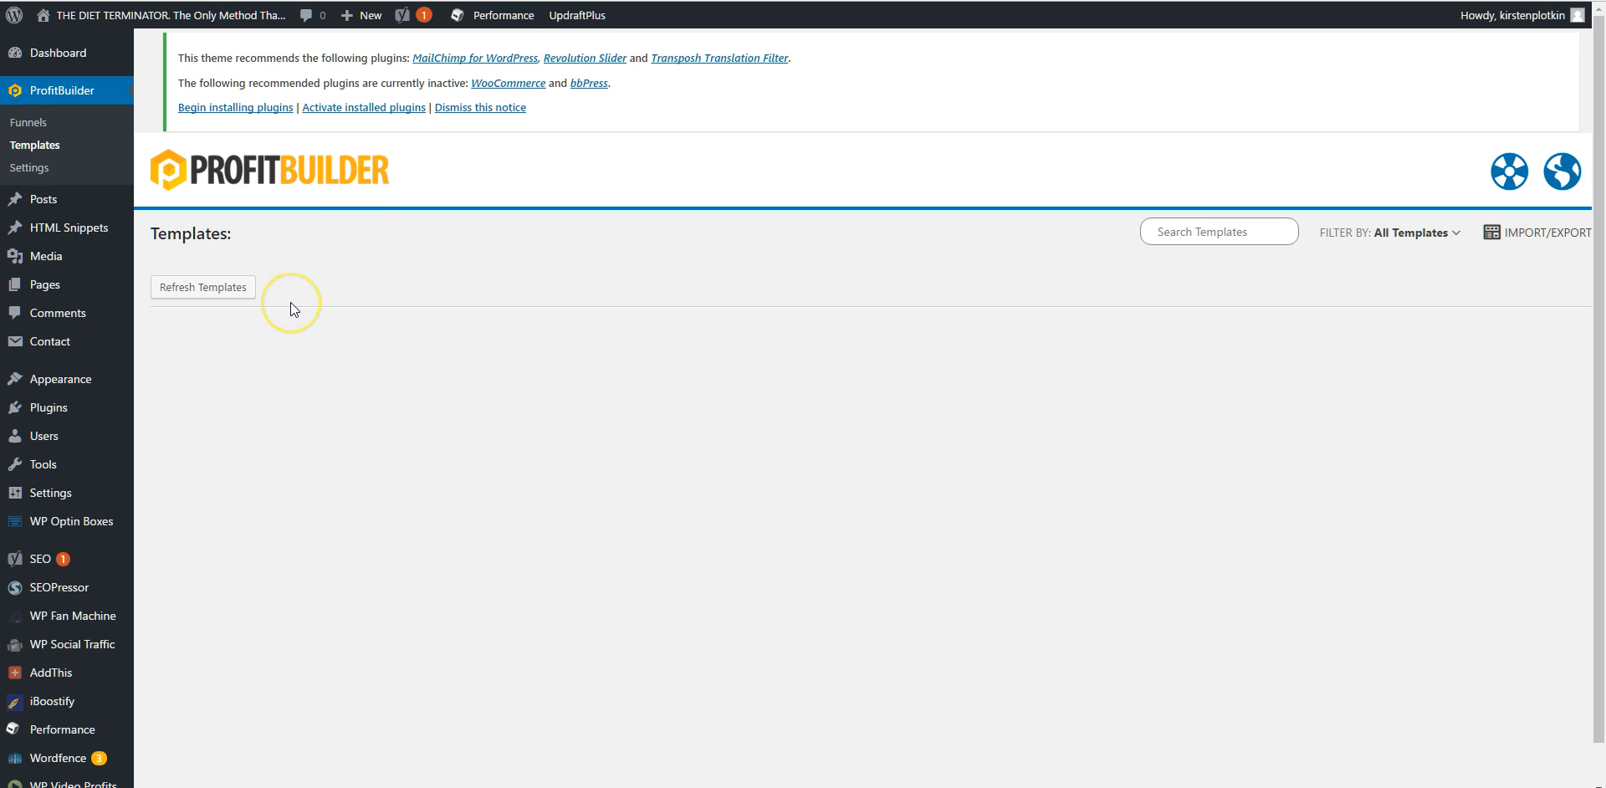
pyautogui.moveTo(60, 380)
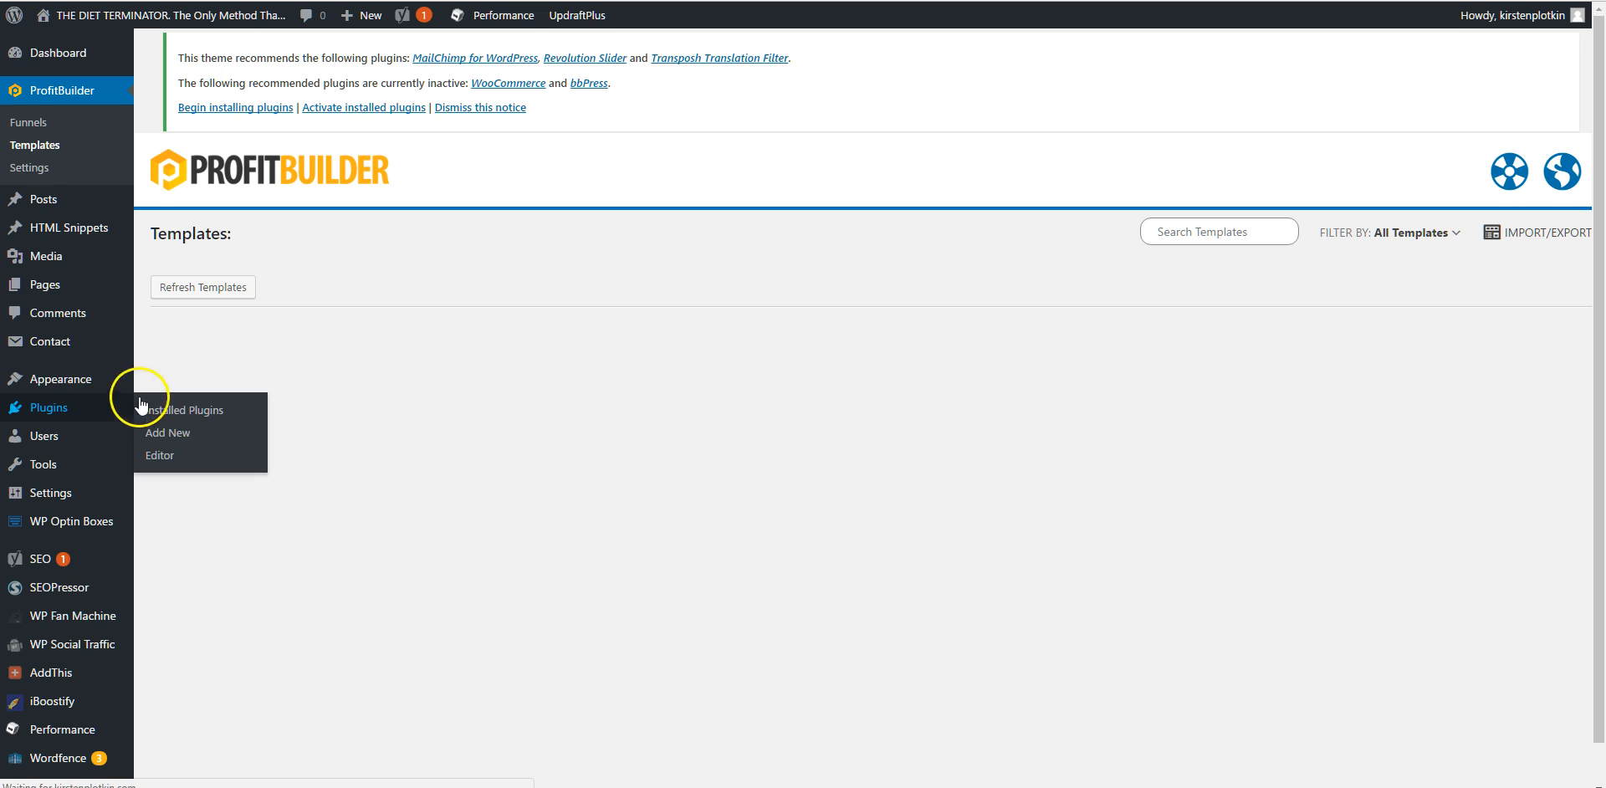
pyautogui.moveTo(264, 356)
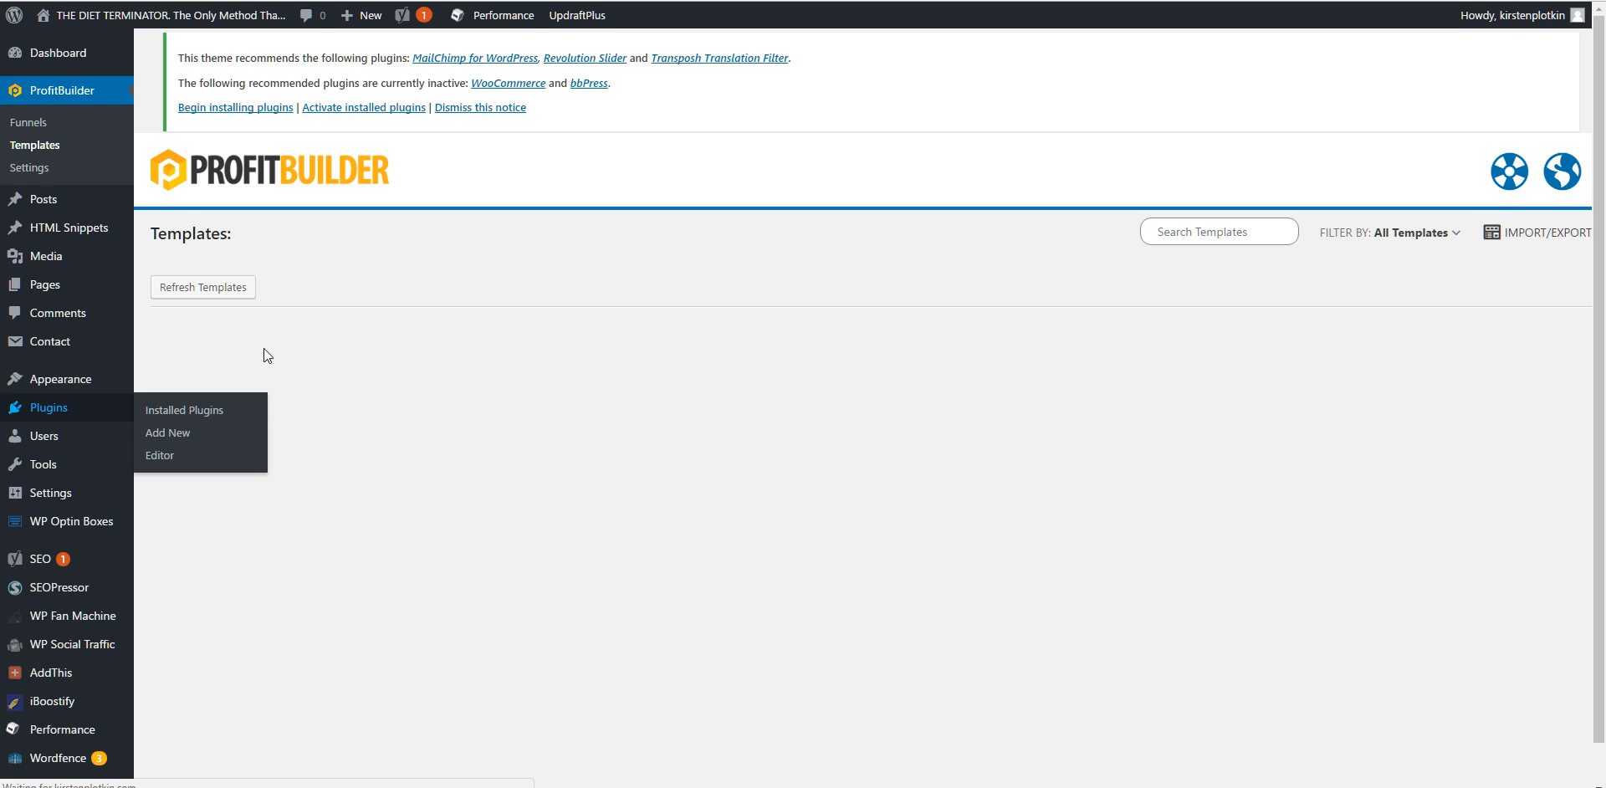
# Mark the active plugins, including UpdraftPlus and W3 Total Cache, in the installed plugins list
pyautogui.click(184, 410)
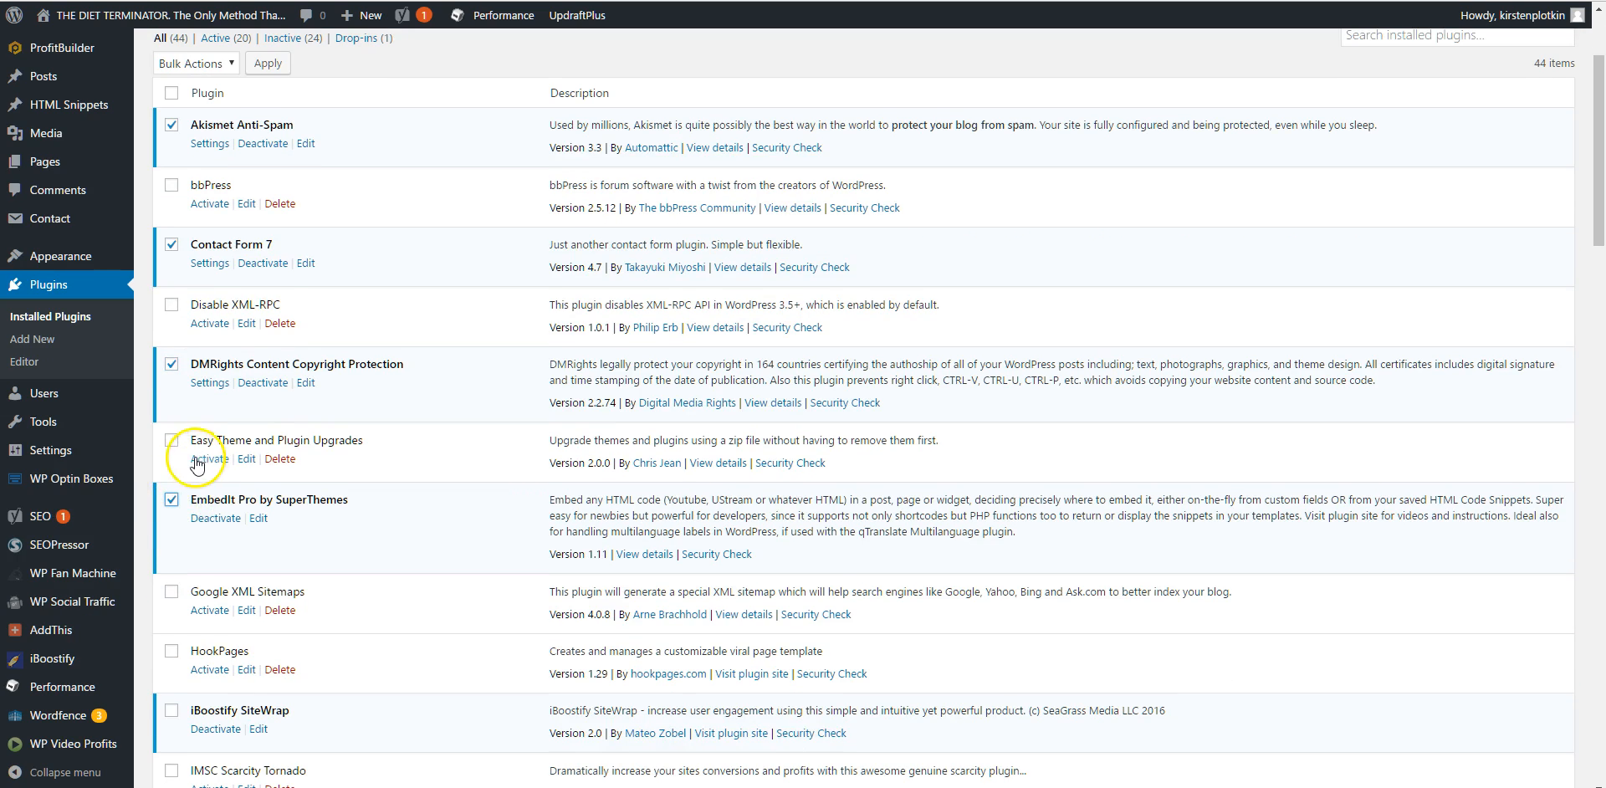
pyautogui.scroll(-3)
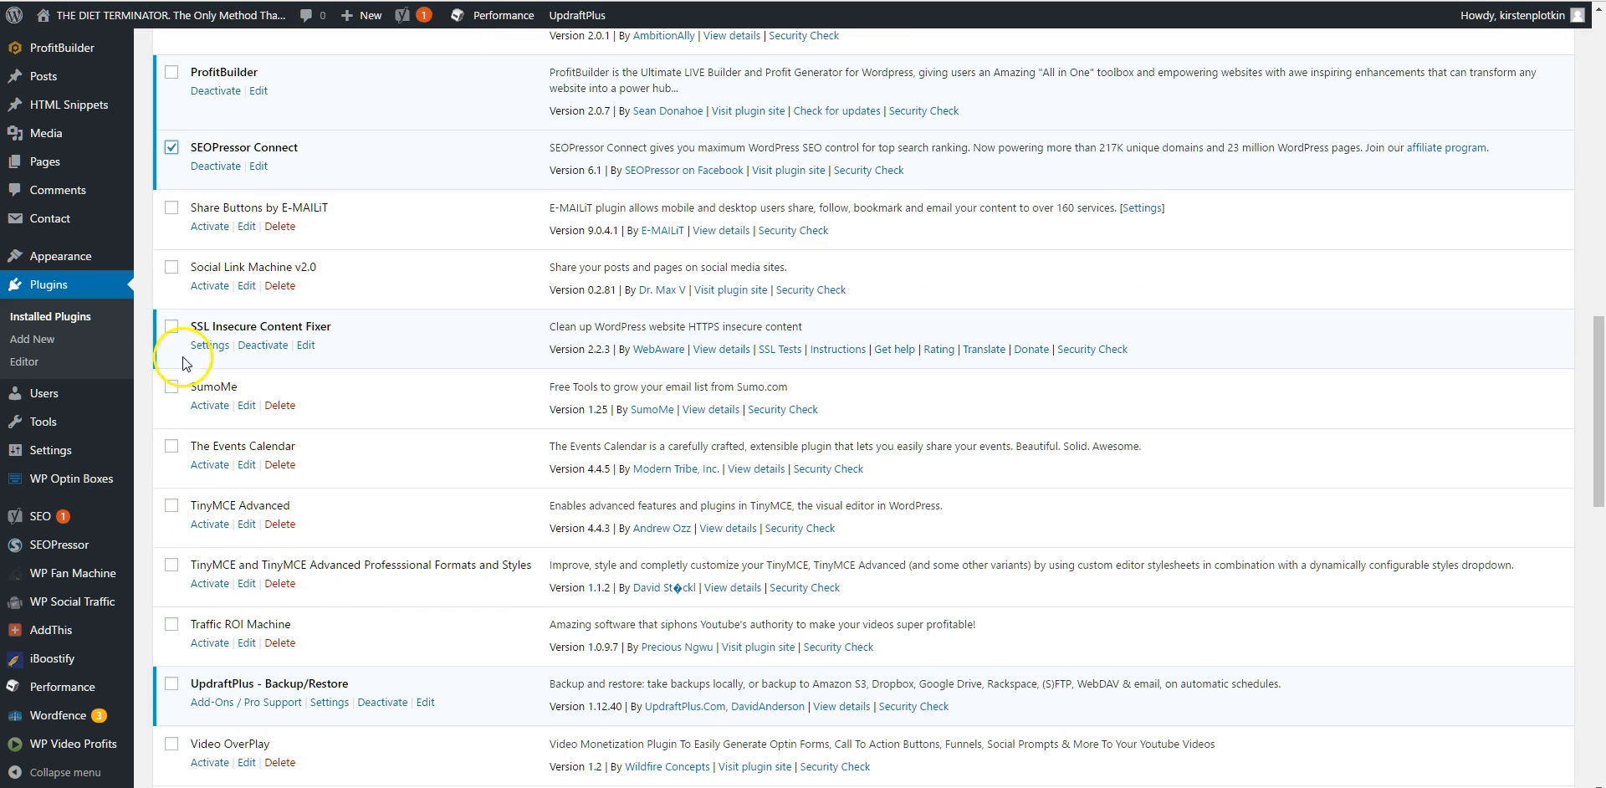
pyautogui.scroll(-3)
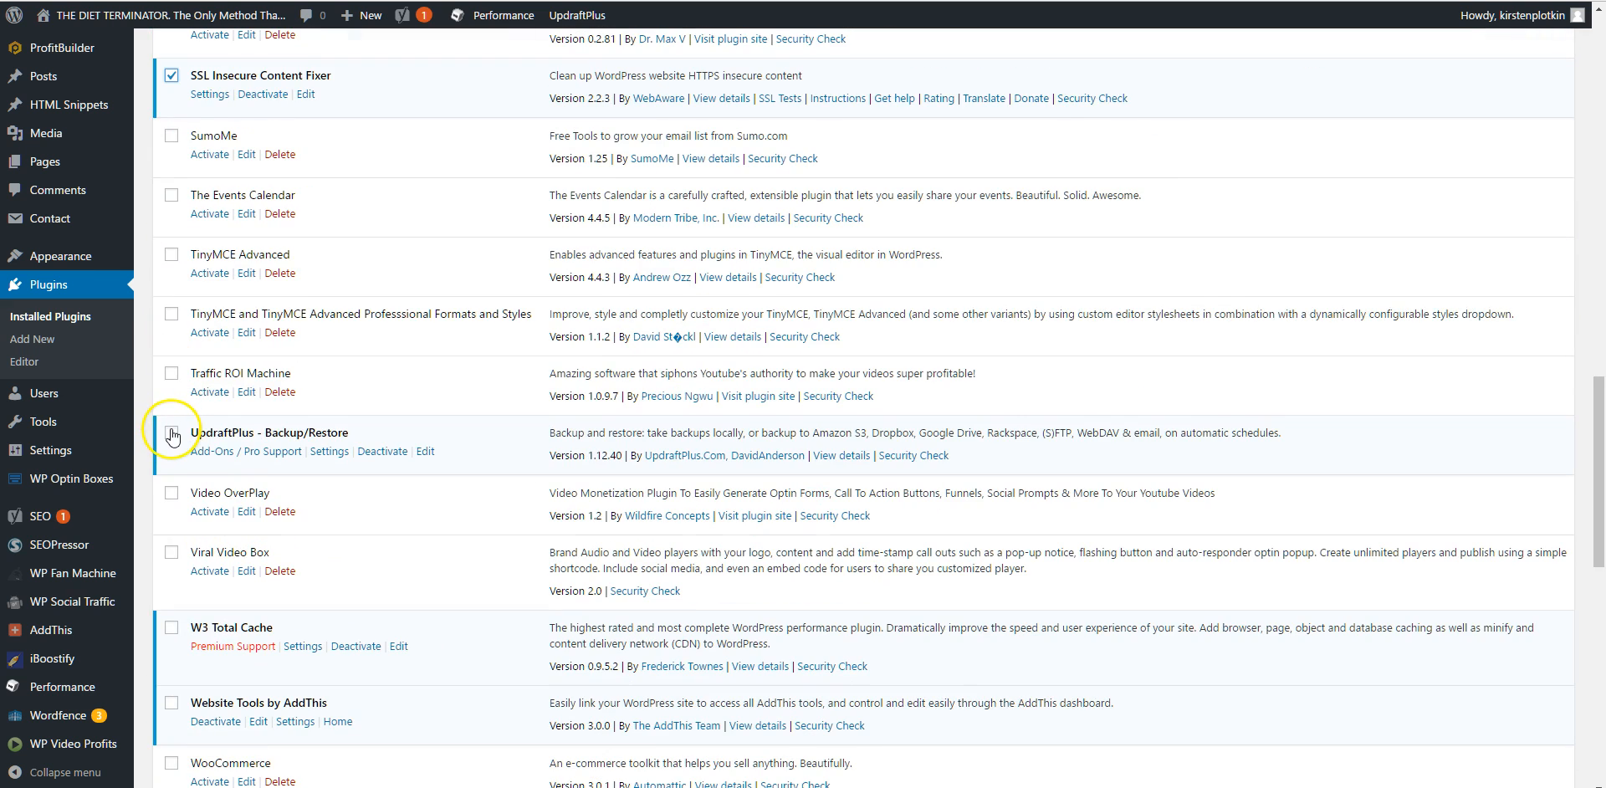
pyautogui.click(171, 435)
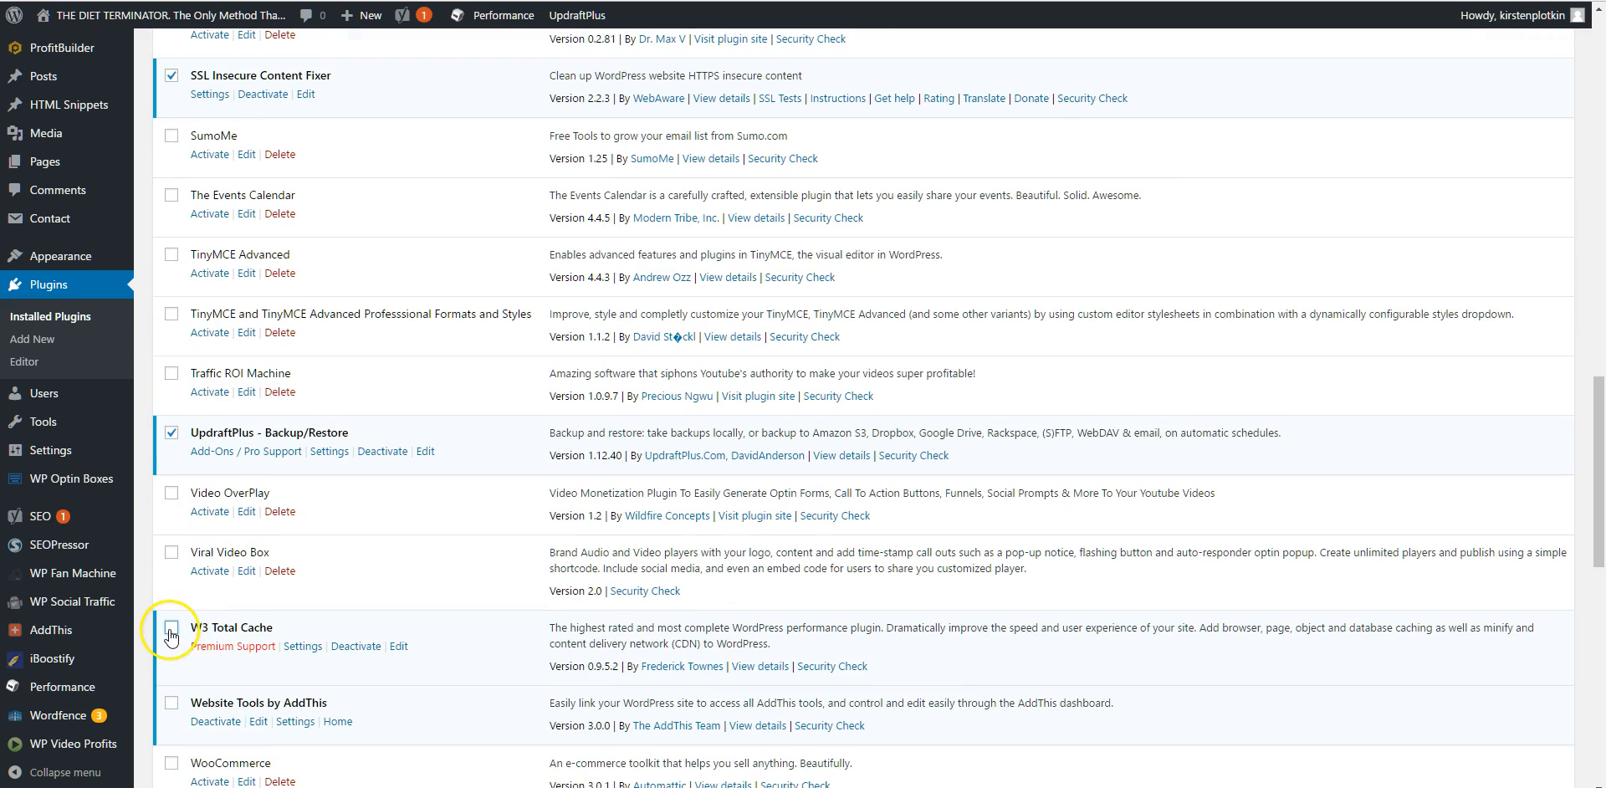
pyautogui.click(171, 627)
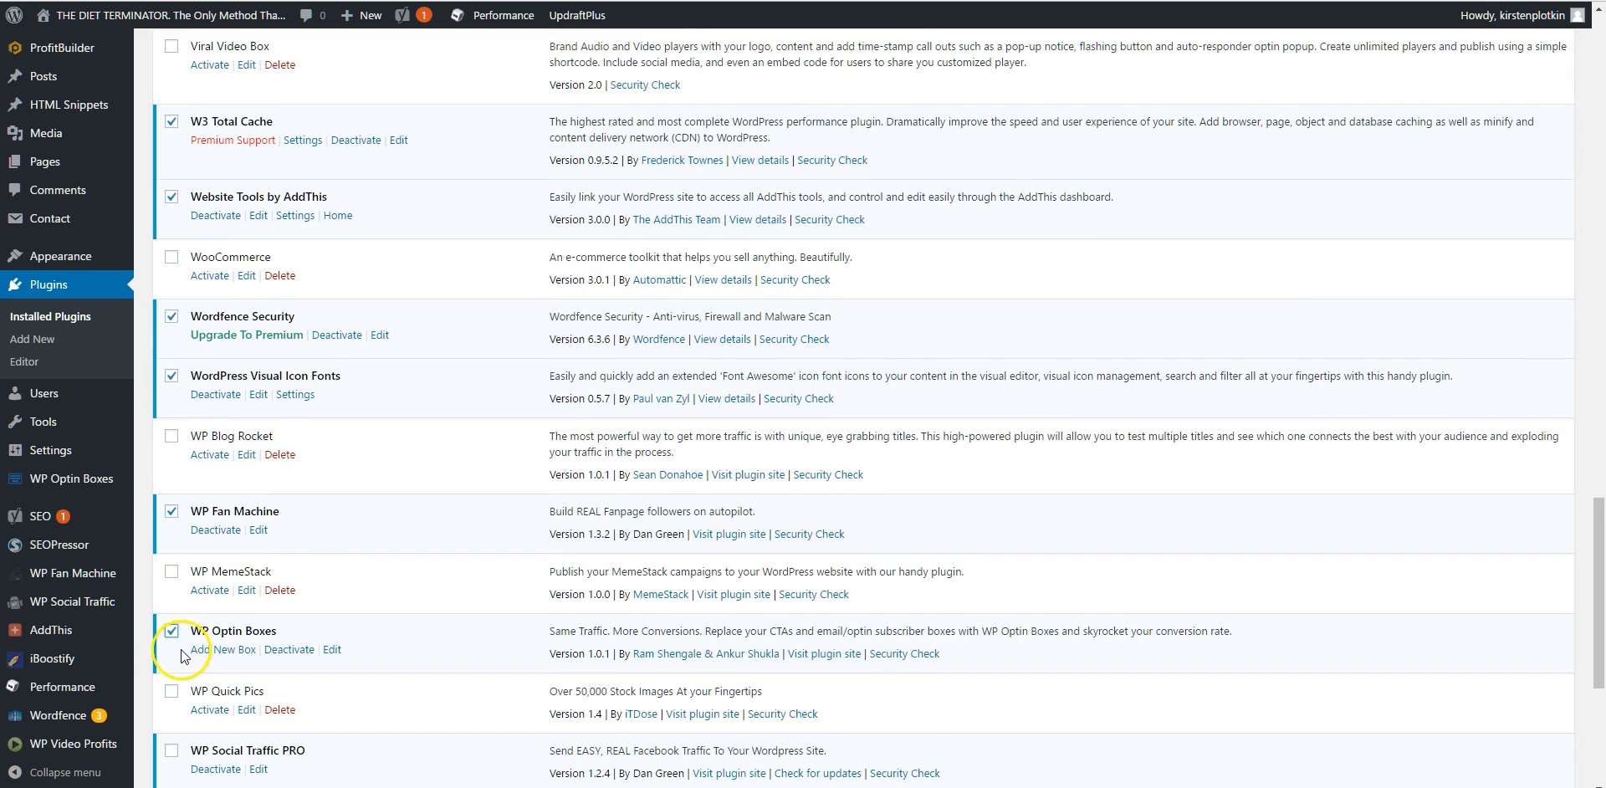
pyautogui.scroll(-3)
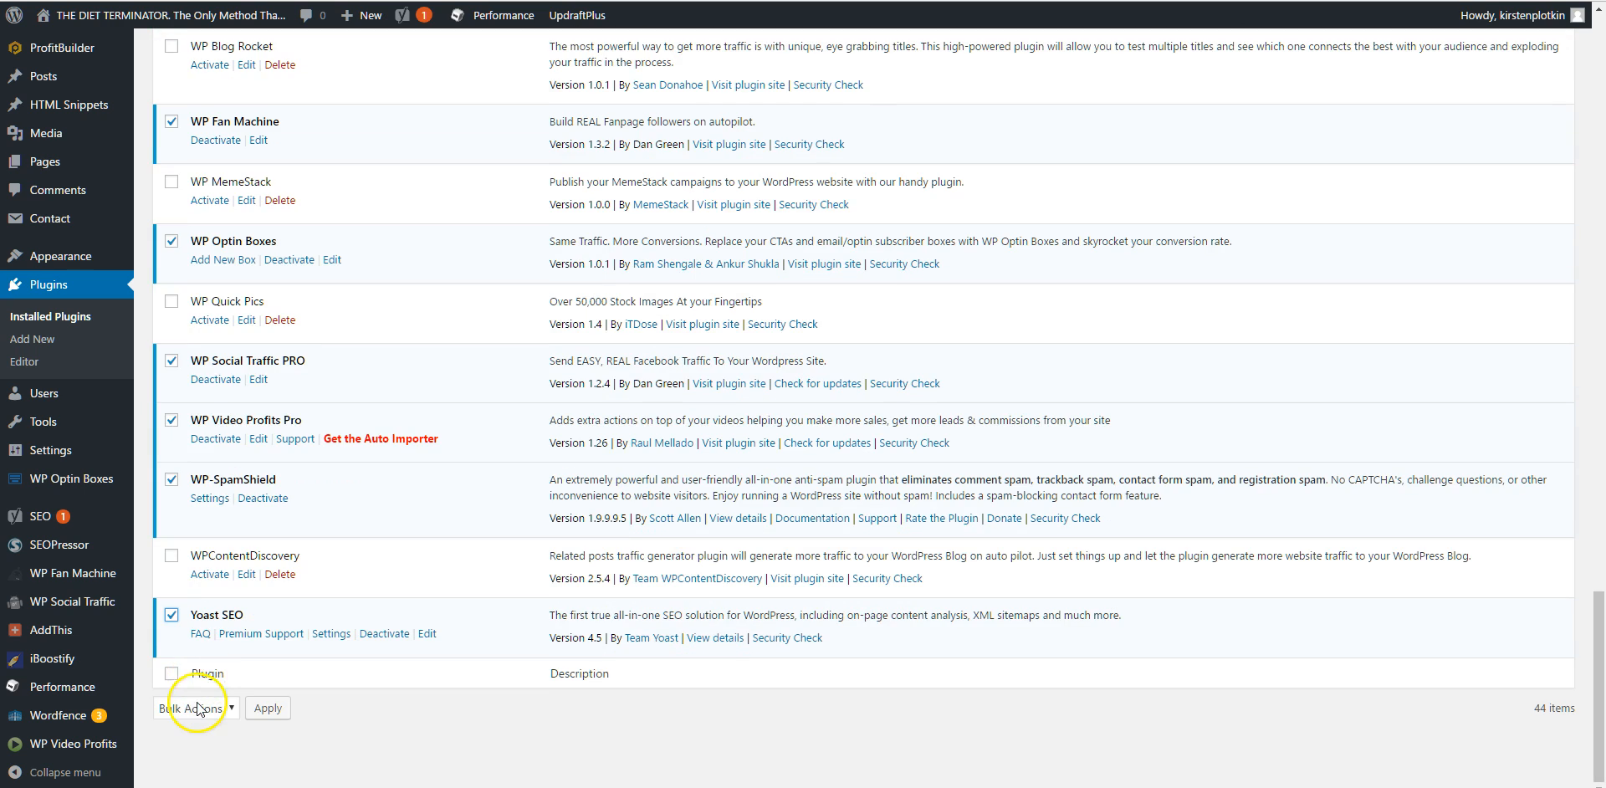
# Bulk-deactivate the marked plugins, leaving 43 inactive and one active
pyautogui.click(194, 707)
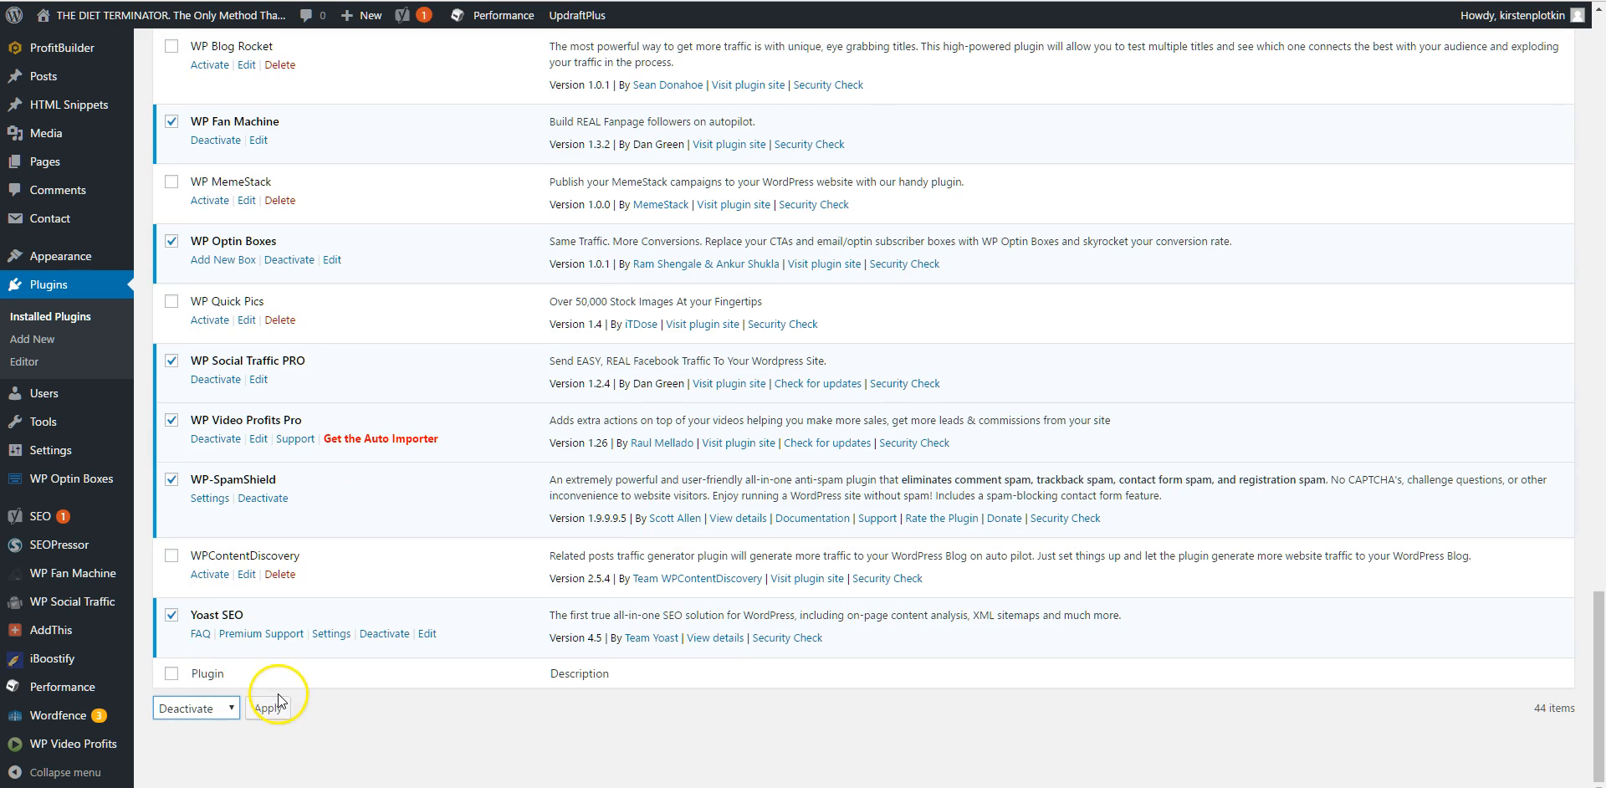
pyautogui.click(266, 707)
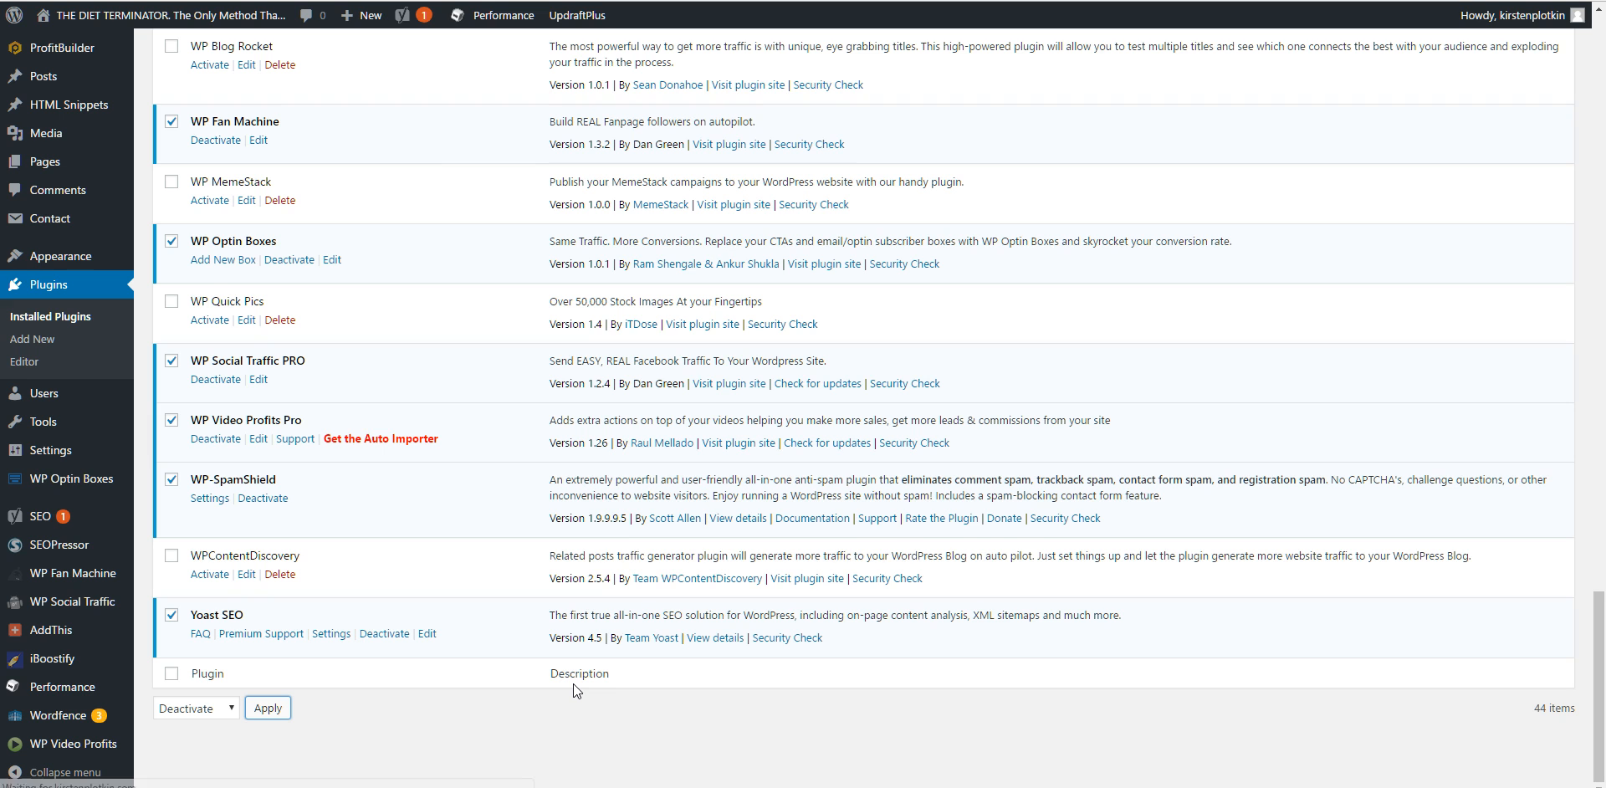
pyautogui.click(266, 708)
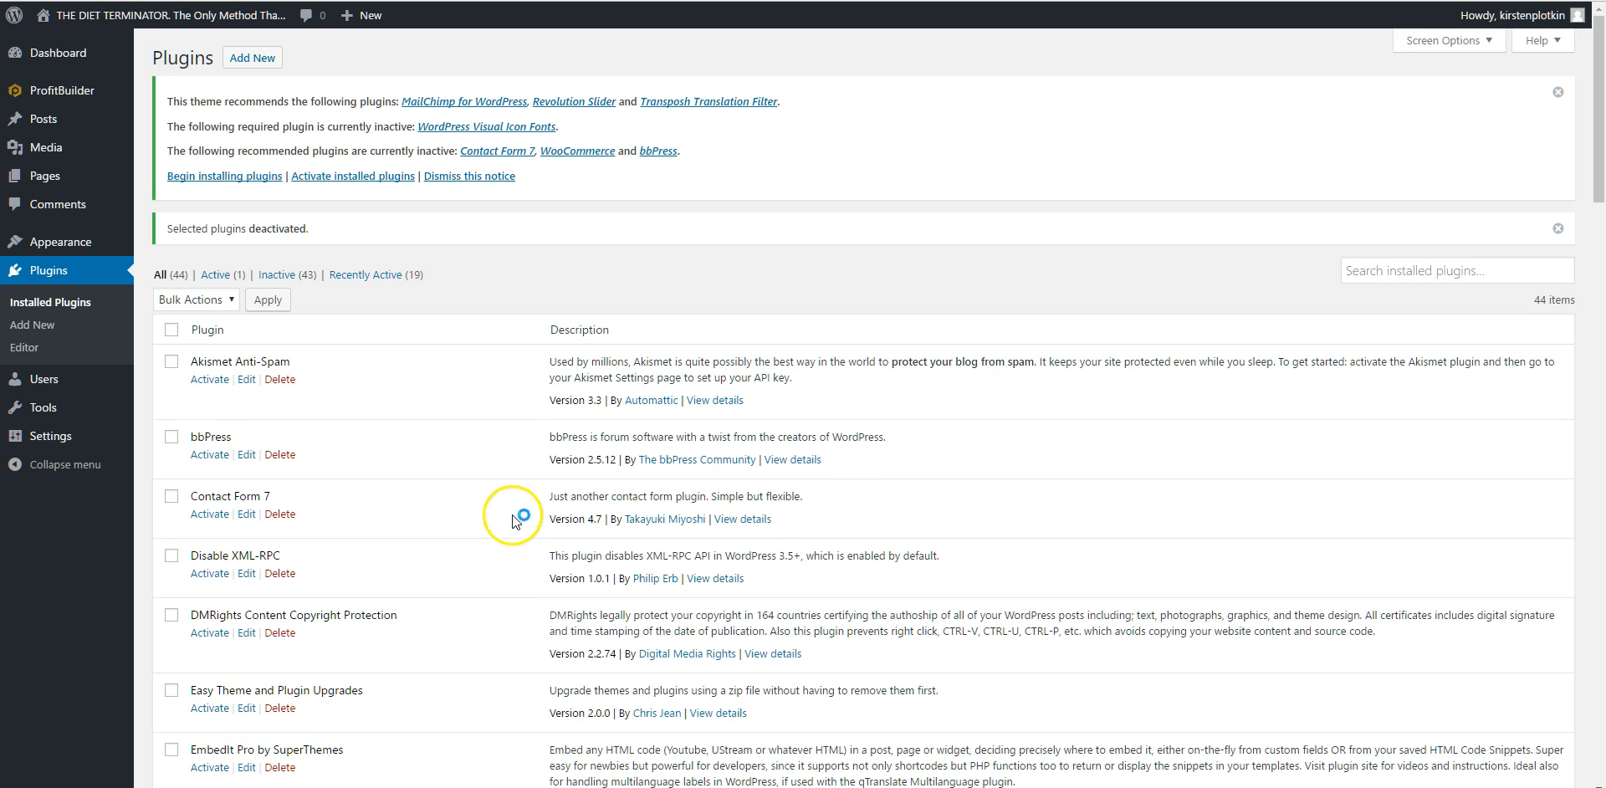
# View the installed themes, with PBTheme v3.2.6 still active
pyautogui.scroll(-3)
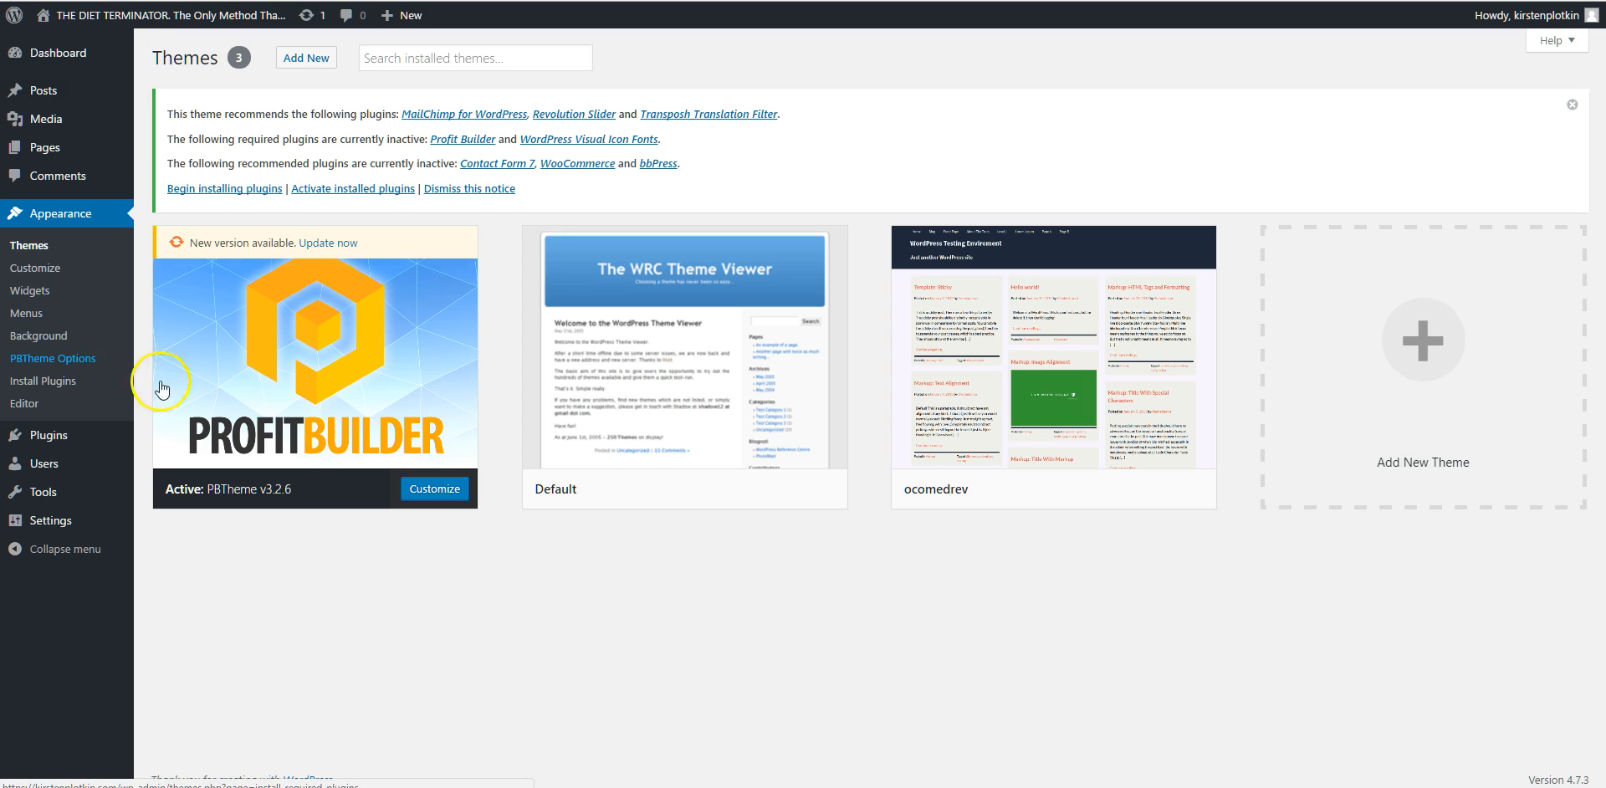
pyautogui.moveTo(731, 458)
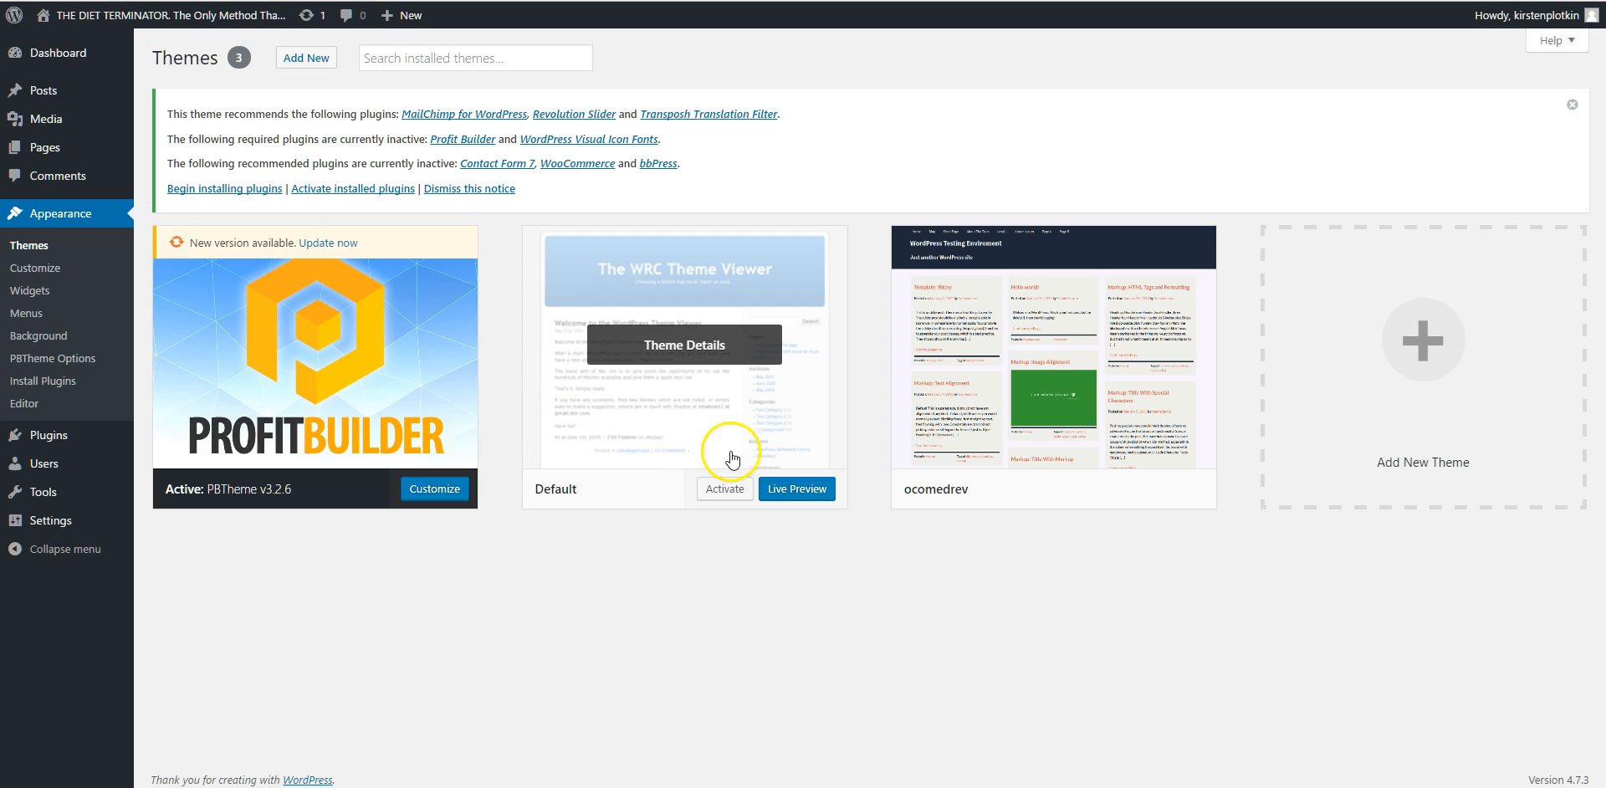
# Make Default the active theme
pyautogui.click(724, 488)
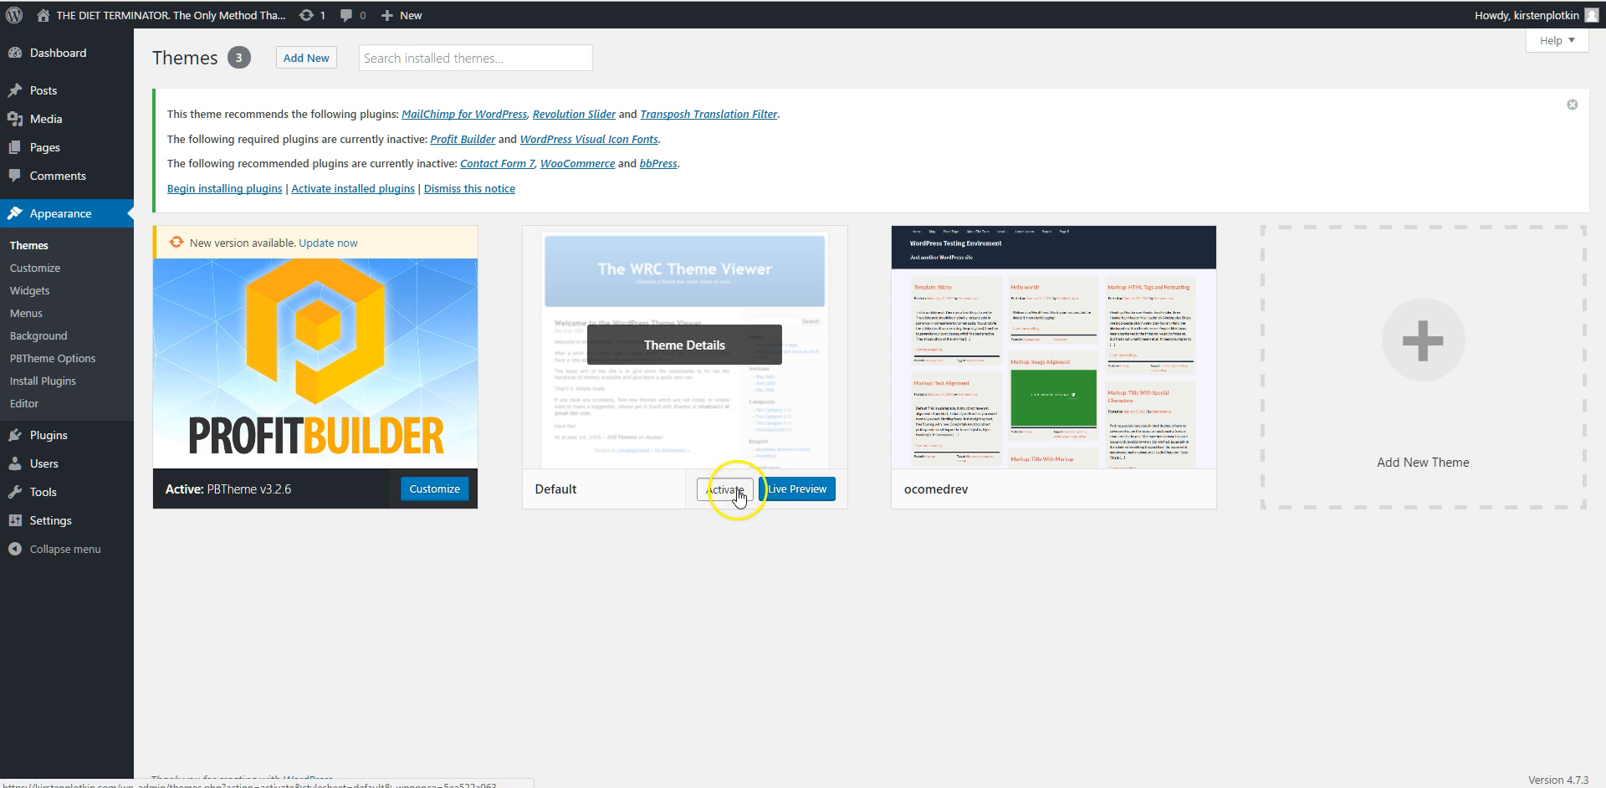
pyautogui.click(724, 489)
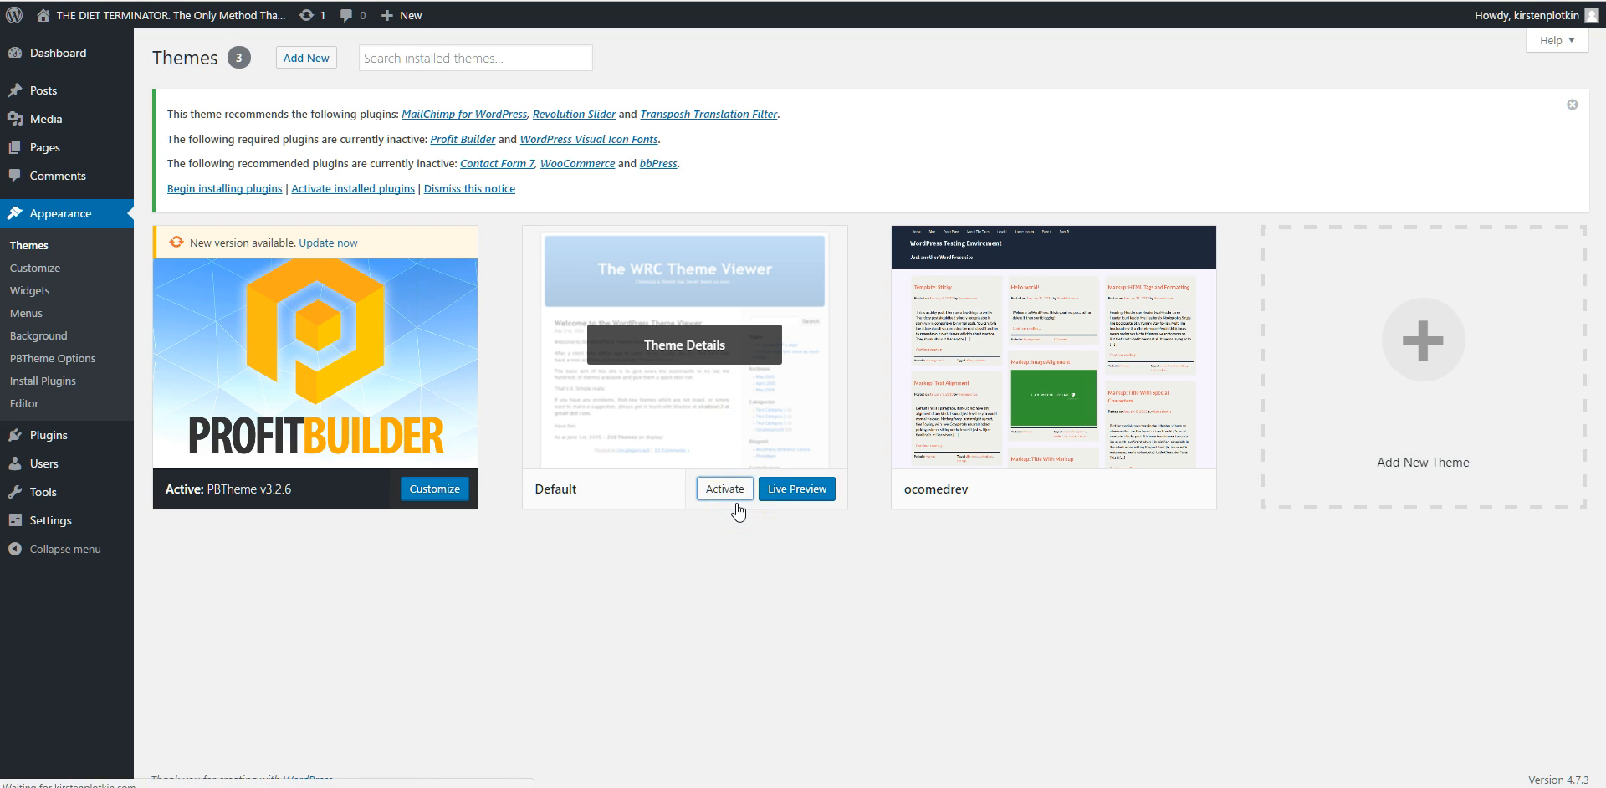
pyautogui.click(723, 489)
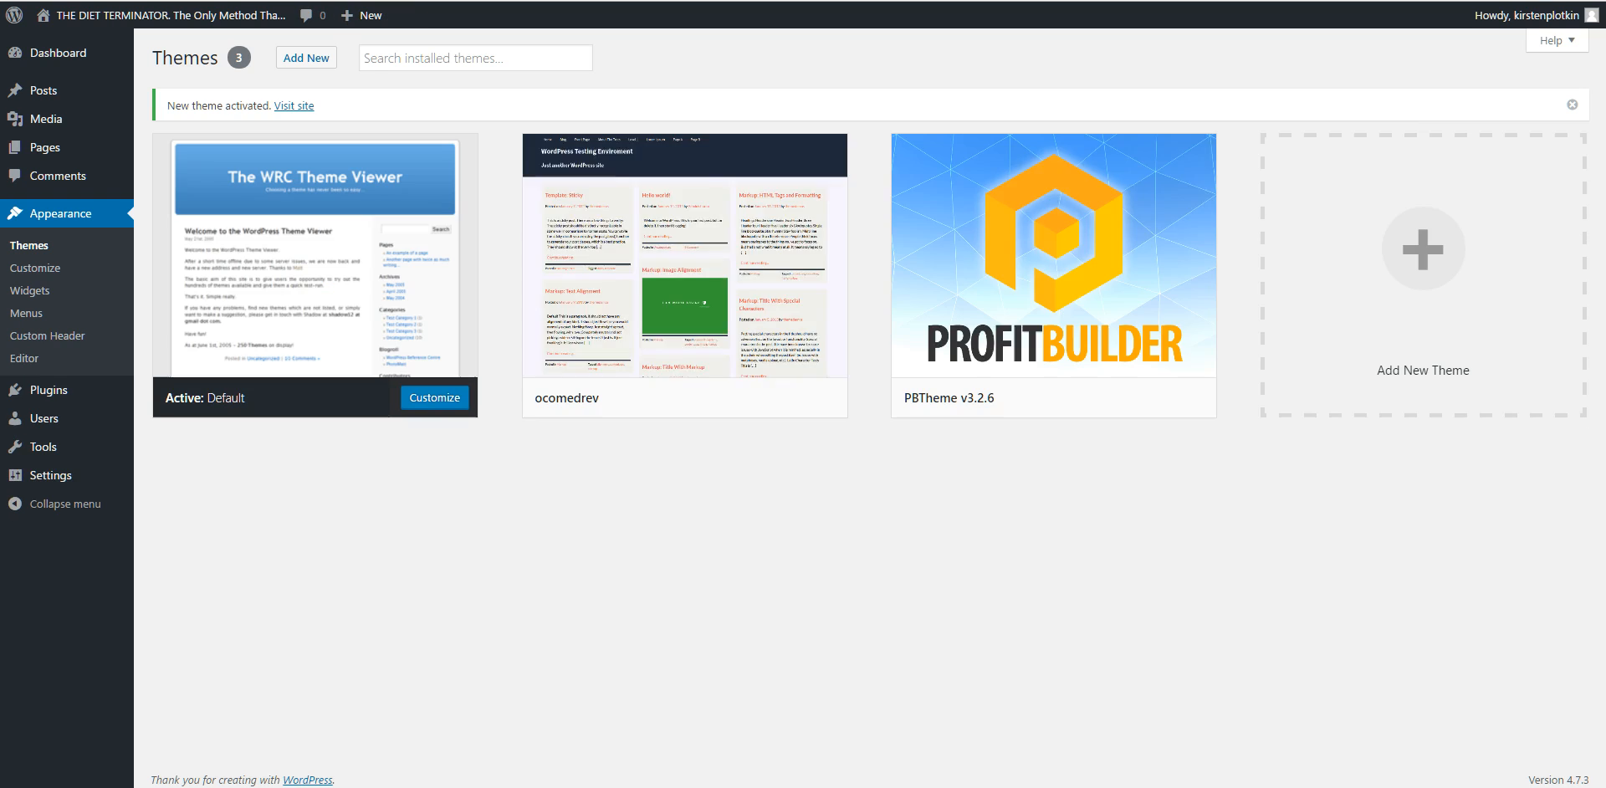
# Delete PBTheme v3.2.6 from the site and confirm
pyautogui.click(1052, 256)
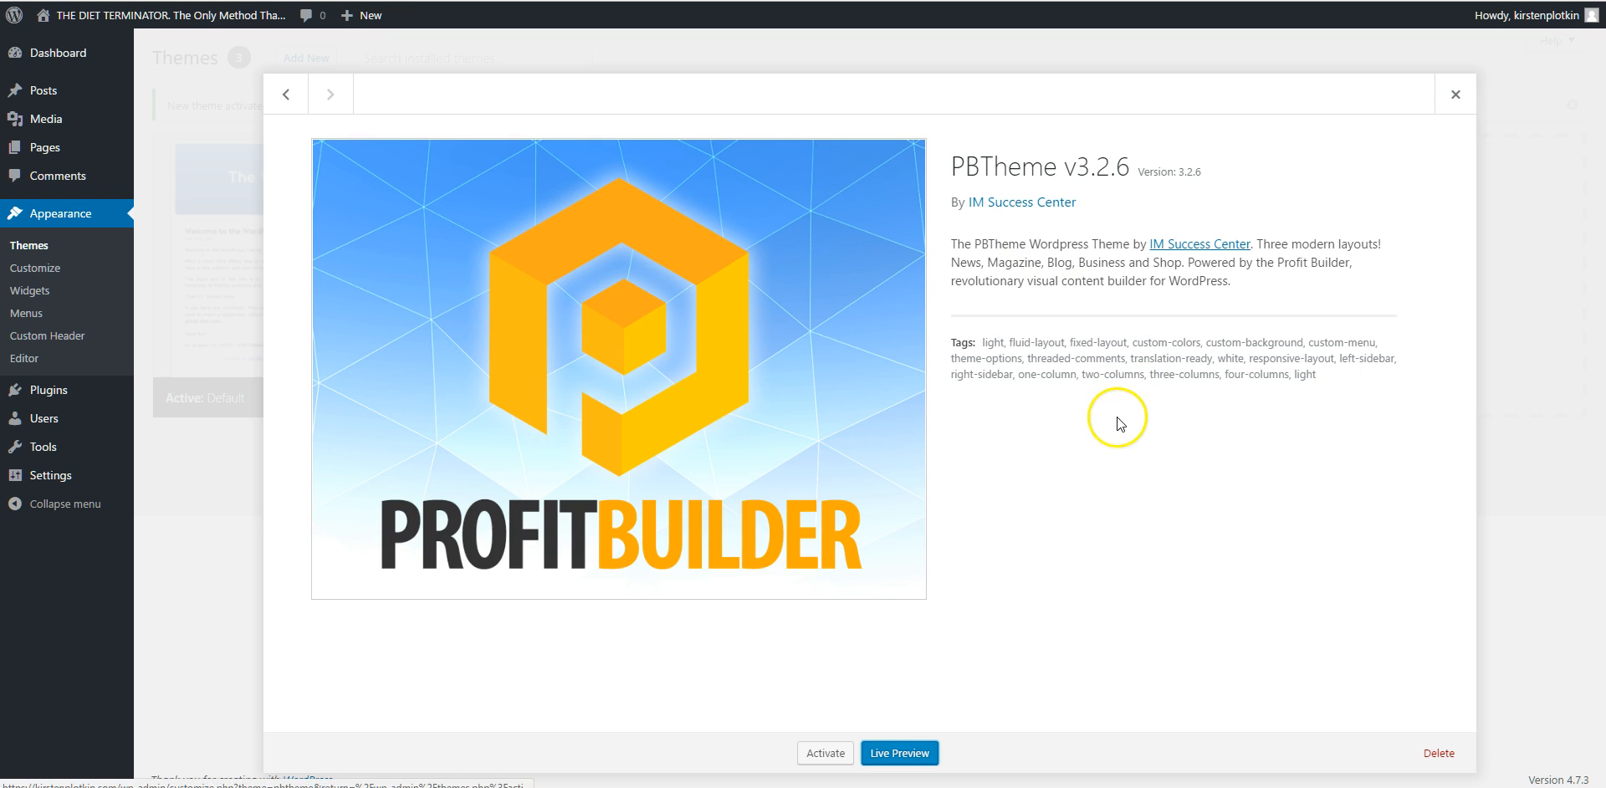
pyautogui.click(1437, 753)
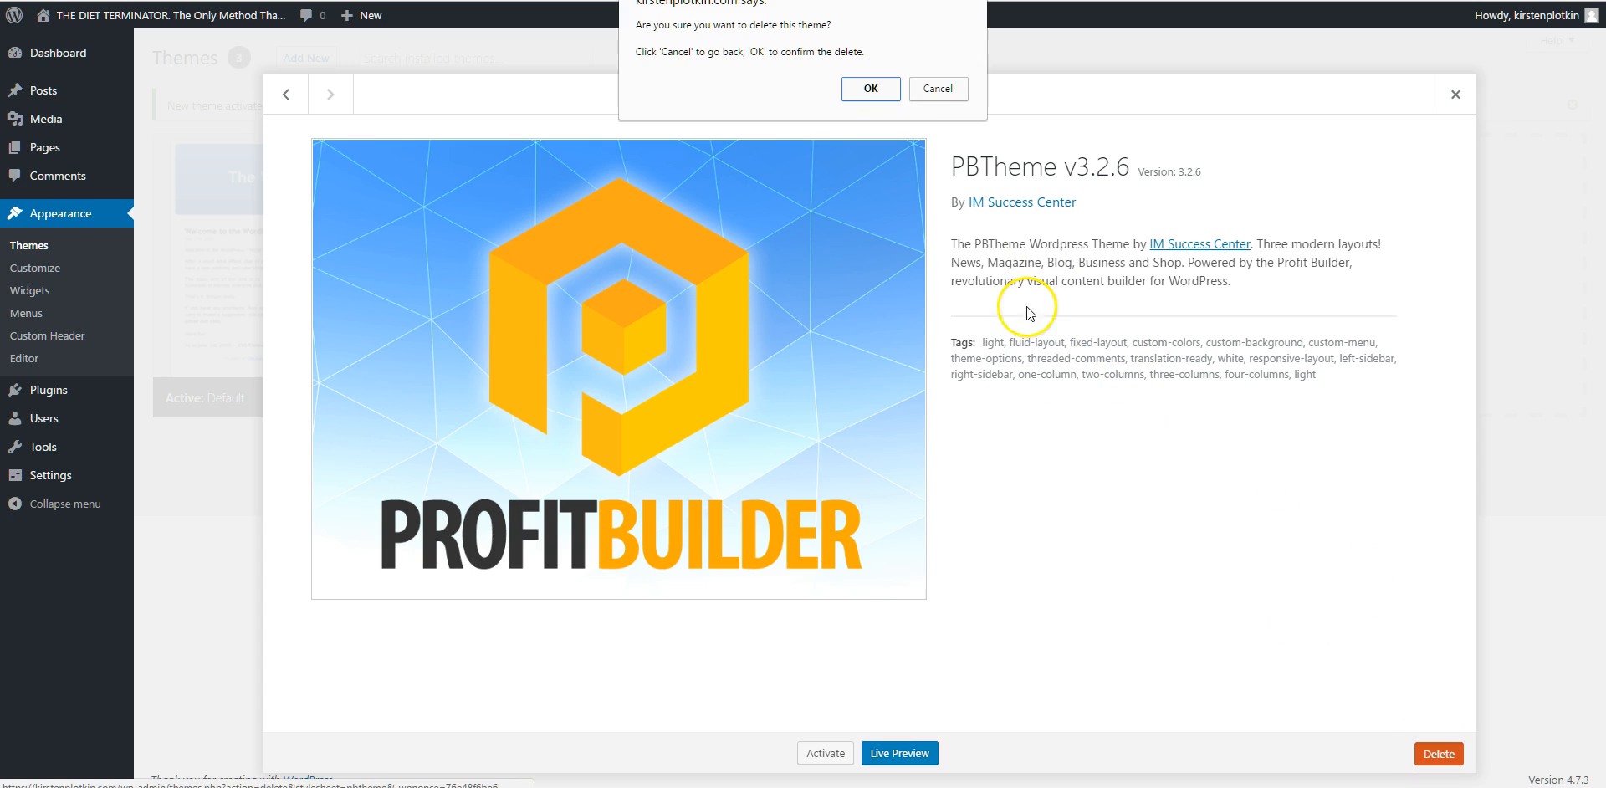
pyautogui.click(868, 89)
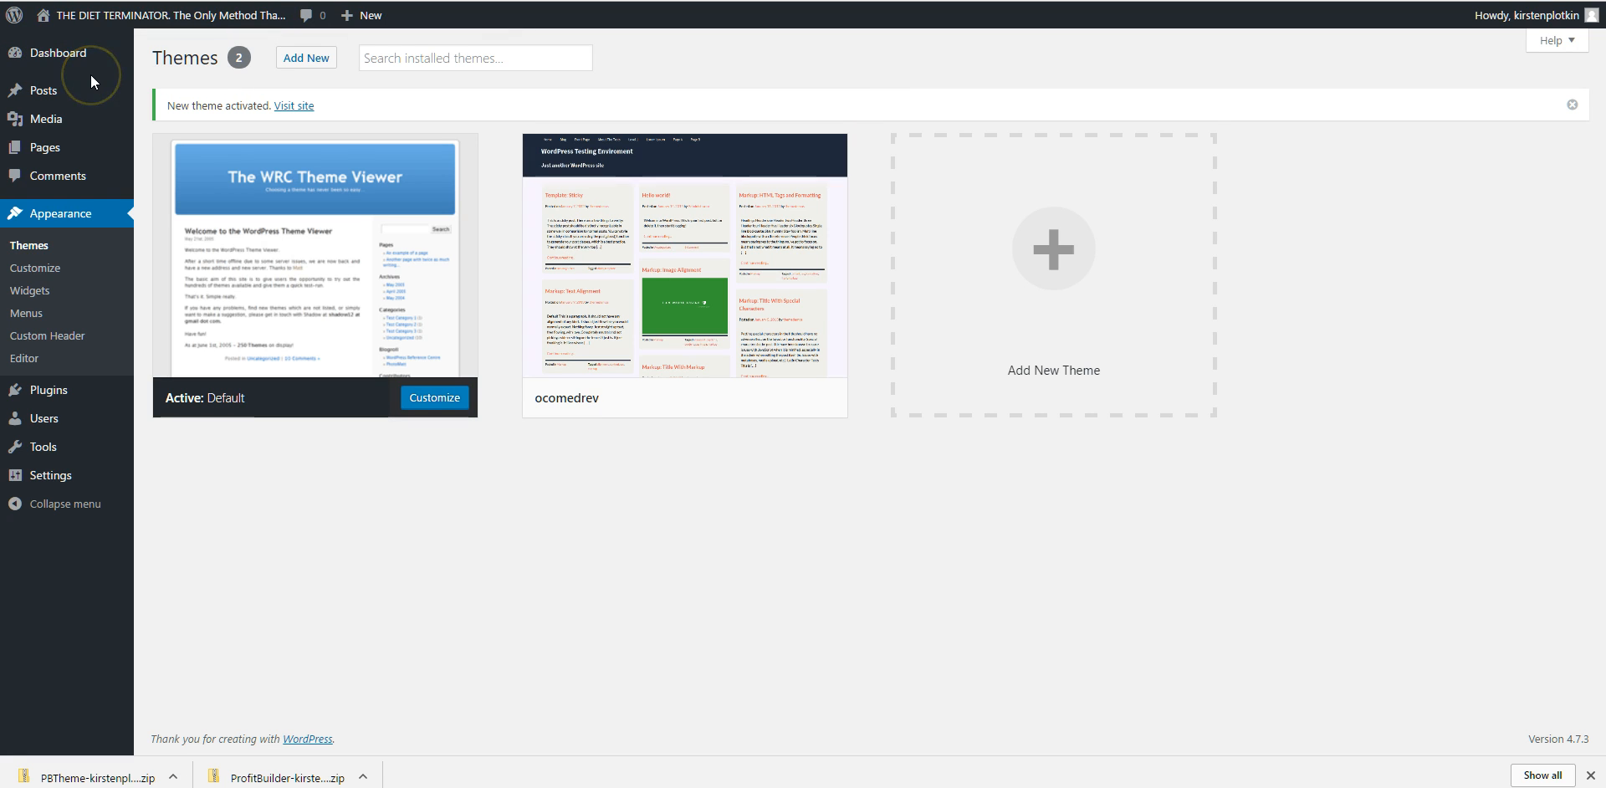
pyautogui.moveTo(44, 390)
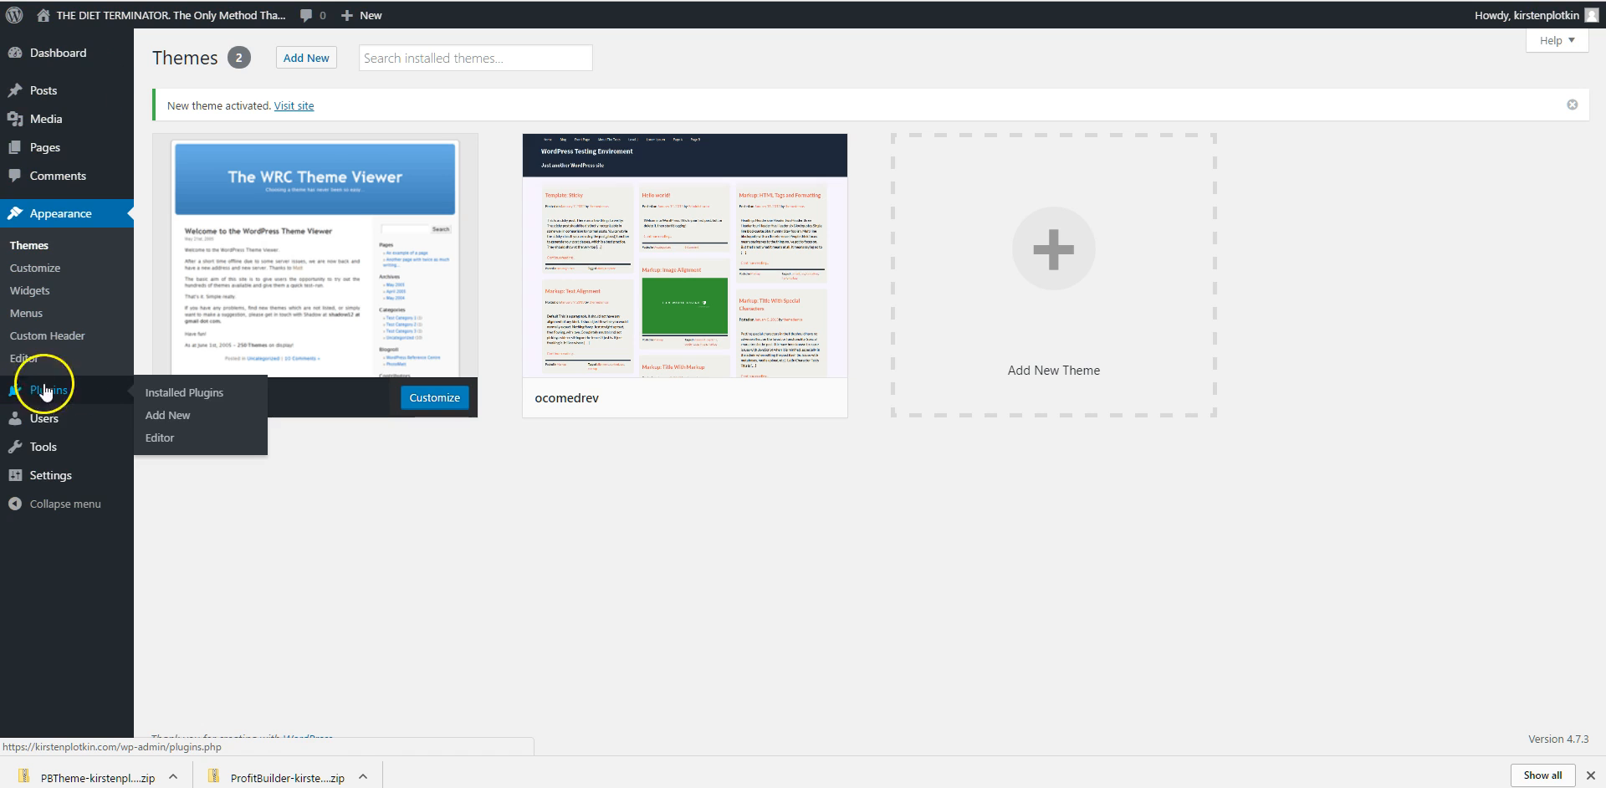
pyautogui.moveTo(380, 438)
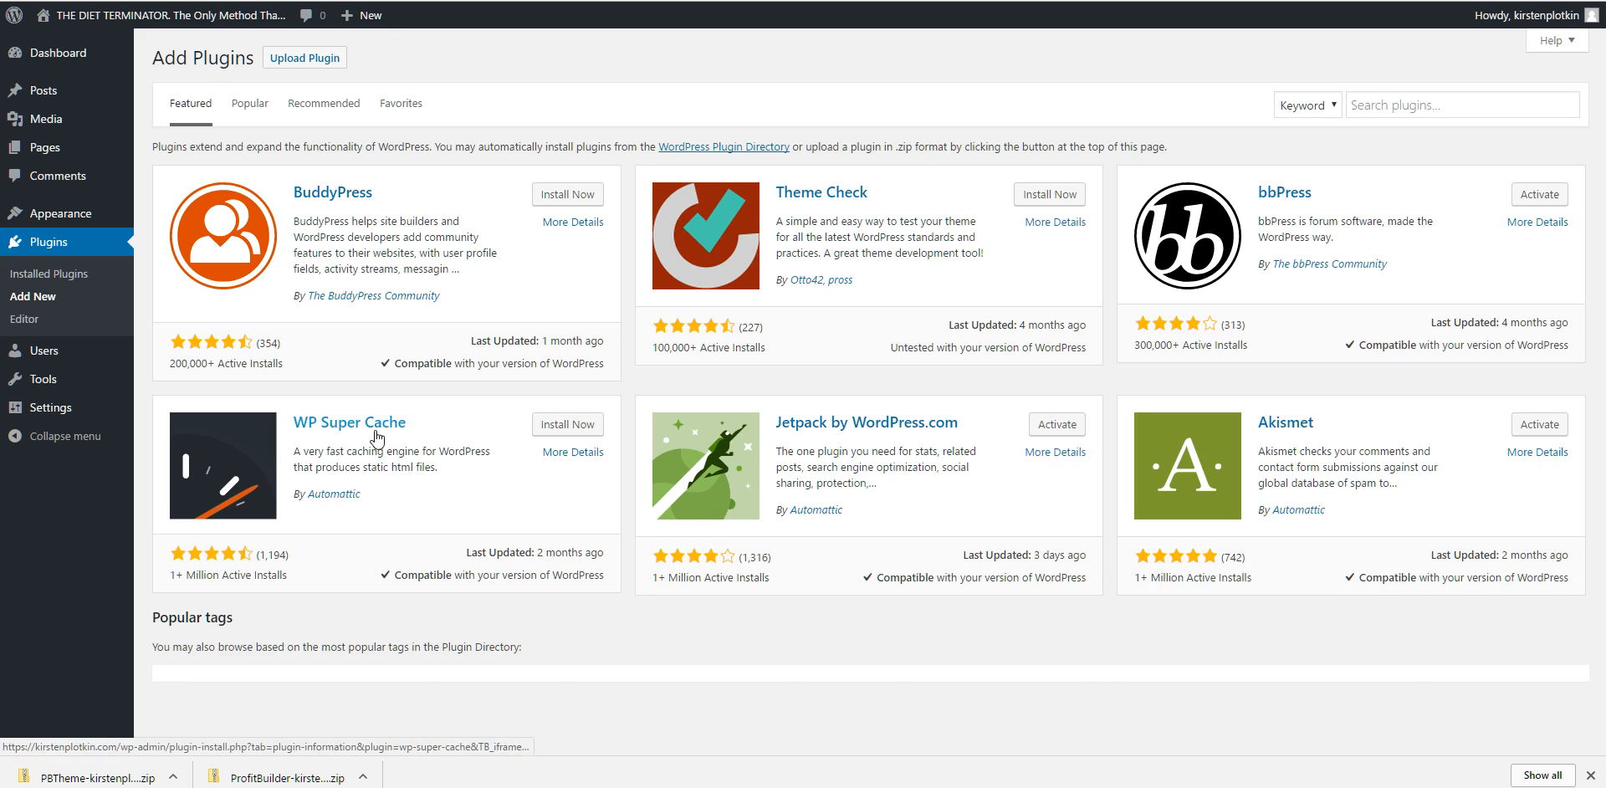
# Upload and install the ProfitBuilder plugin zip, which fails as its folder already exists
pyautogui.click(304, 57)
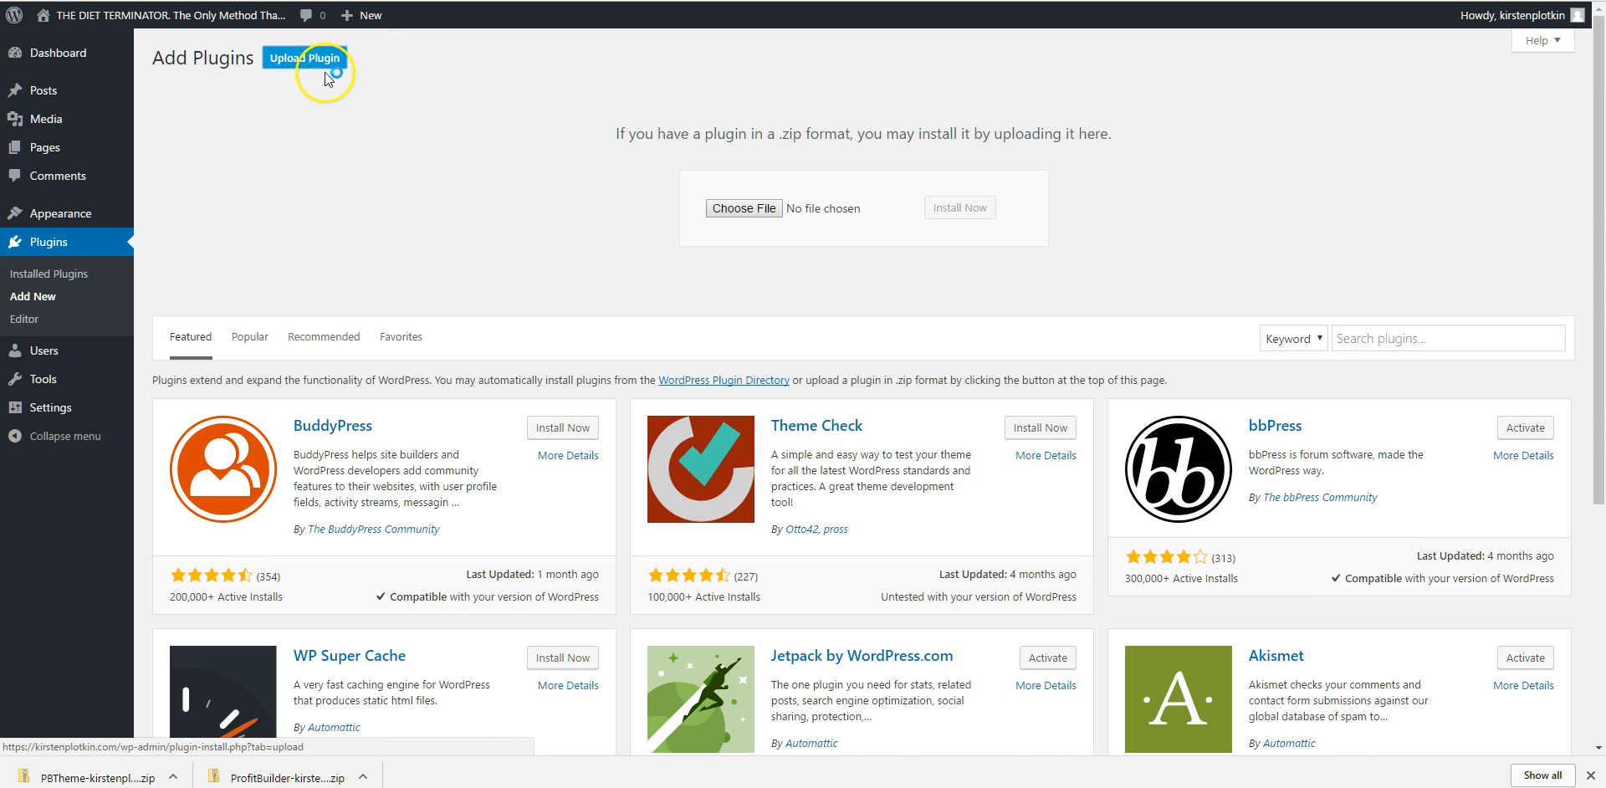
pyautogui.click(742, 207)
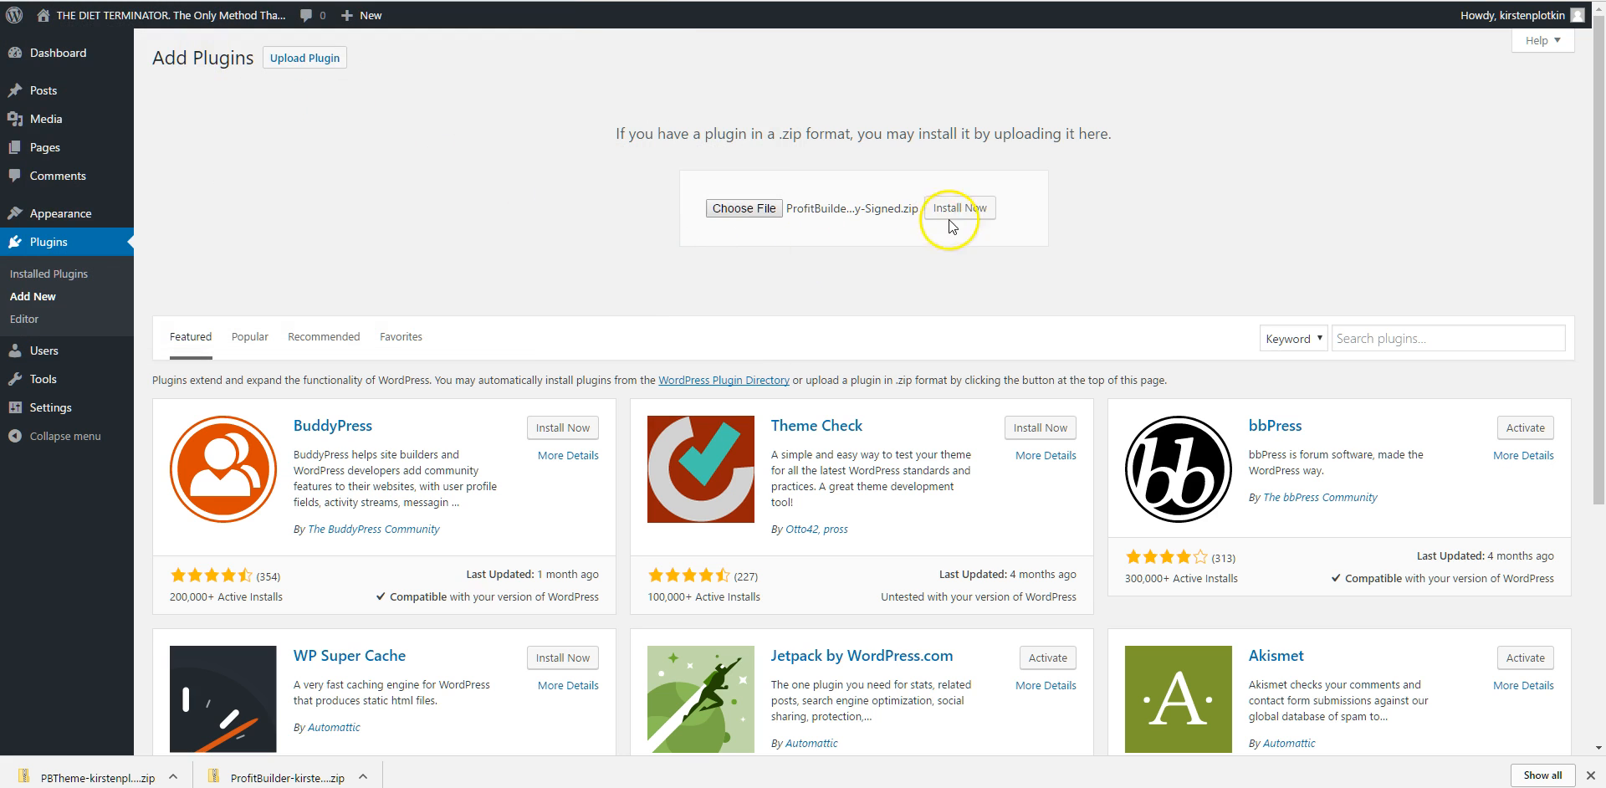
pyautogui.click(956, 208)
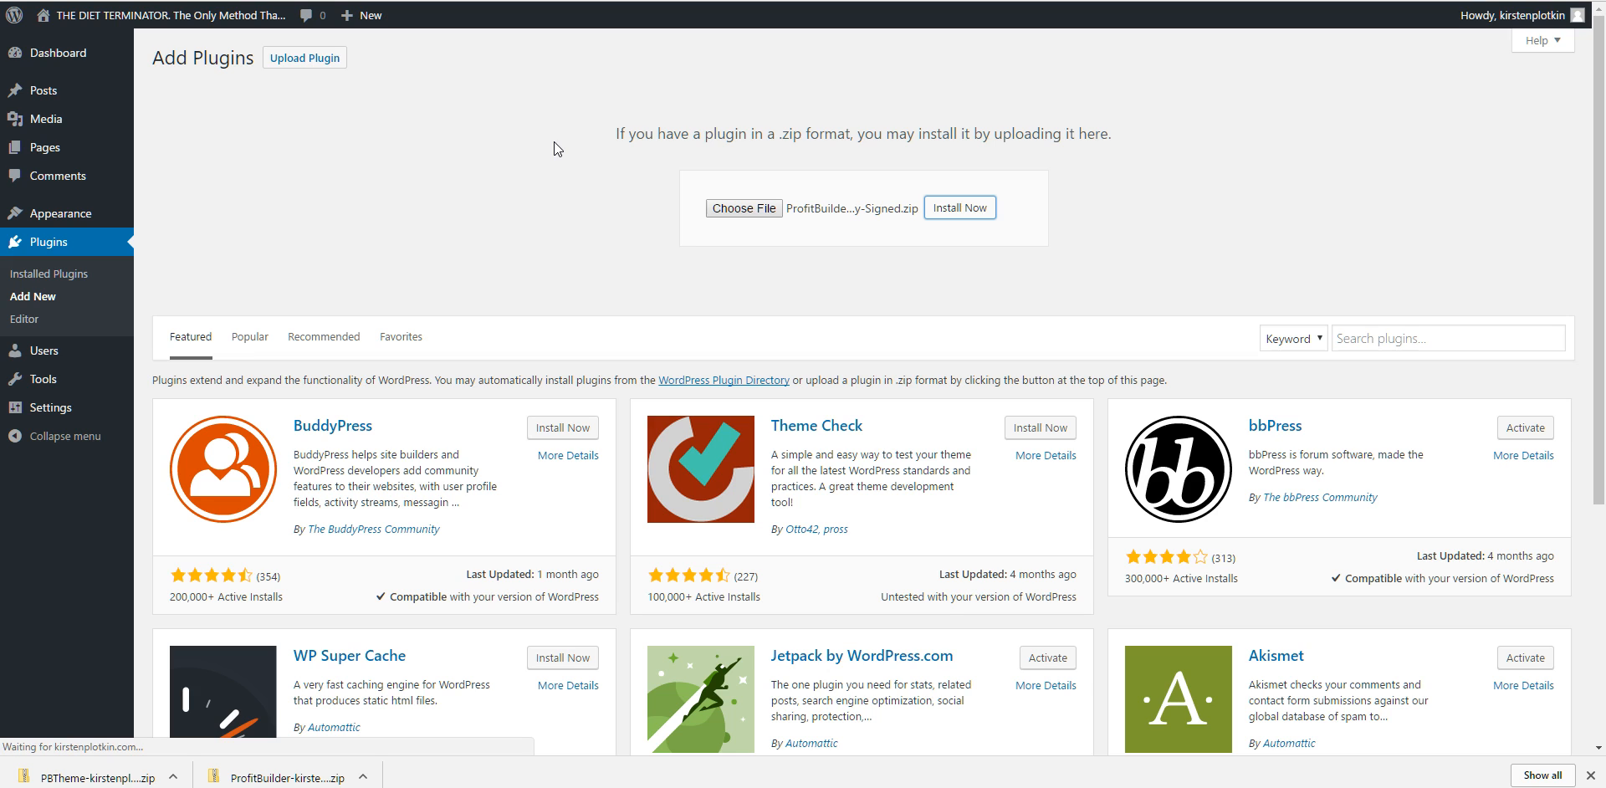
pyautogui.click(959, 207)
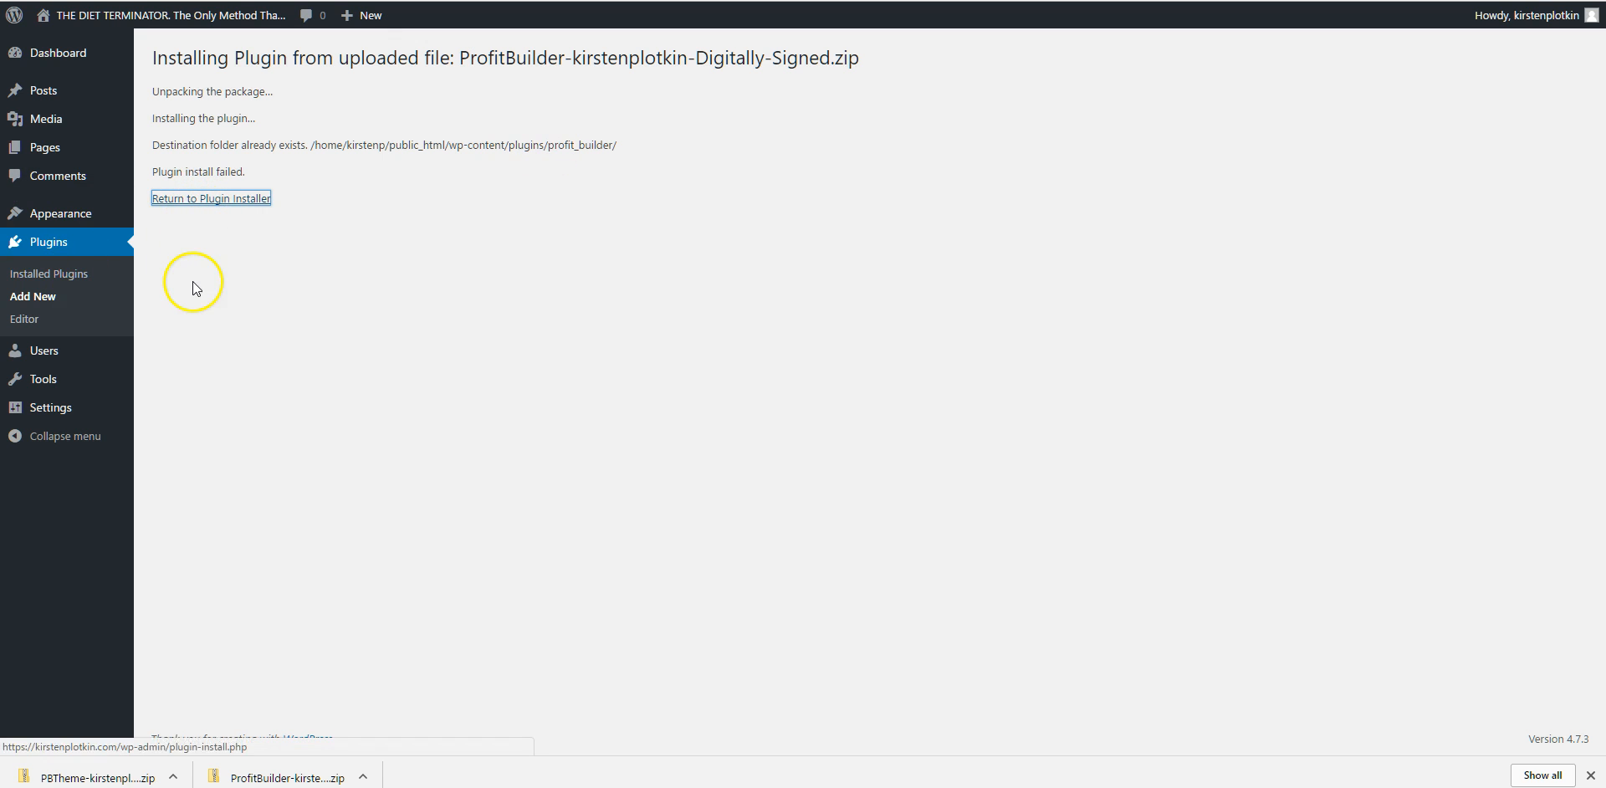
# Delete the old ProfitBuilder plugin from the installed plugins list
pyautogui.click(211, 197)
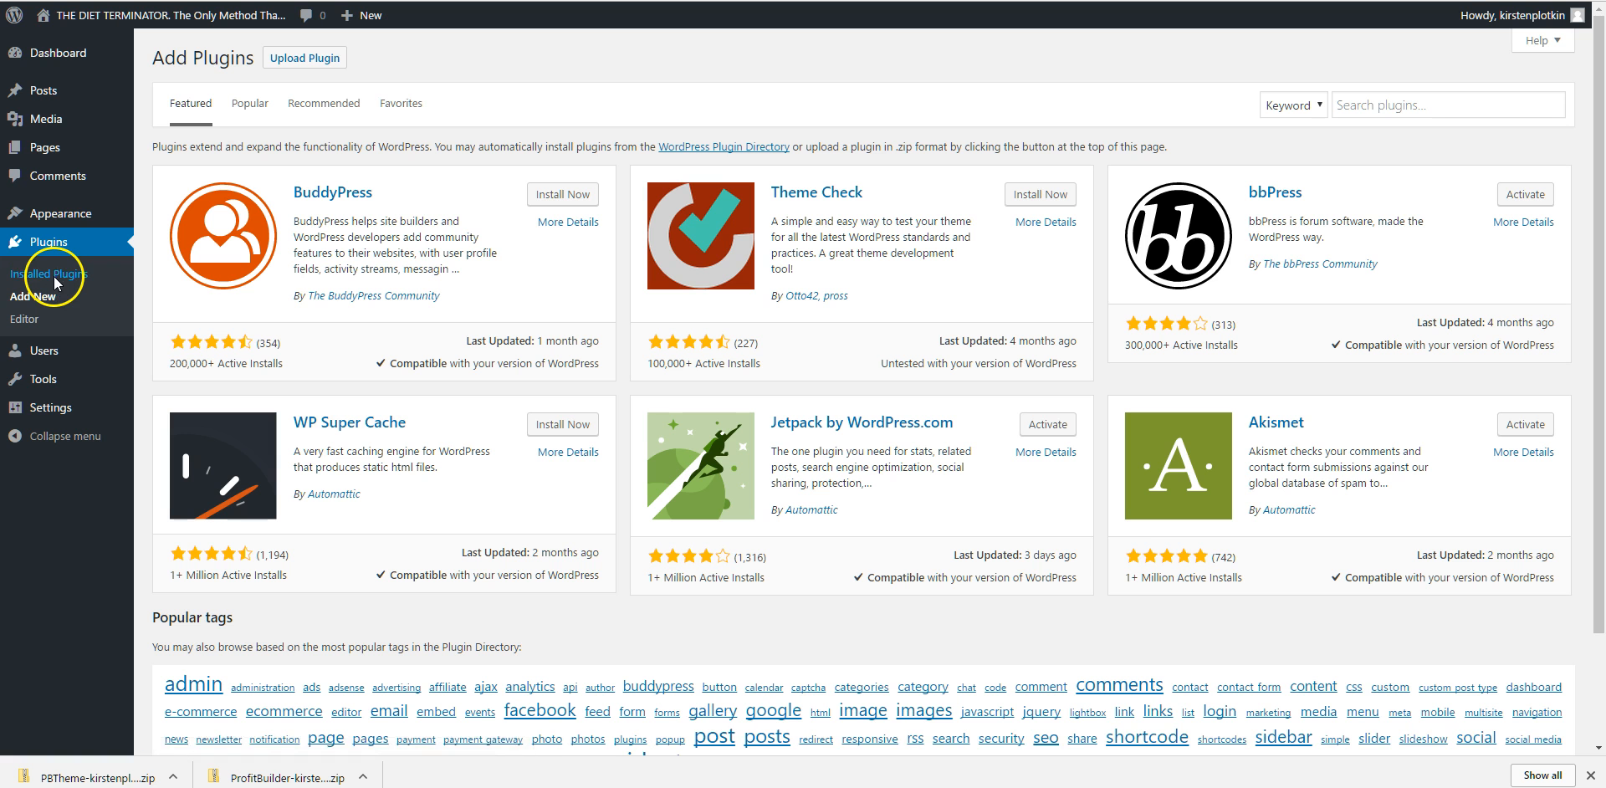
pyautogui.click(46, 274)
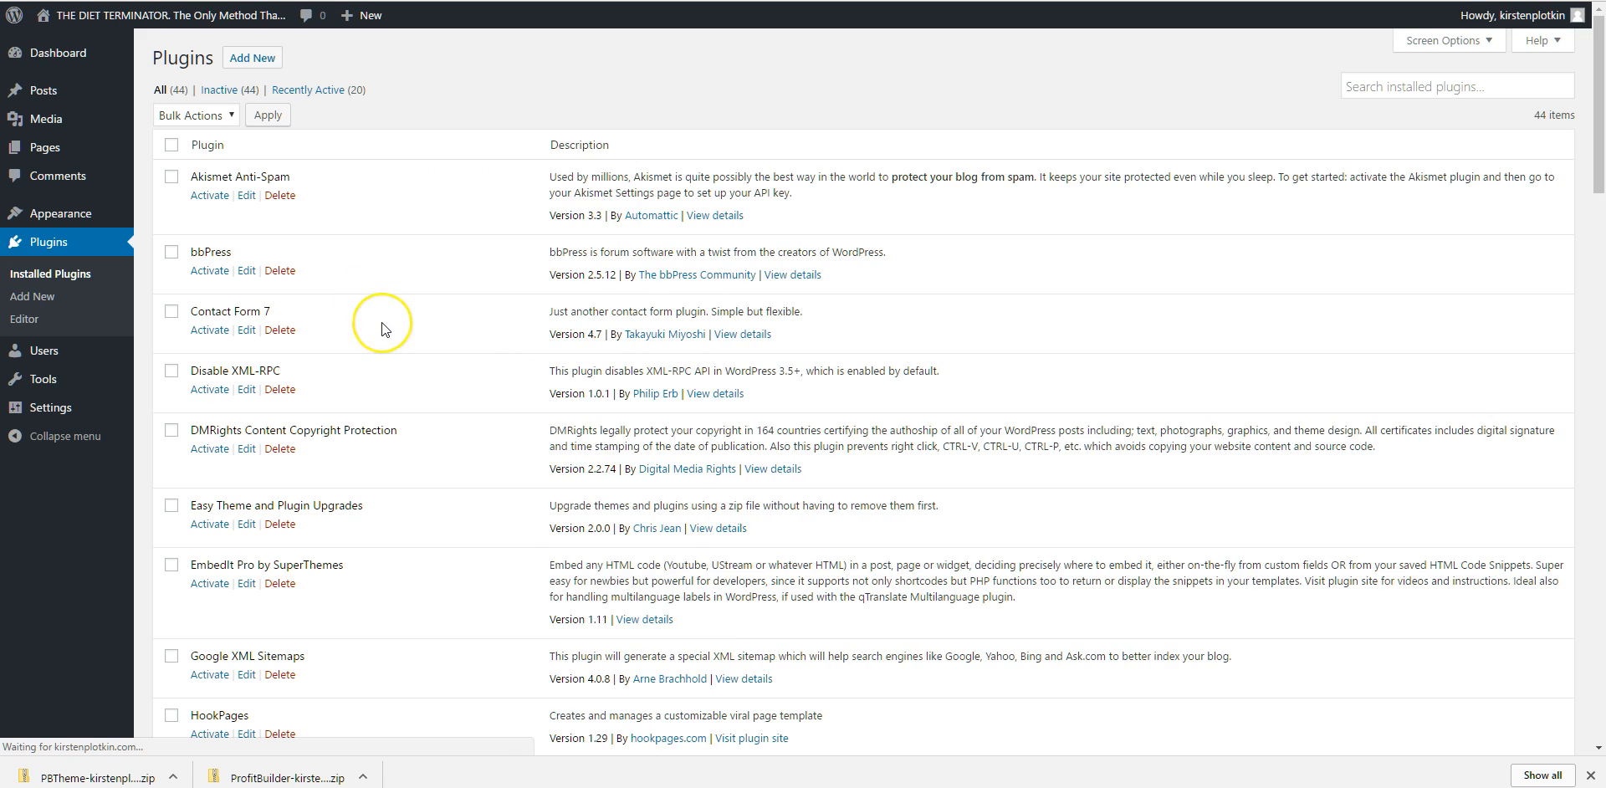
pyautogui.scroll(-3)
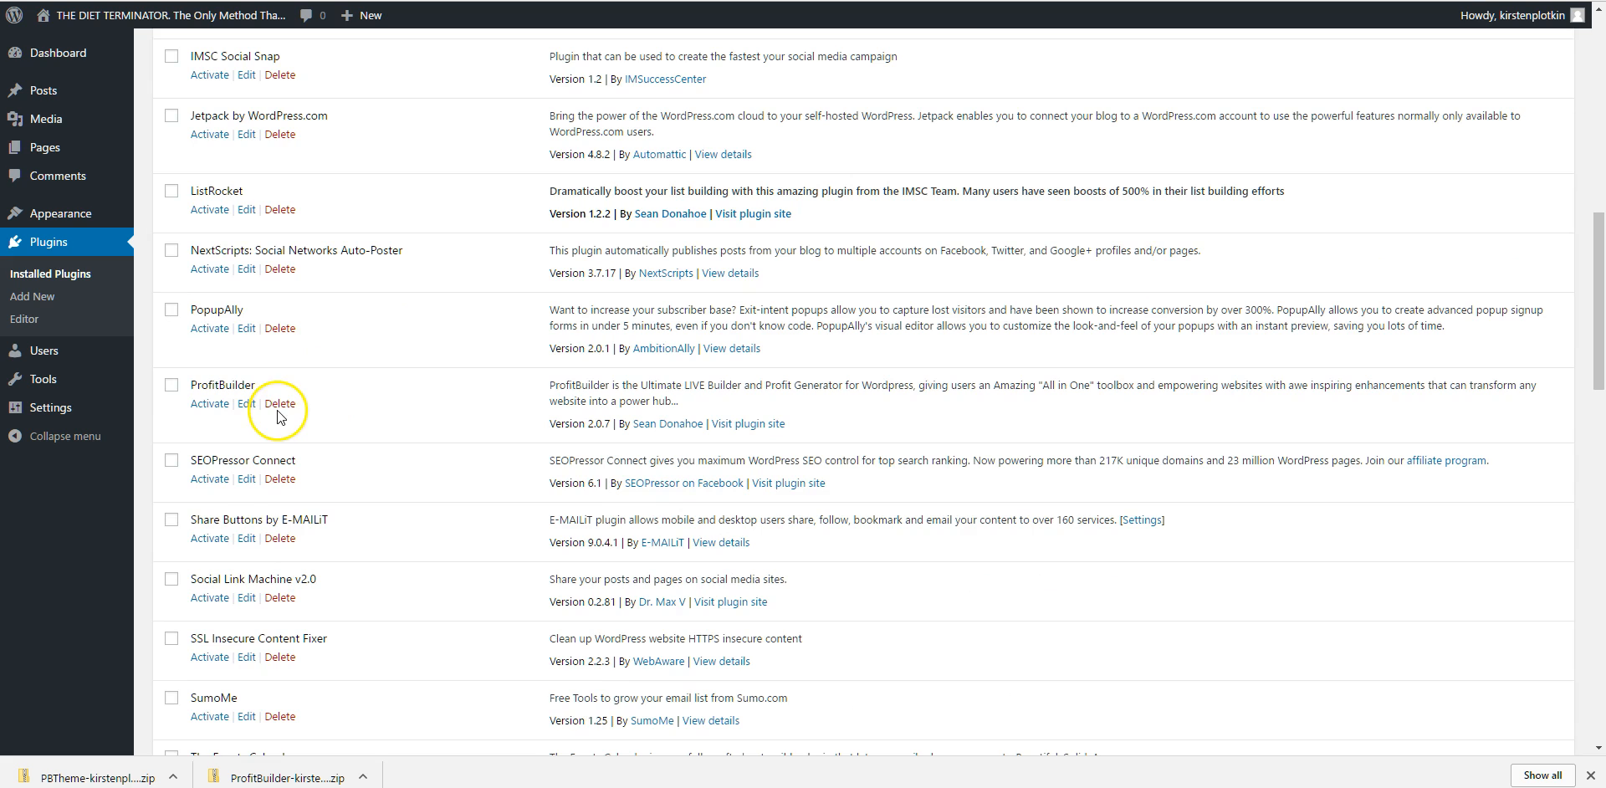
pyautogui.click(279, 403)
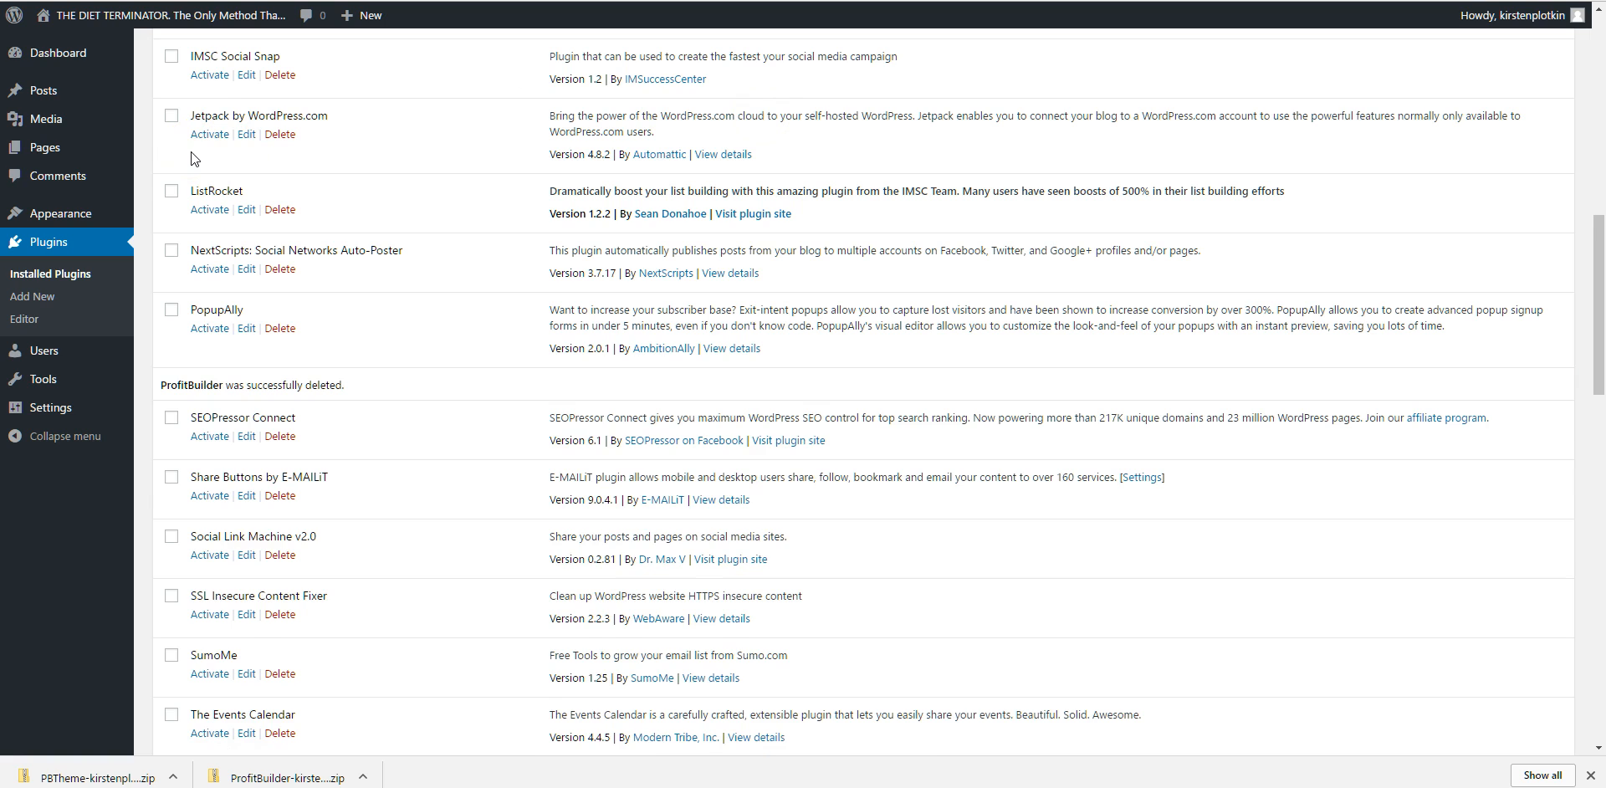
# Return to the plugin upload form with the ProfitBuilder zip chosen again
pyautogui.click(32, 296)
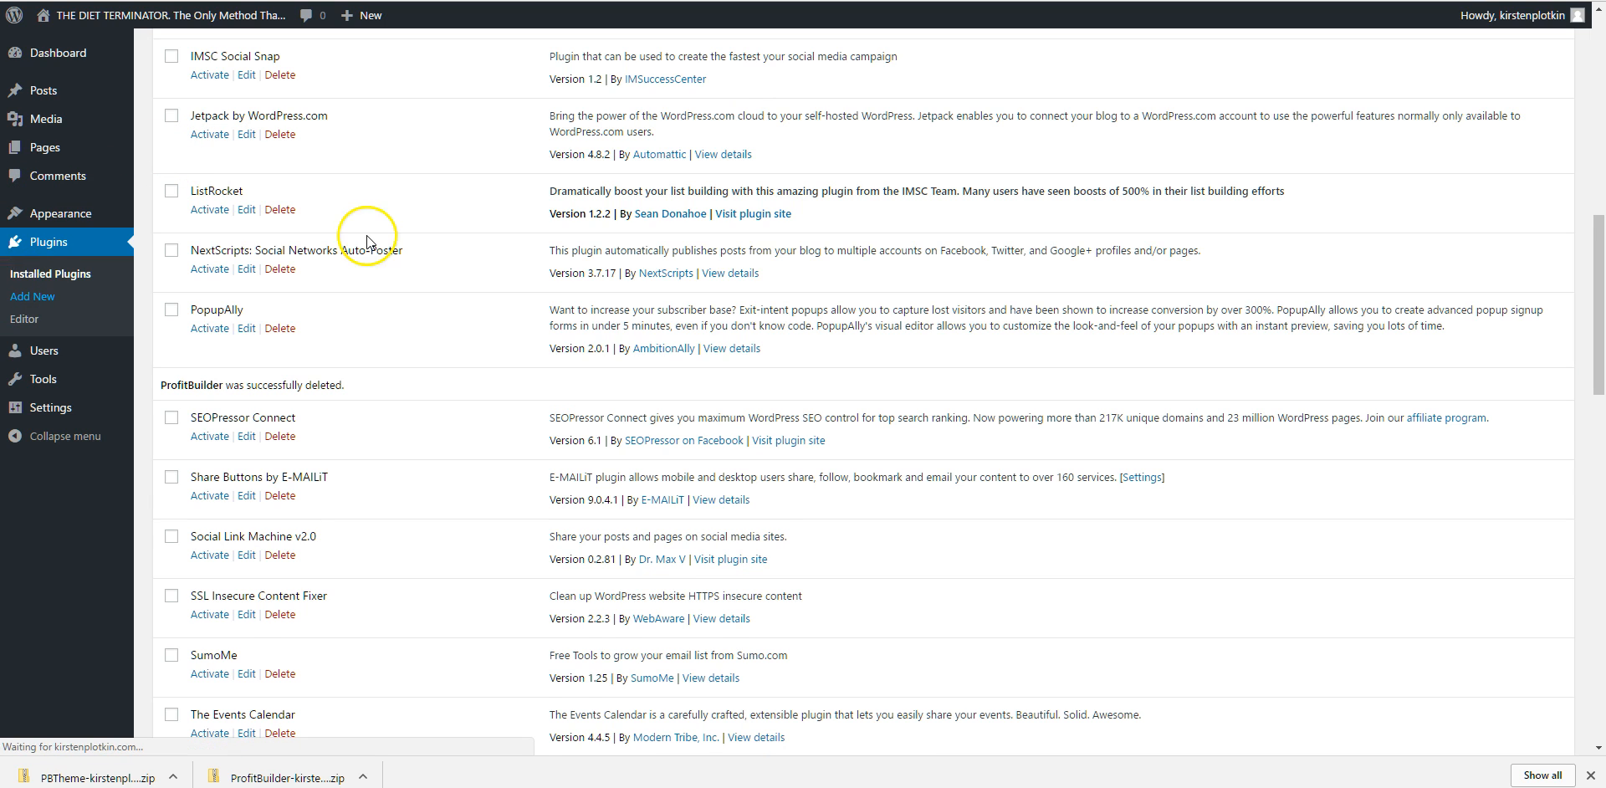
pyautogui.click(31, 296)
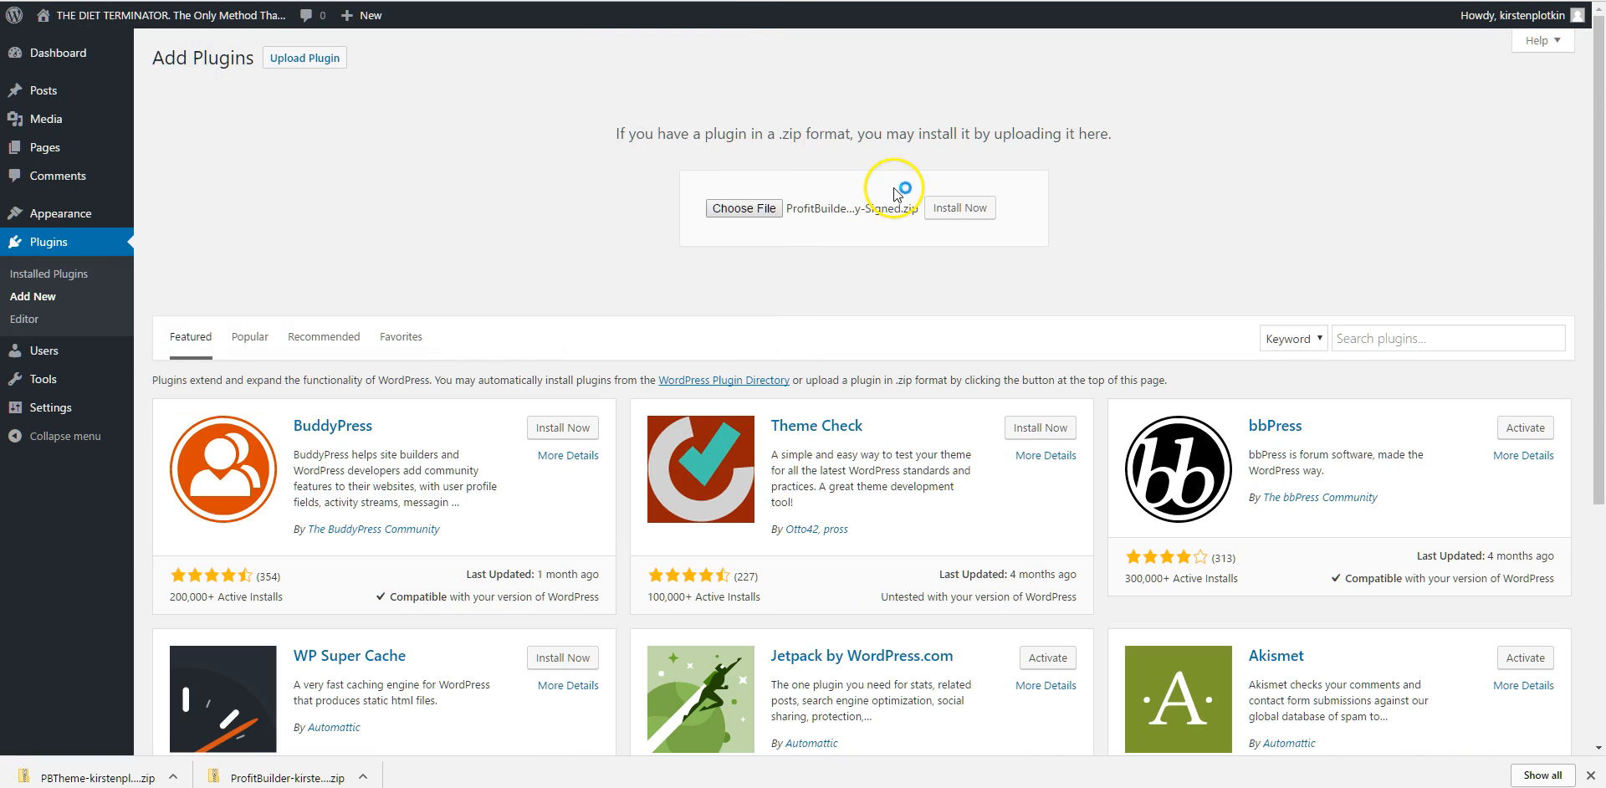
# Install the chosen ProfitBuilder zip and activate the plugin from the success page
pyautogui.click(958, 207)
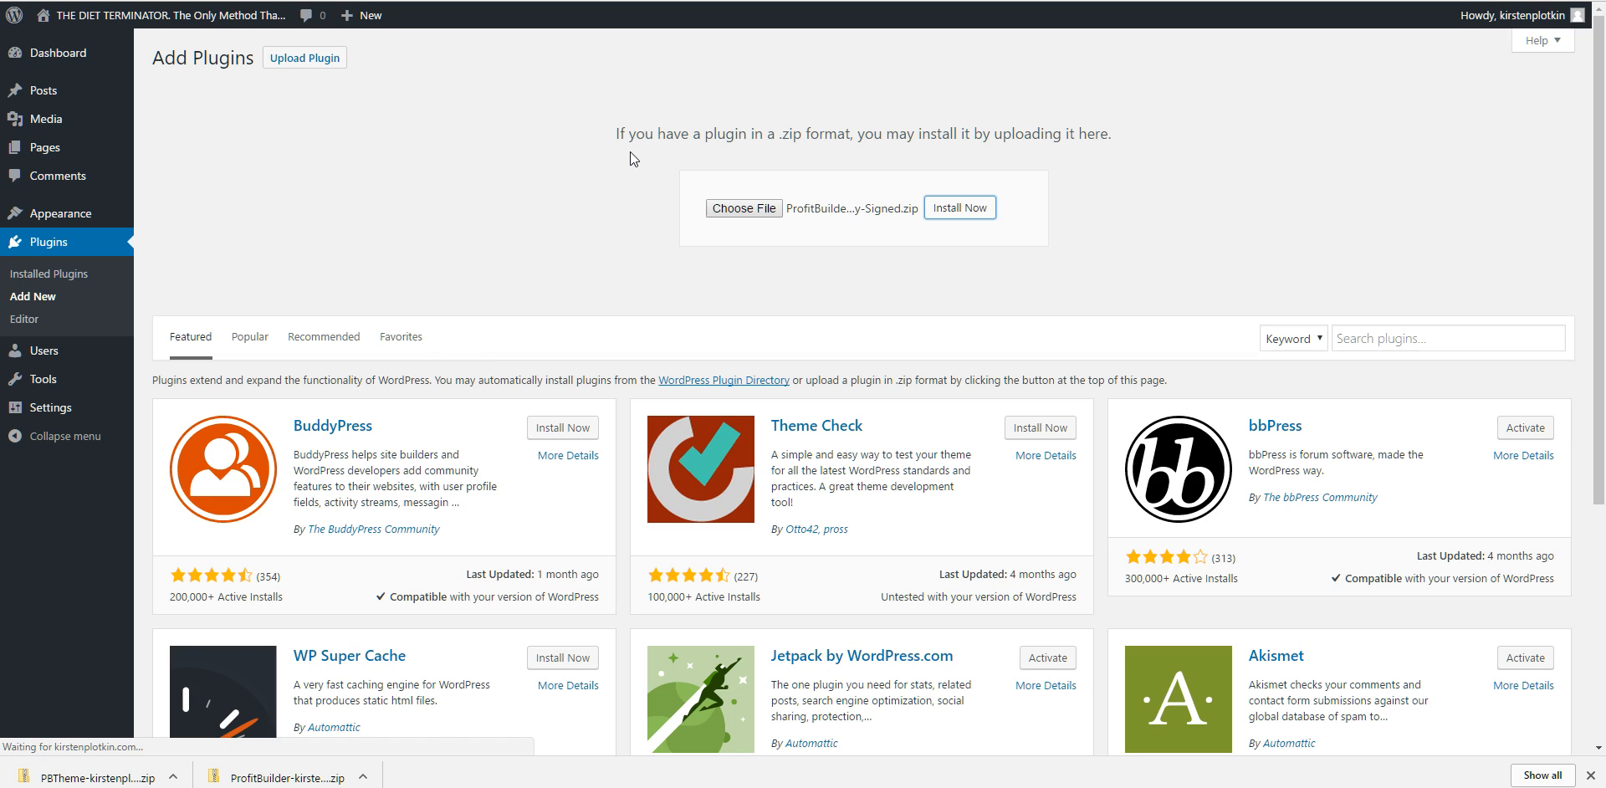
pyautogui.click(959, 207)
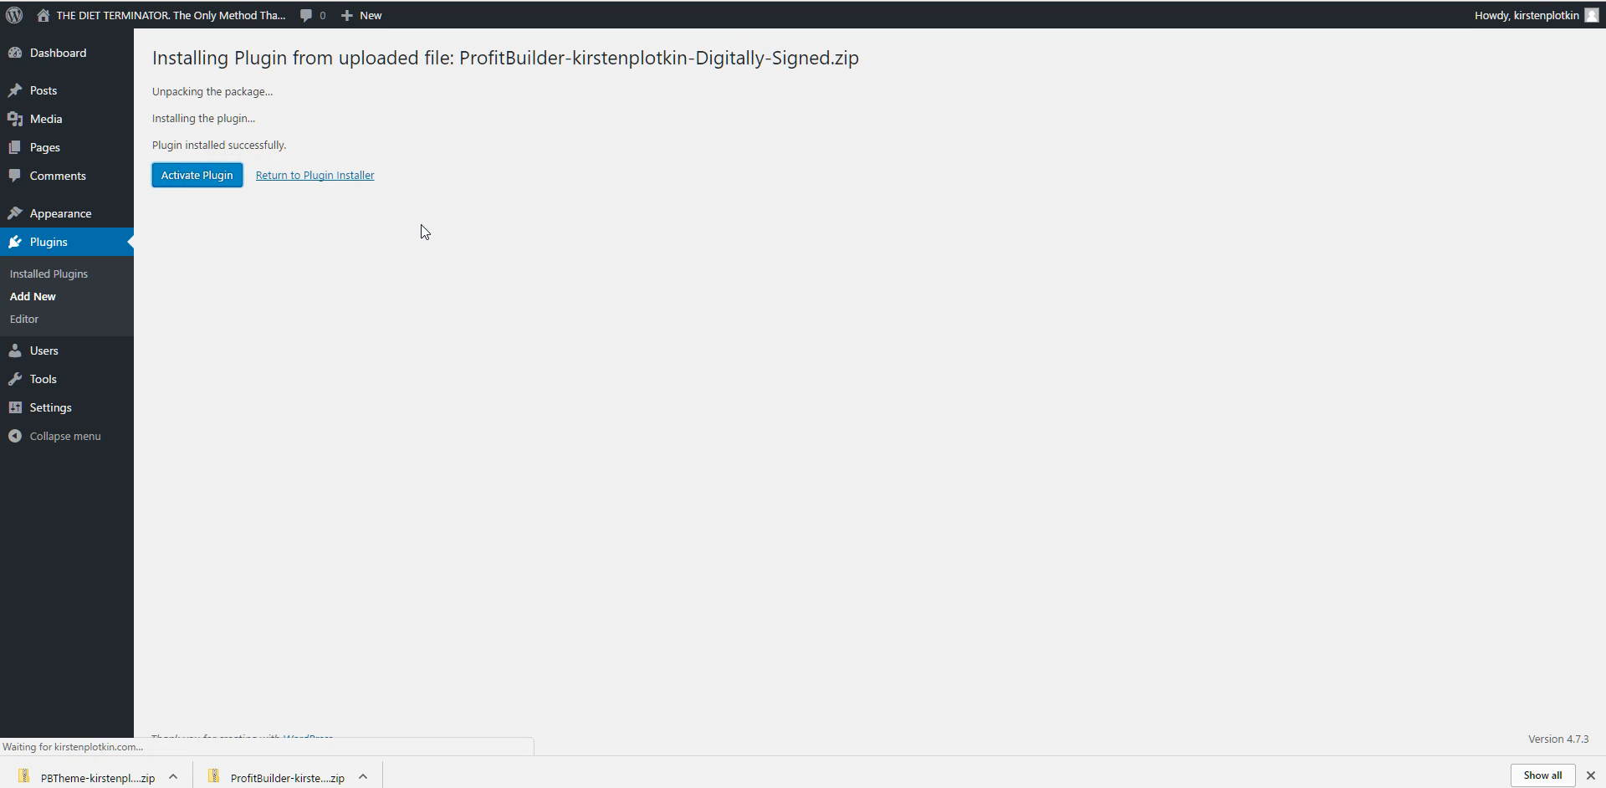
pyautogui.click(197, 174)
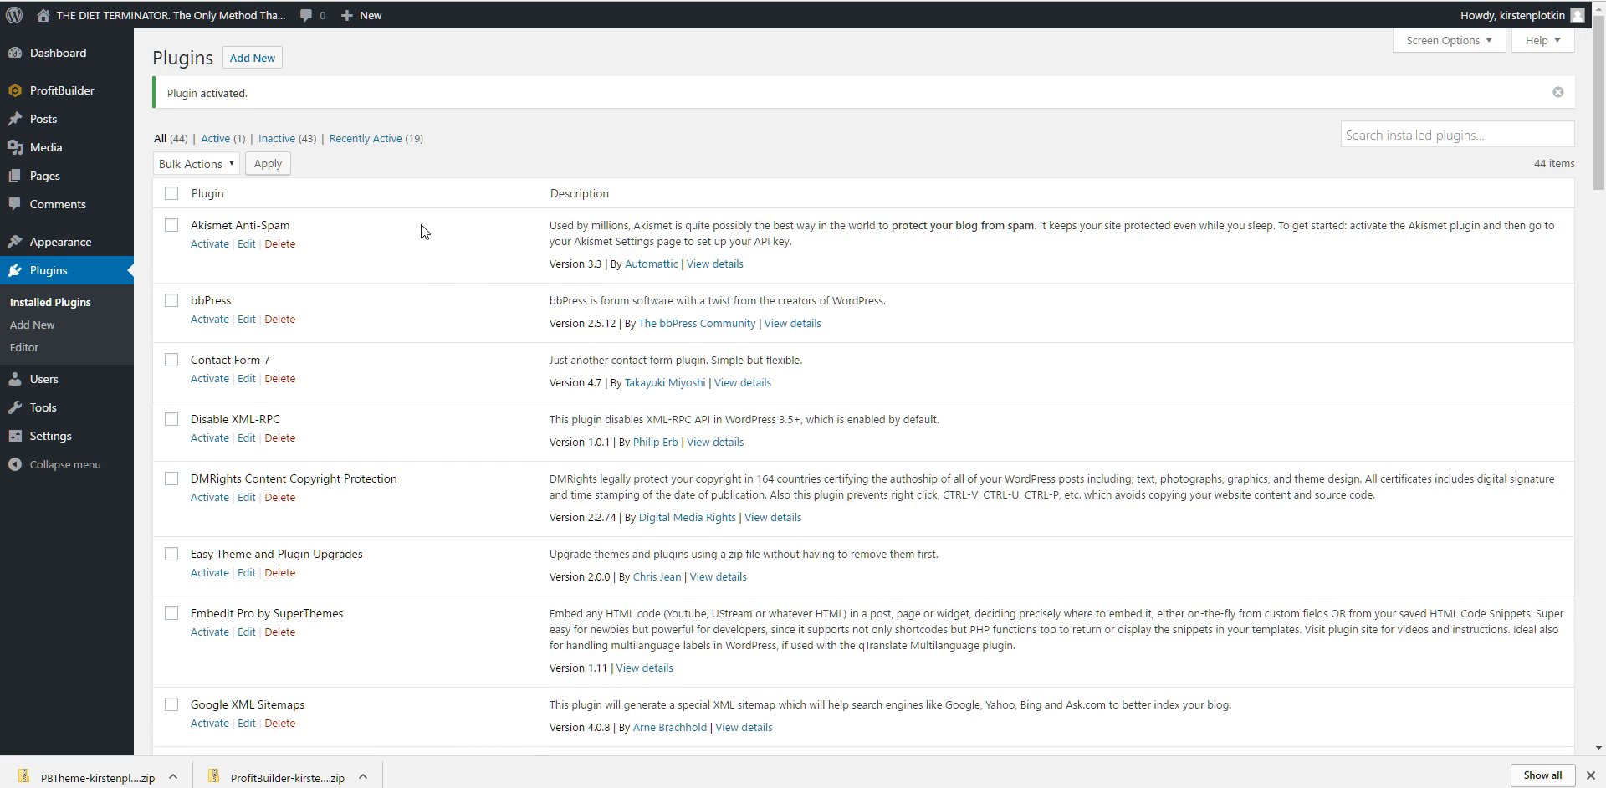
pyautogui.moveTo(415, 231)
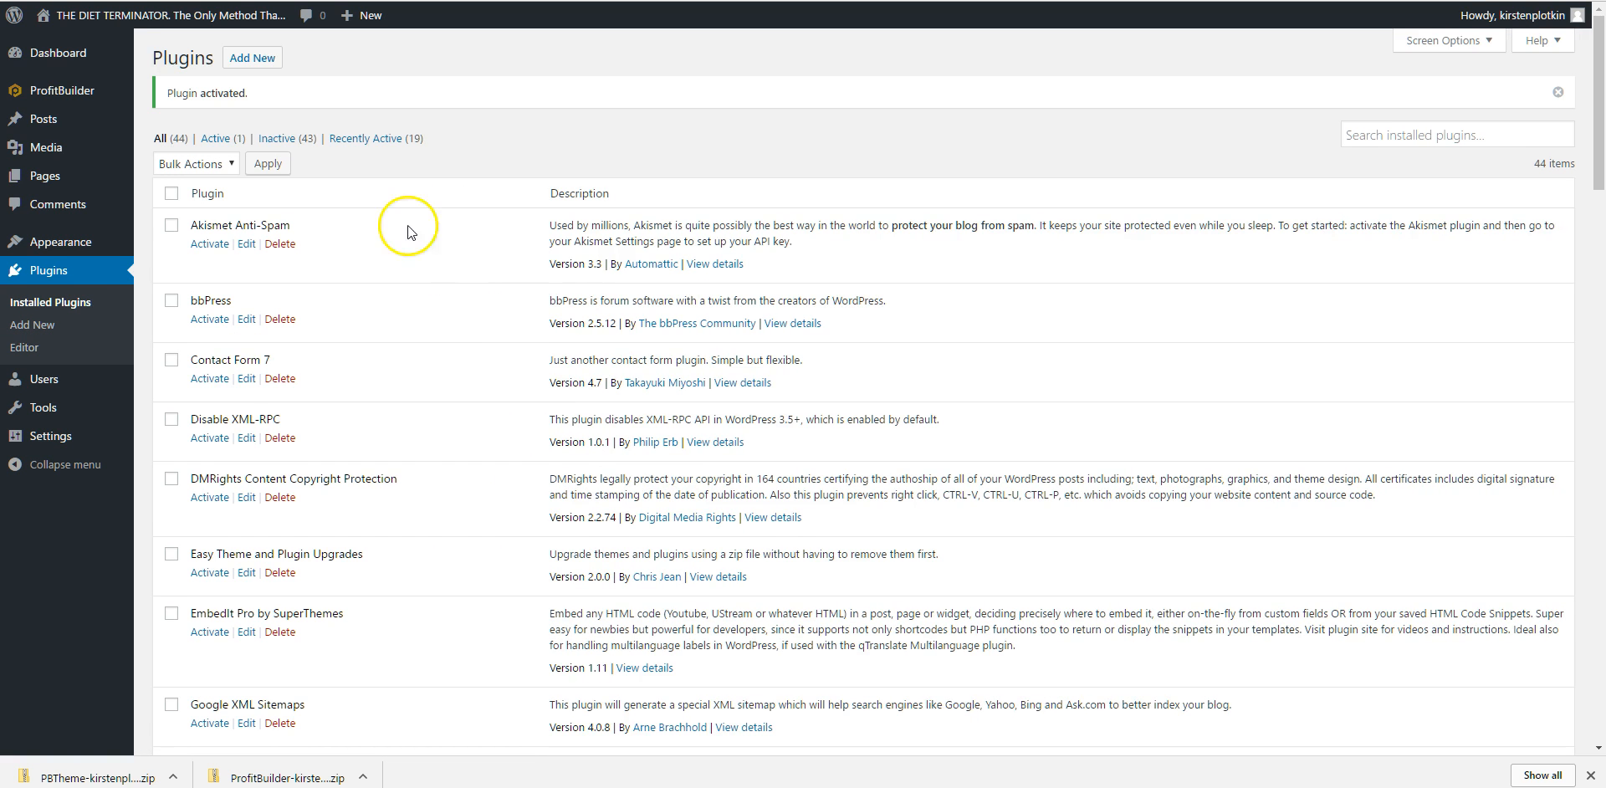
pyautogui.moveTo(58, 243)
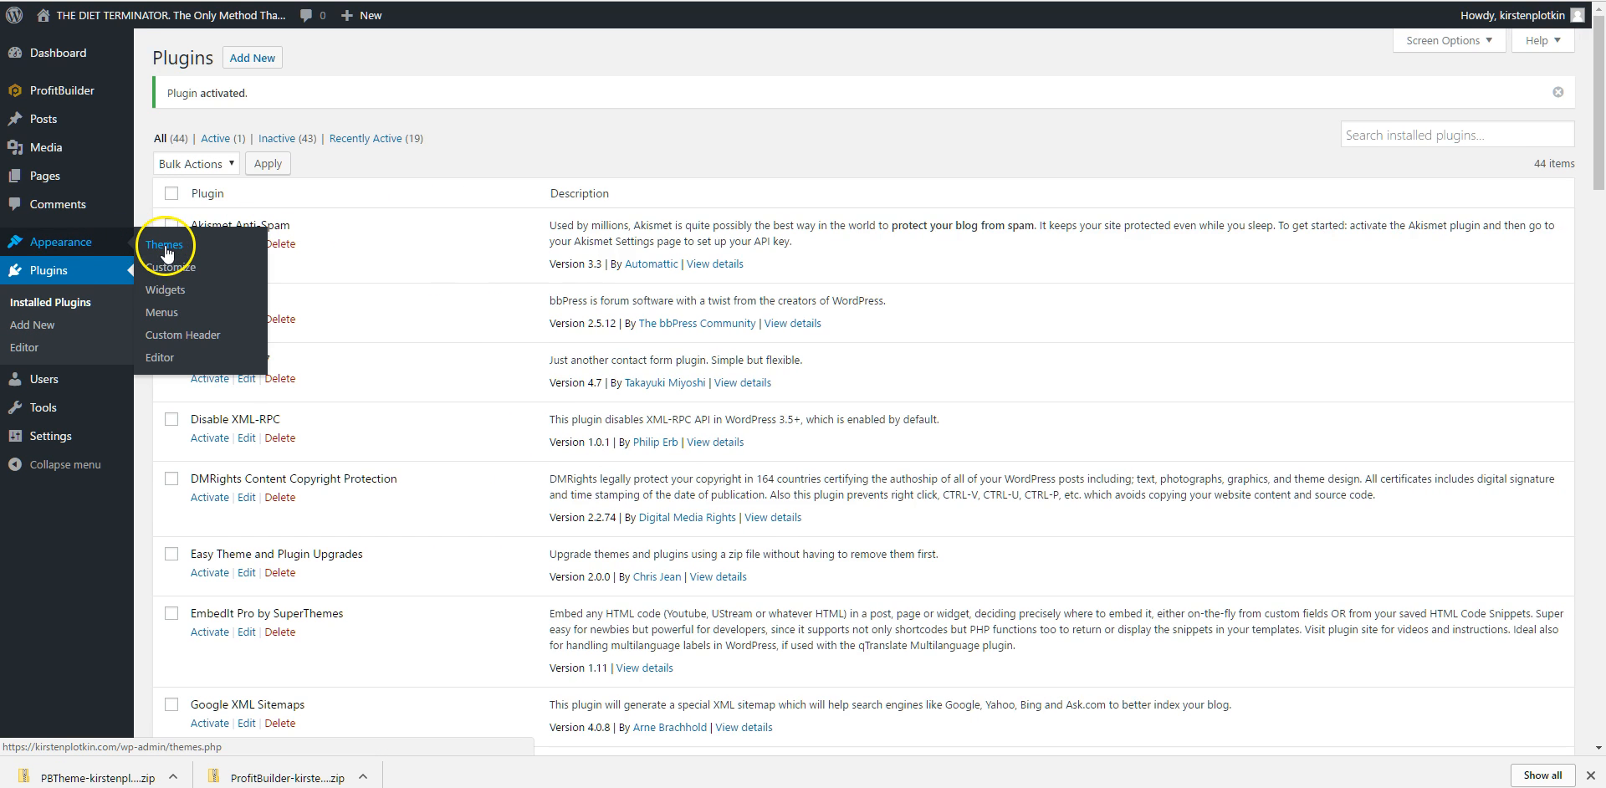
# From Appearance > Themes, start a theme upload and choose the PBTheme zip file
pyautogui.click(164, 245)
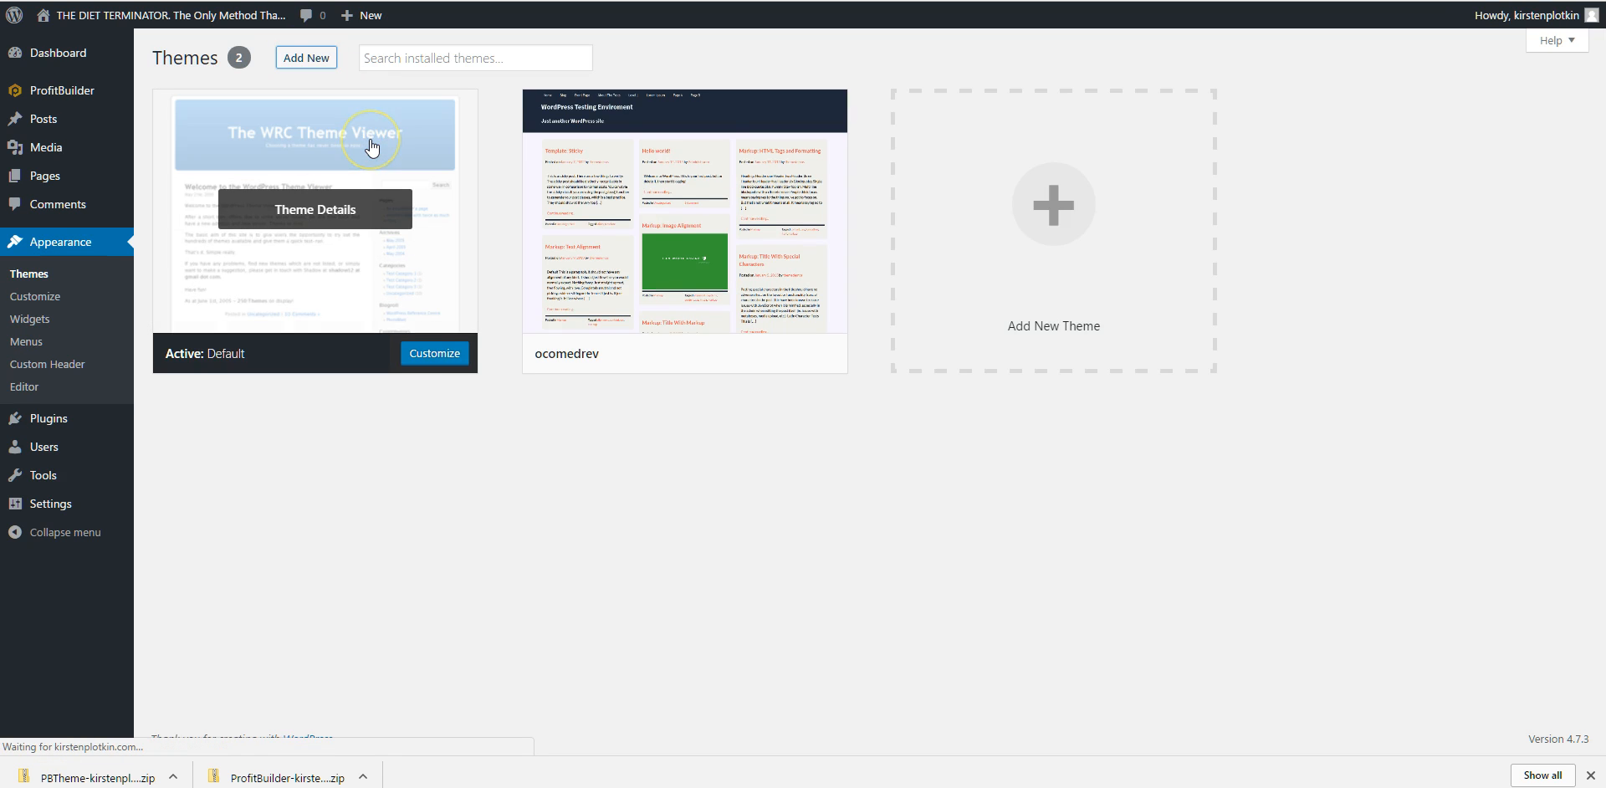
pyautogui.click(305, 57)
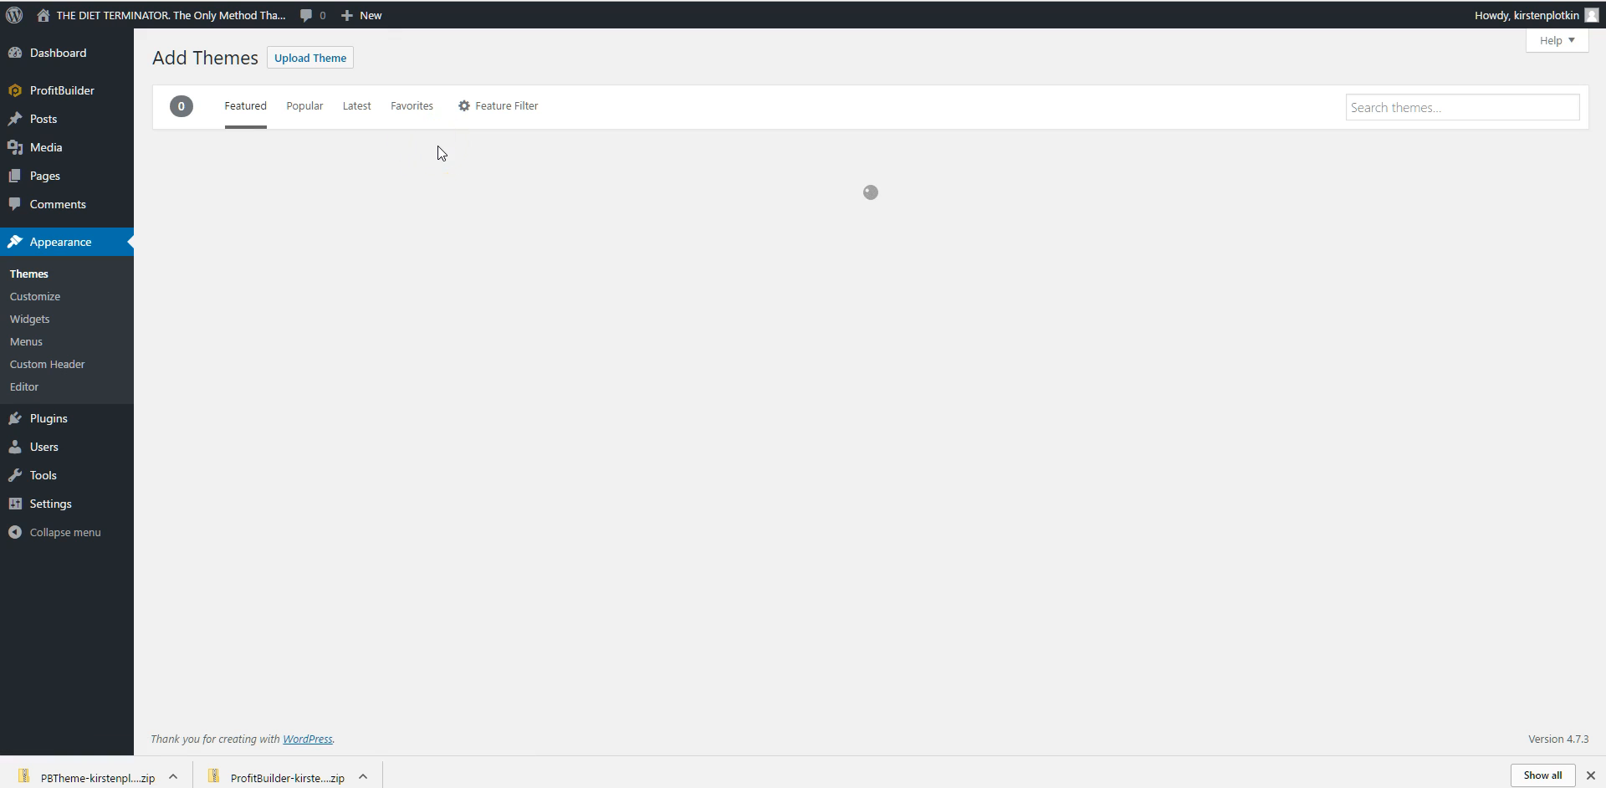
pyautogui.click(309, 57)
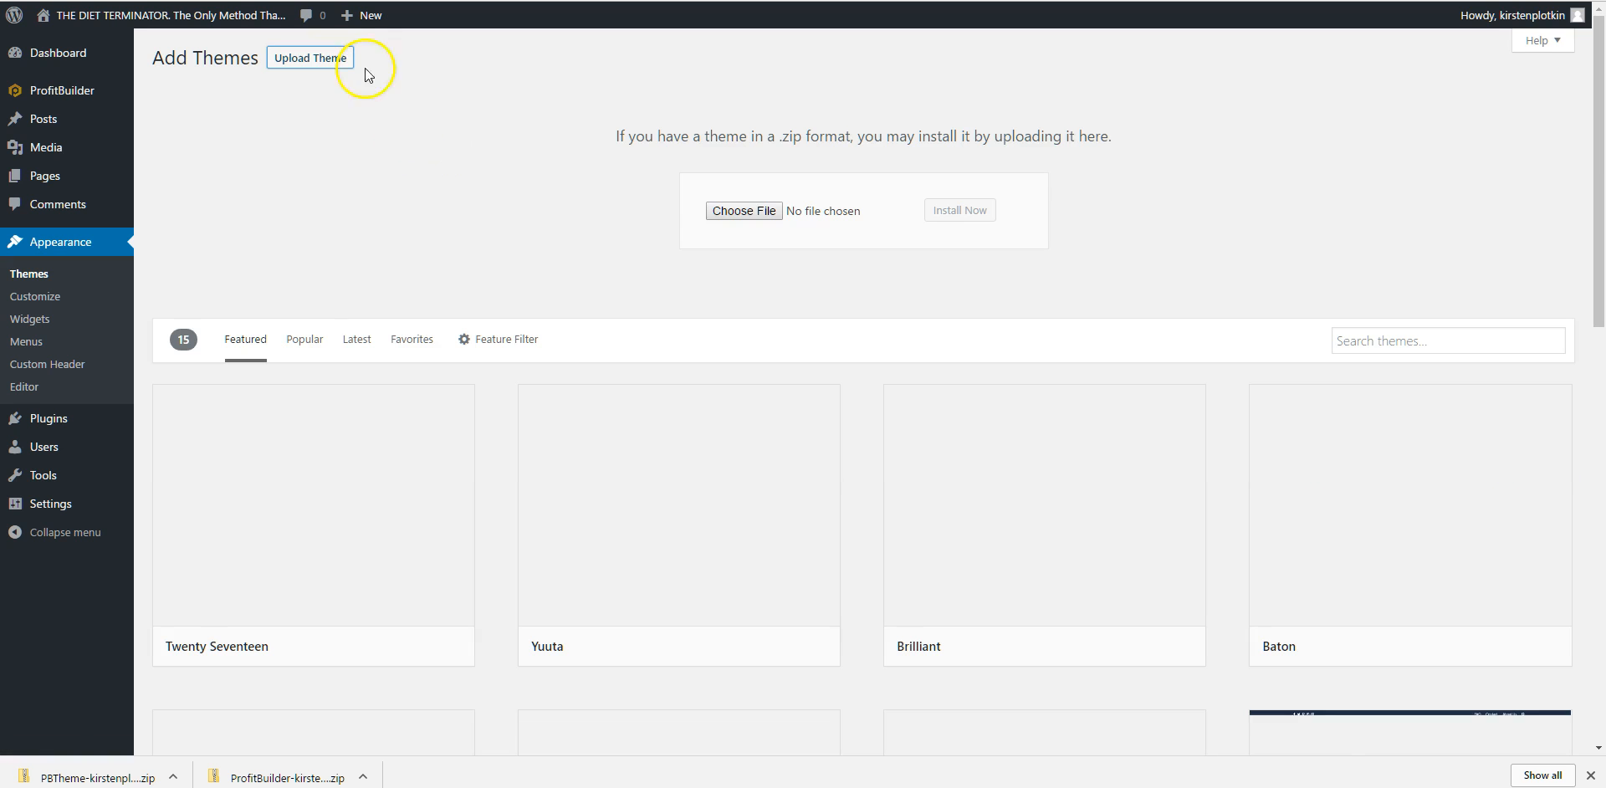
pyautogui.click(742, 211)
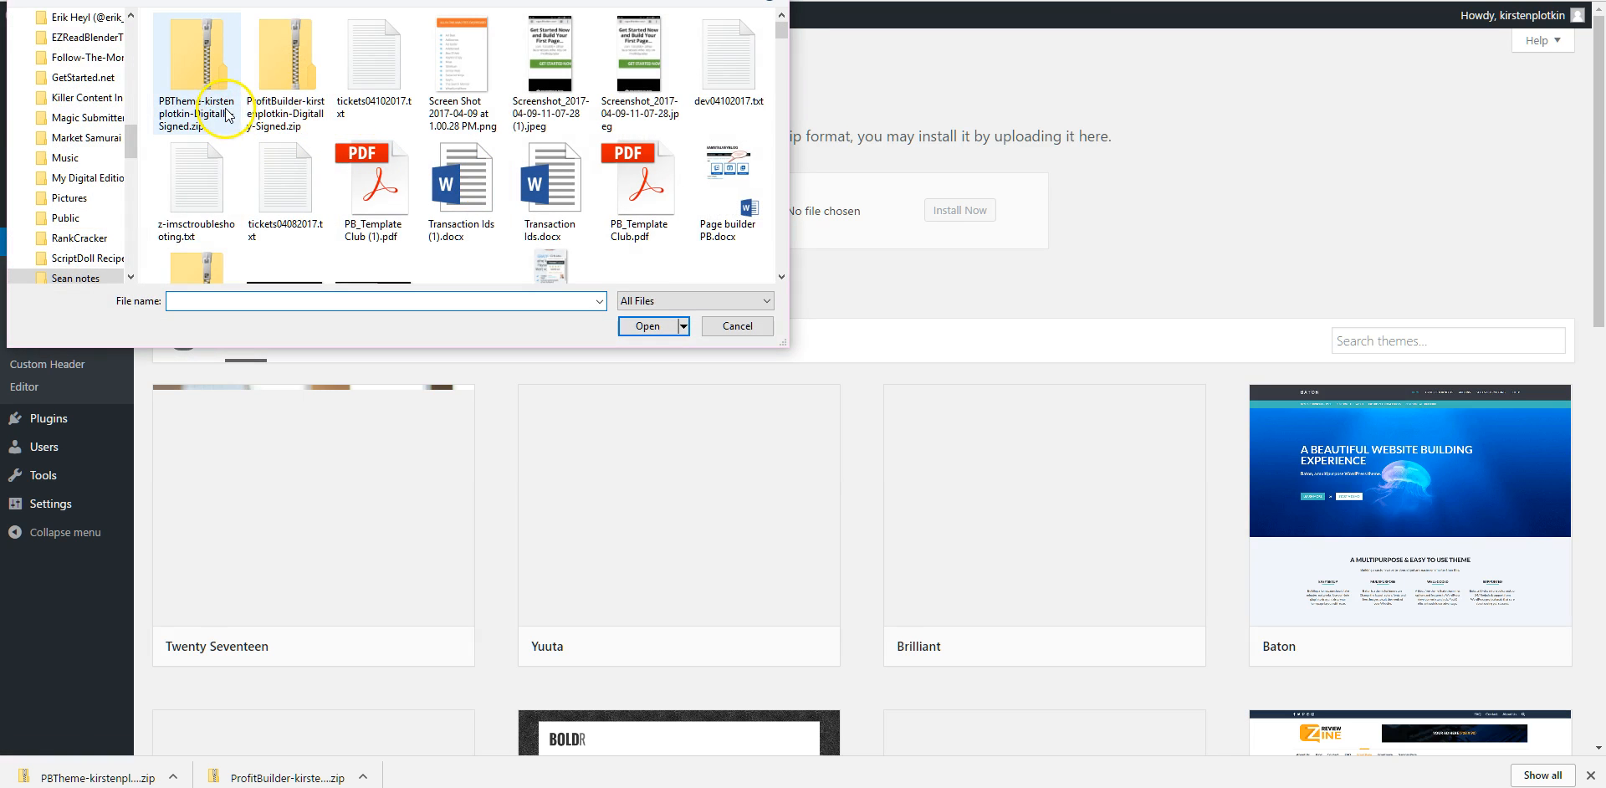
pyautogui.click(647, 325)
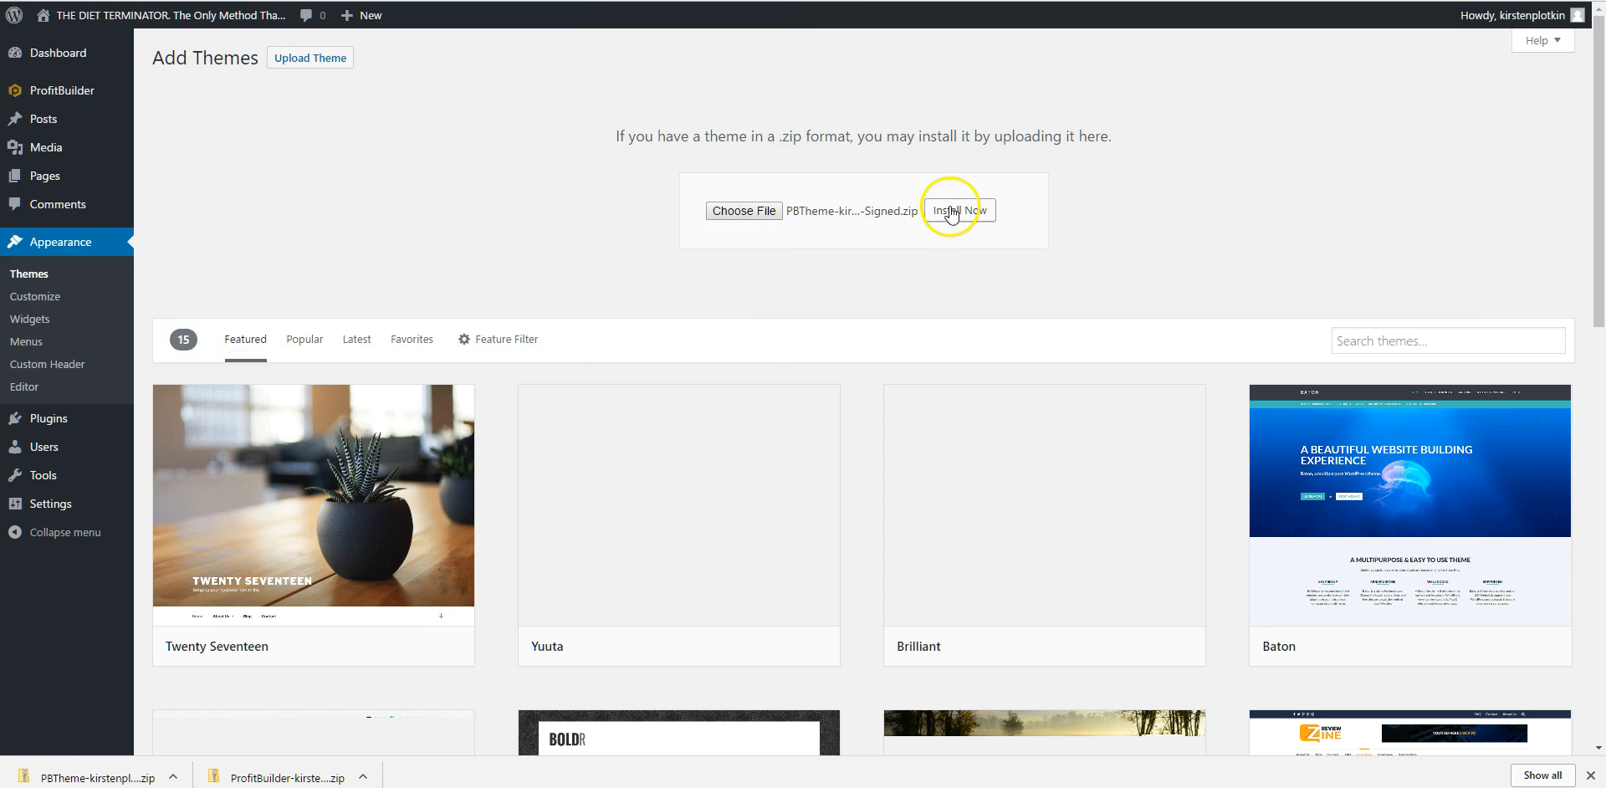
# Install the PBTheme zip and make PBTheme the active theme
pyautogui.click(959, 211)
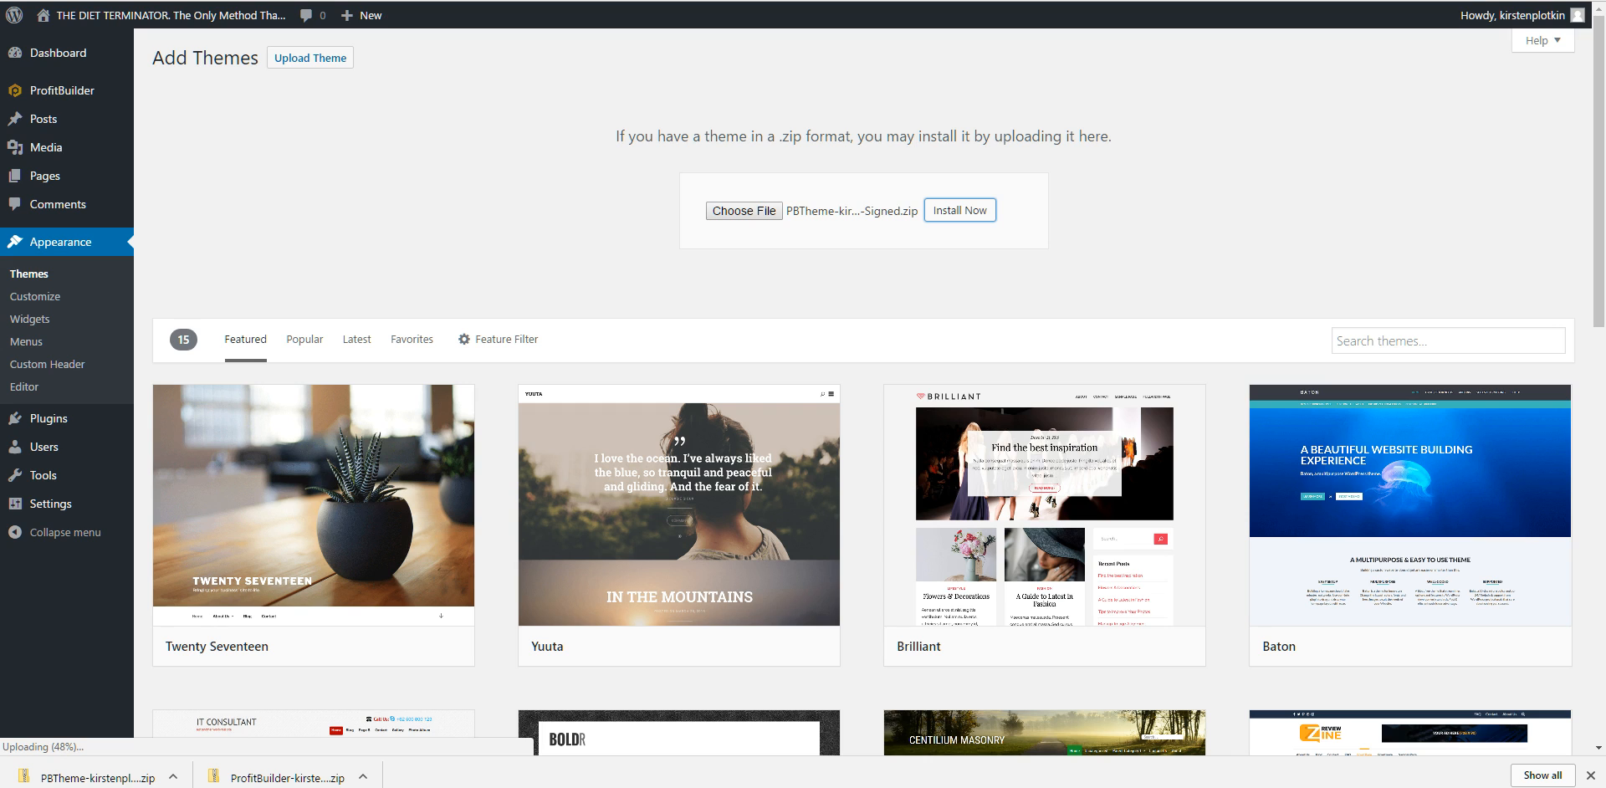
pyautogui.click(958, 211)
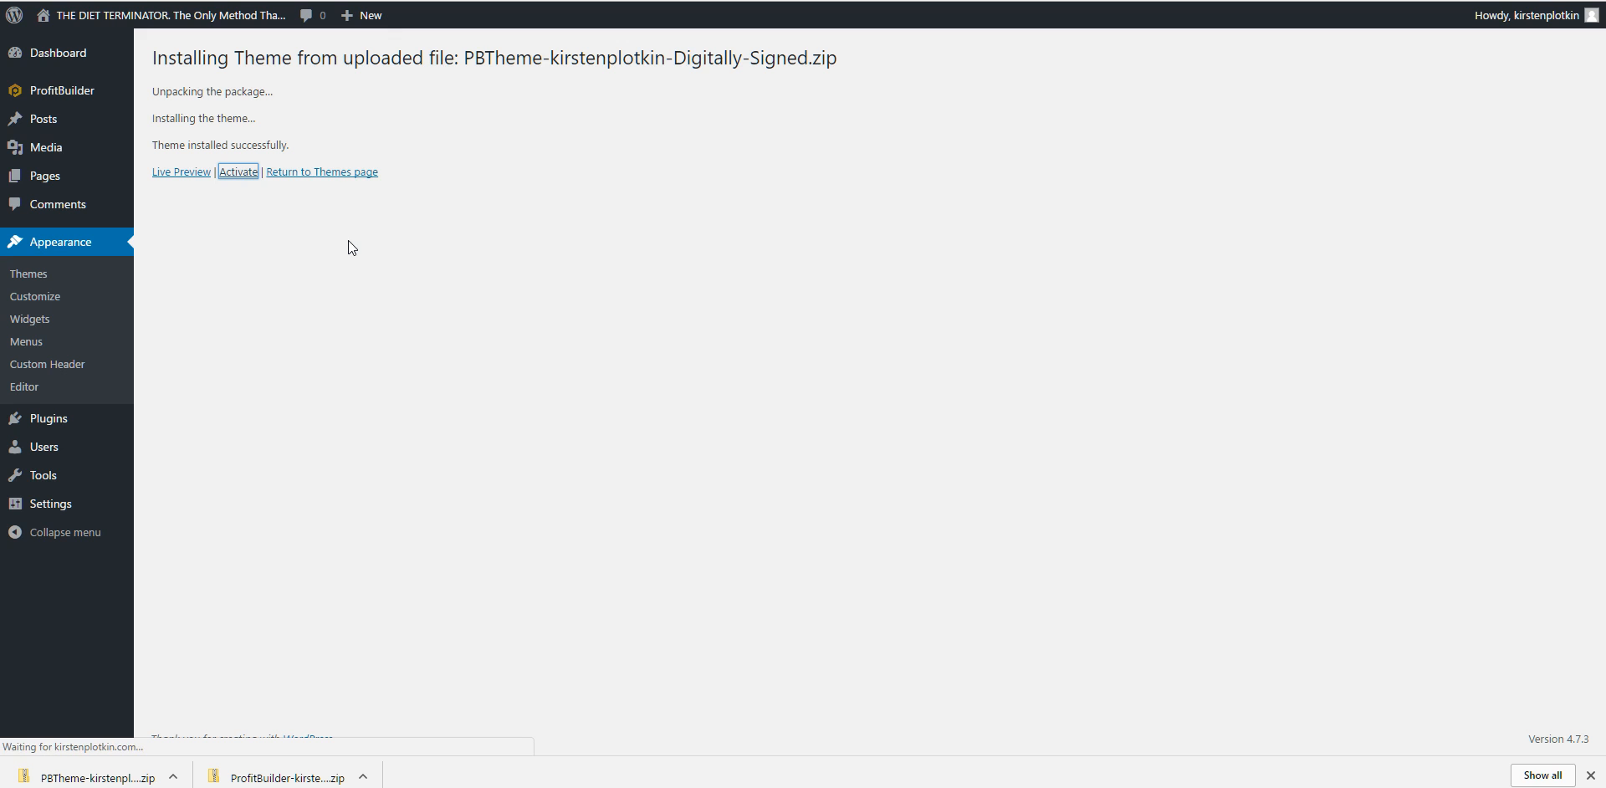
pyautogui.click(238, 170)
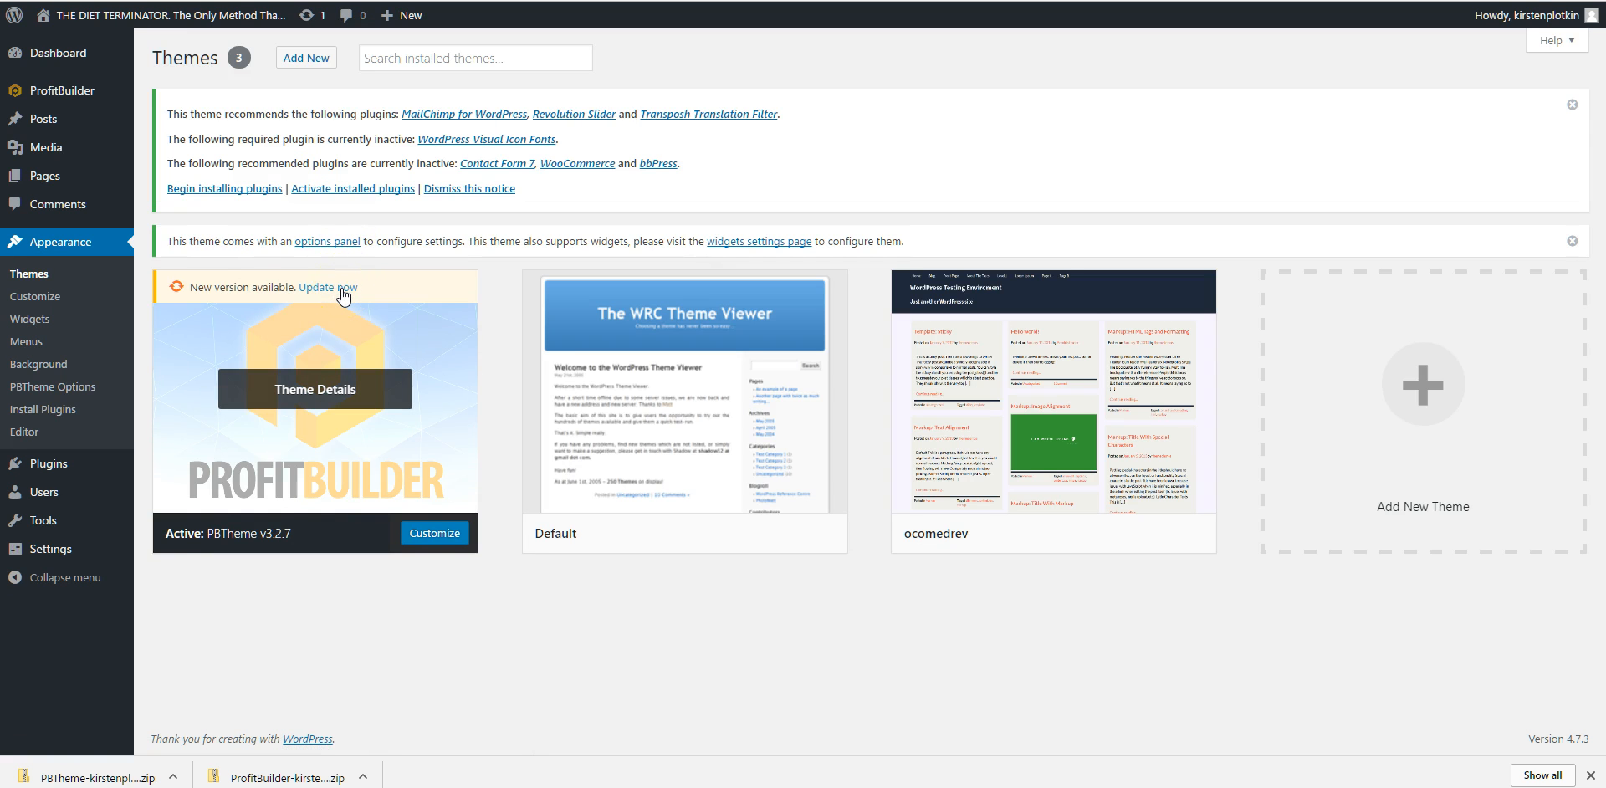
# Update PBTheme to its newest version and review the required WordPress Visual Icon Fonts plugin details
pyautogui.click(327, 286)
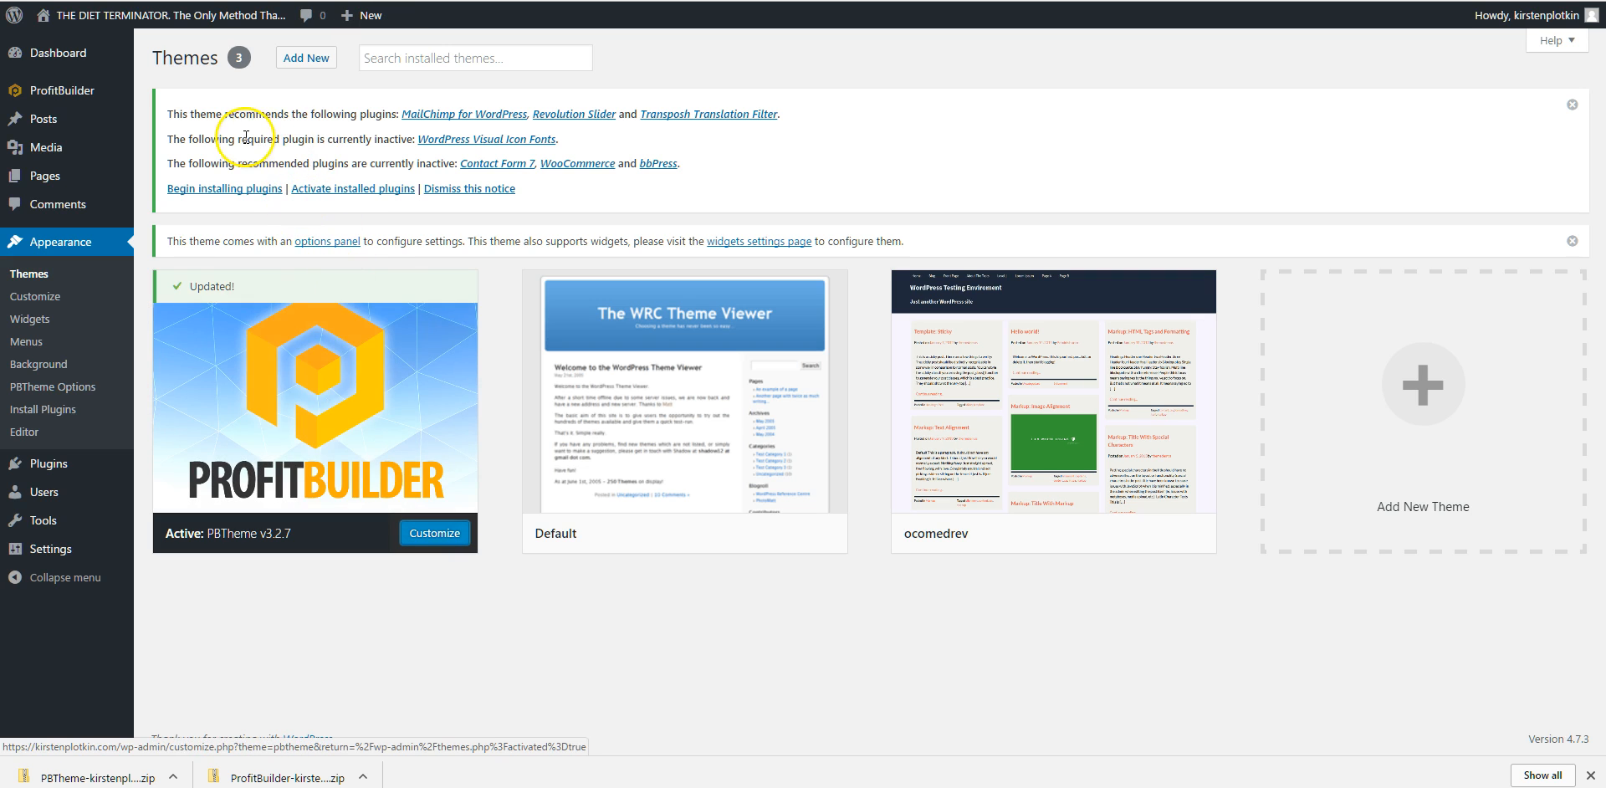
pyautogui.click(485, 139)
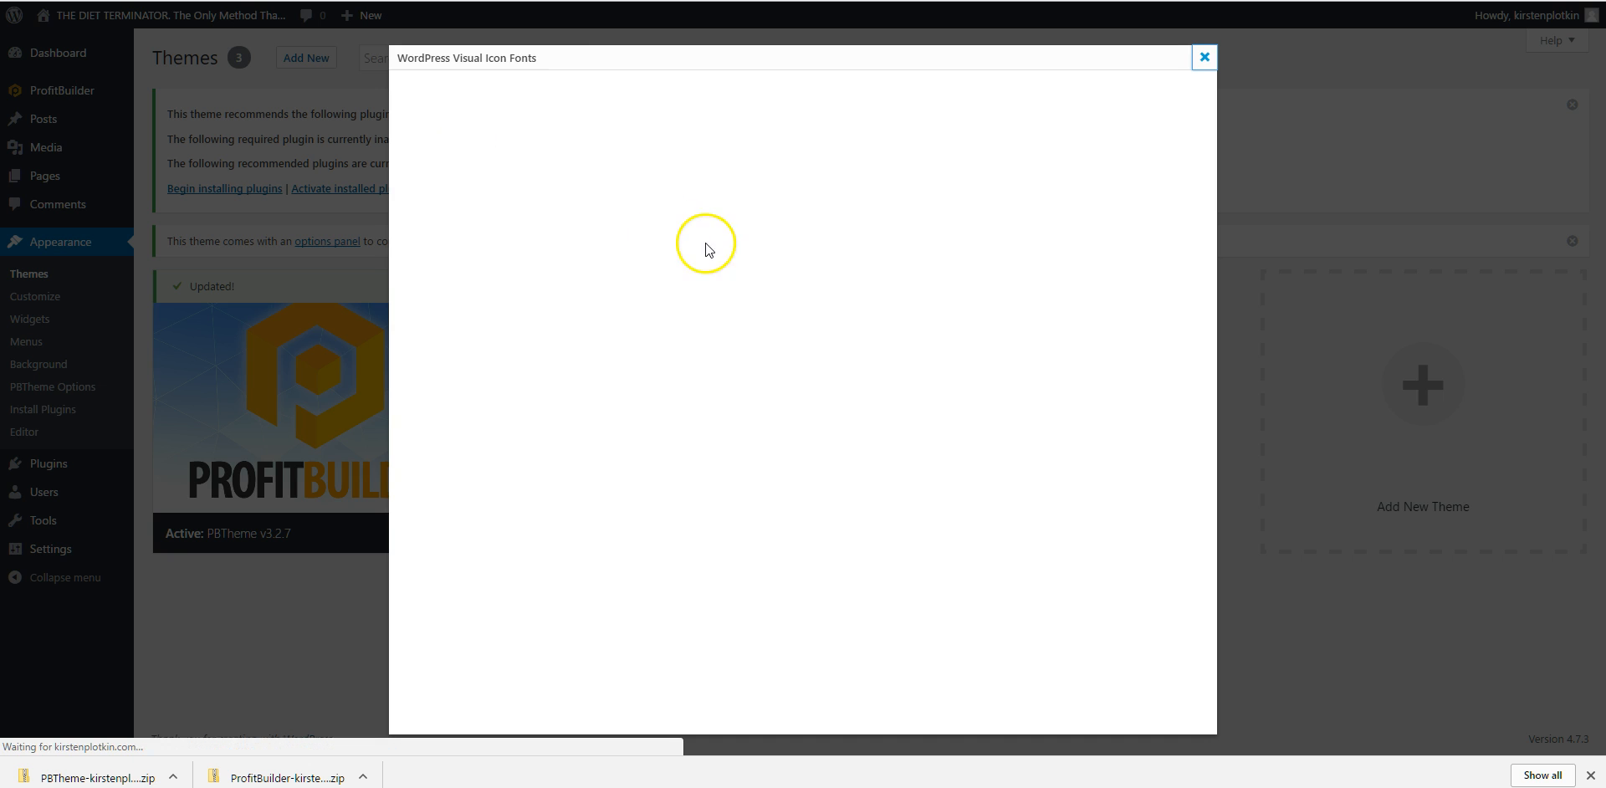
pyautogui.moveTo(1069, 667)
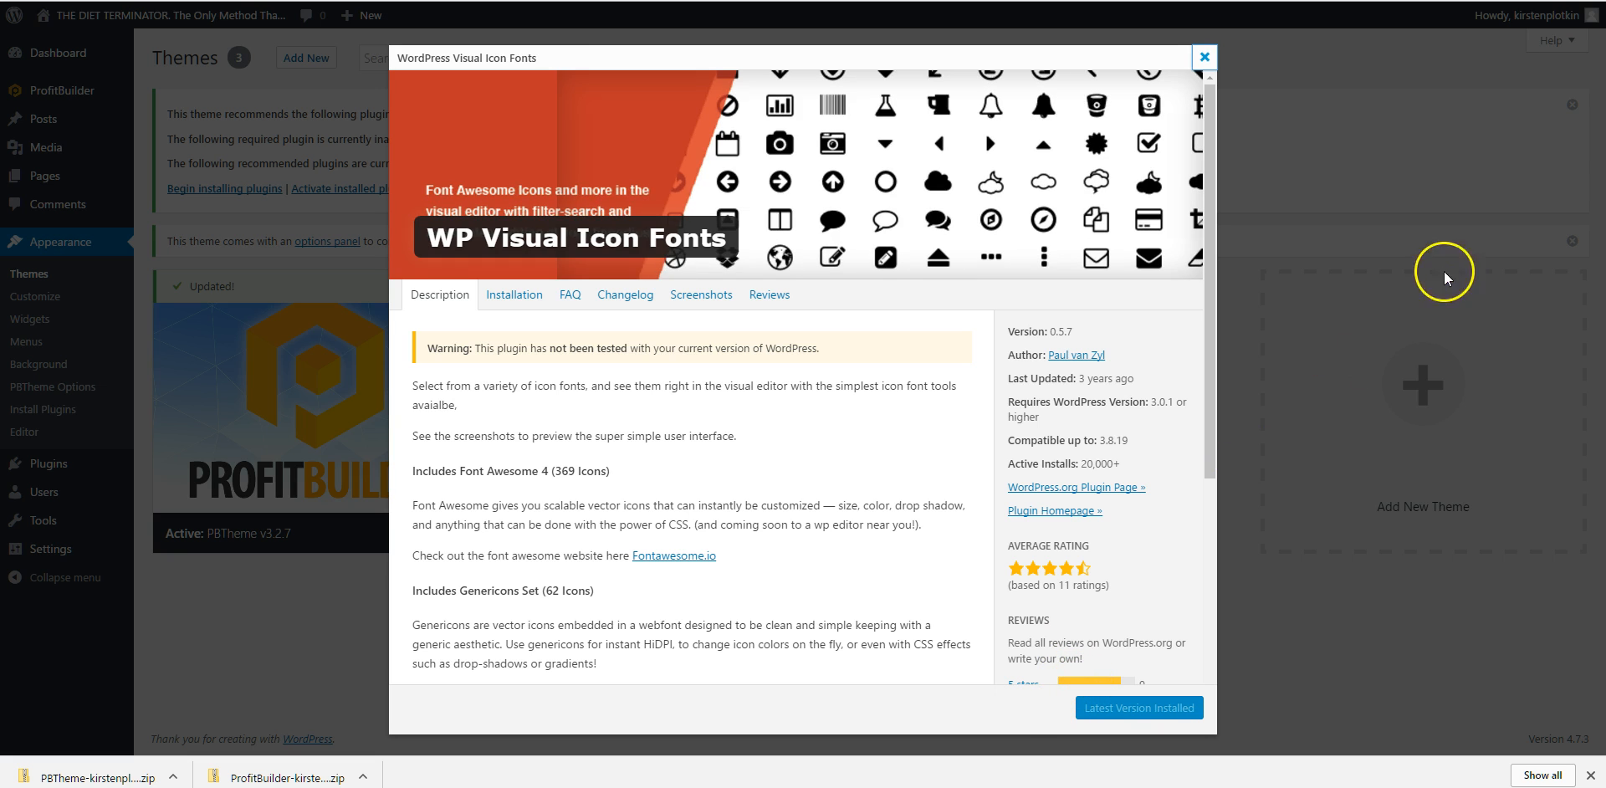
pyautogui.click(1202, 57)
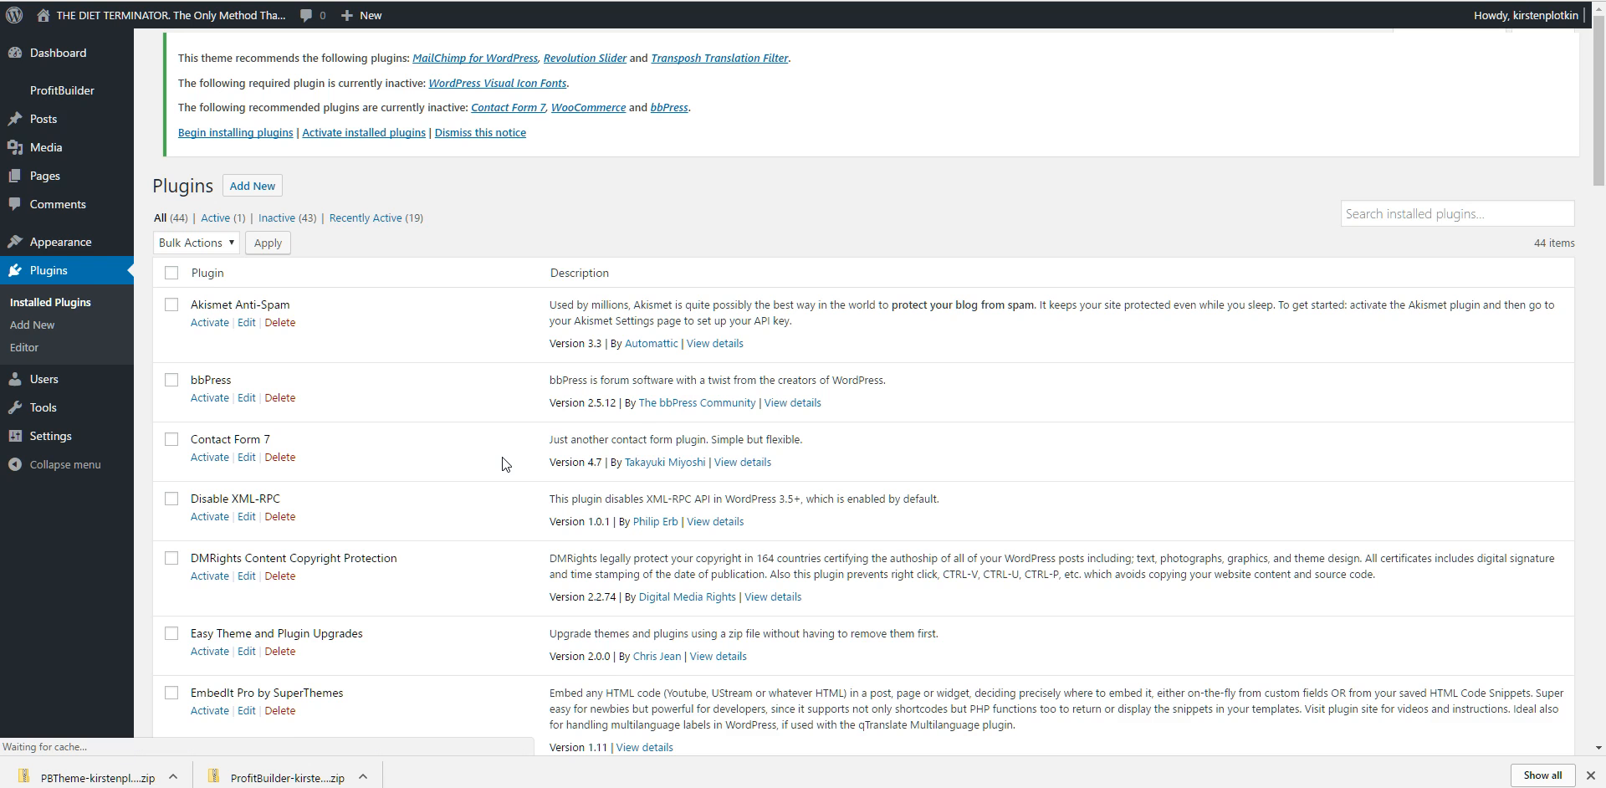
# Activate WordPress Visual Icon Fonts in Installed Plugins, then view ProfitBuilder's Templates page
pyautogui.scroll(-3)
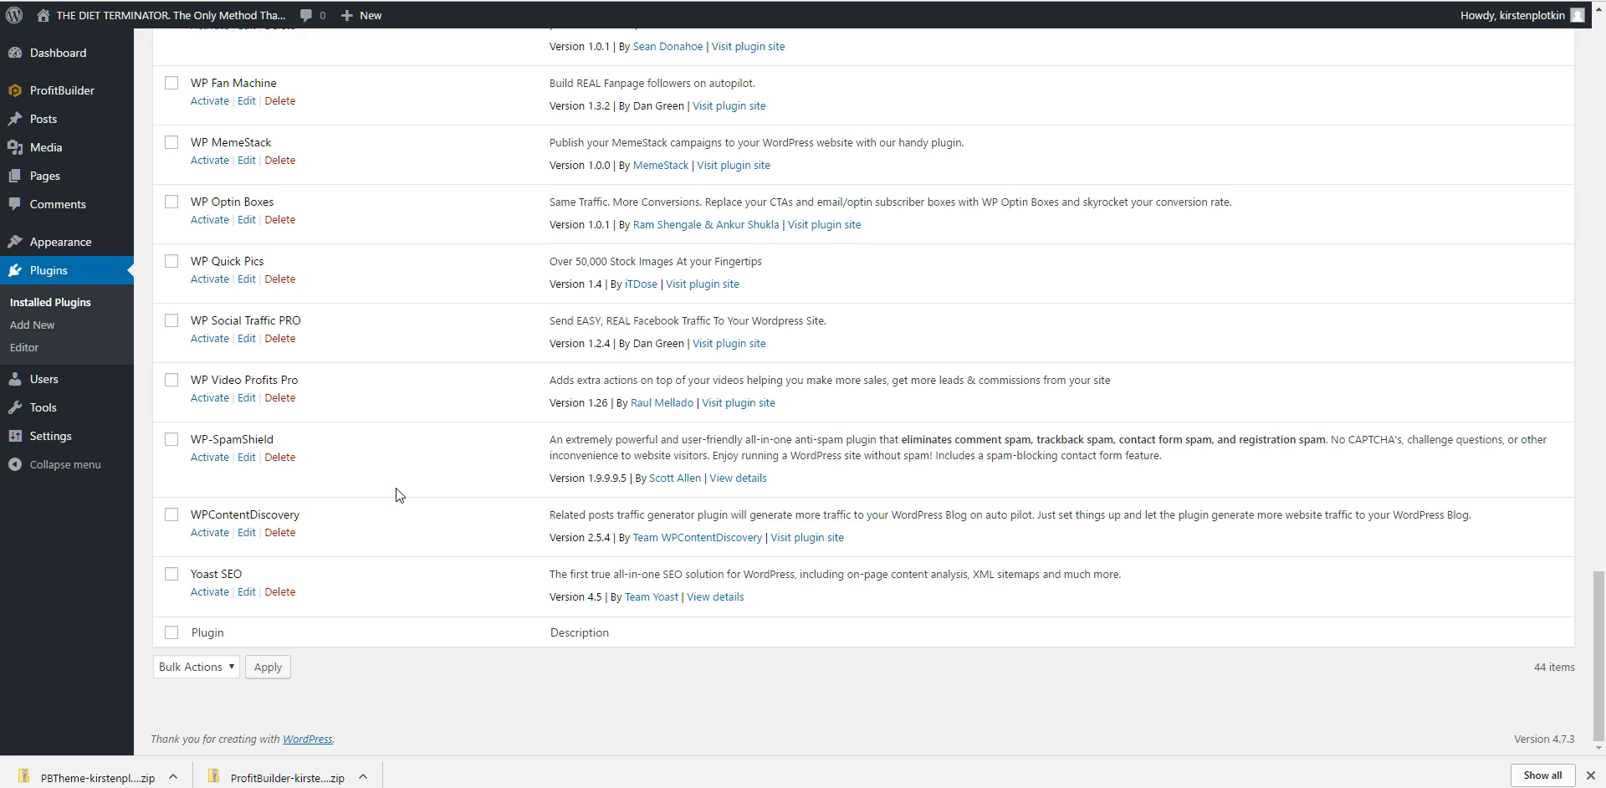
pyautogui.scroll(3)
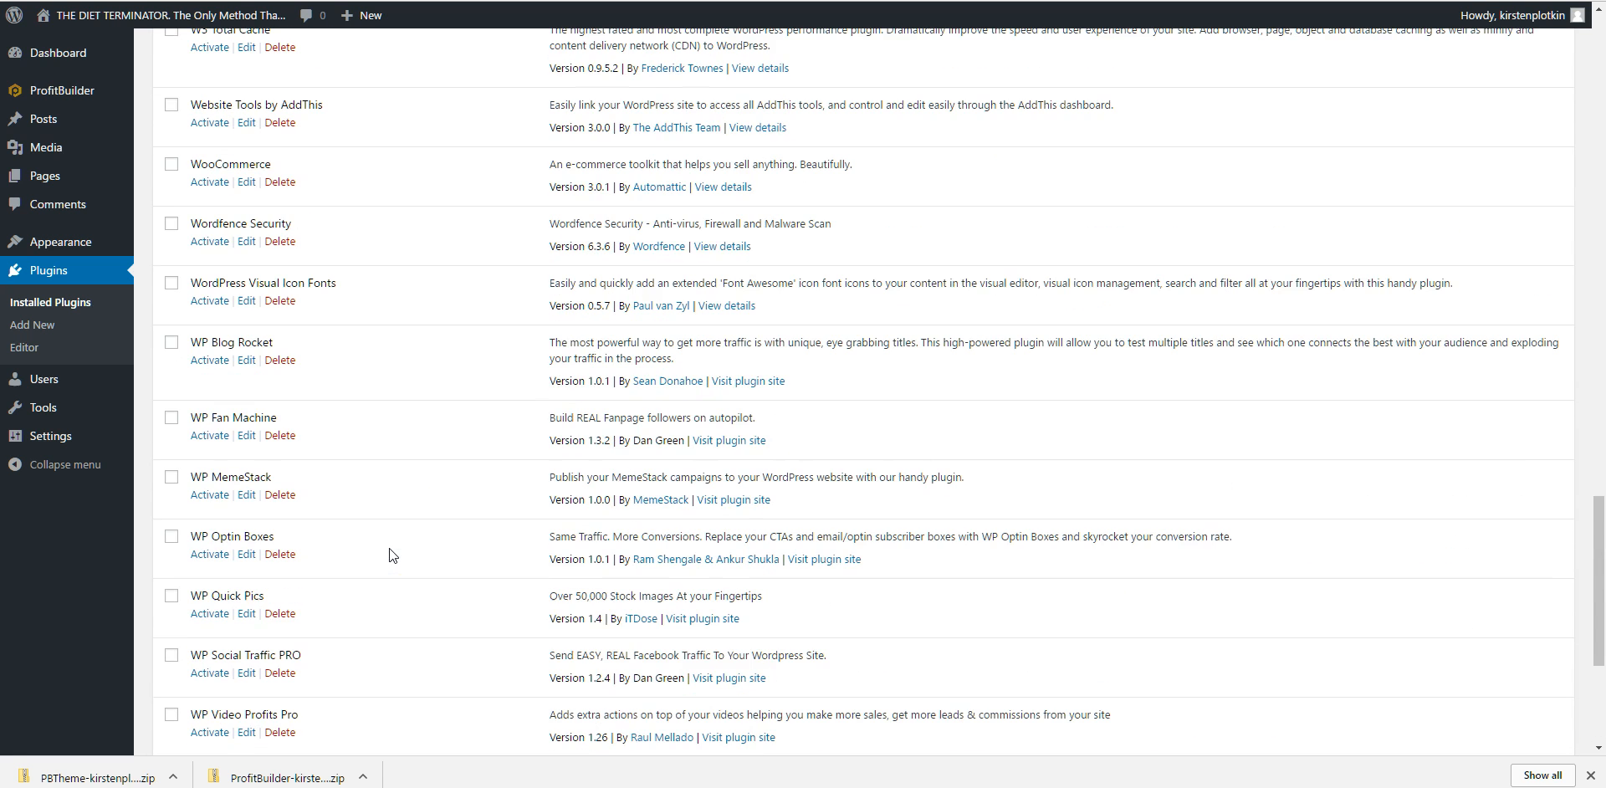
pyautogui.click(211, 300)
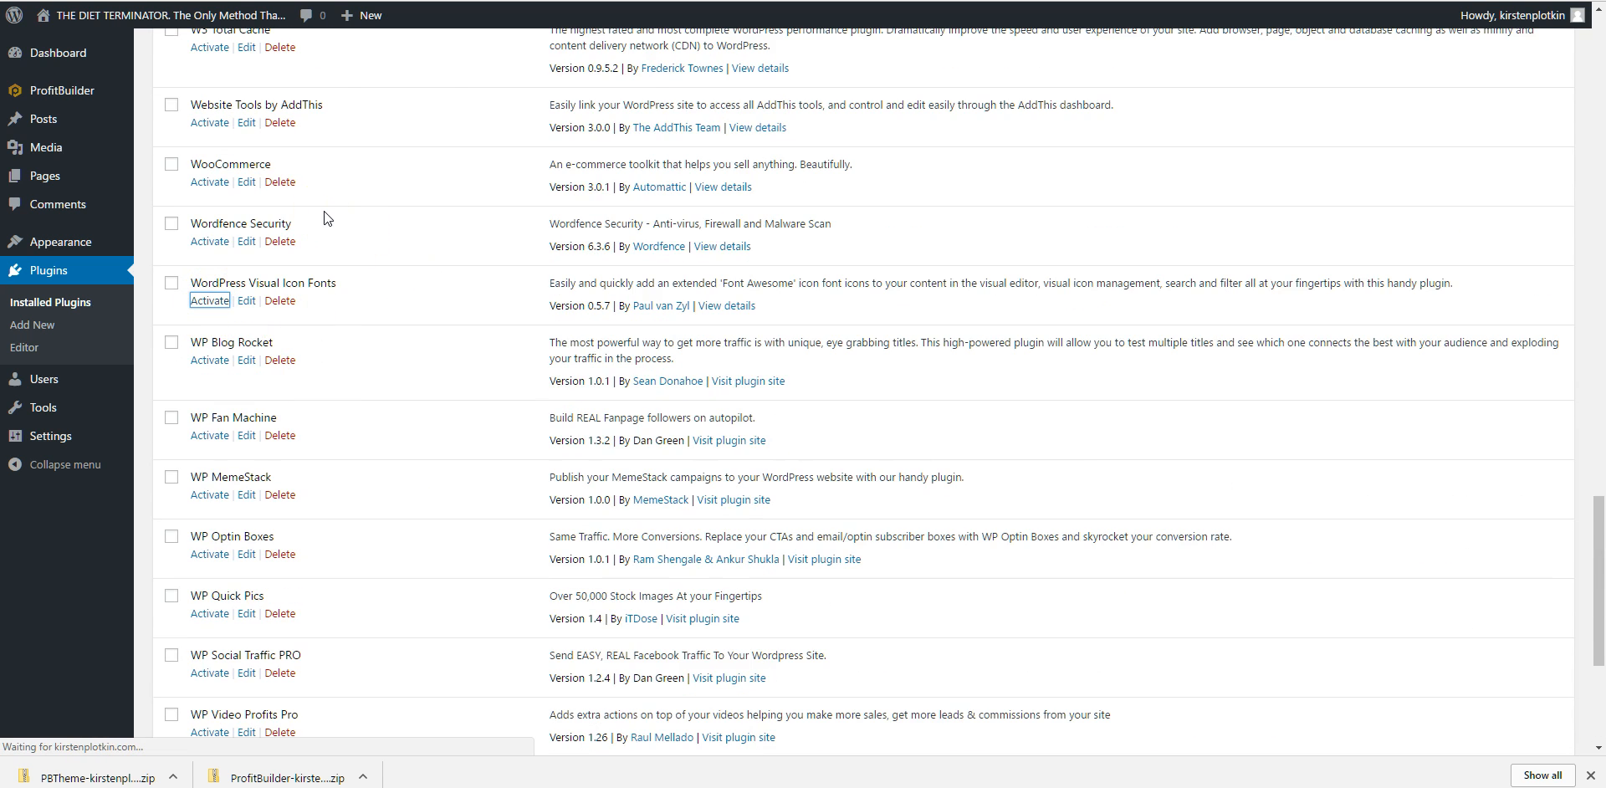
pyautogui.click(209, 301)
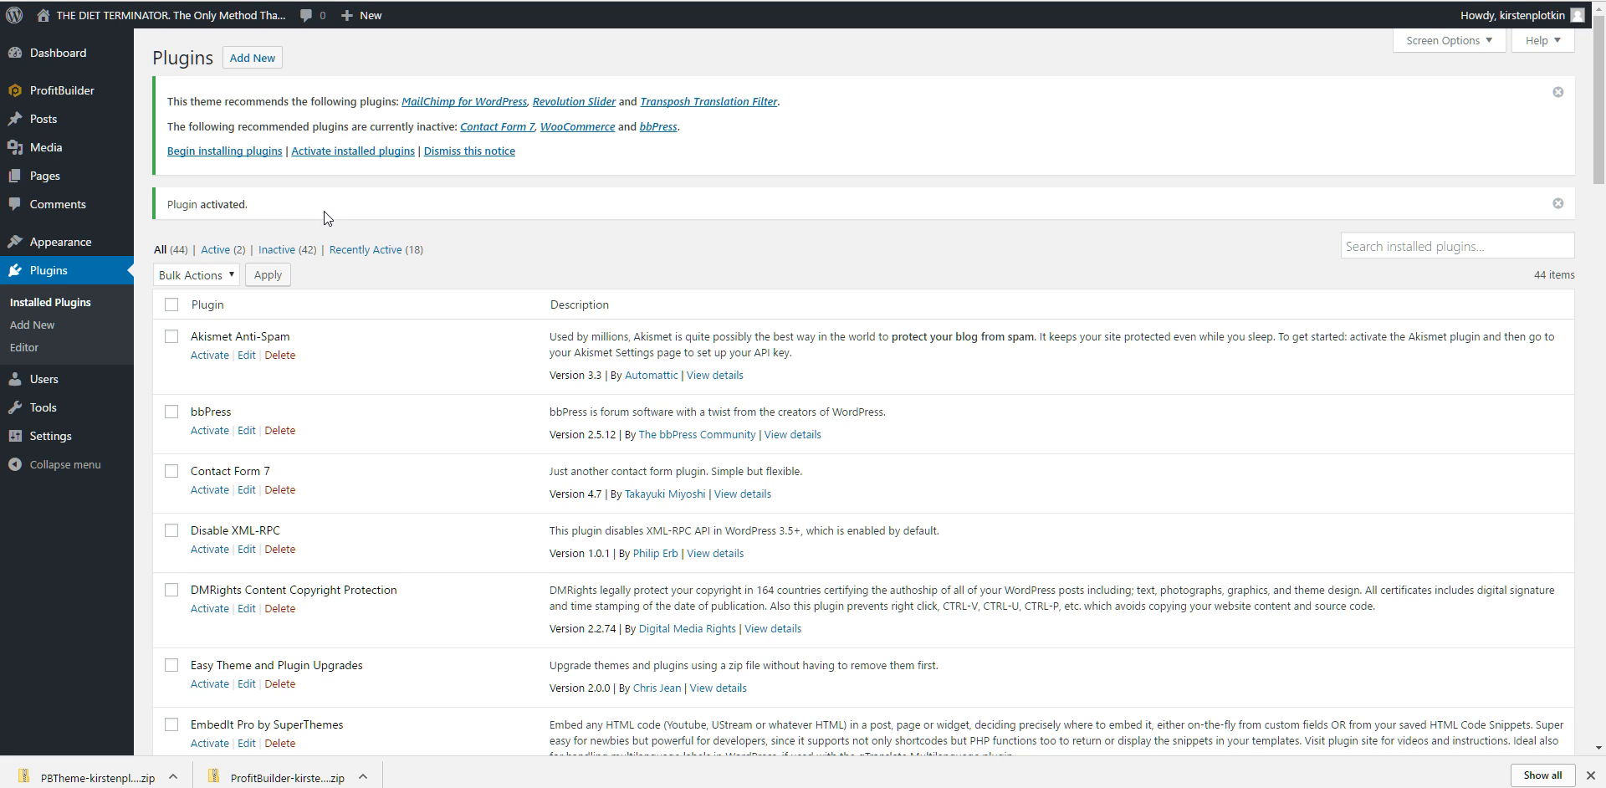
pyautogui.click(62, 91)
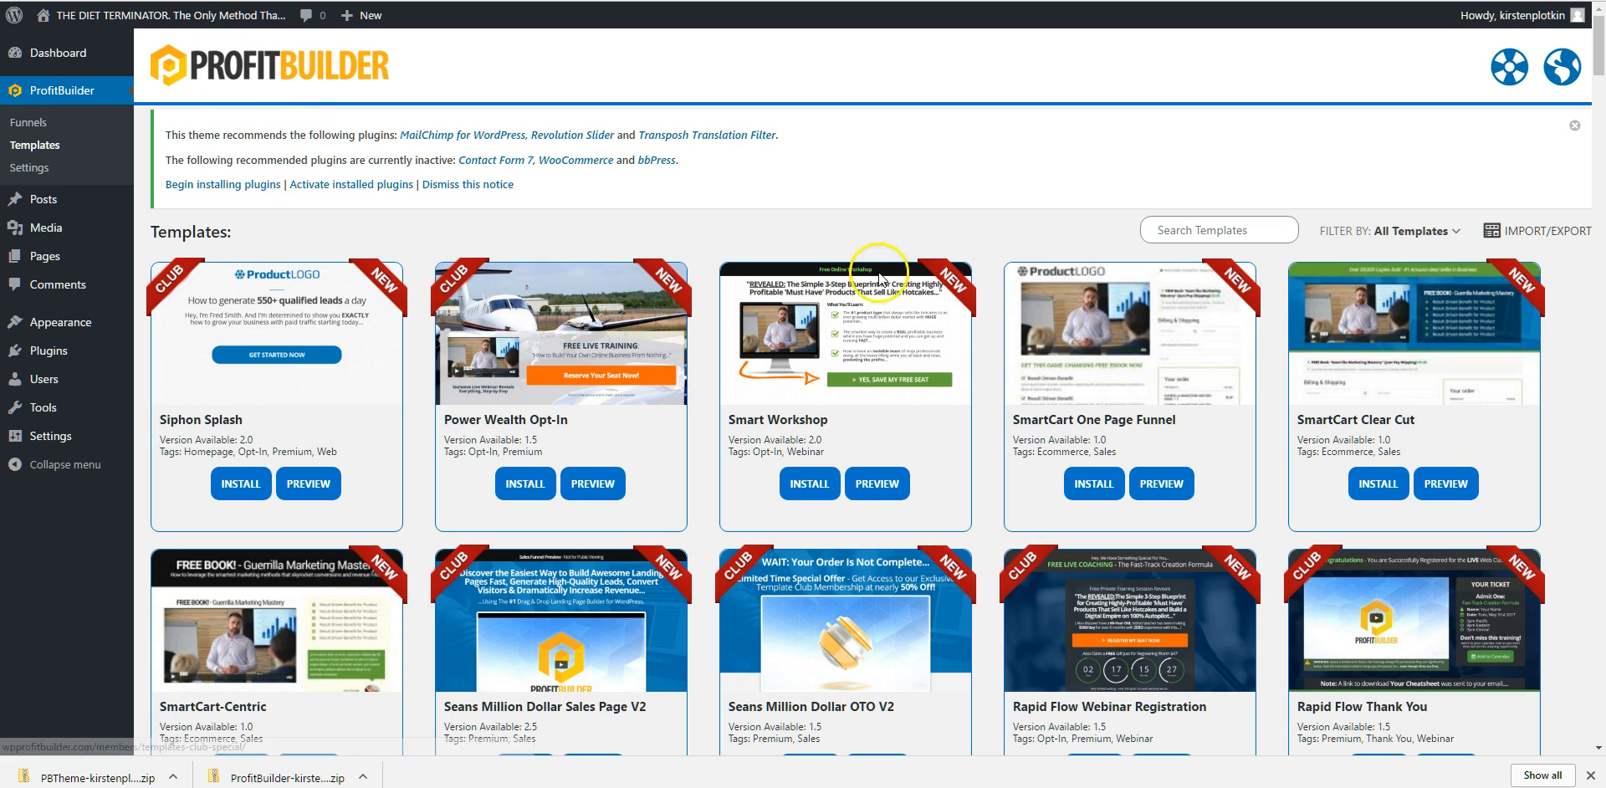
# Scroll through the full grid of freshly loaded ProfitBuilder templates down to the final entry
pyautogui.scroll(-3)
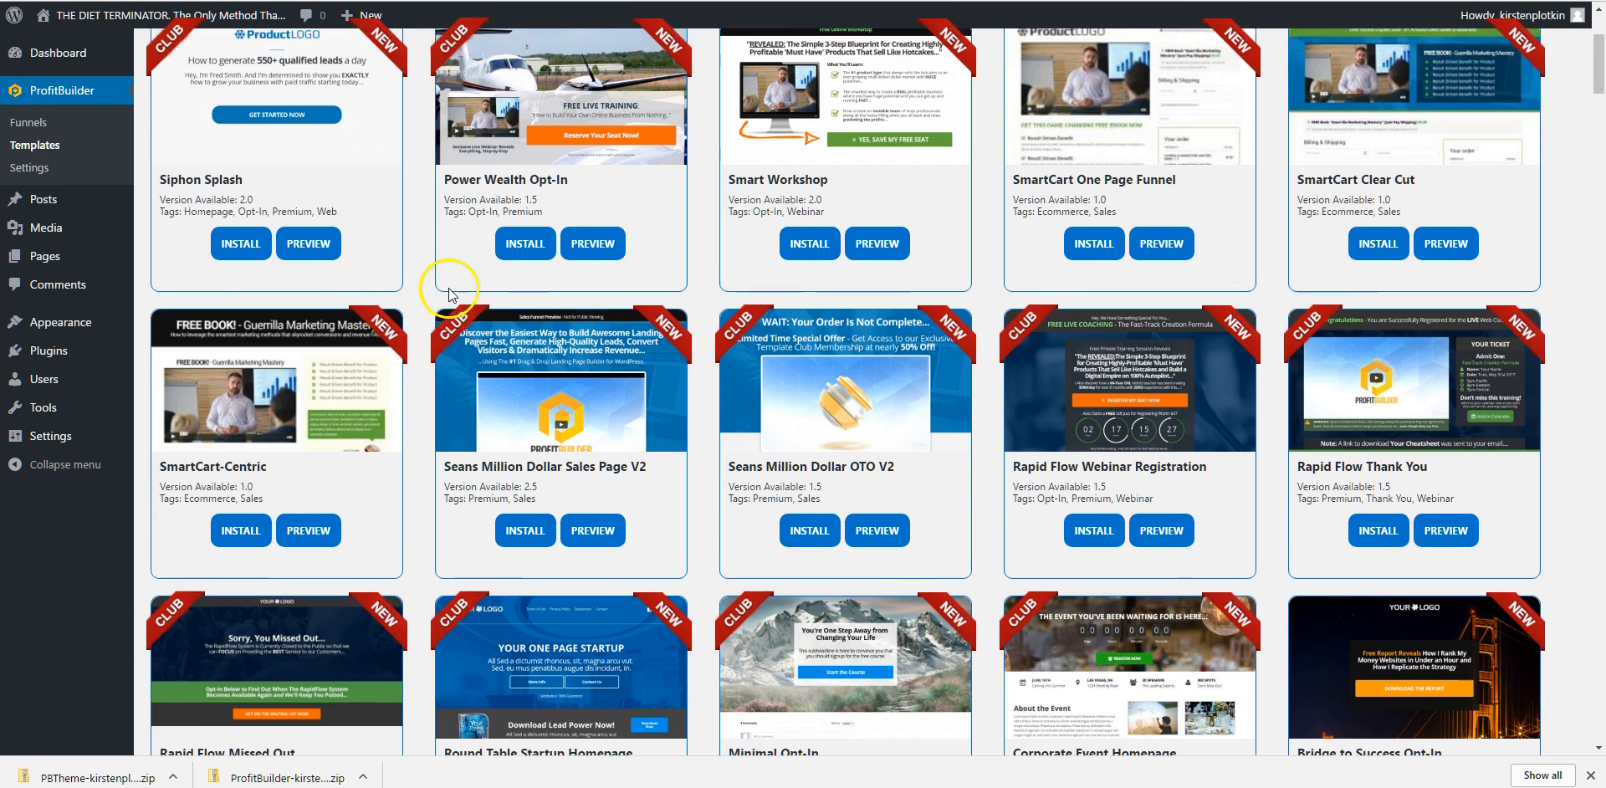
pyautogui.scroll(-3)
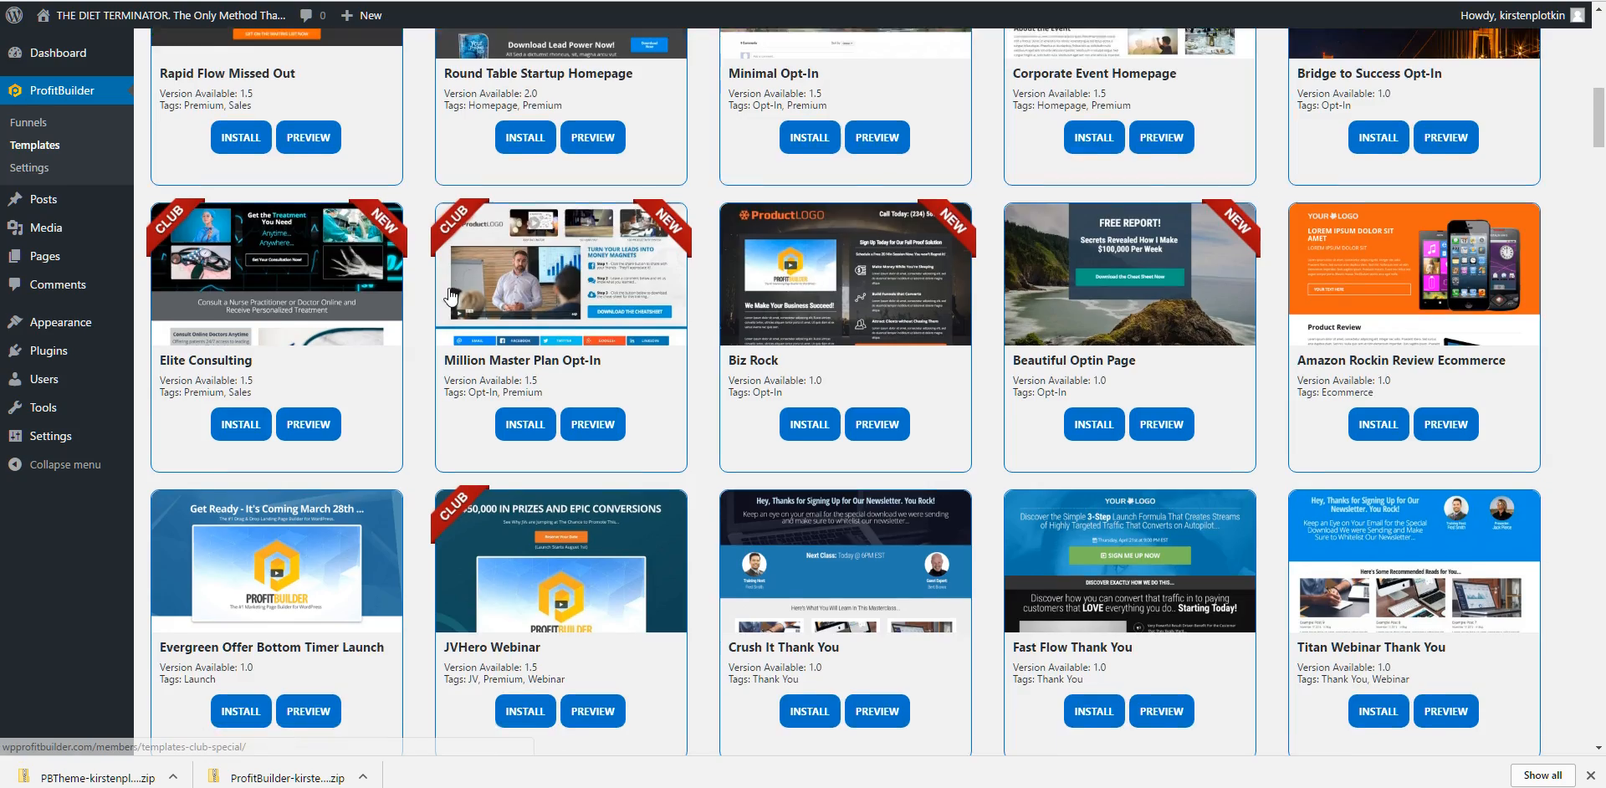
pyautogui.scroll(-3)
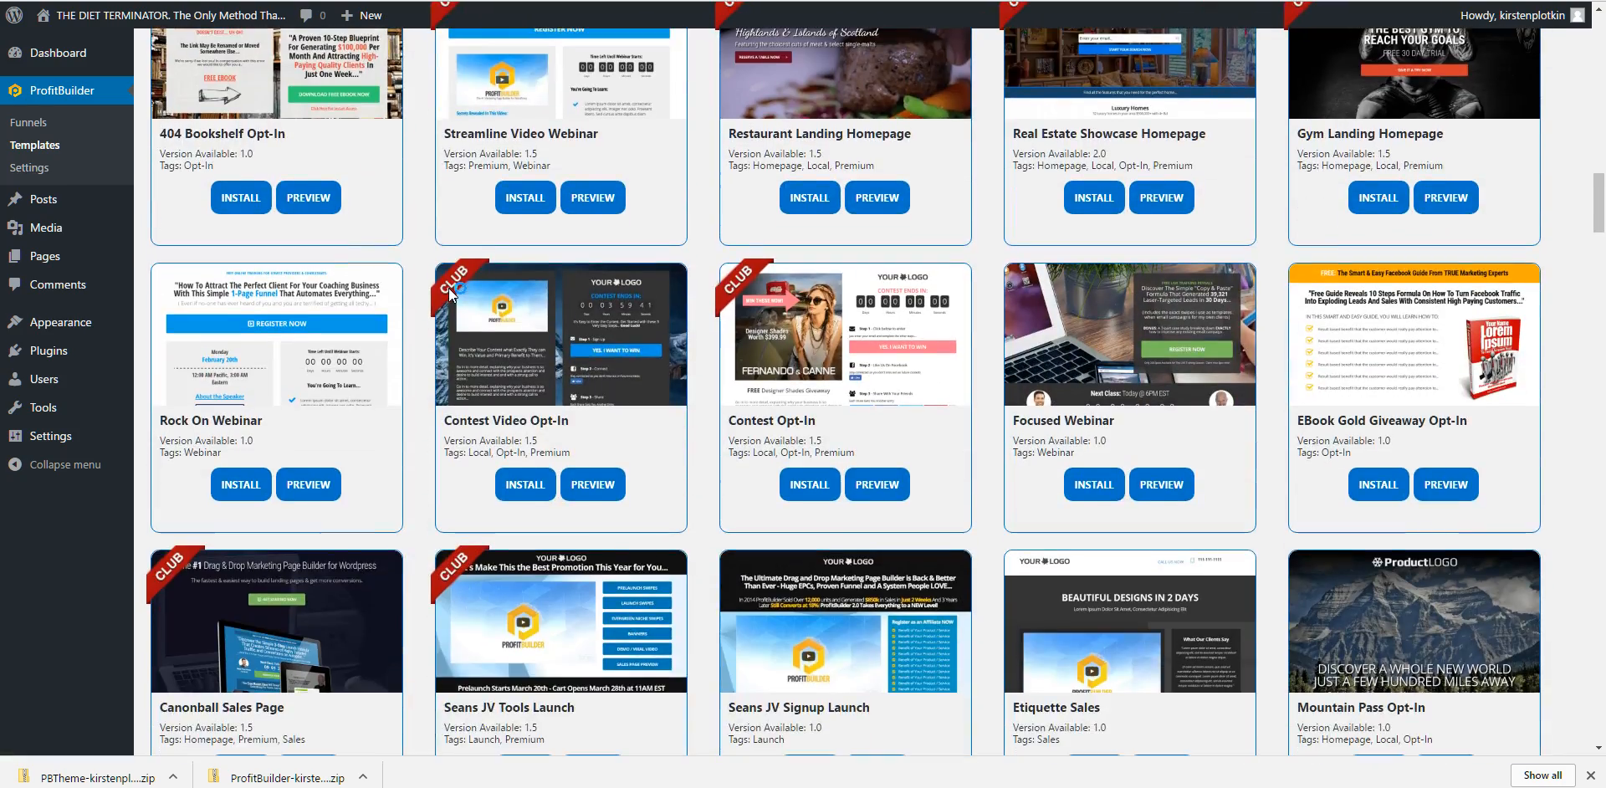
pyautogui.scroll(-3)
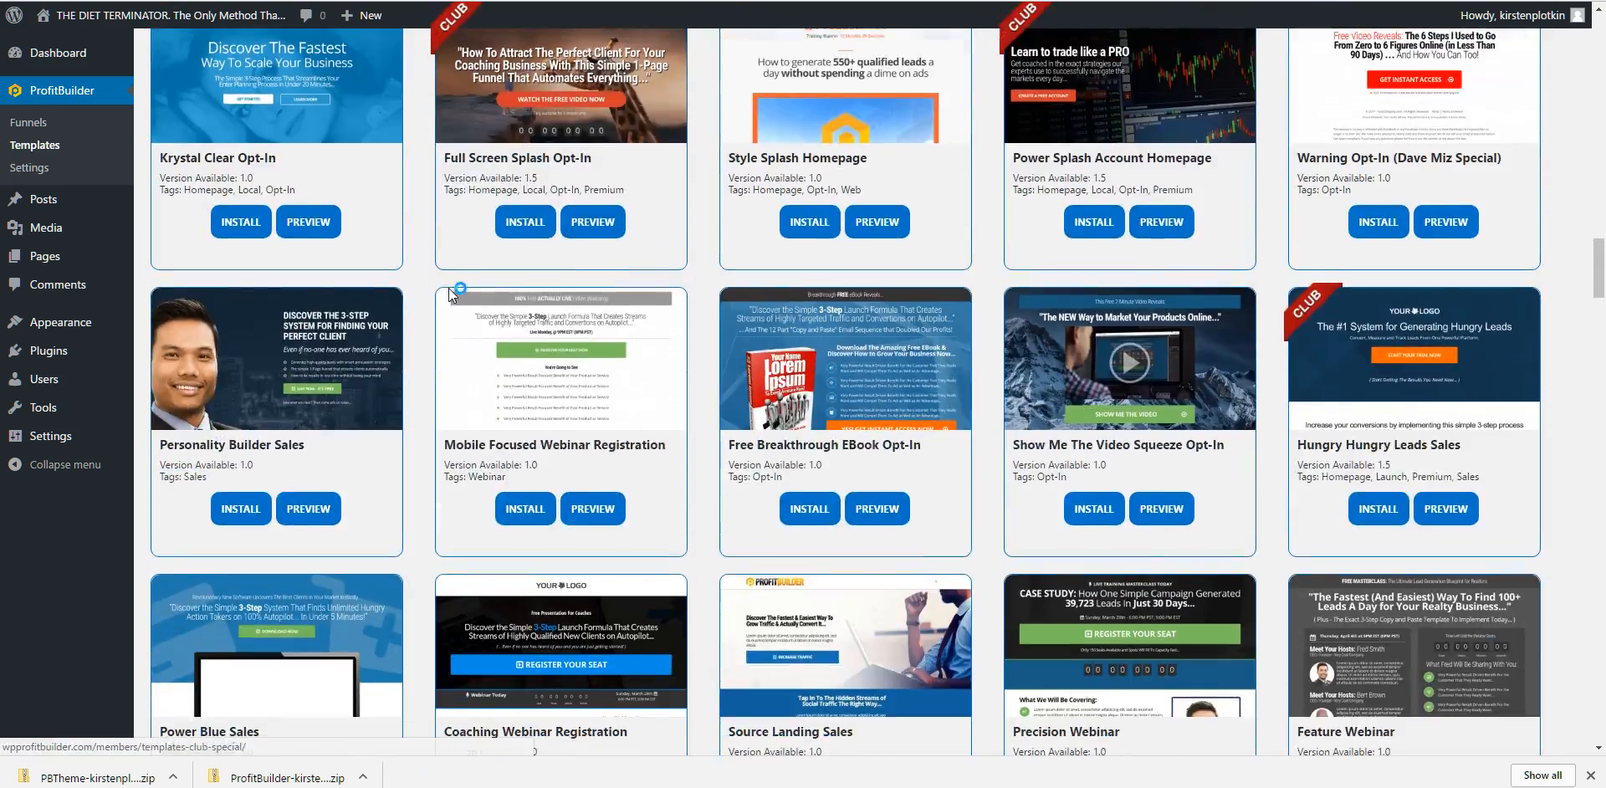
pyautogui.scroll(-3)
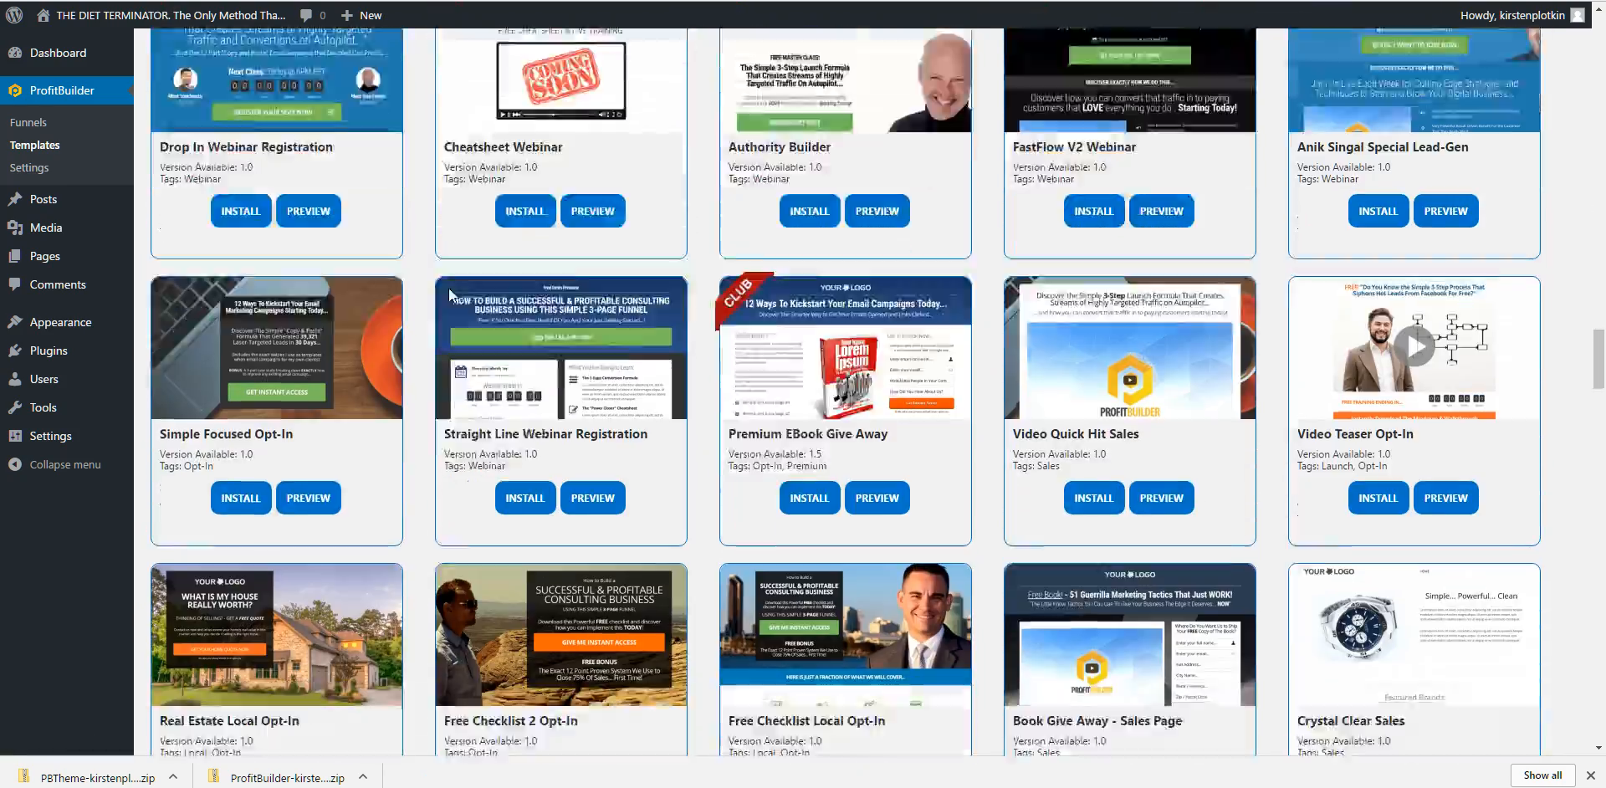
pyautogui.scroll(-3)
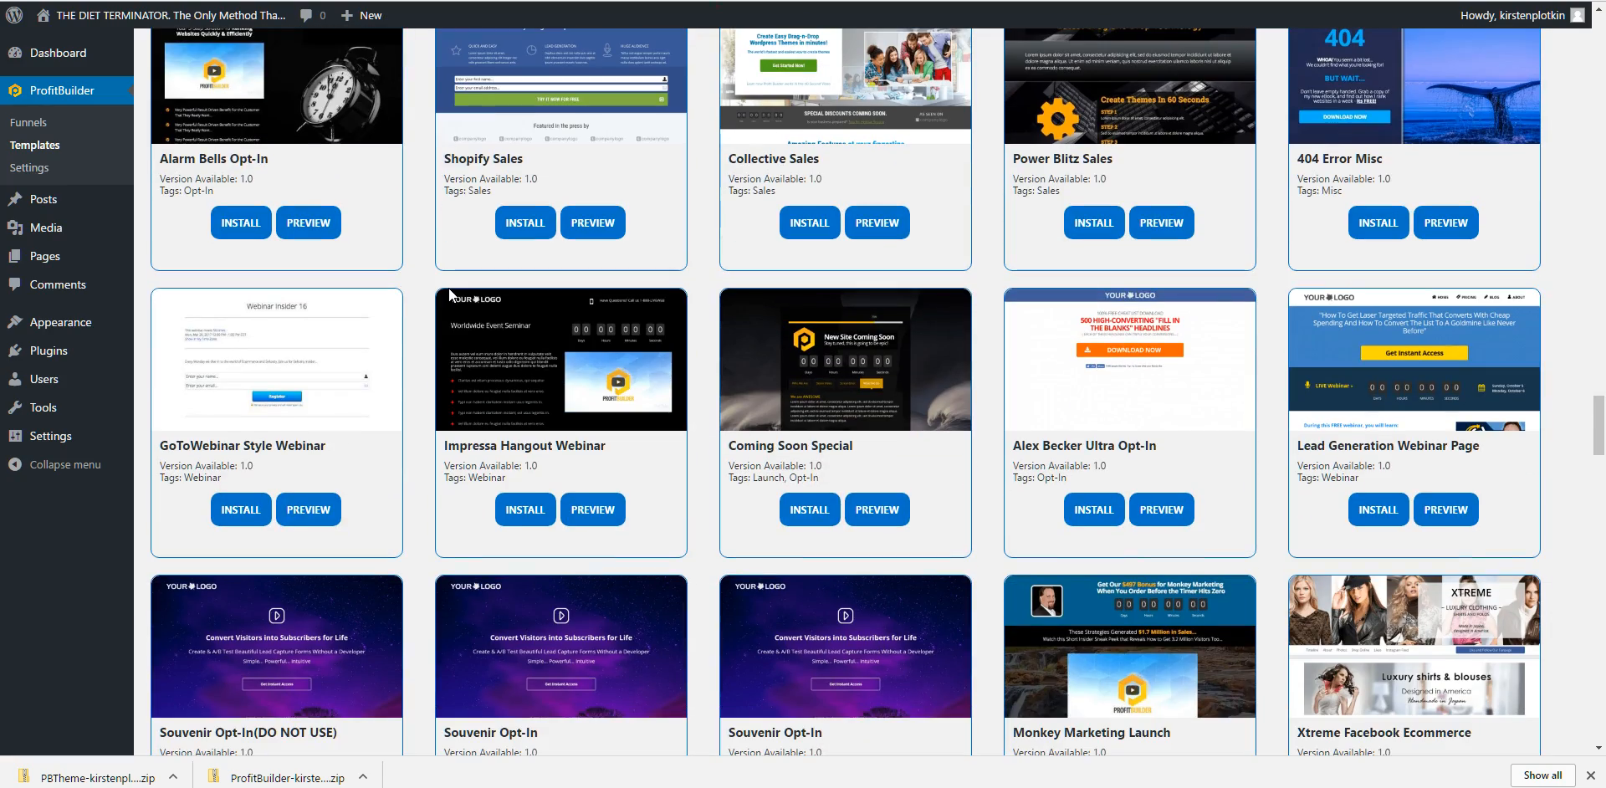
pyautogui.scroll(-3)
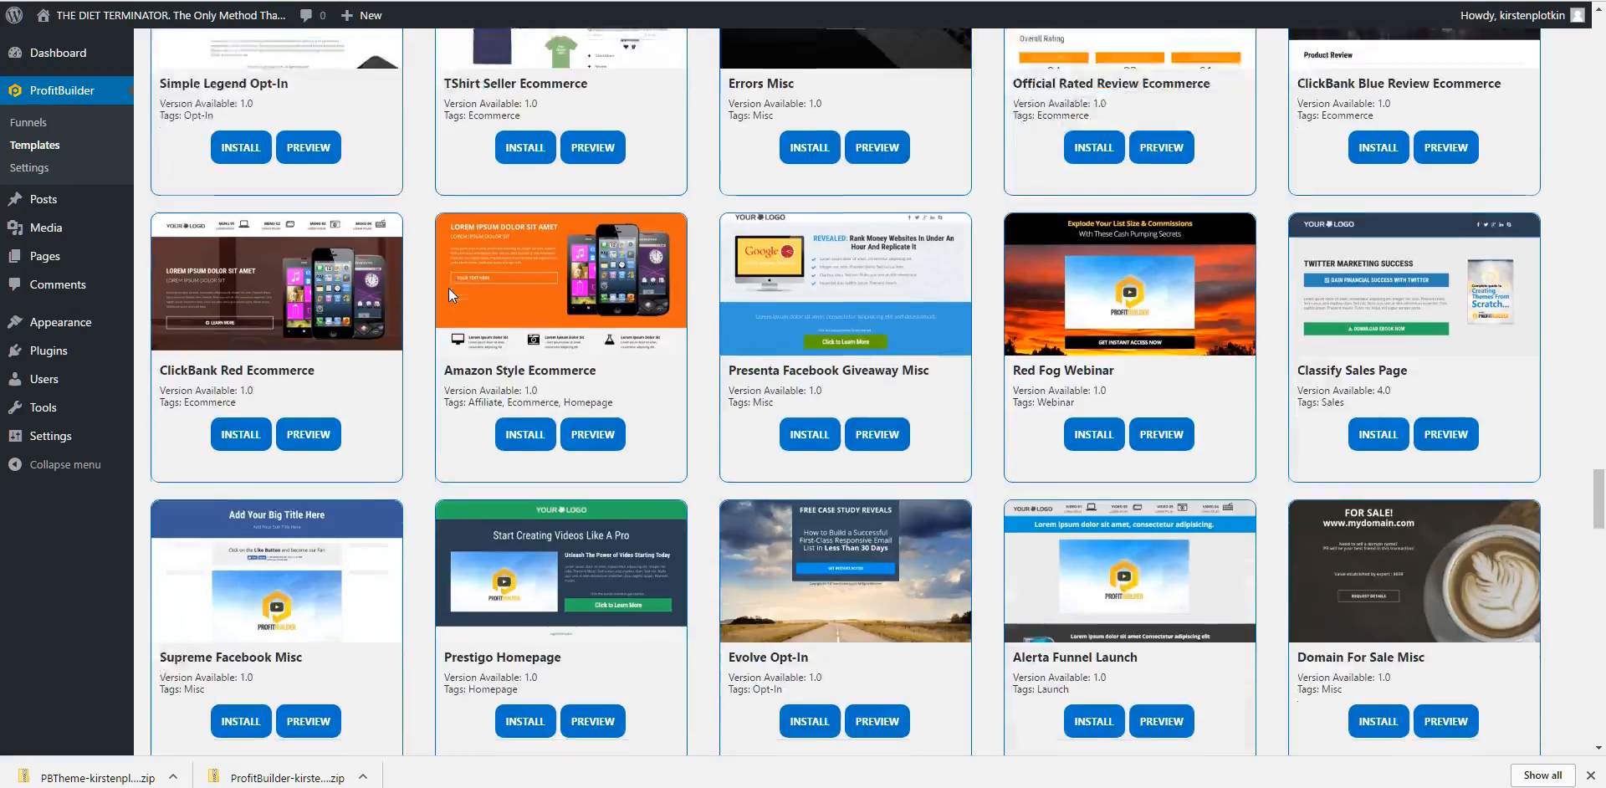
pyautogui.scroll(-3)
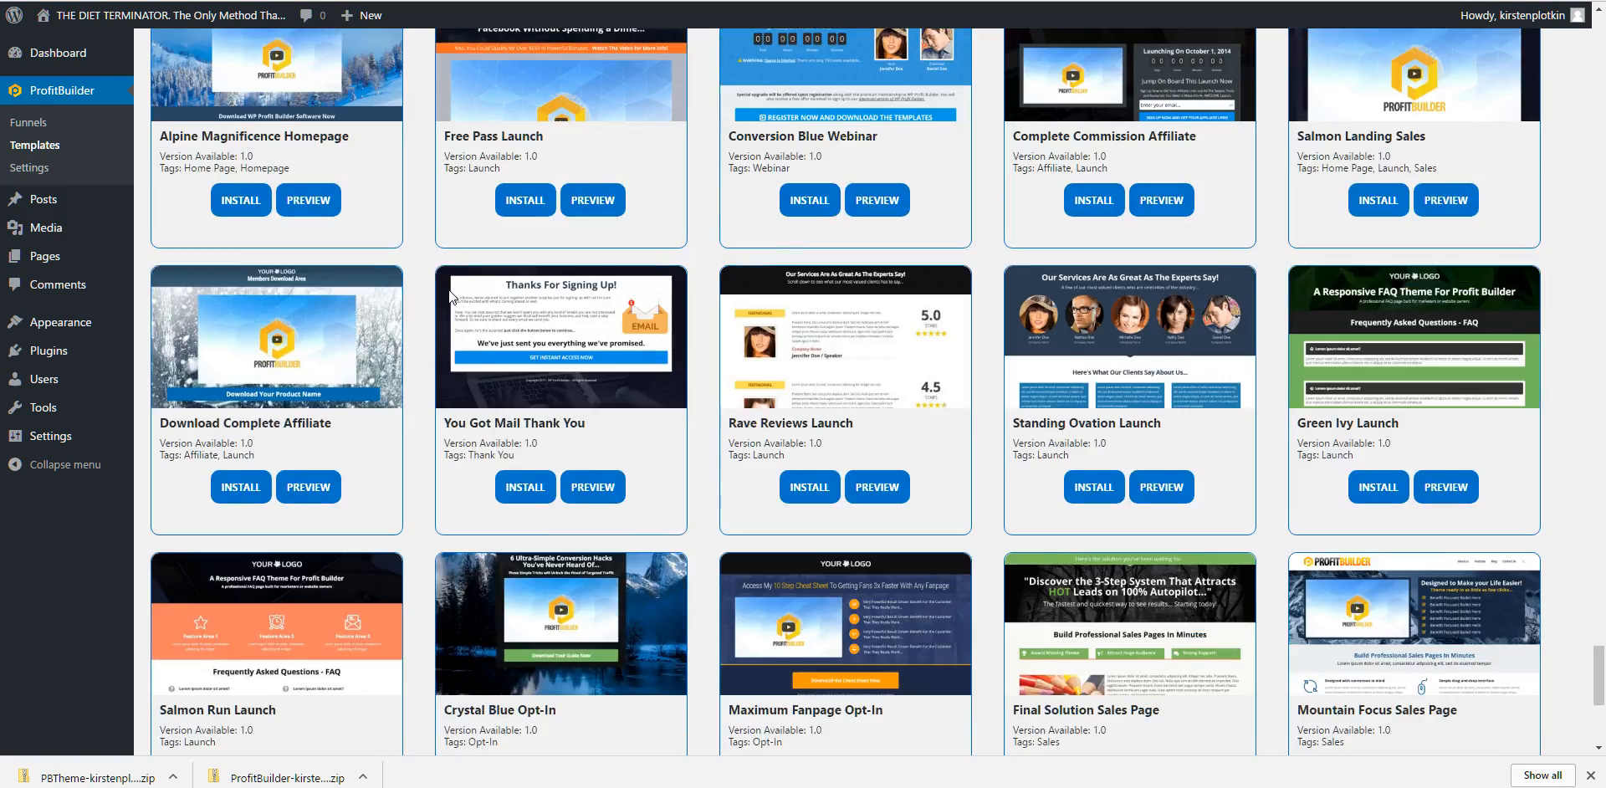
pyautogui.scroll(-3)
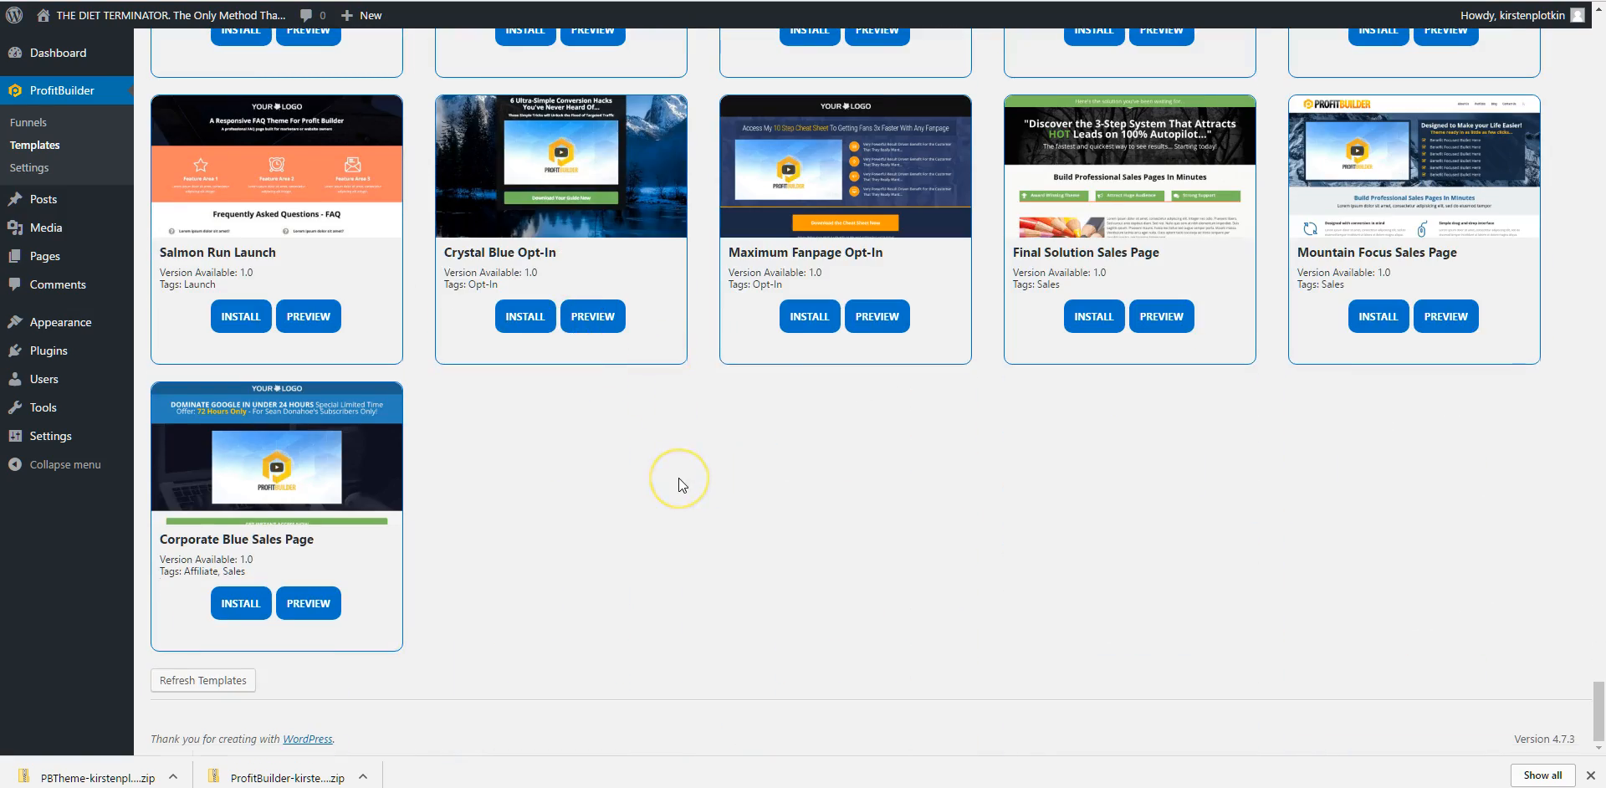
pyautogui.scroll(-3)
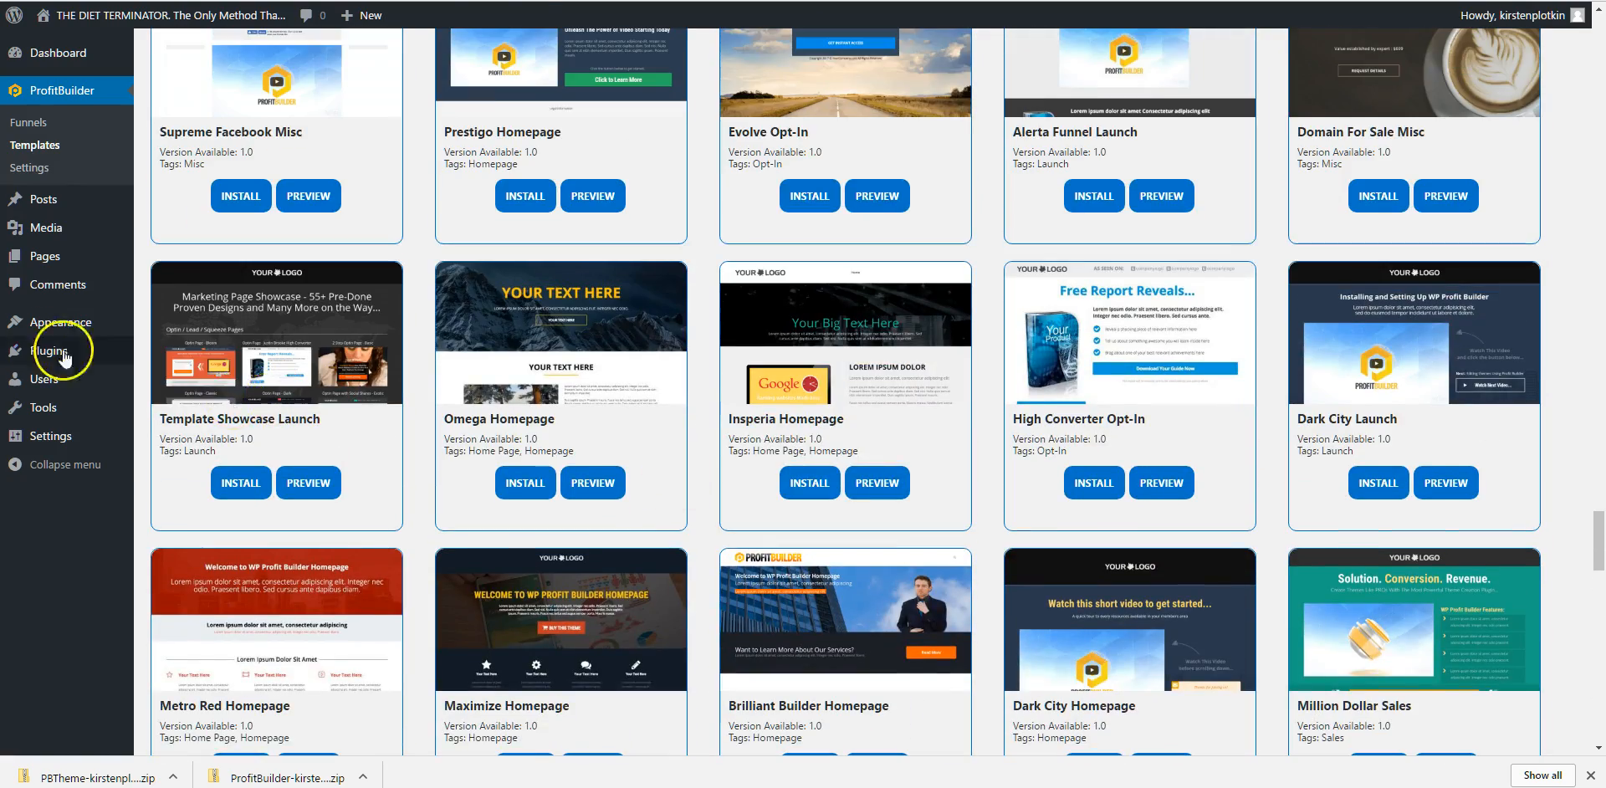
pyautogui.scroll(-3)
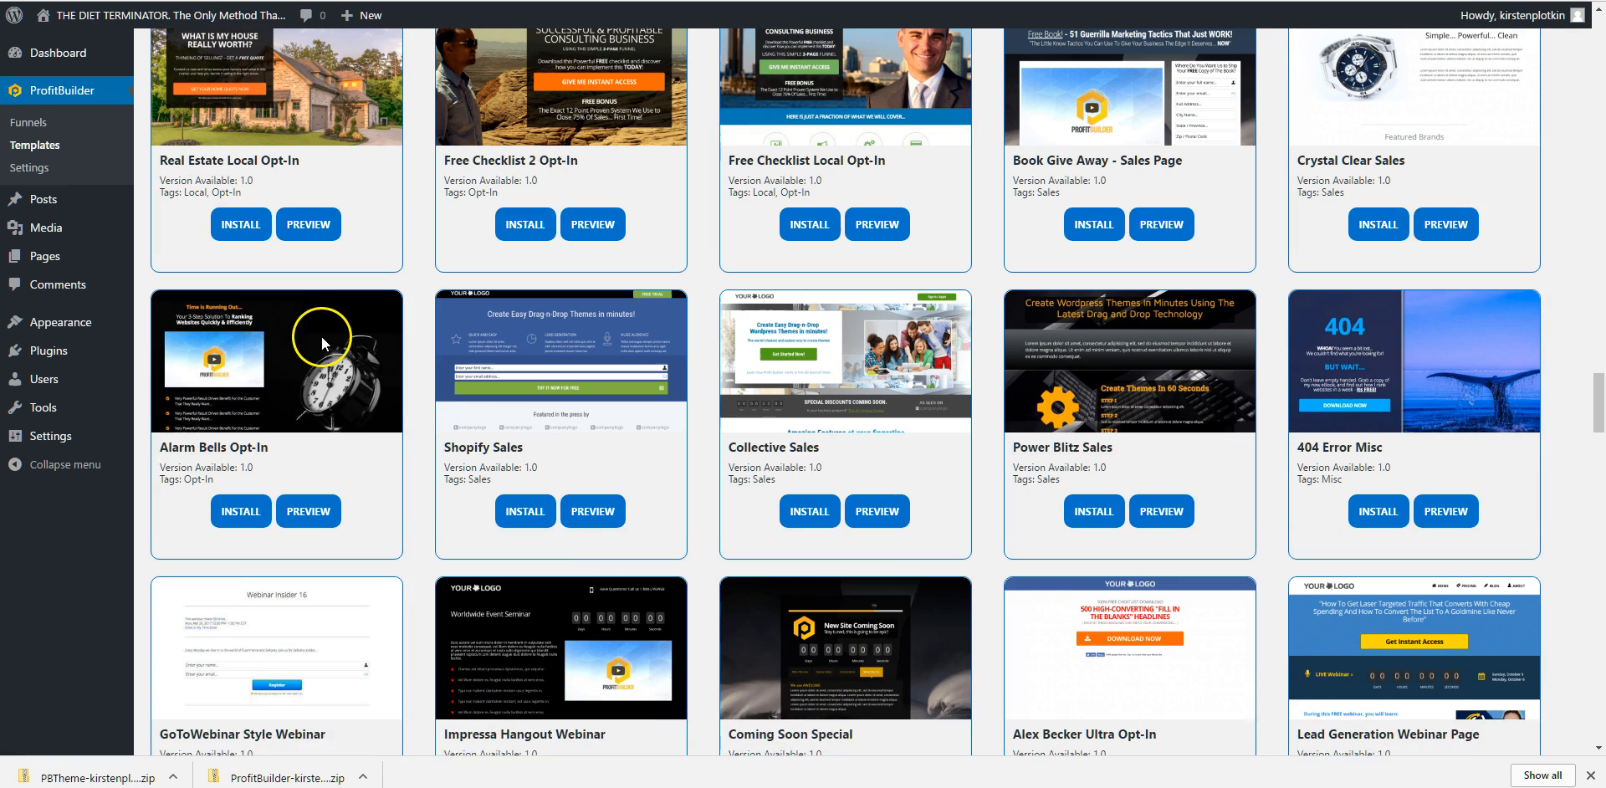
pyautogui.scroll(-3)
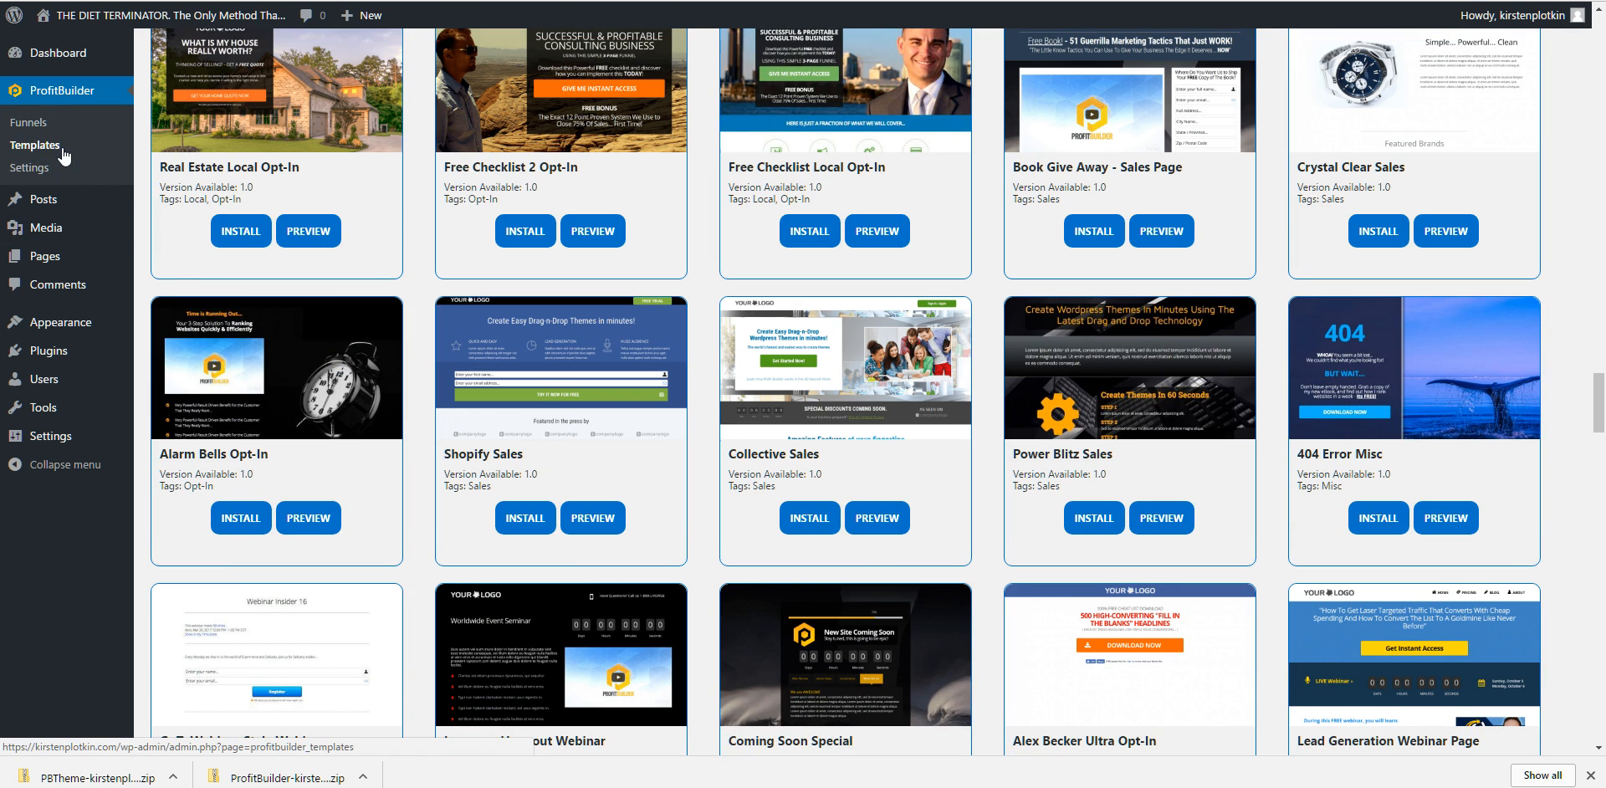
pyautogui.moveTo(45, 350)
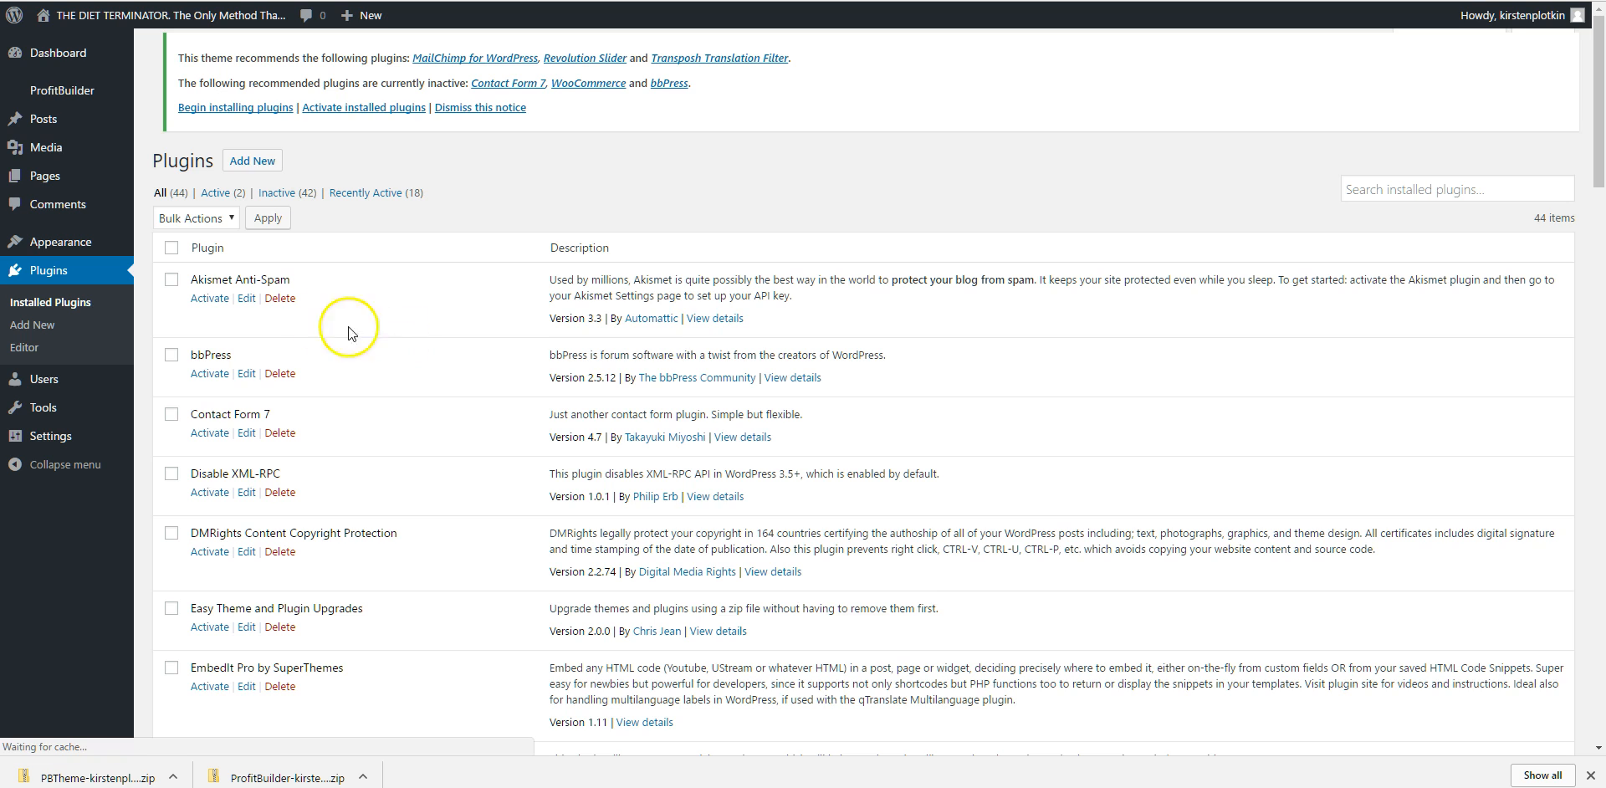
pyautogui.scroll(-3)
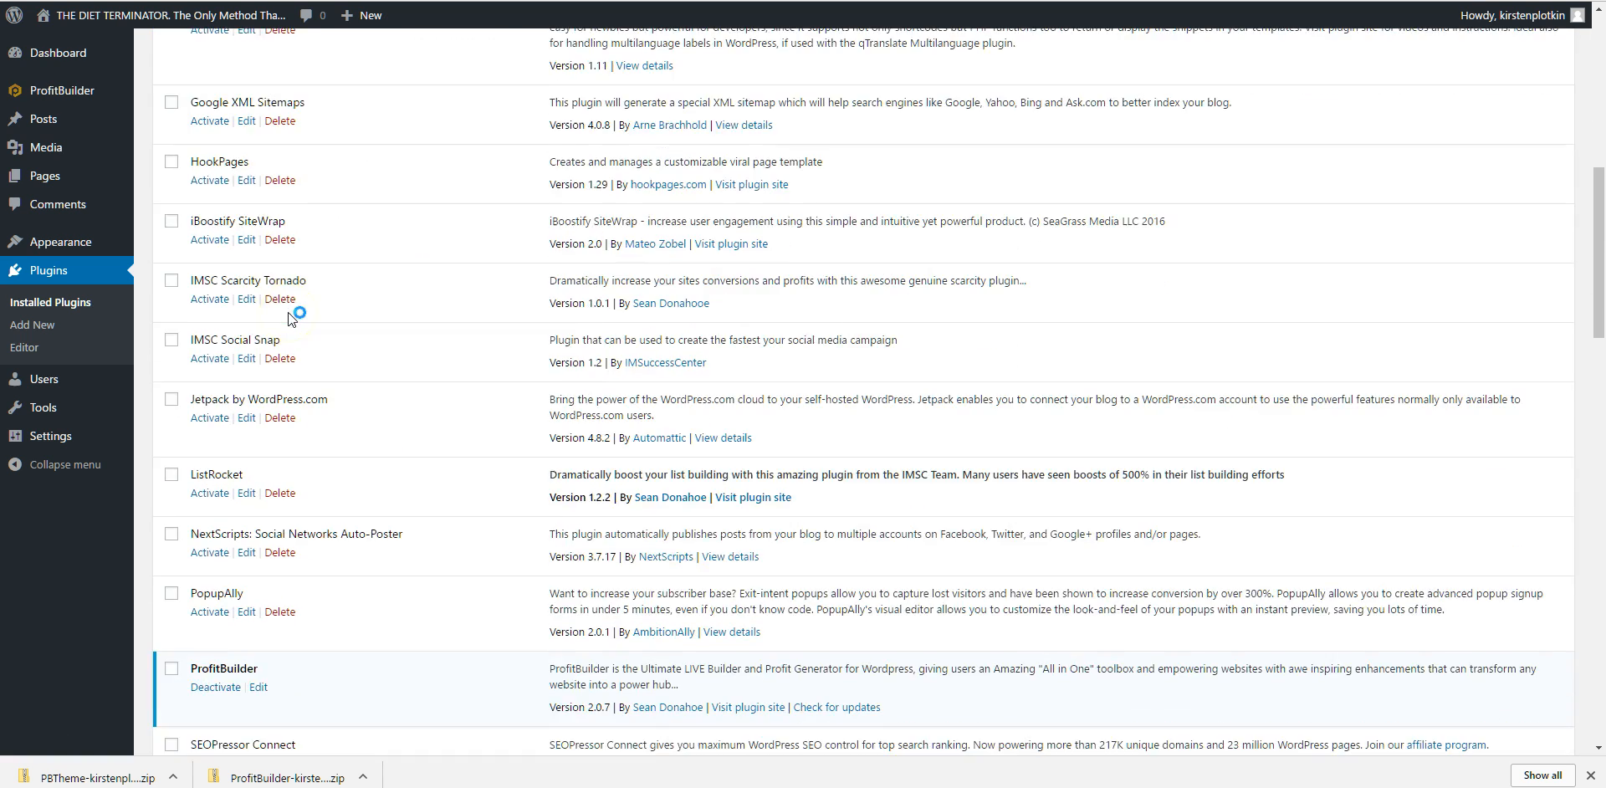
pyautogui.scroll(-3)
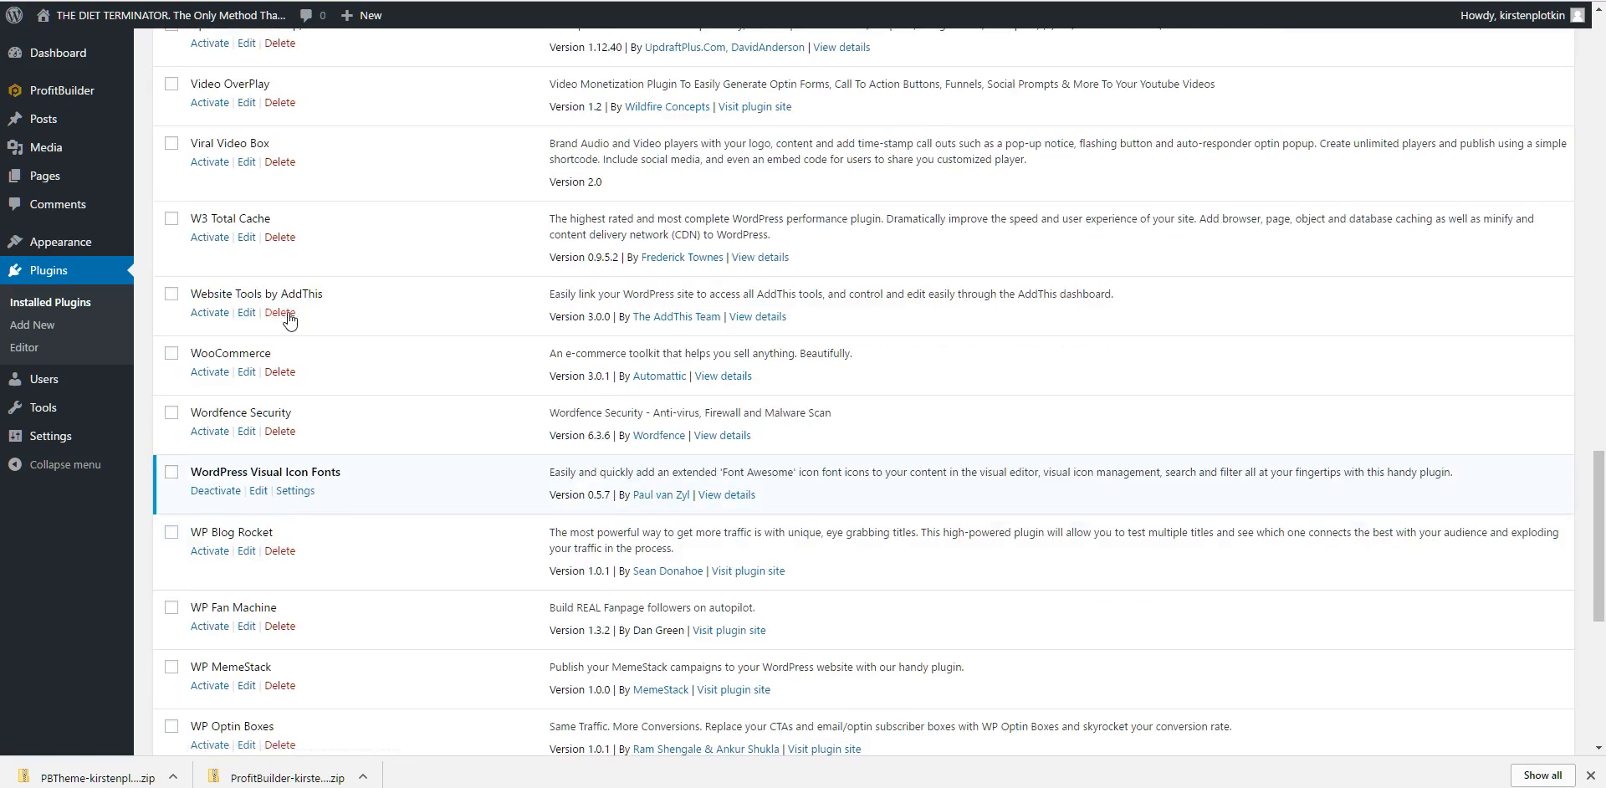
pyautogui.scroll(-3)
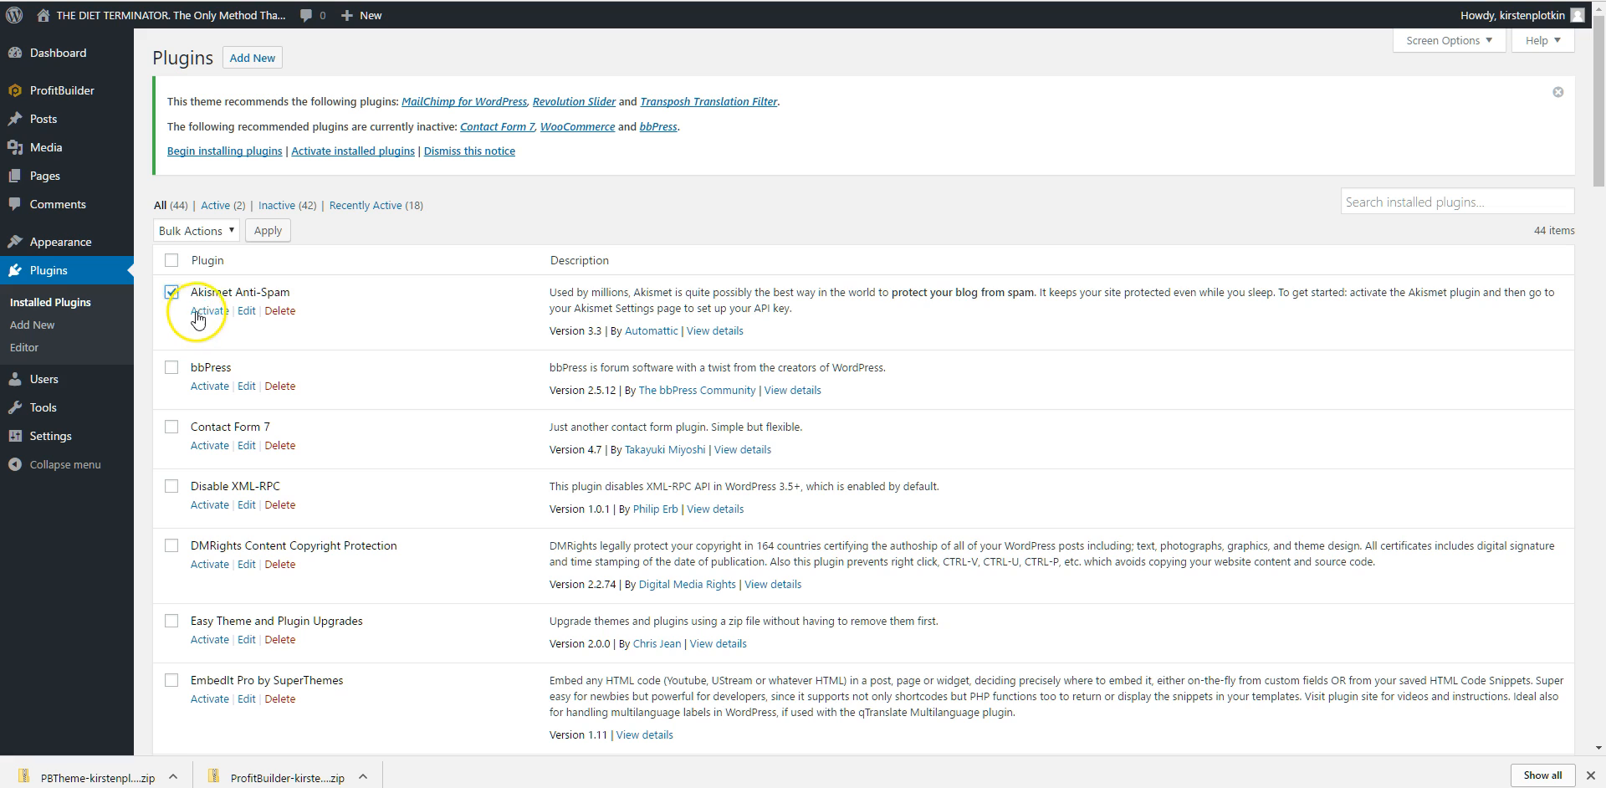
# Activate Akismet Anti-Spam and bbPress, returning to the plugins list after bbPress's welcome page
pyautogui.click(211, 312)
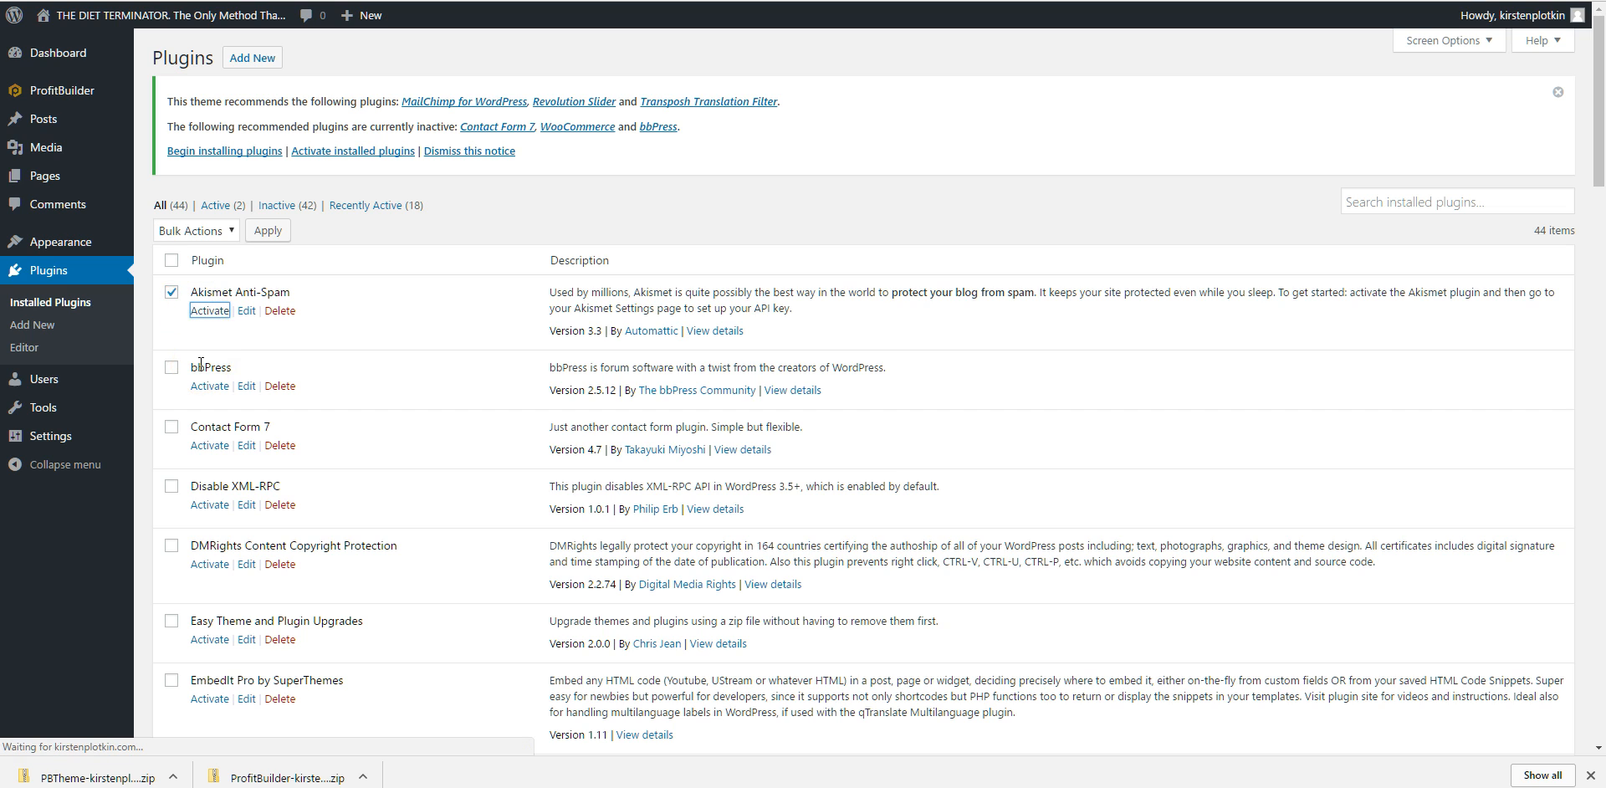
pyautogui.click(209, 309)
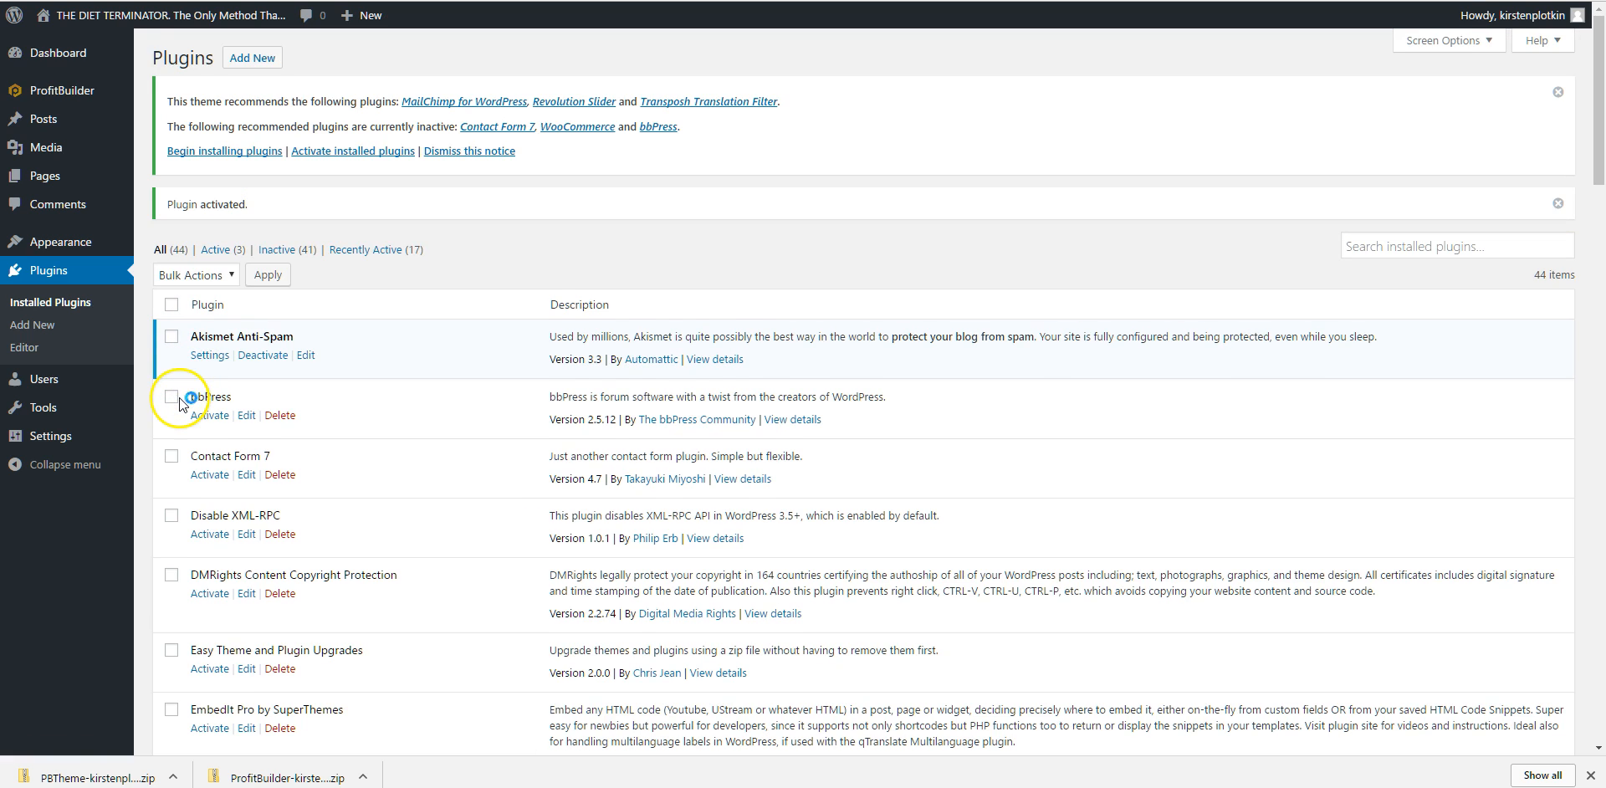
pyautogui.click(171, 396)
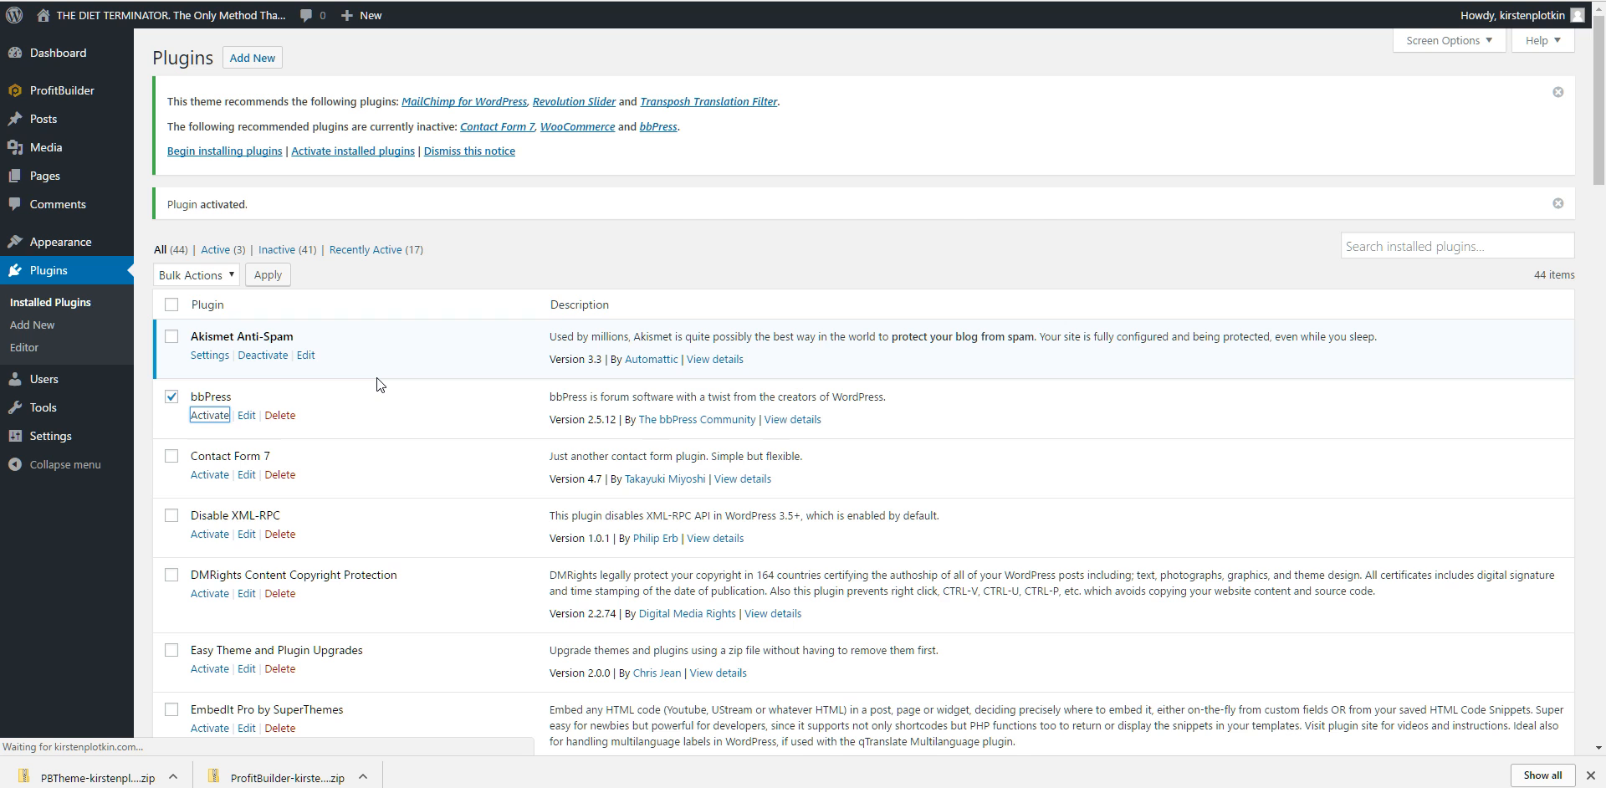
pyautogui.click(211, 414)
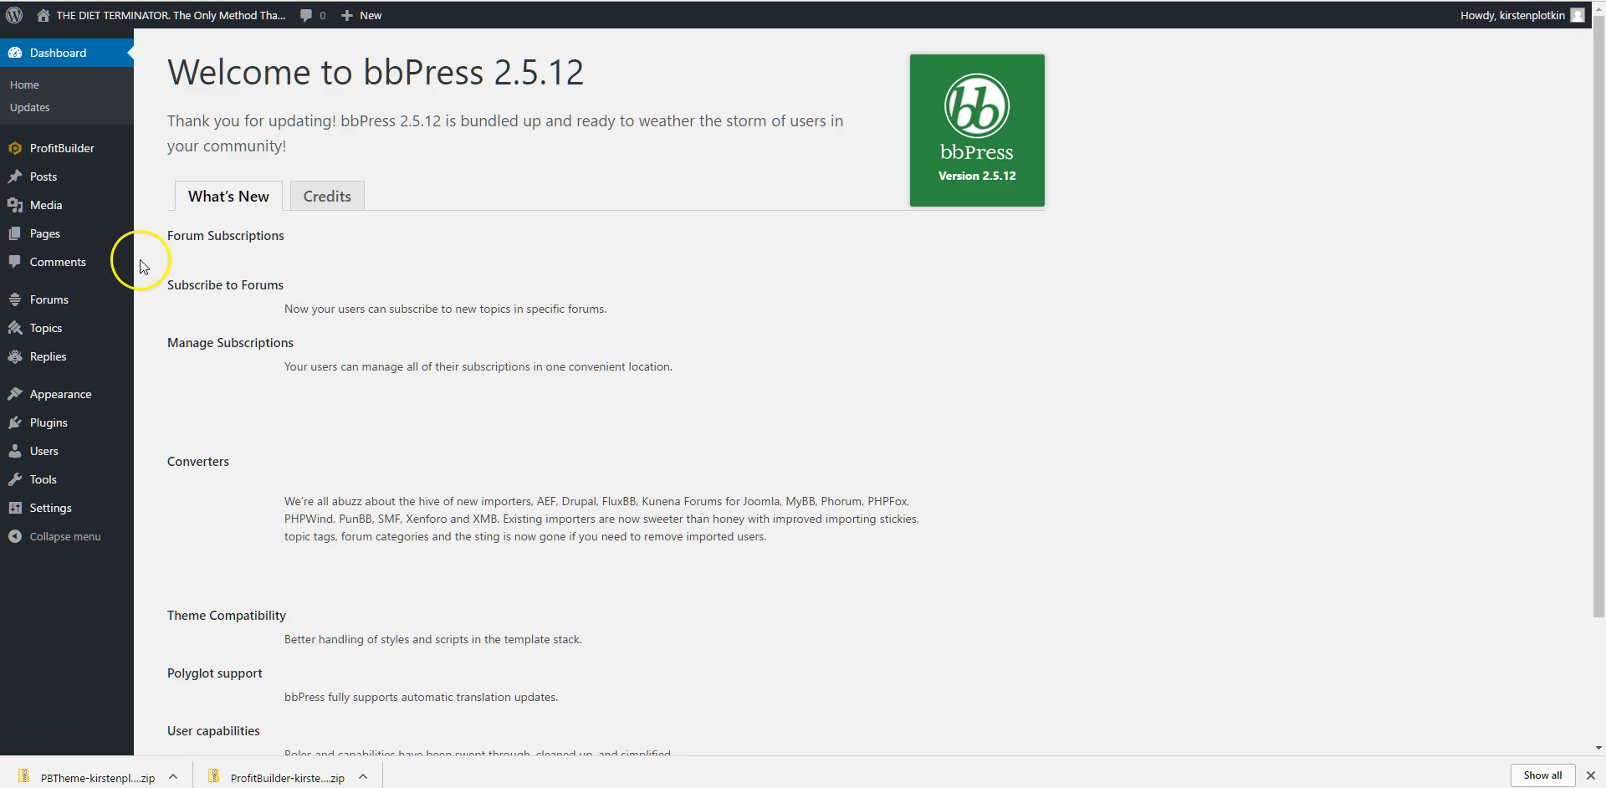
pyautogui.moveTo(47, 422)
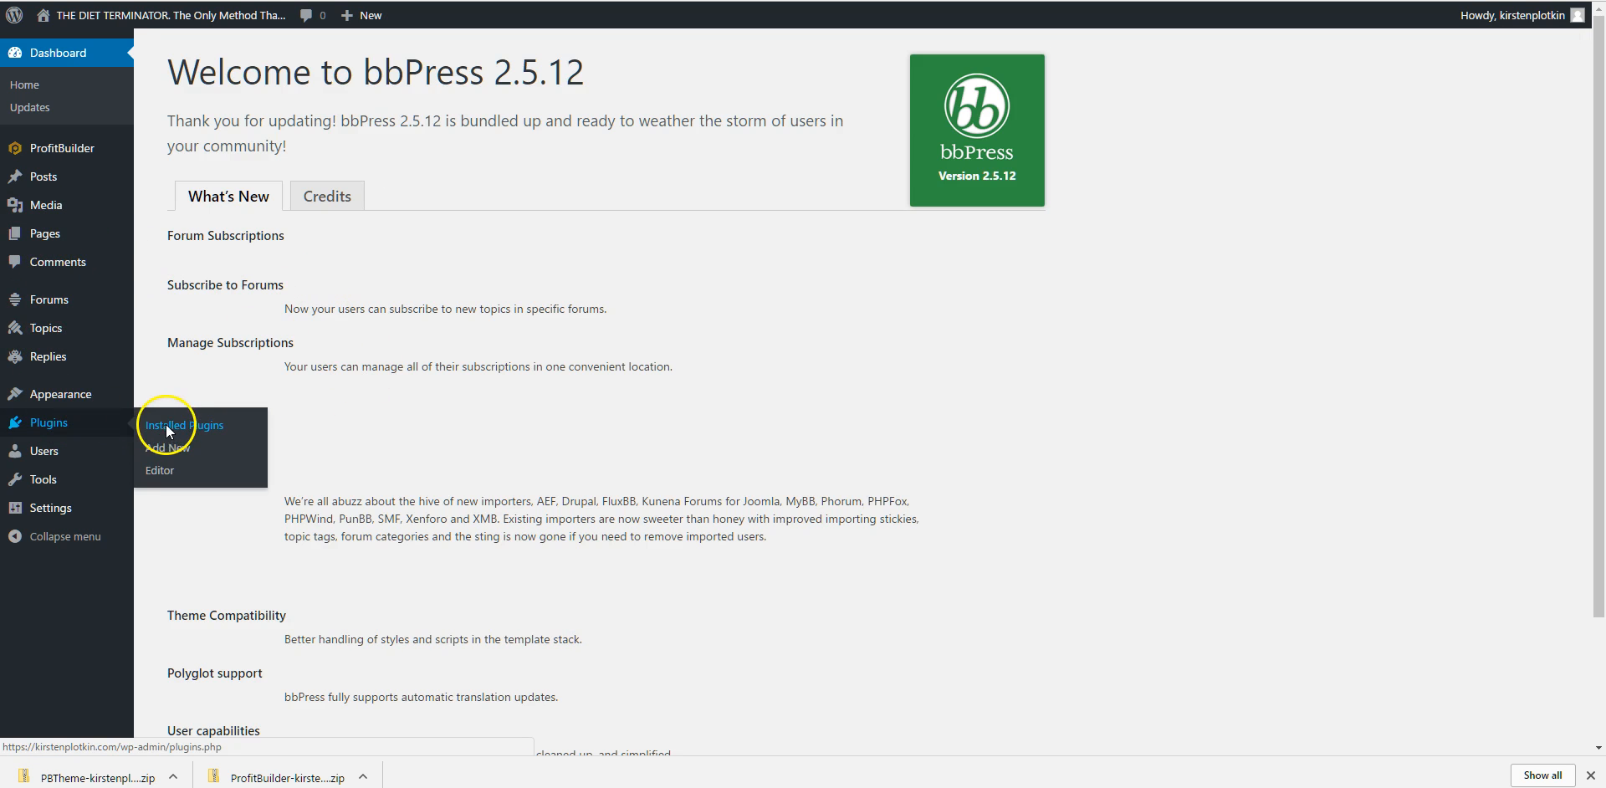
pyautogui.click(183, 424)
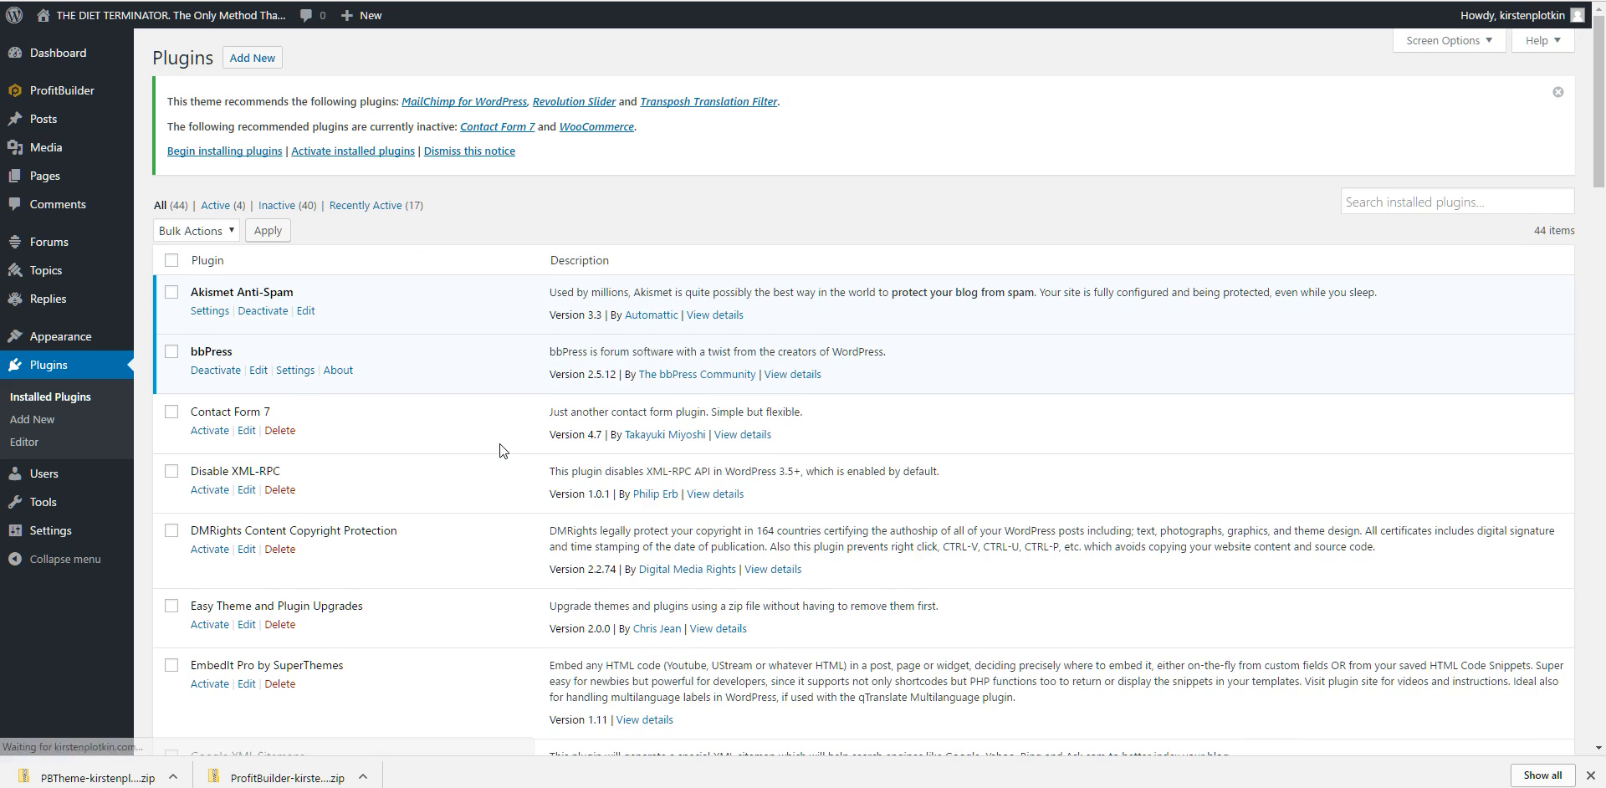
pyautogui.moveTo(209, 431)
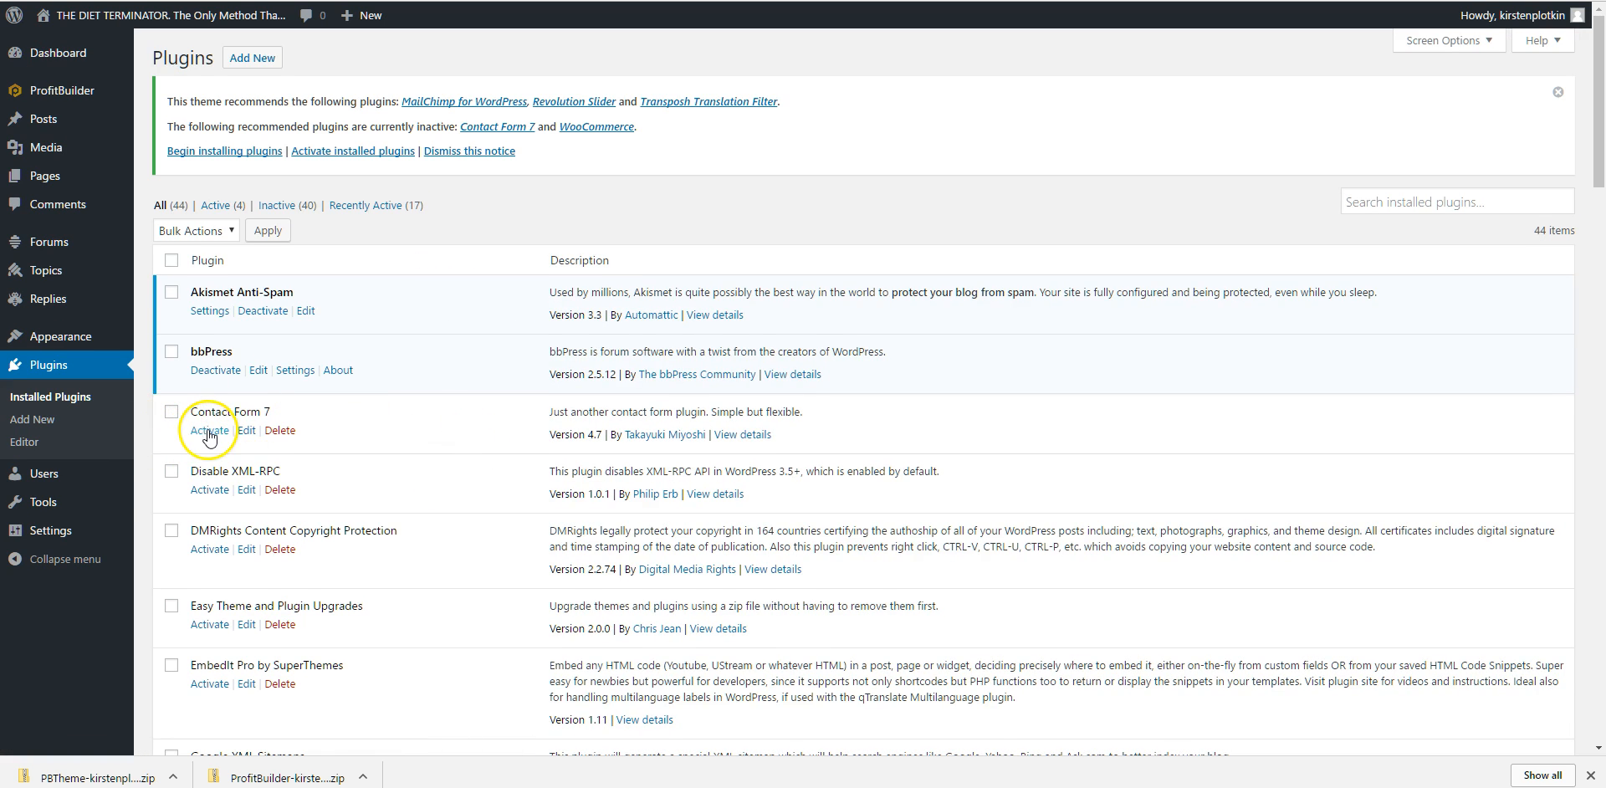
# Activate Contact Form 7, Disable XML-RPC, DMRights and Easy Theme and Plugin Upgrades
pyautogui.click(209, 429)
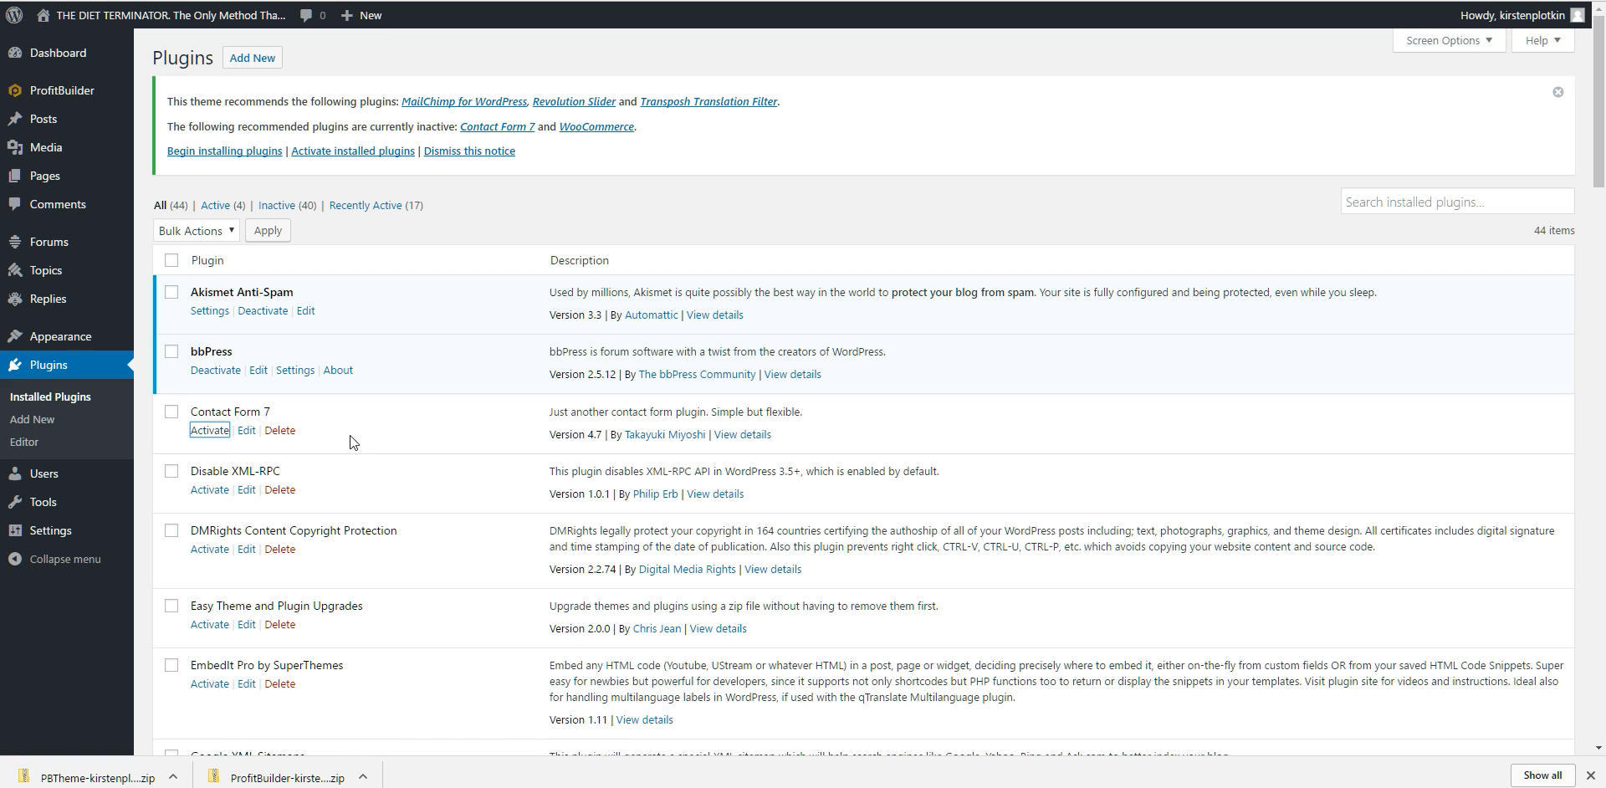
pyautogui.click(209, 430)
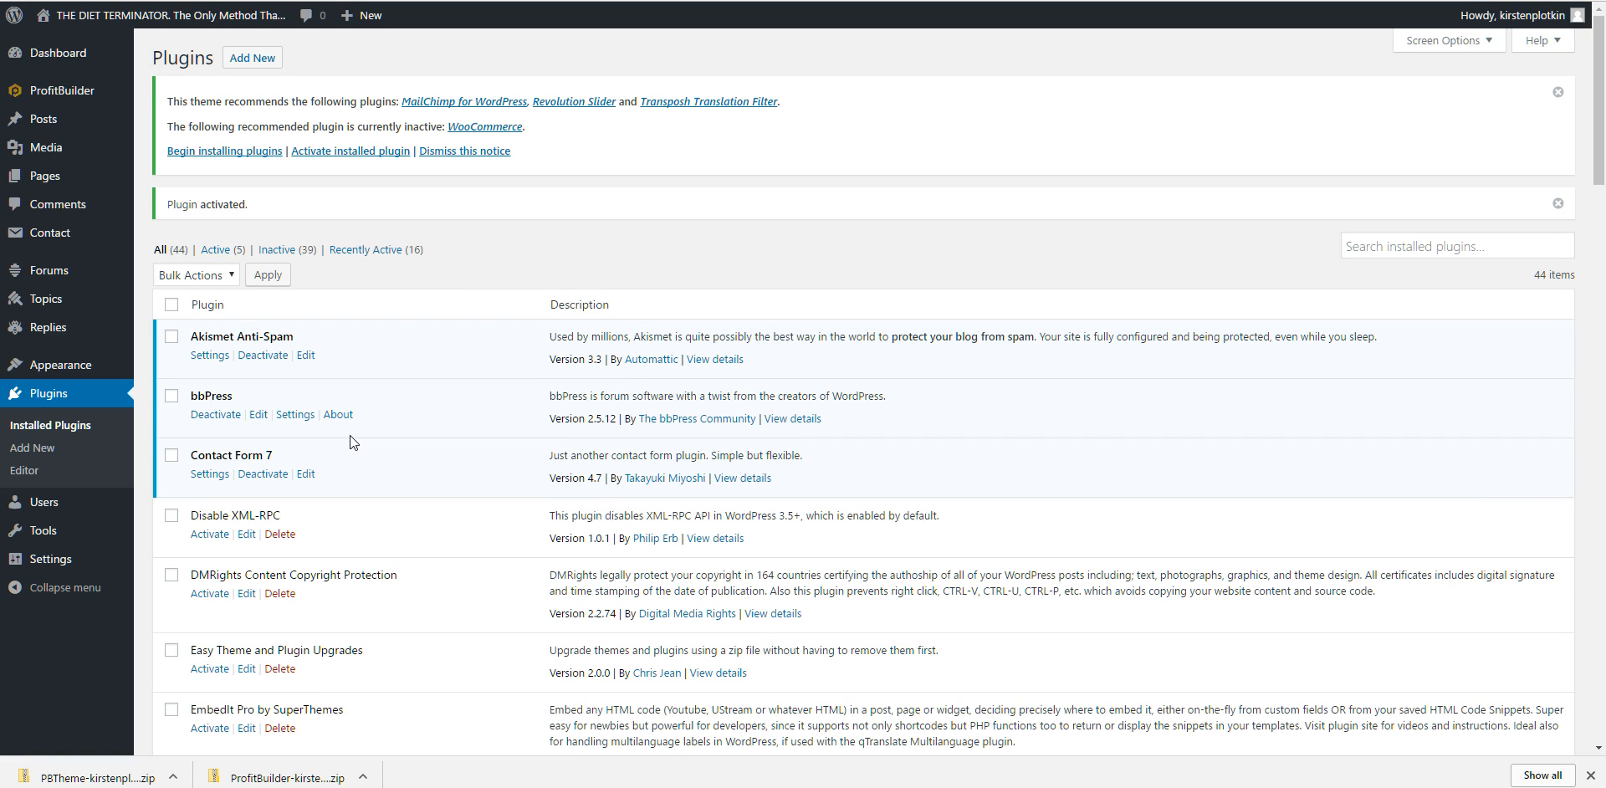
pyautogui.click(209, 534)
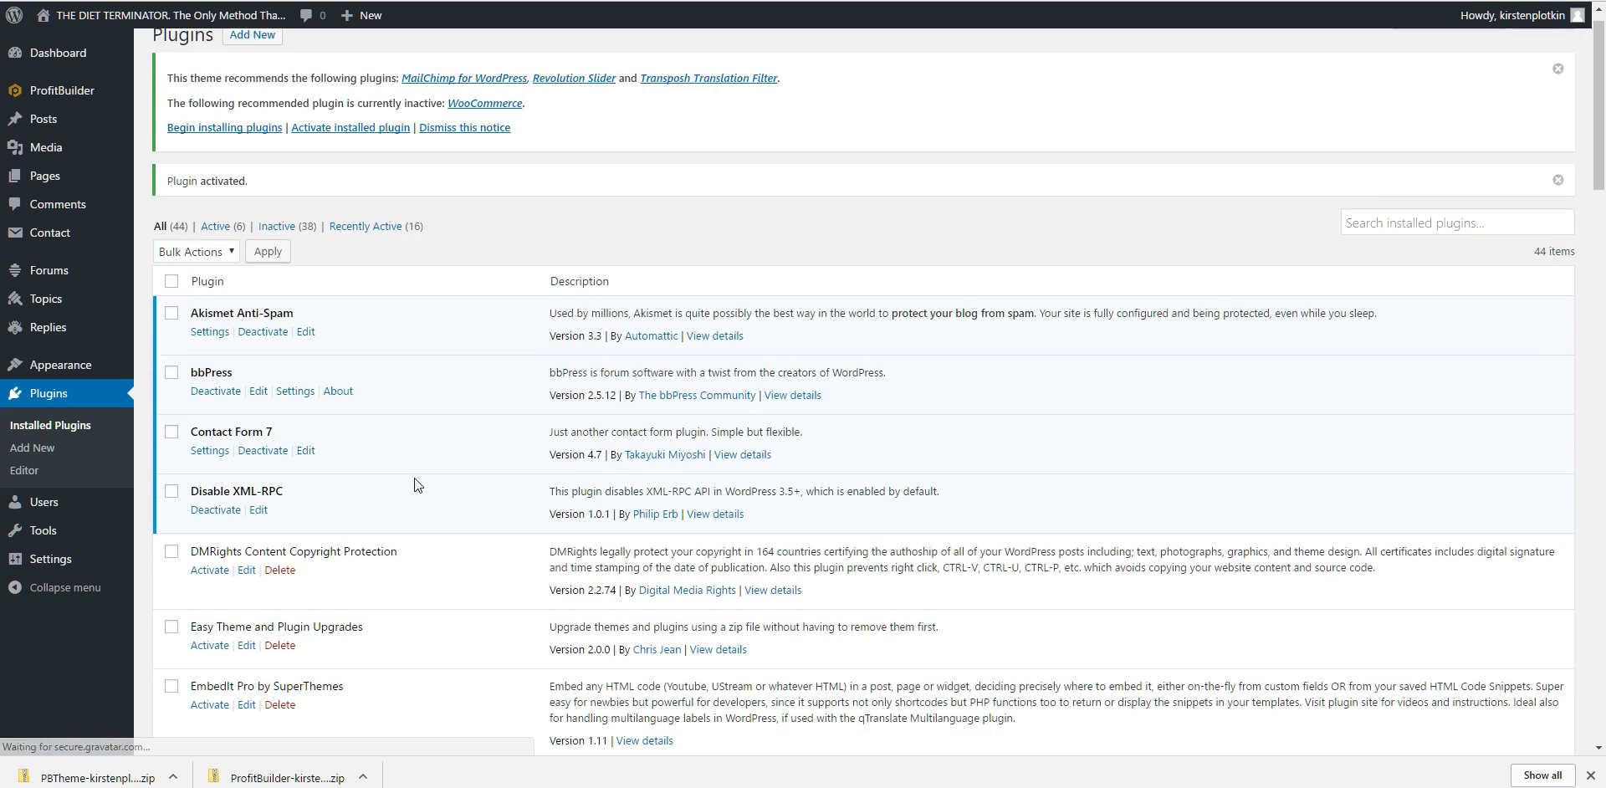
pyautogui.scroll(-3)
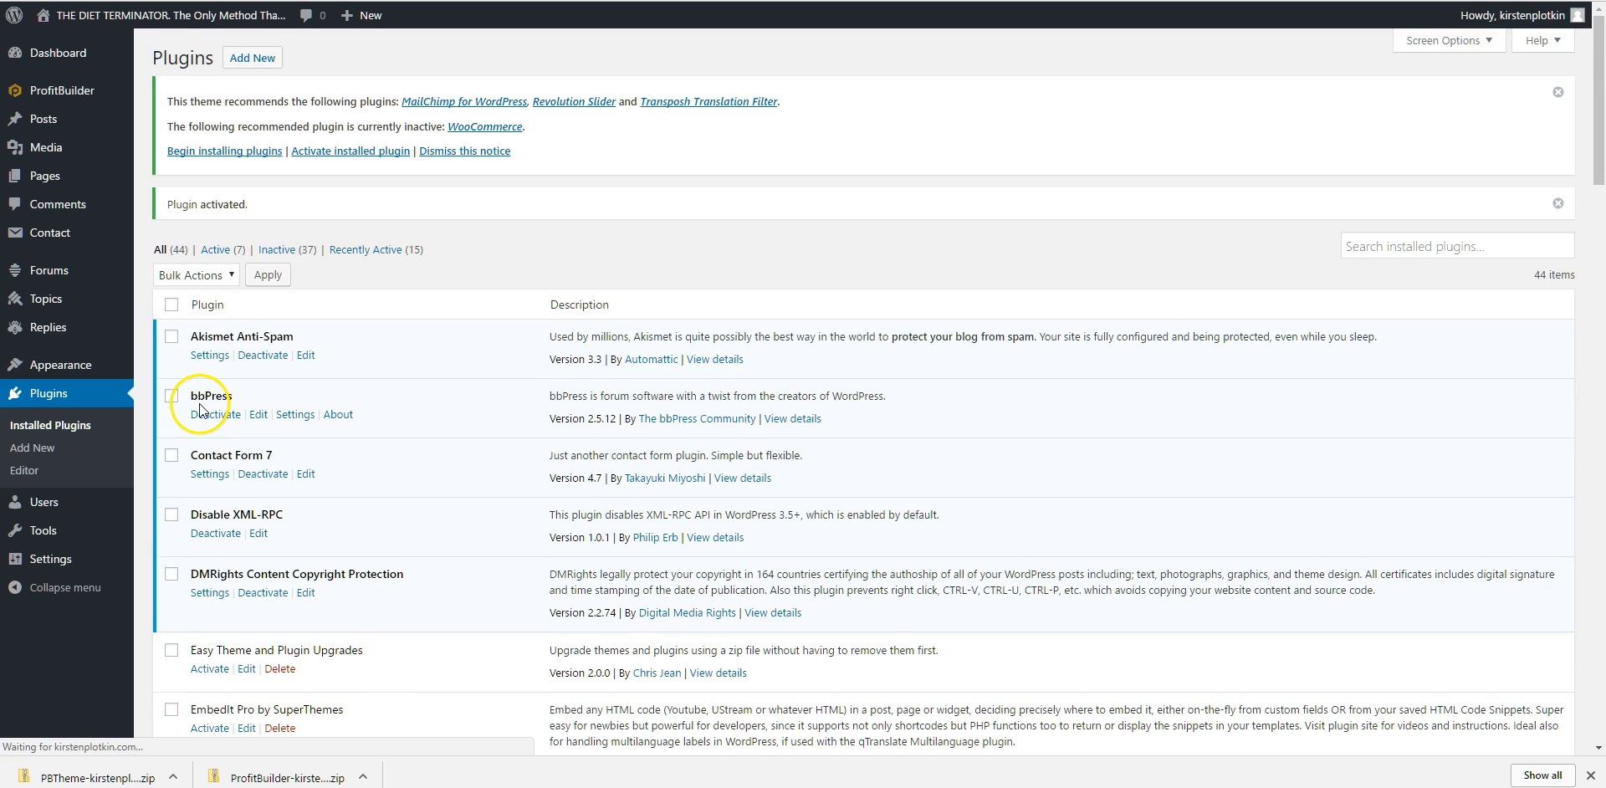
pyautogui.scroll(-3)
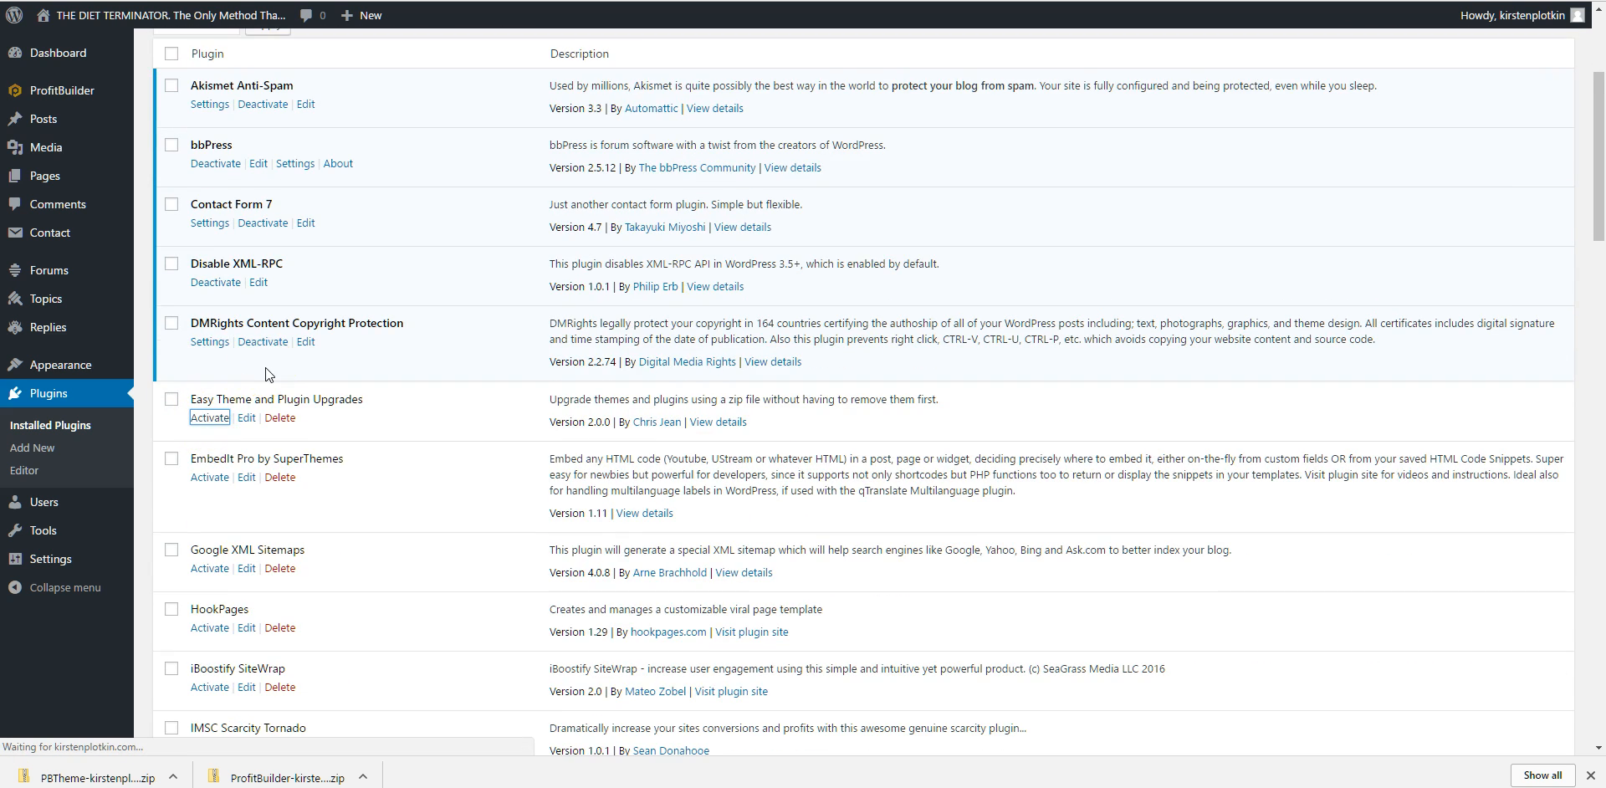
pyautogui.click(211, 416)
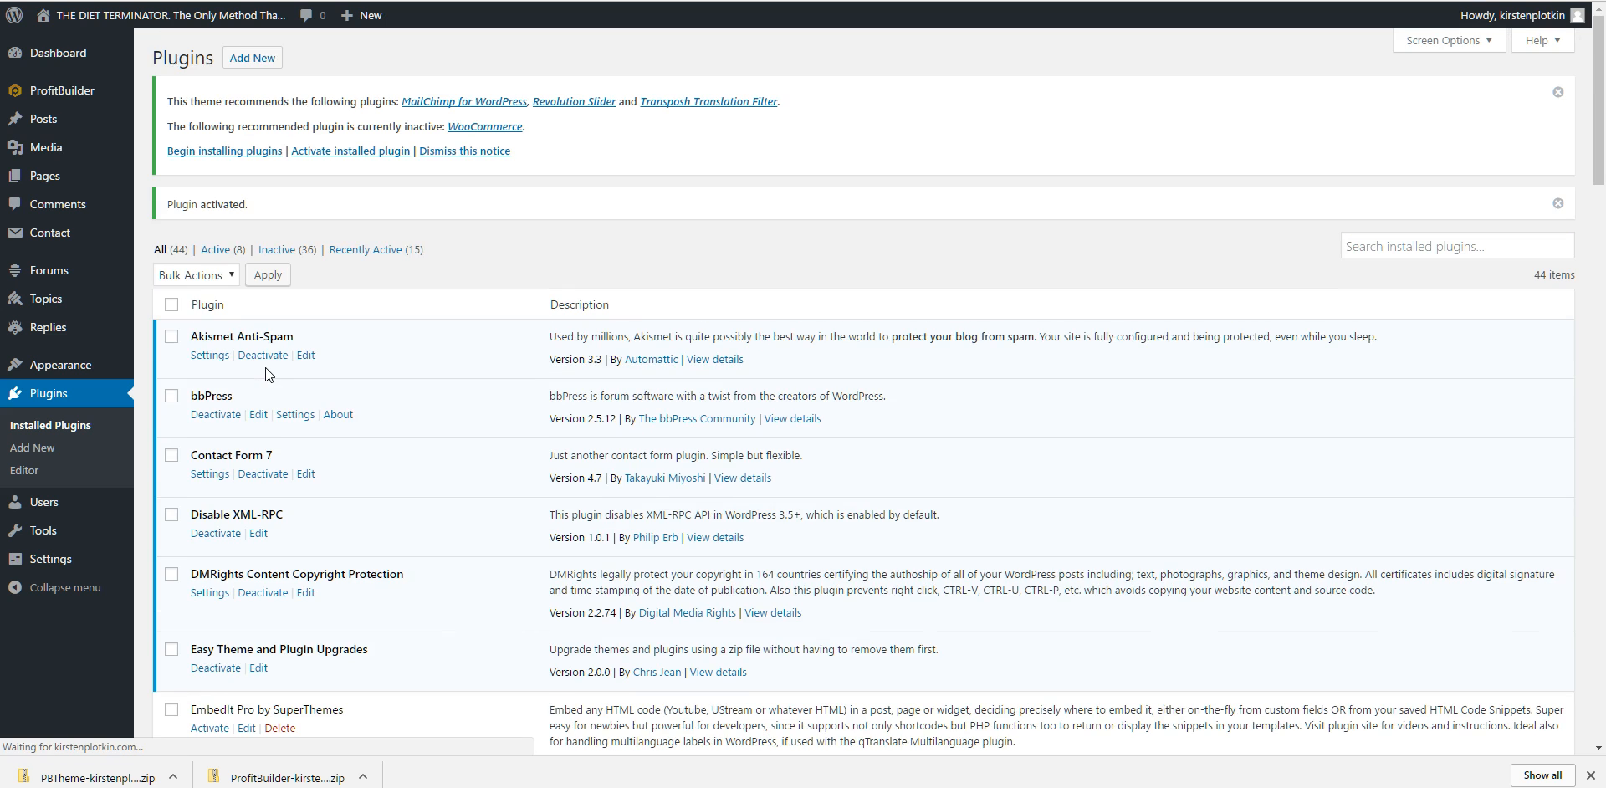